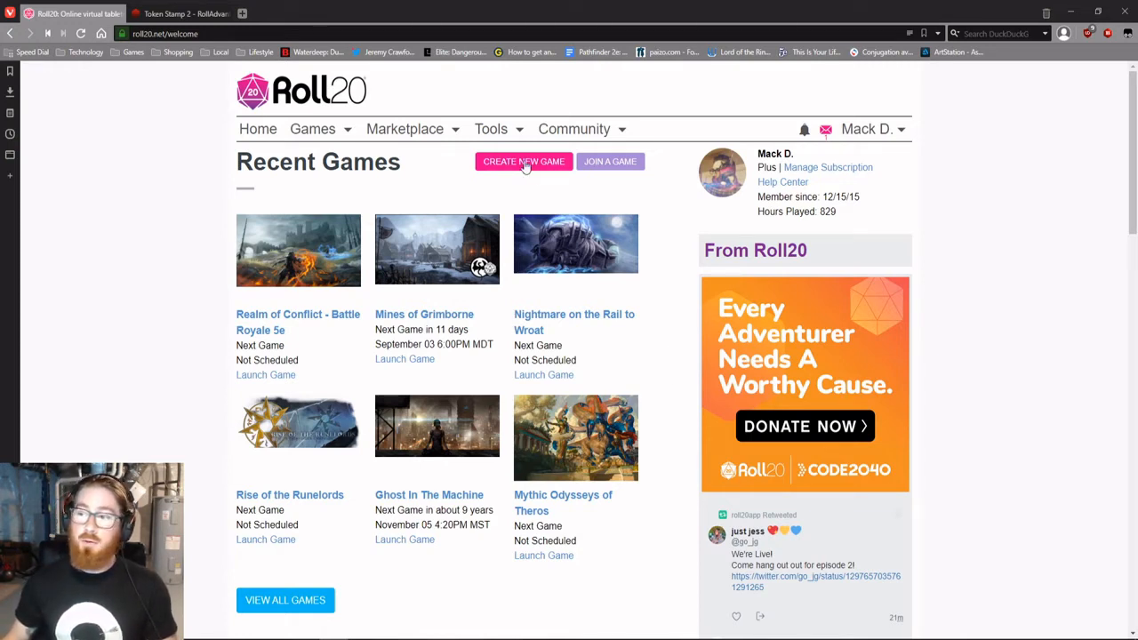
# Step: Create a game named 'Crash Course' using the D&D 5E by Roll20 character sheet
pyautogui.click(523, 162)
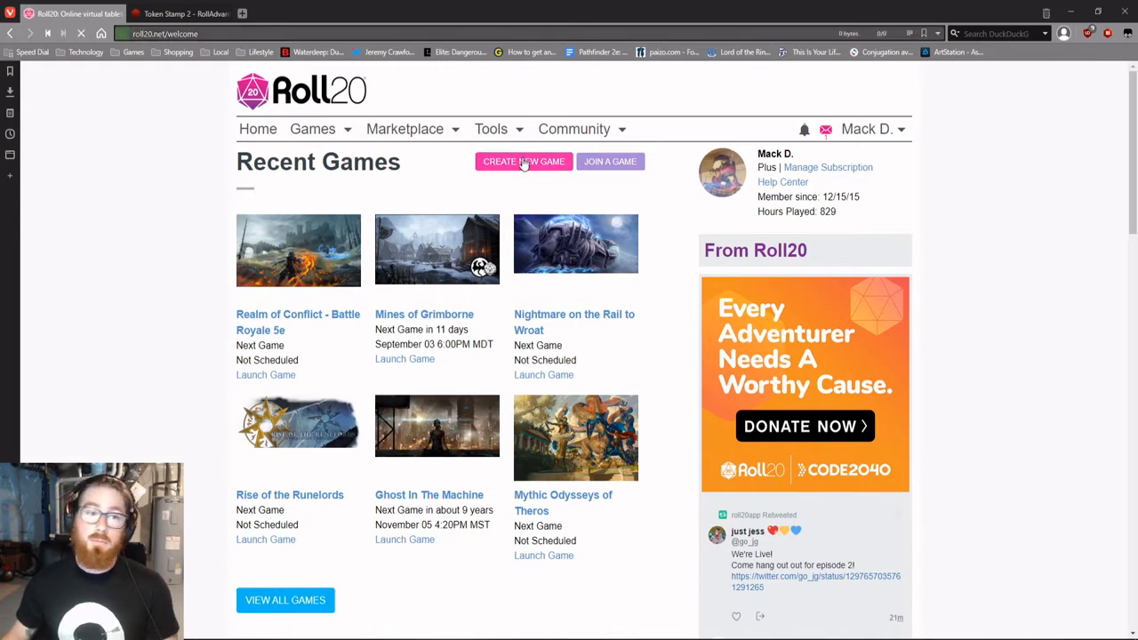
pyautogui.moveTo(498, 181)
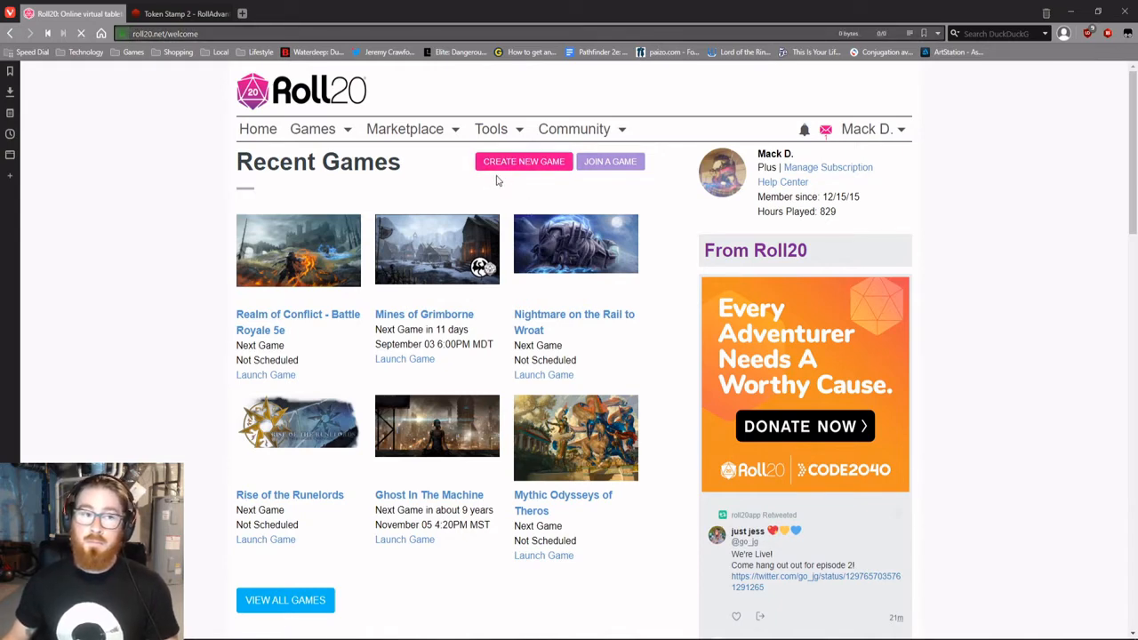
pyautogui.click(523, 160)
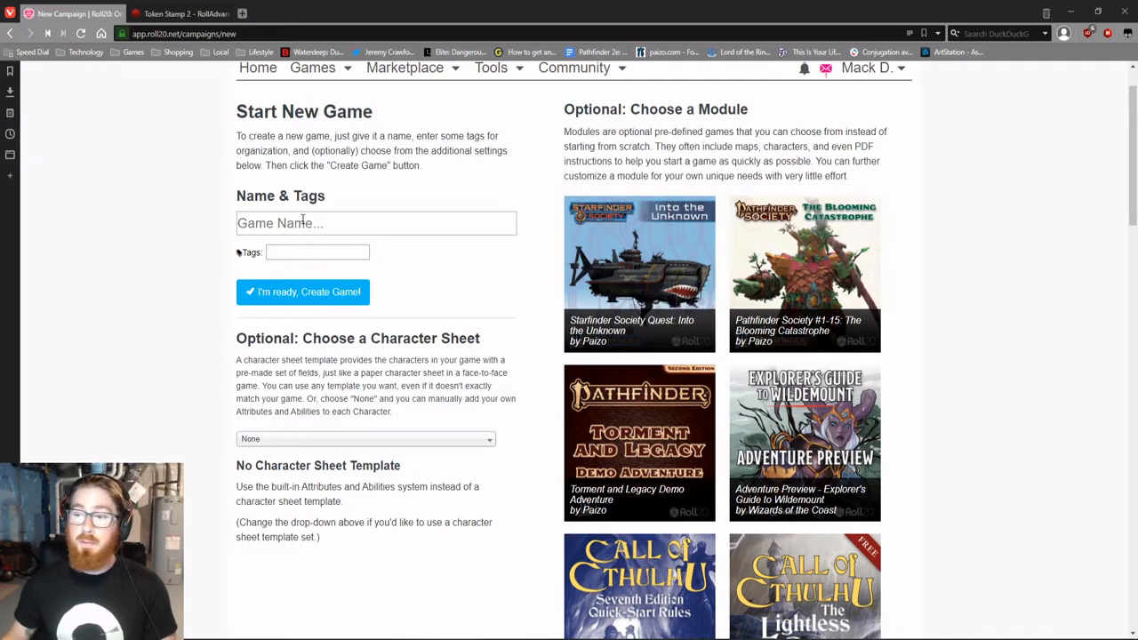
pyautogui.write('Crash Co')
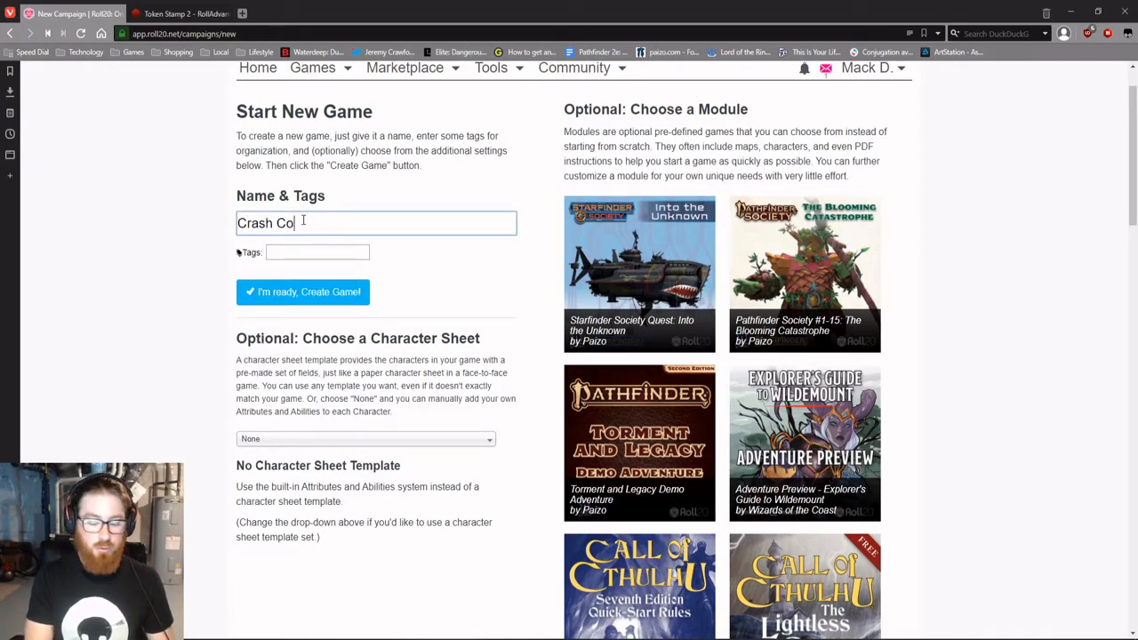
pyautogui.click(364, 437)
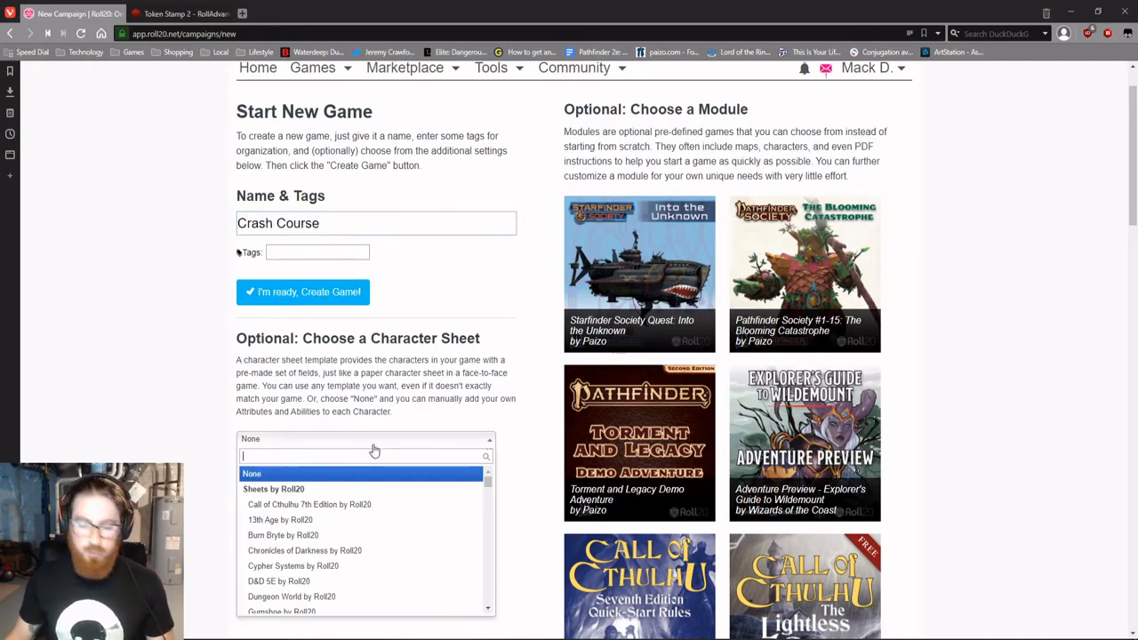
pyautogui.click(278, 580)
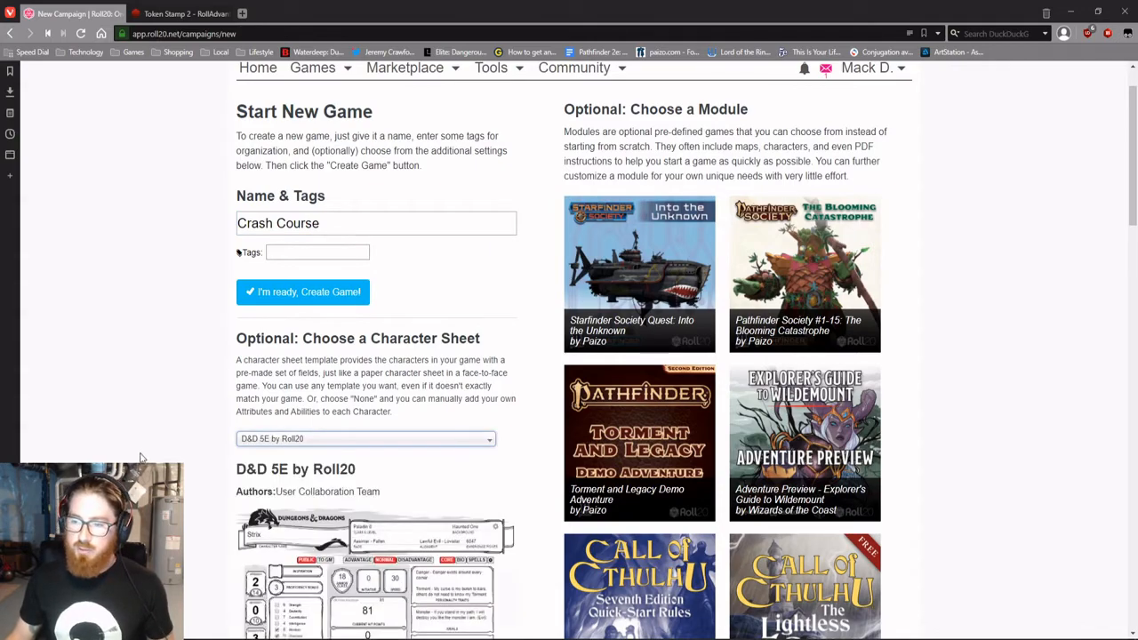
pyautogui.scroll(-3)
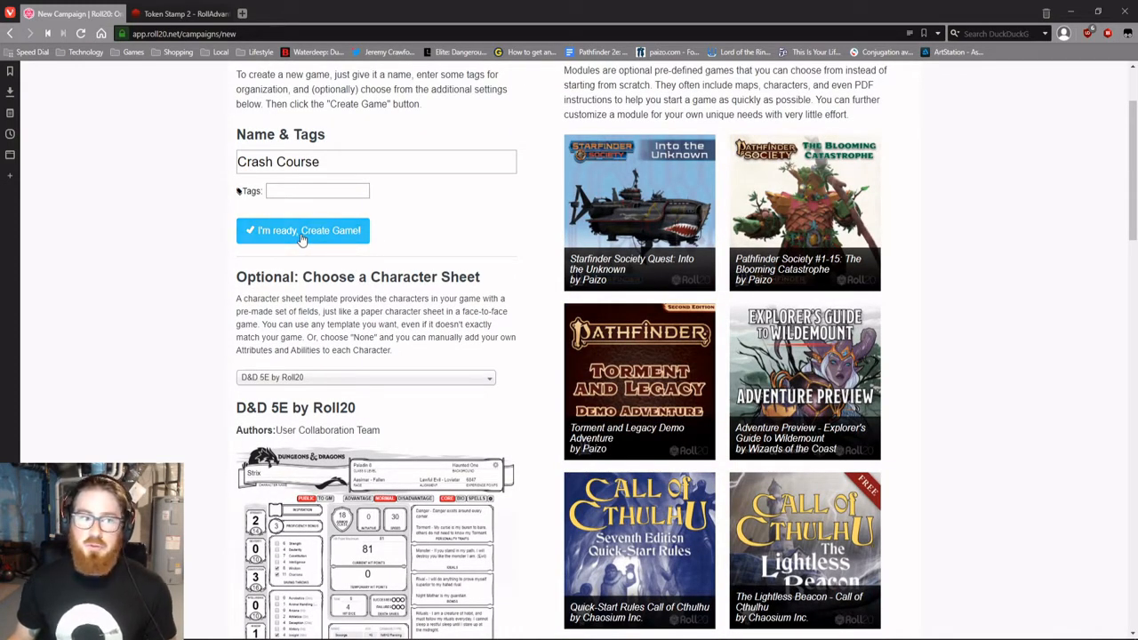
pyautogui.click(302, 231)
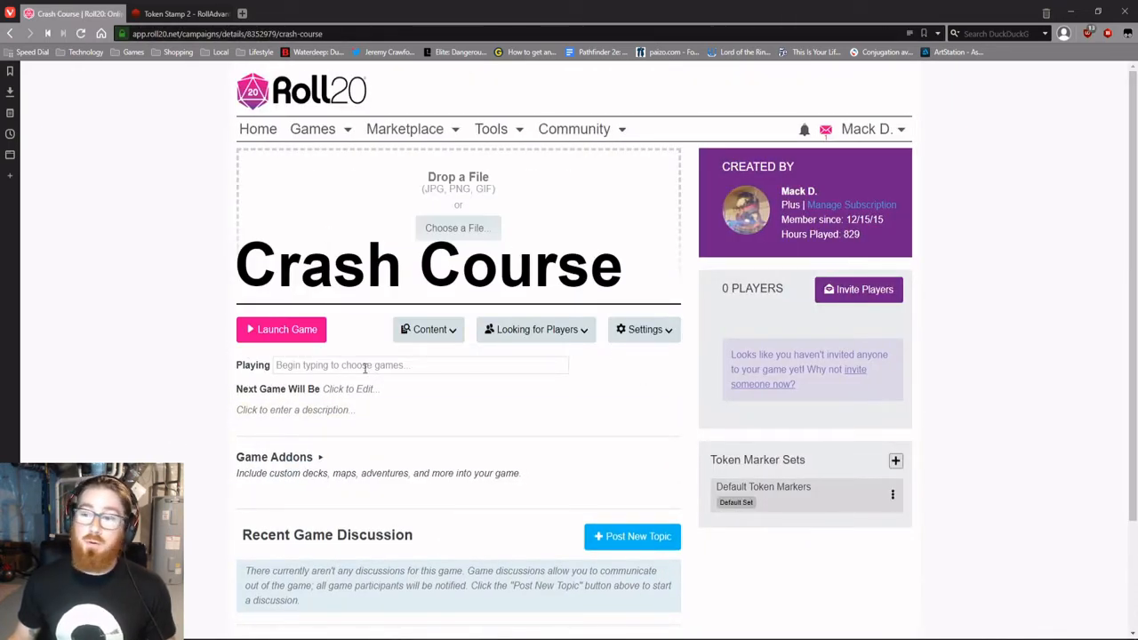
pyautogui.moveTo(524, 529)
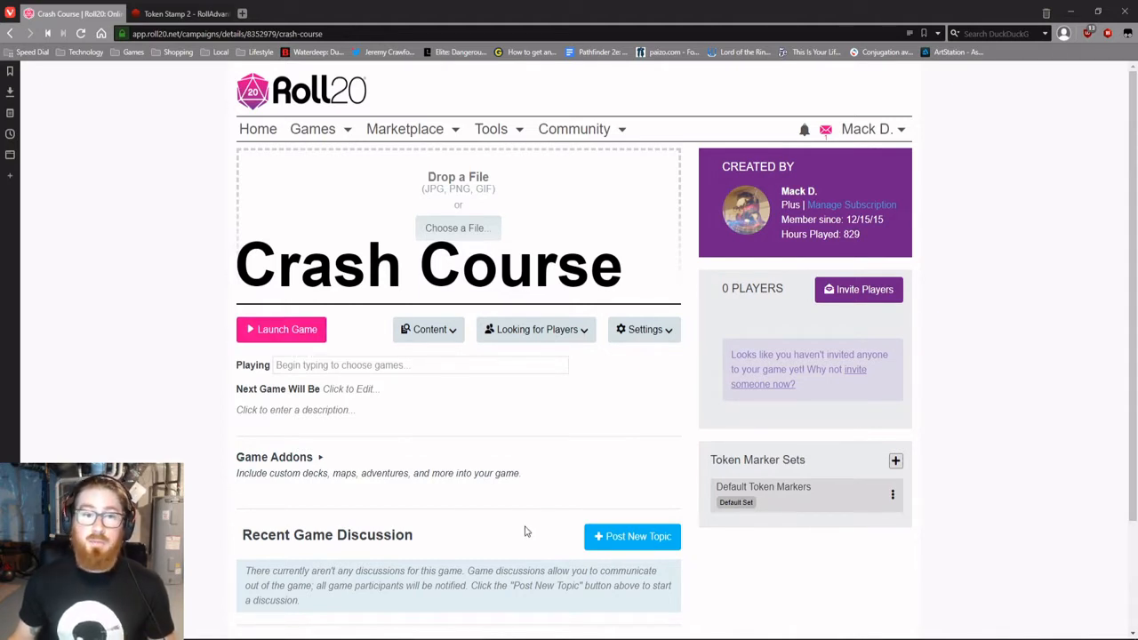
pyautogui.moveTo(636, 386)
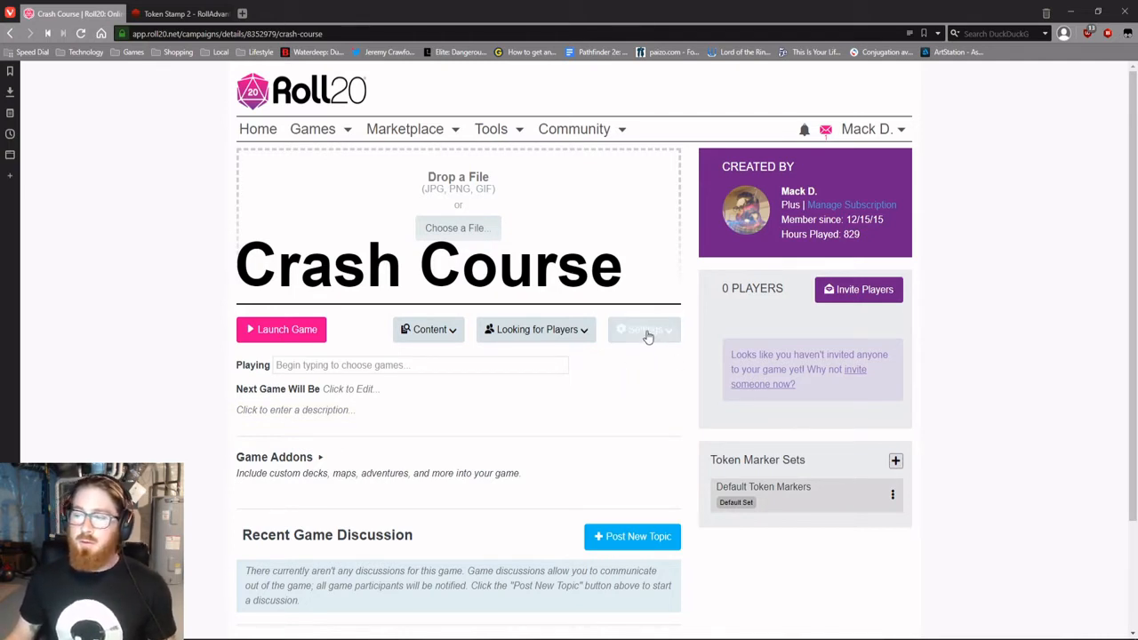
# Step: Go to the Crash Course game's Game Settings page from the Settings menu
pyautogui.click(644, 329)
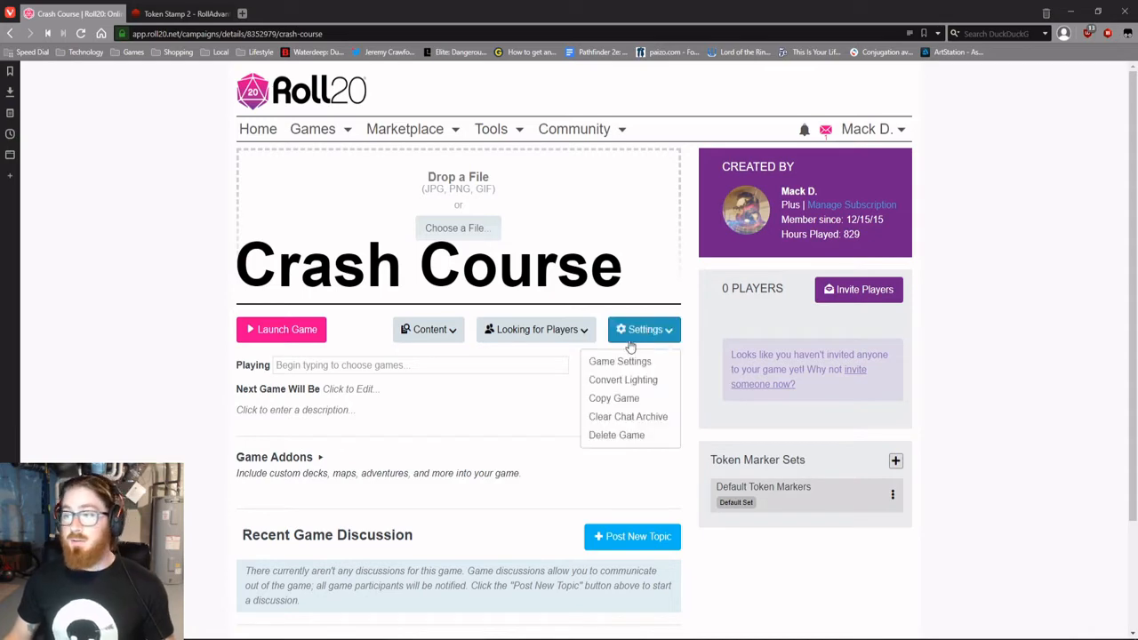
pyautogui.click(618, 360)
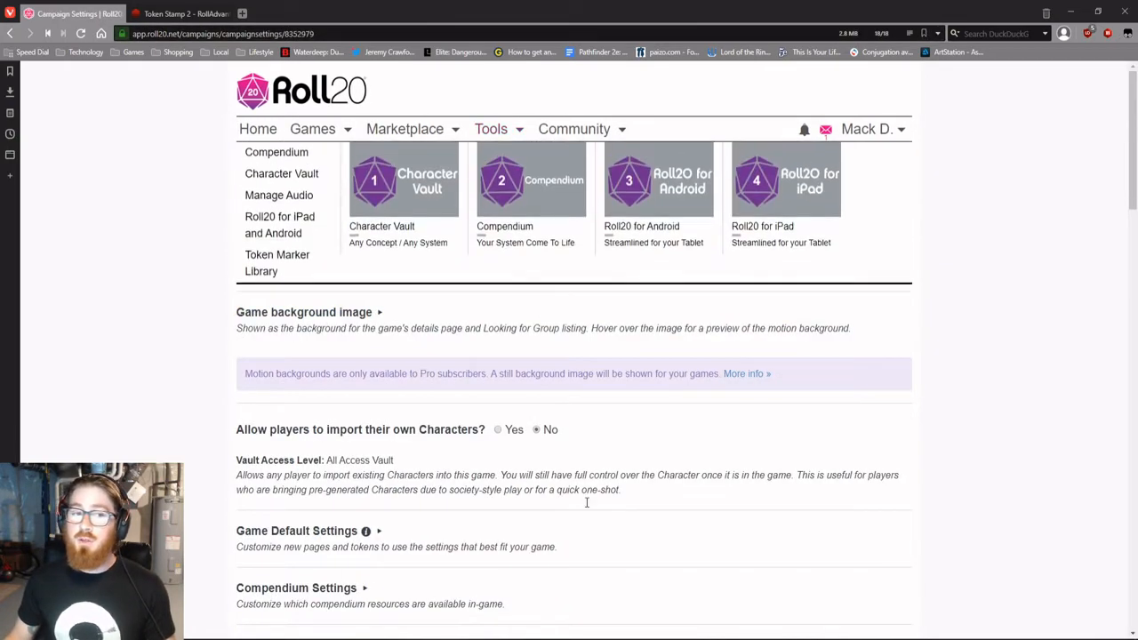
# Step: Allow players to import characters and save the Compendium Settings
pyautogui.scroll(-3)
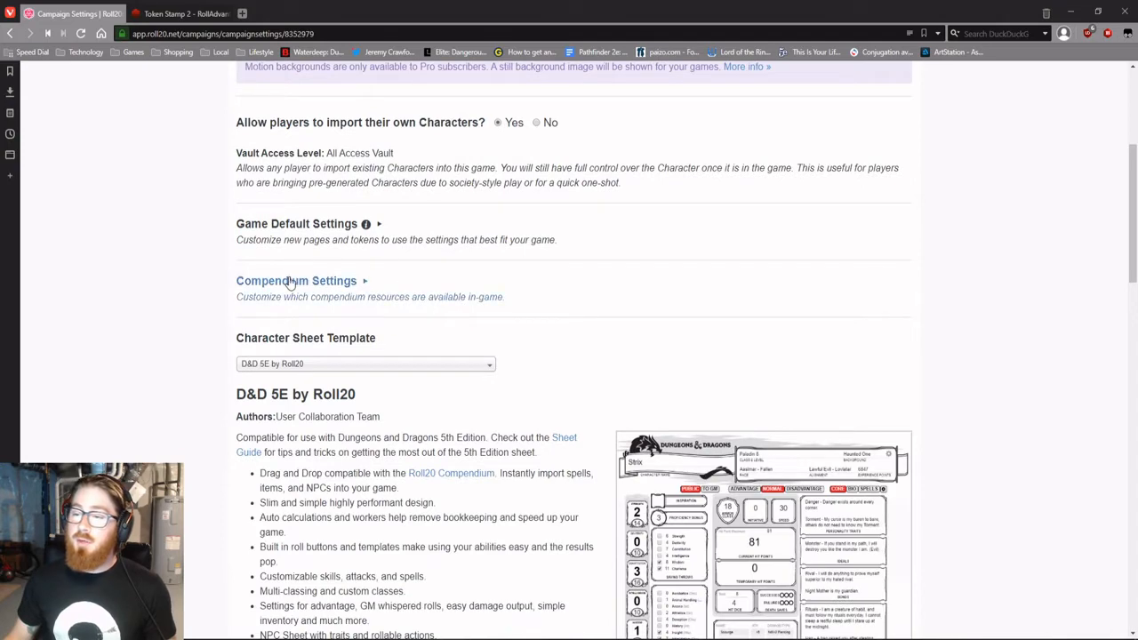
pyautogui.click(295, 281)
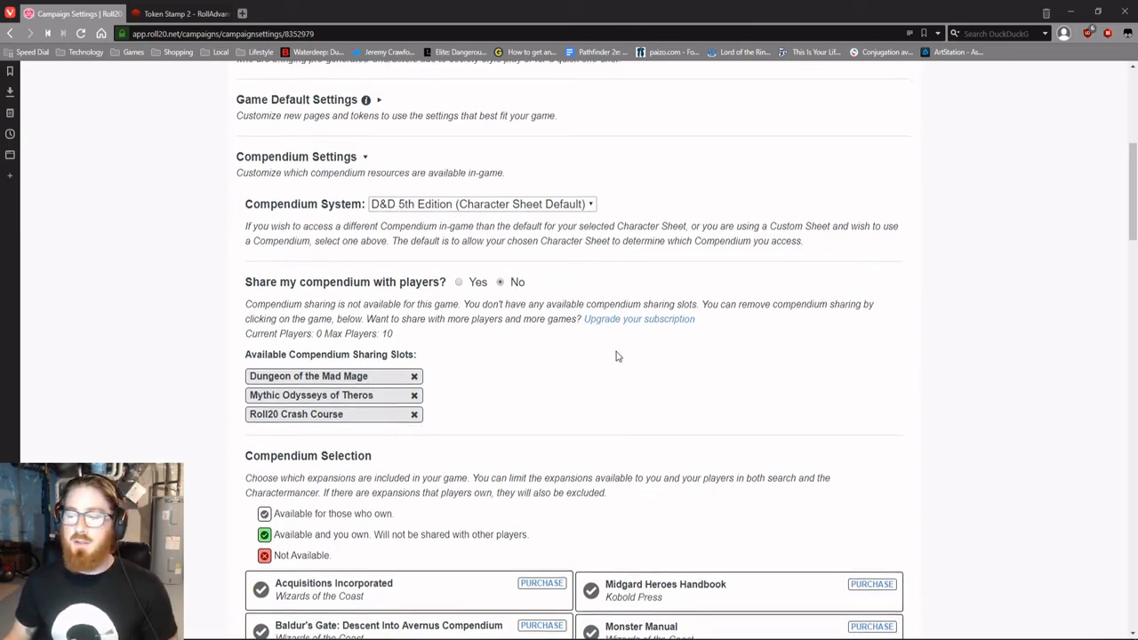
pyautogui.scroll(-3)
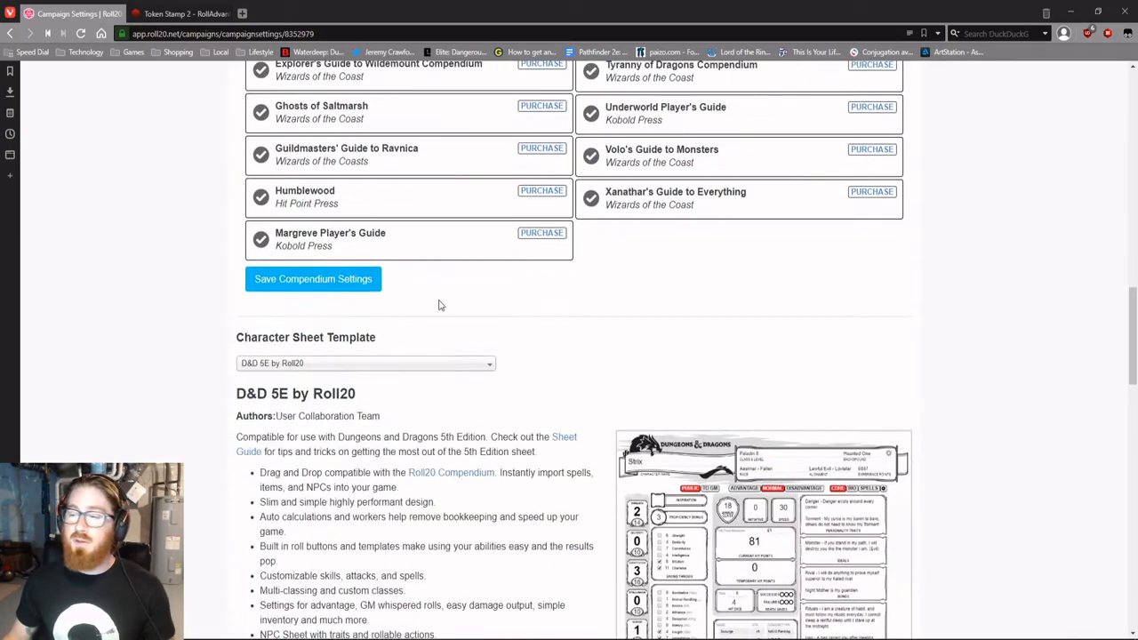
pyautogui.click(313, 277)
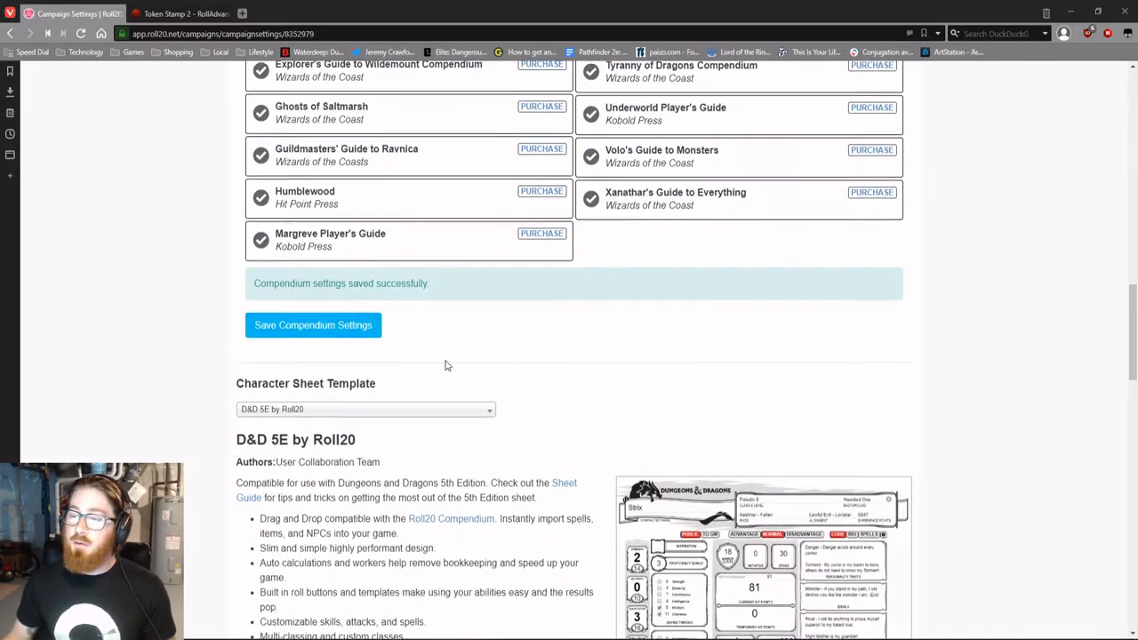
# Step: Set the default Roll Queries option to Advantage Toggle
pyautogui.scroll(-3)
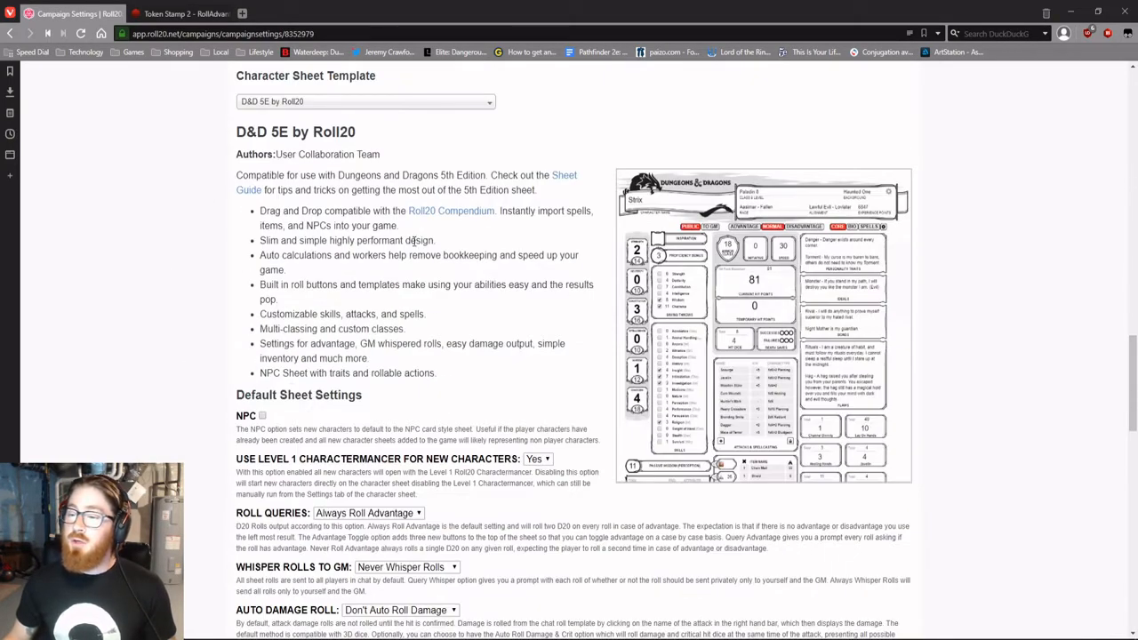
pyautogui.scroll(-3)
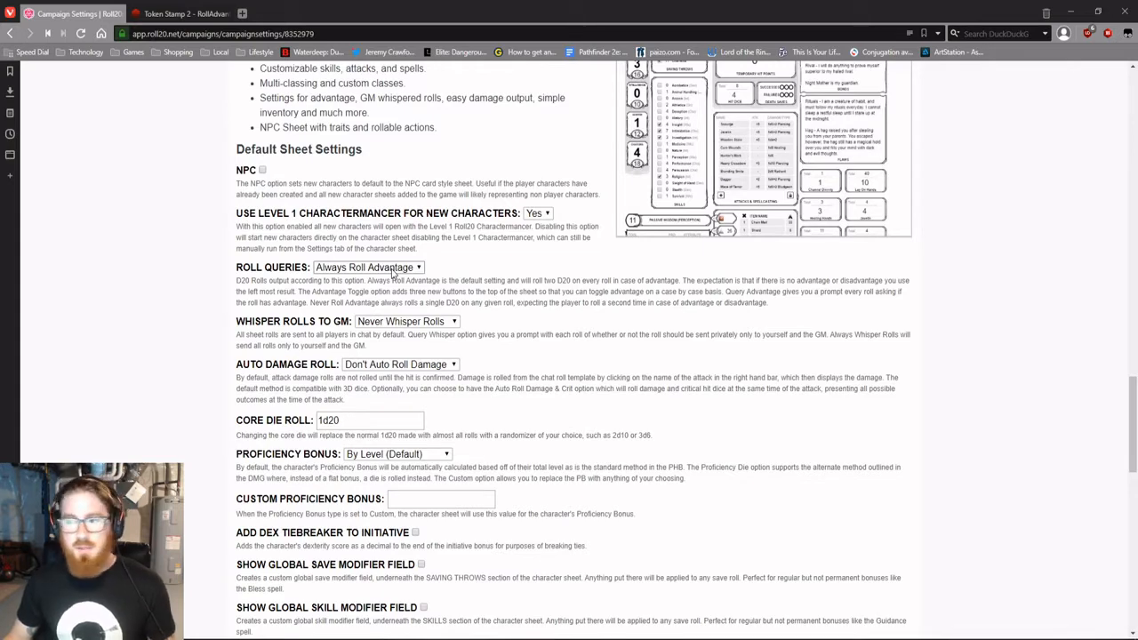
pyautogui.click(368, 266)
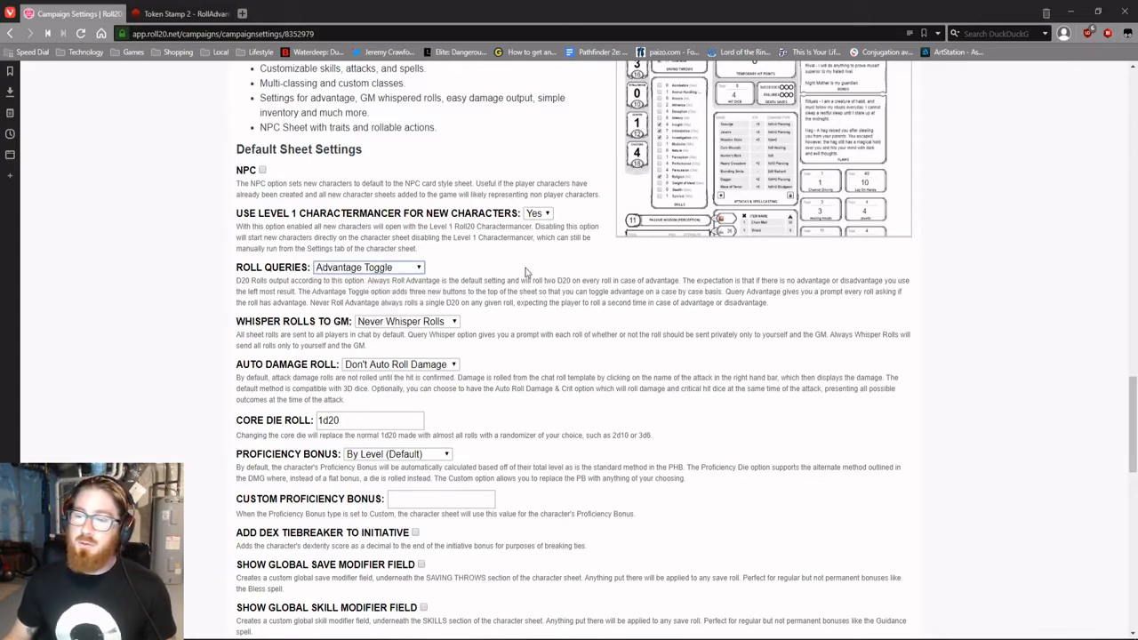
pyautogui.scroll(-3)
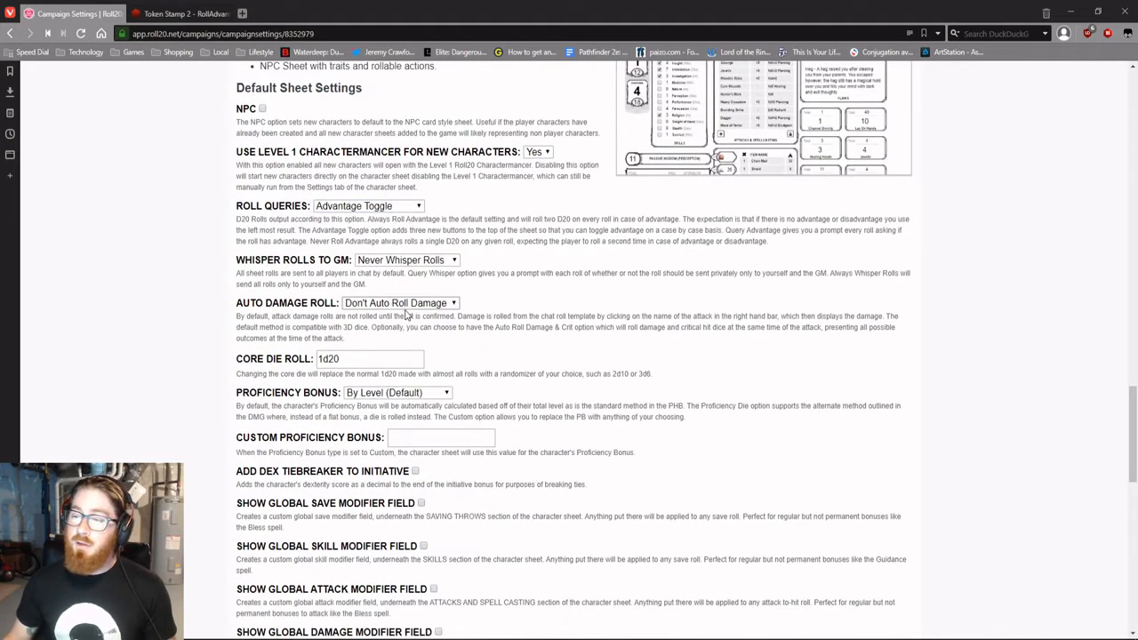
pyautogui.click(400, 302)
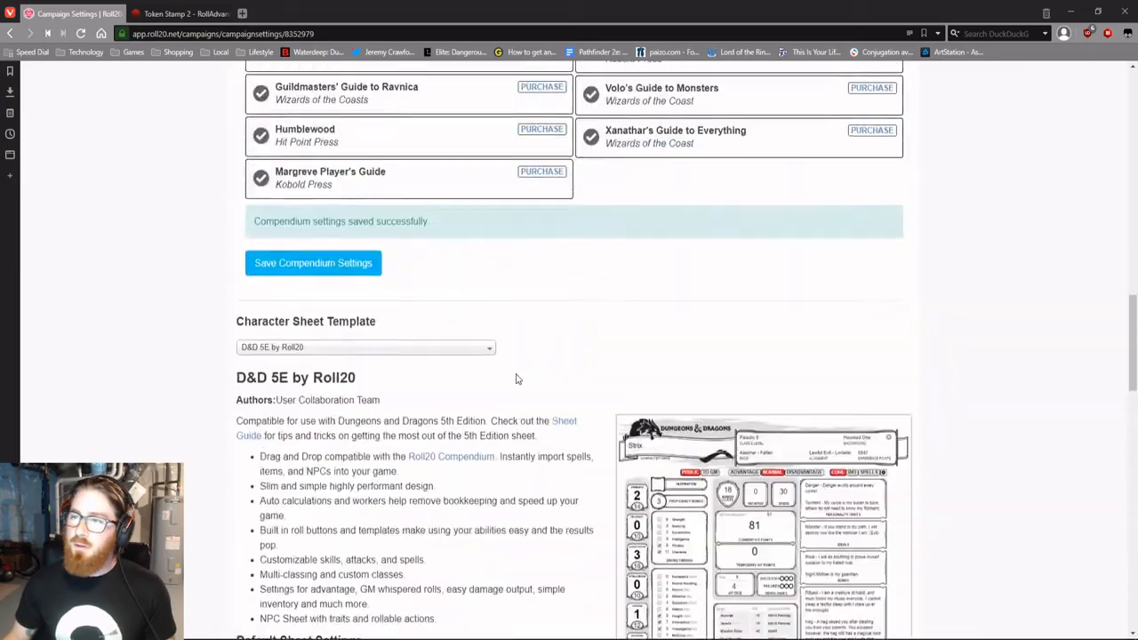
pyautogui.scroll(3)
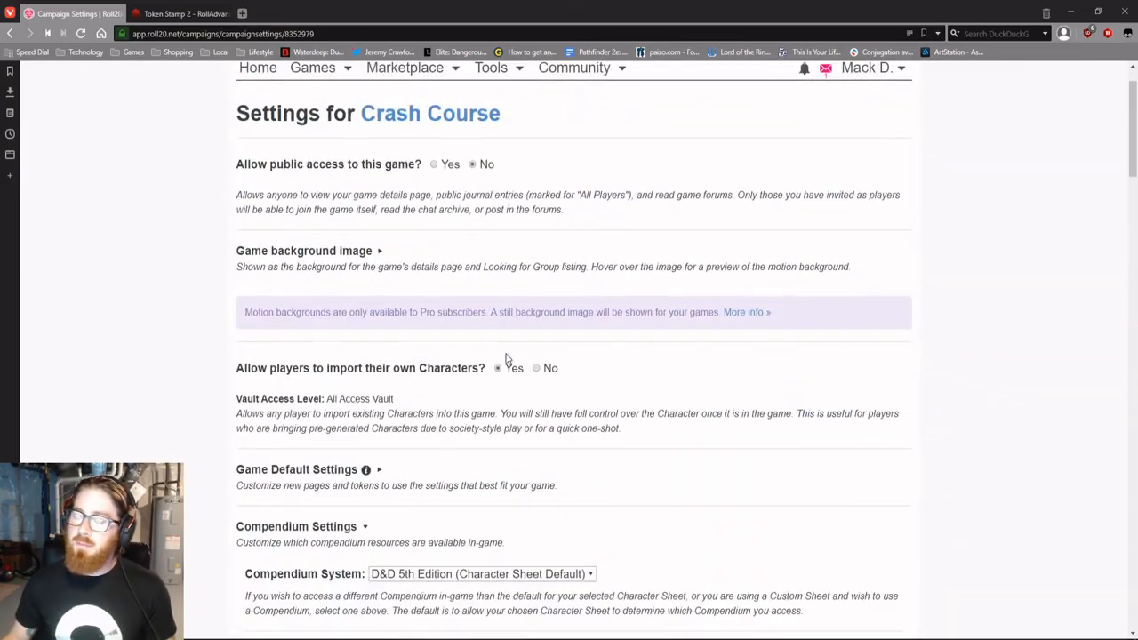
pyautogui.scroll(-3)
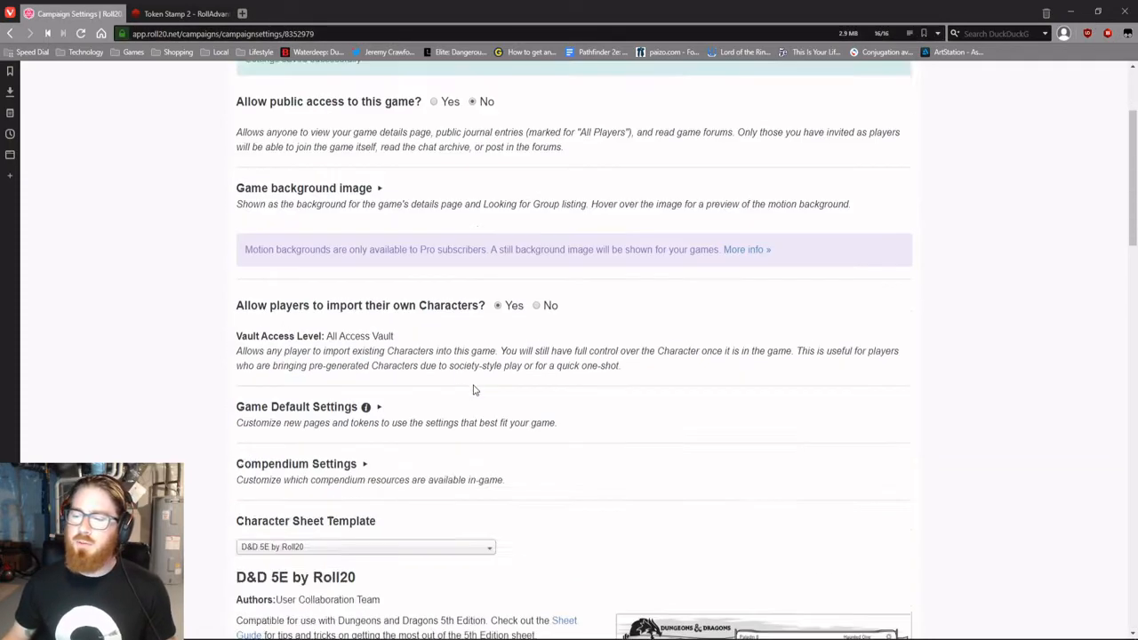
# Step: Expand the game defaults and make token bars use the compact style
pyautogui.click(295, 405)
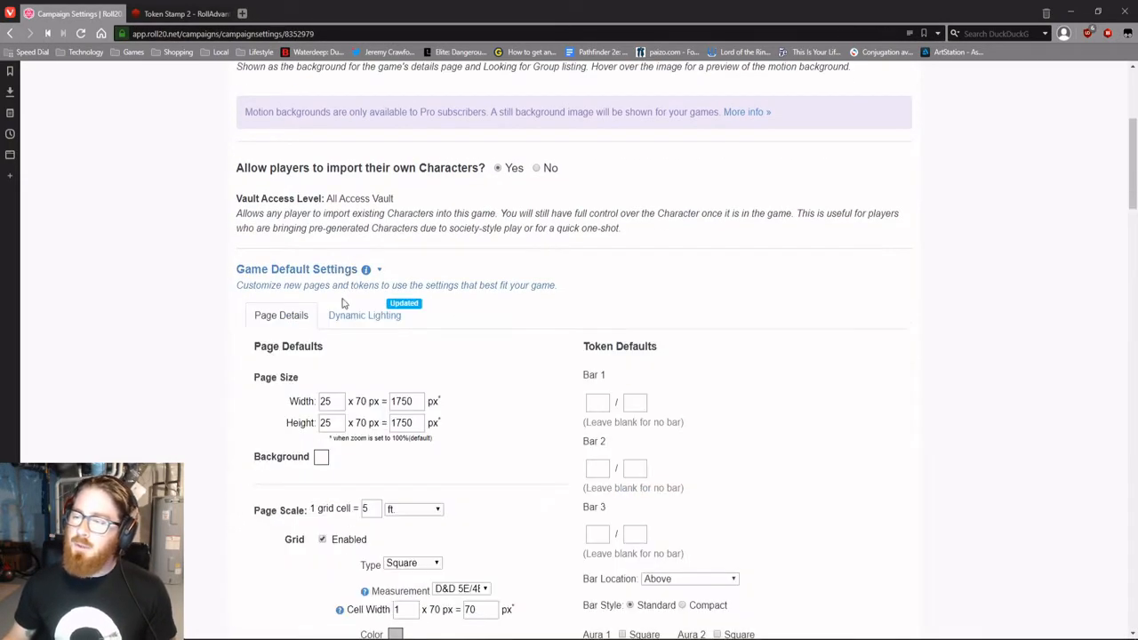
pyautogui.moveTo(545, 354)
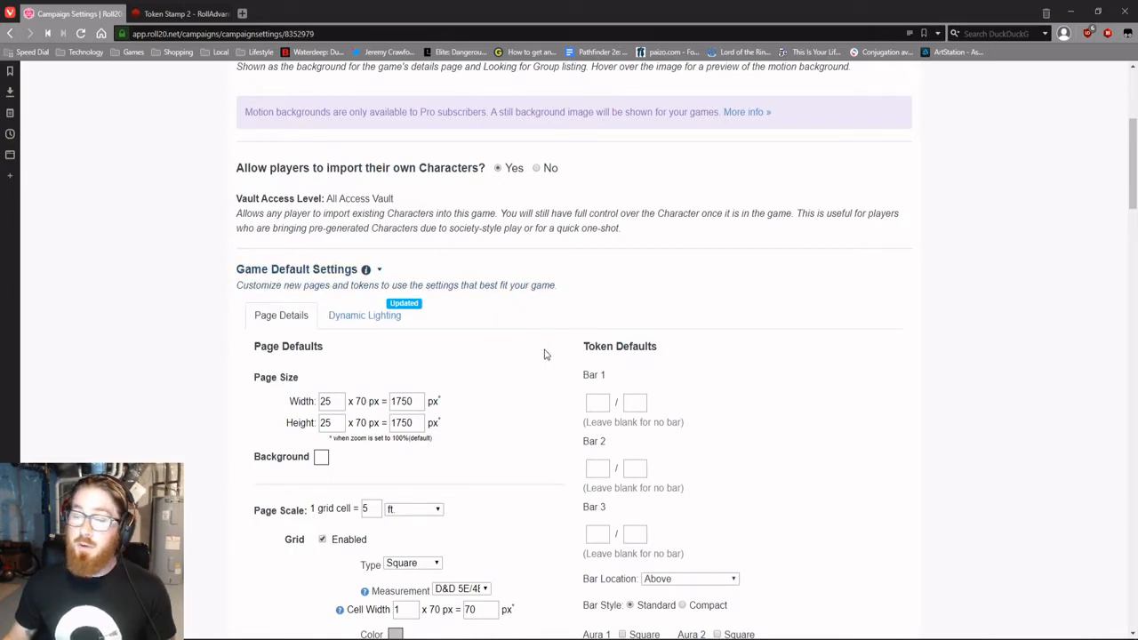
pyautogui.scroll(-3)
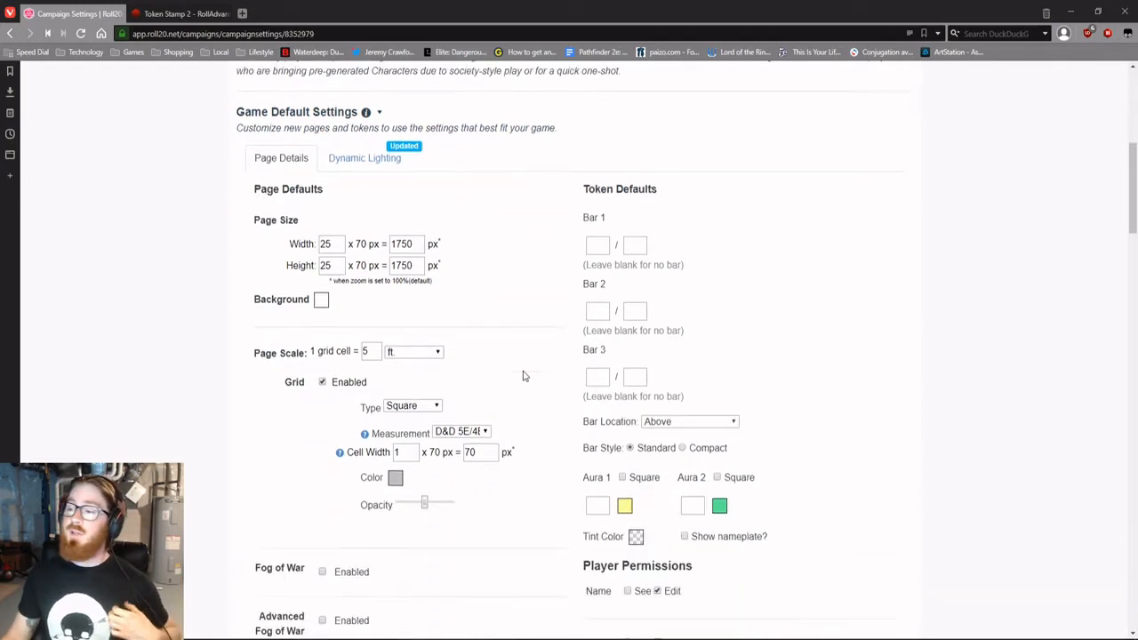
pyautogui.scroll(-3)
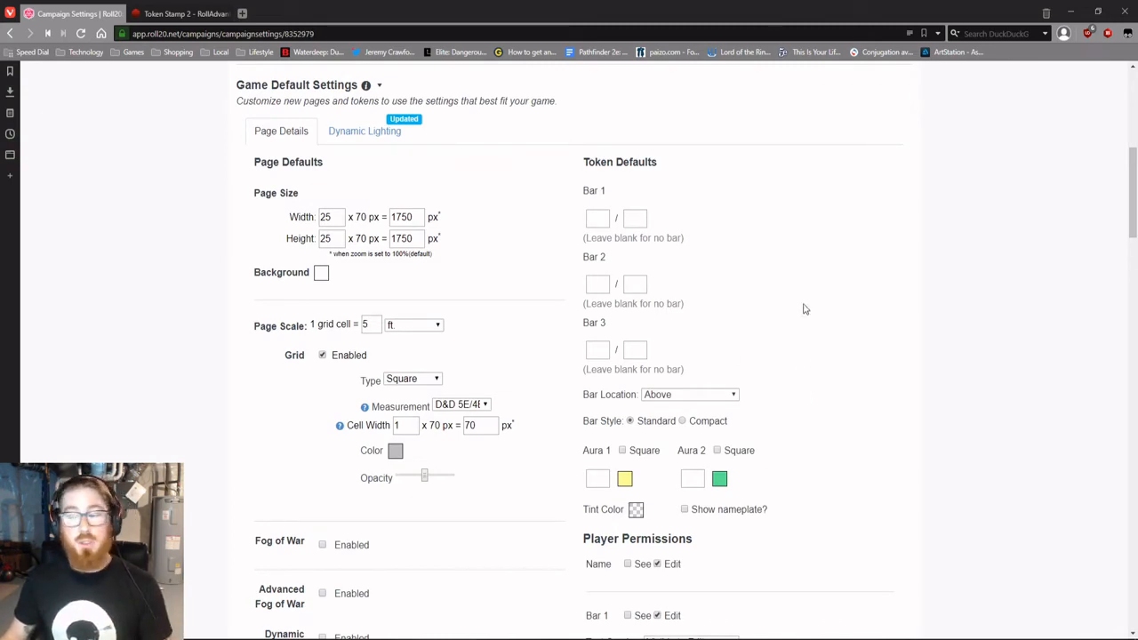
pyautogui.moveTo(679, 417)
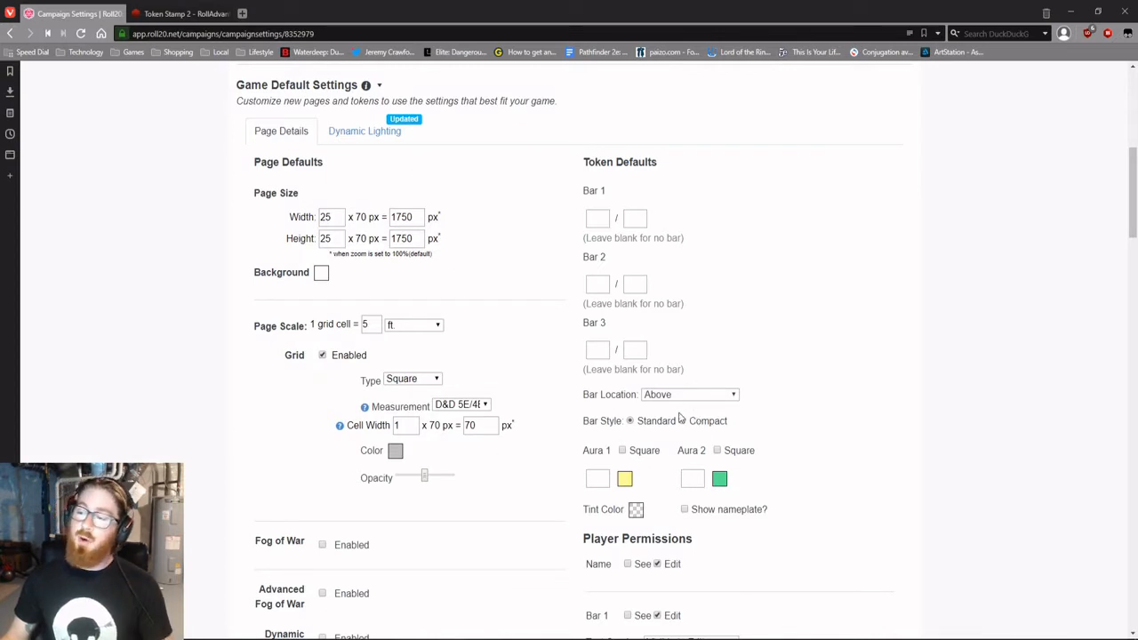
pyautogui.click(683, 420)
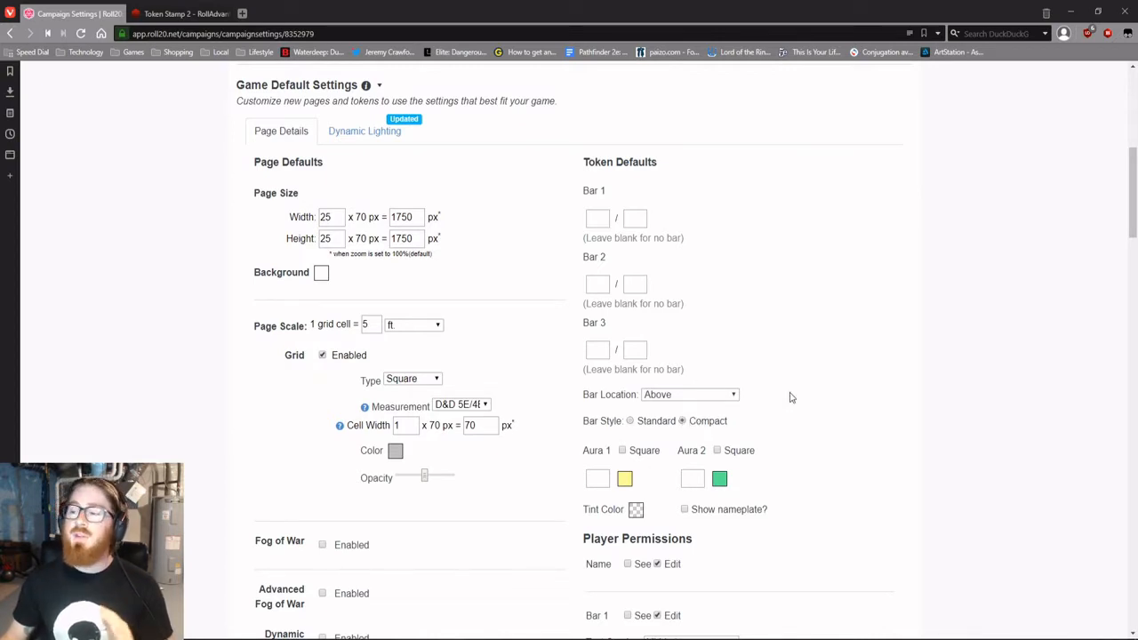
pyautogui.moveTo(800, 420)
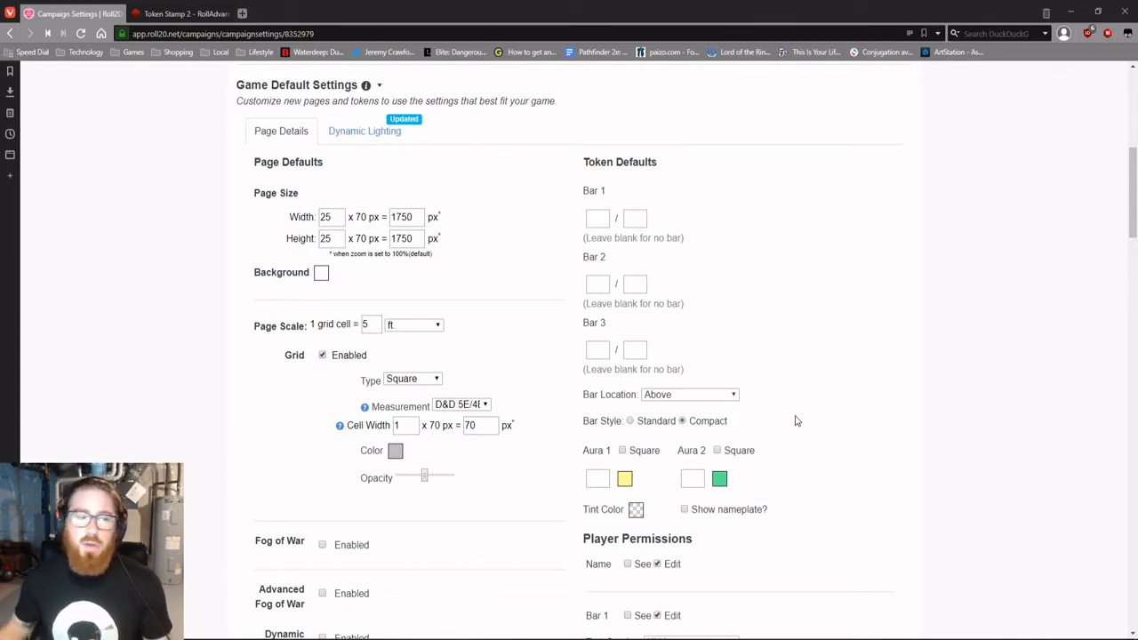
# Step: Let all players see token names by default and save the token defaults
pyautogui.scroll(-3)
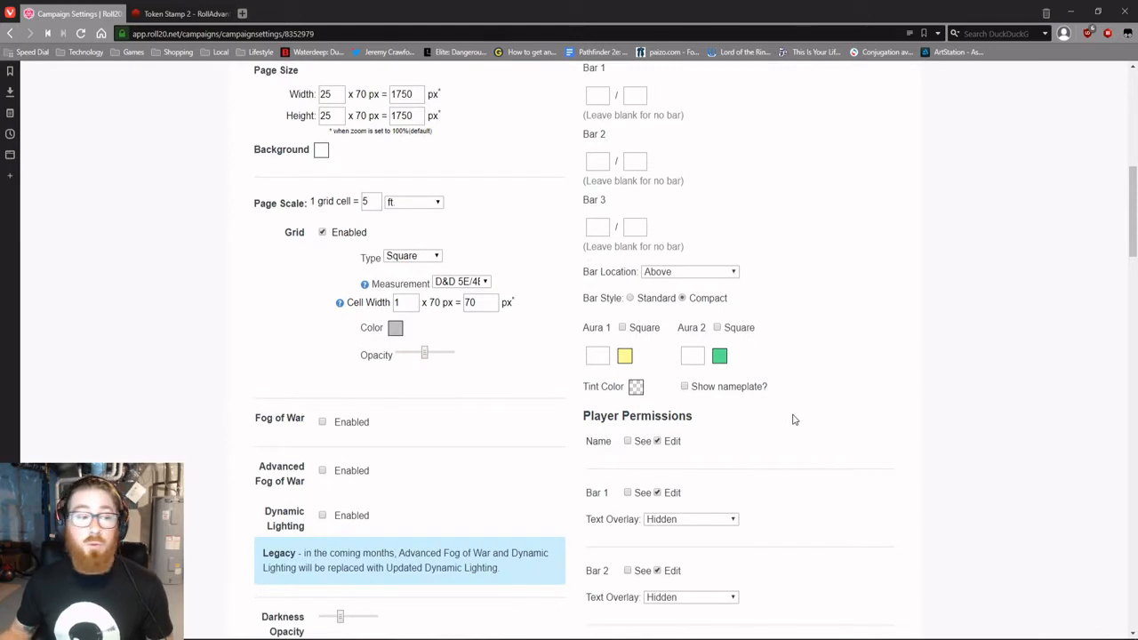
pyautogui.scroll(-3)
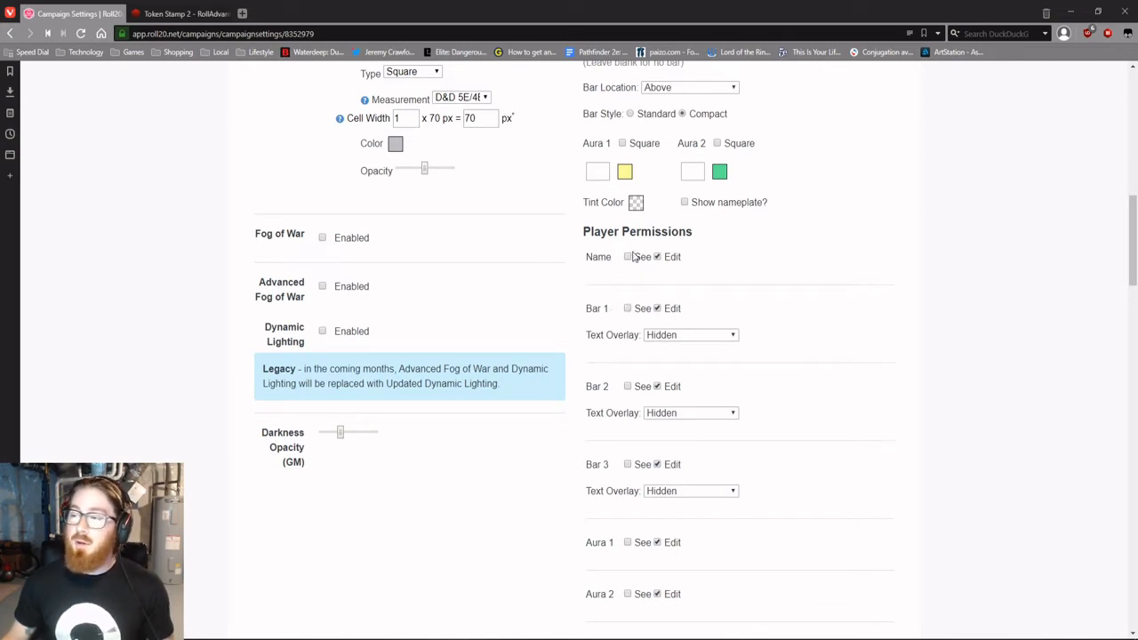
pyautogui.click(628, 256)
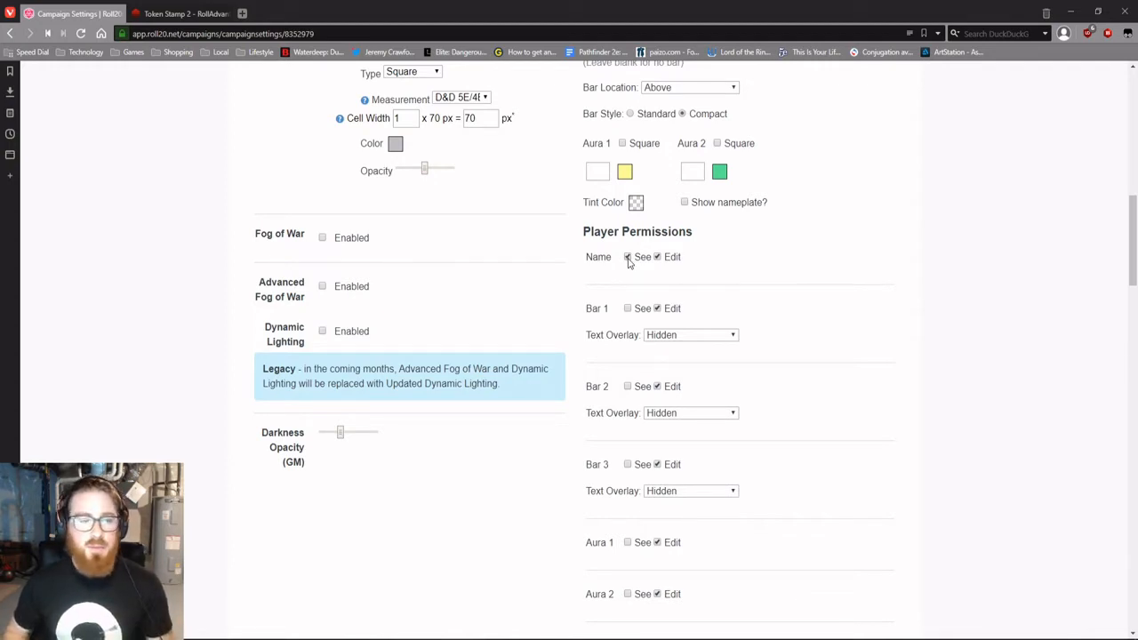
pyautogui.click(628, 256)
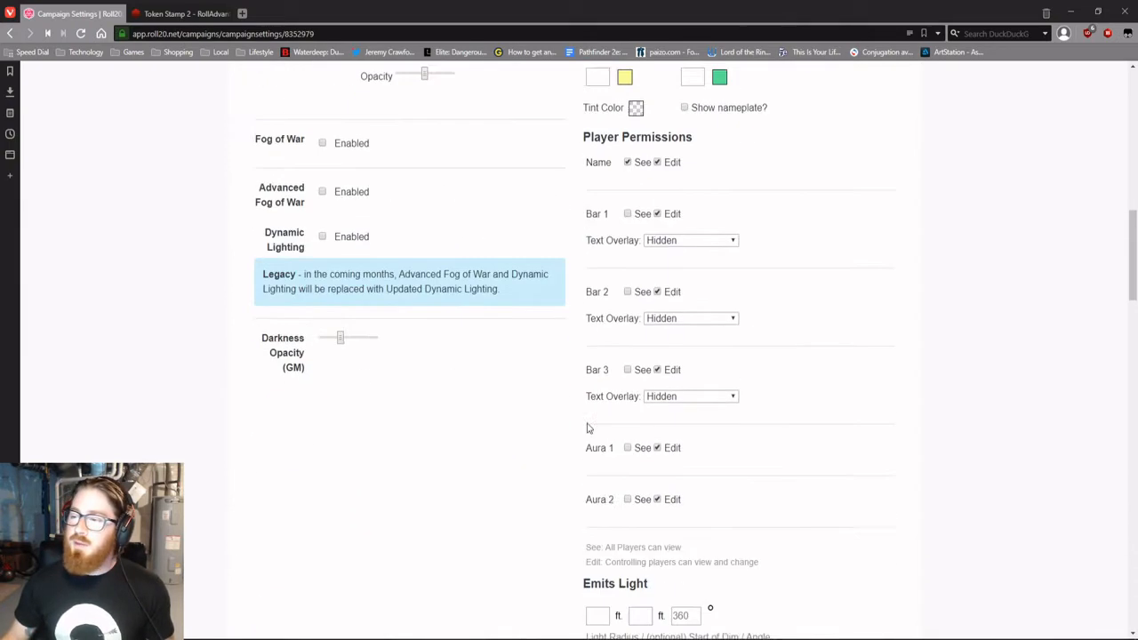
pyautogui.scroll(-3)
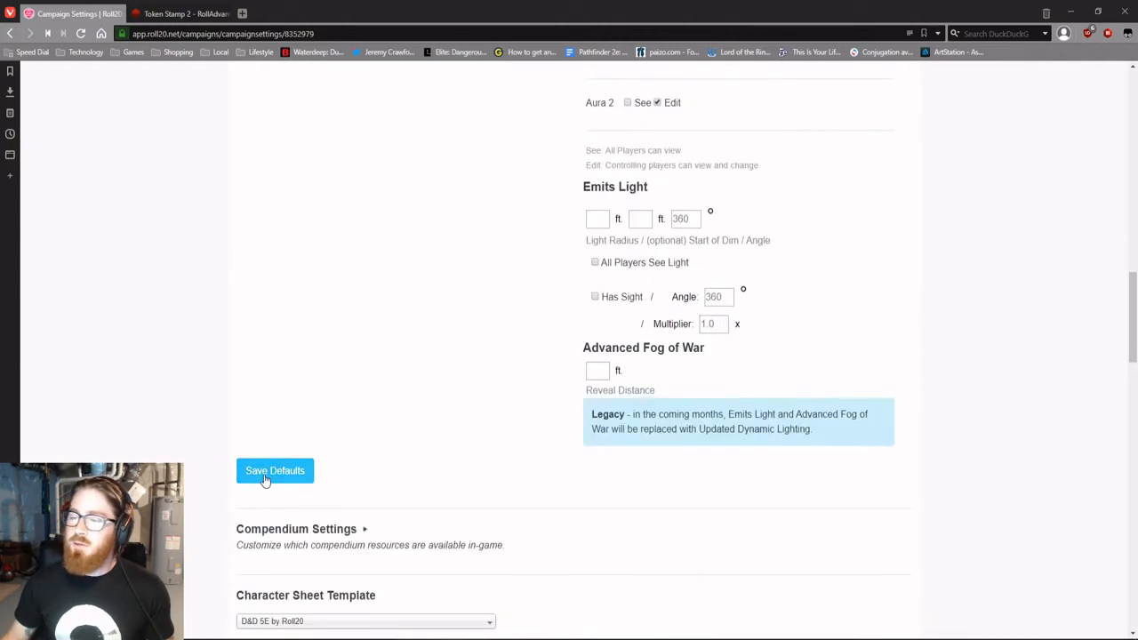
pyautogui.click(274, 469)
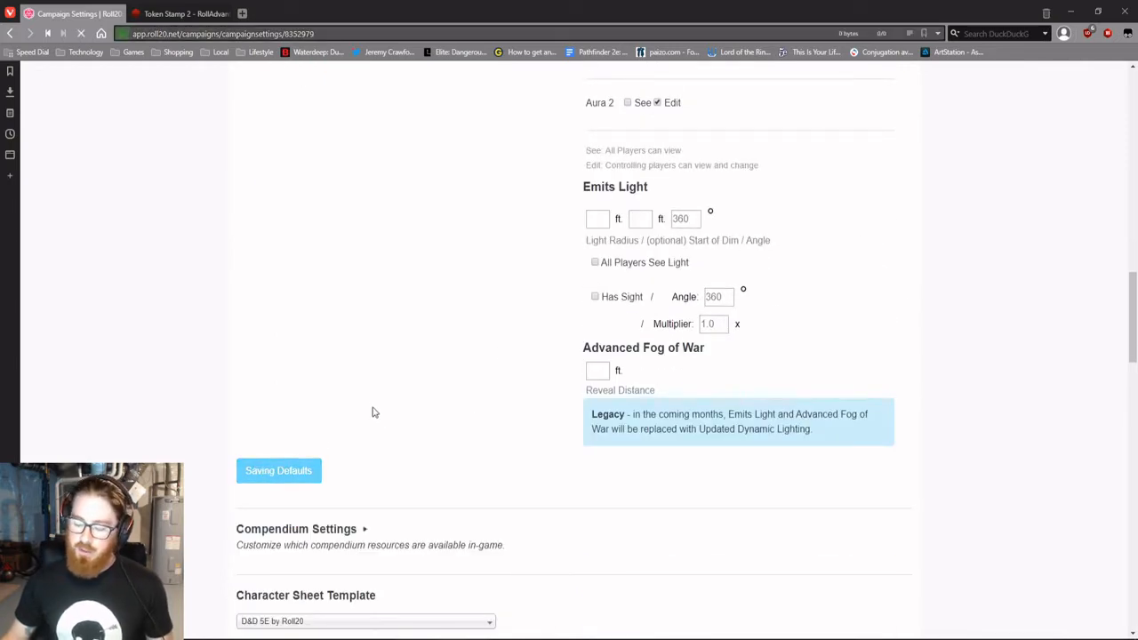
pyautogui.moveTo(434, 418)
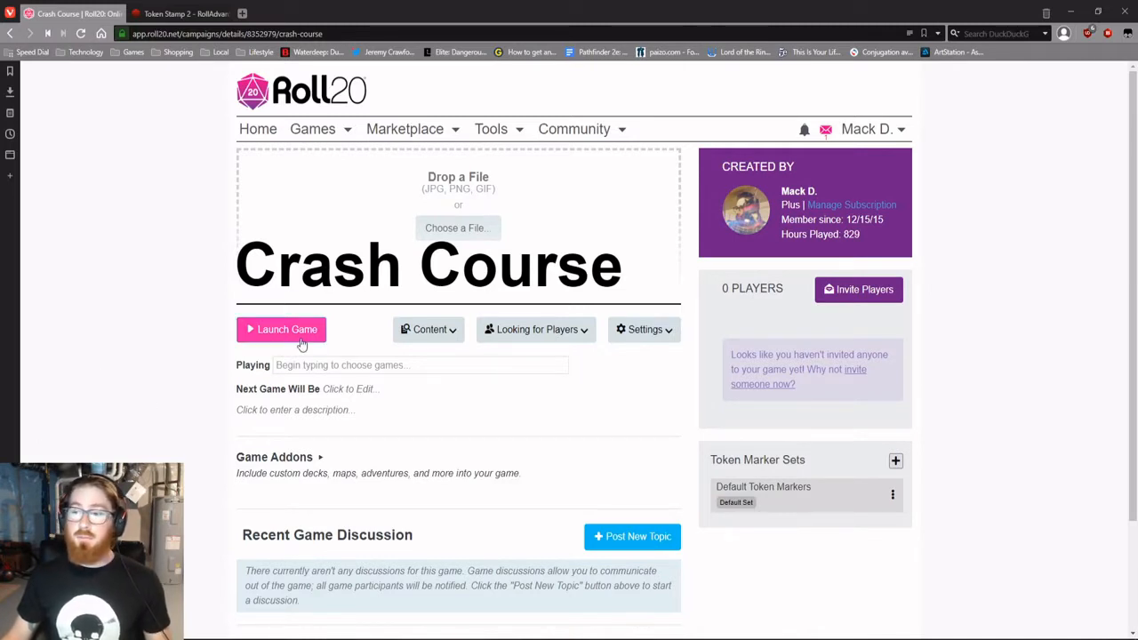
# Step: Launch Crash Course, load the empty tabletop, and briefly show the quick dice roller
pyautogui.click(281, 329)
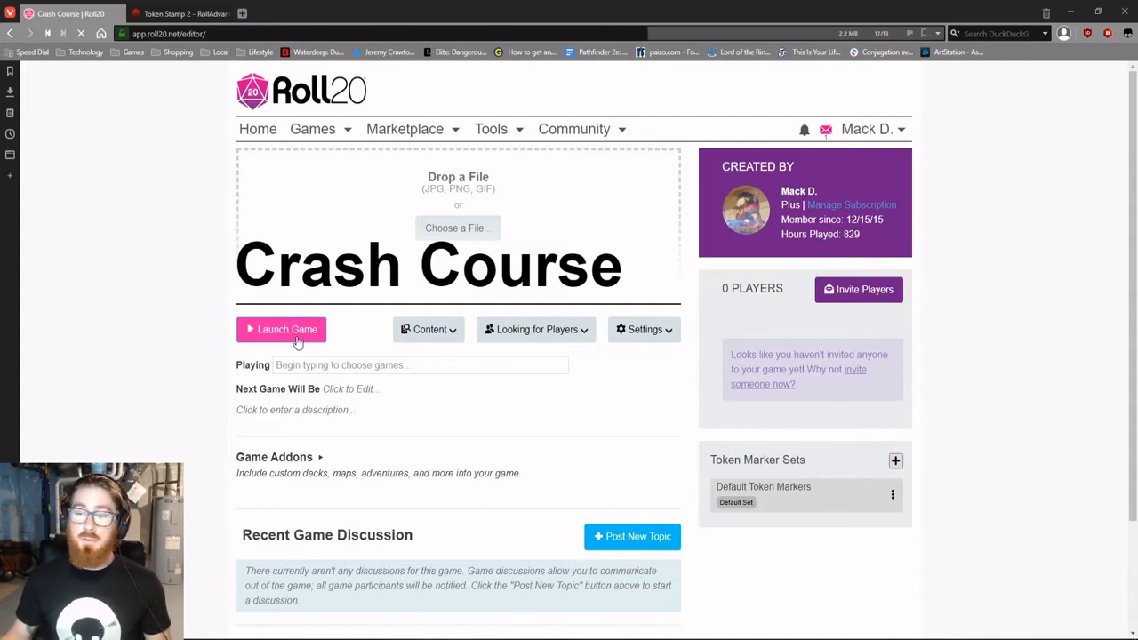
pyautogui.click(281, 329)
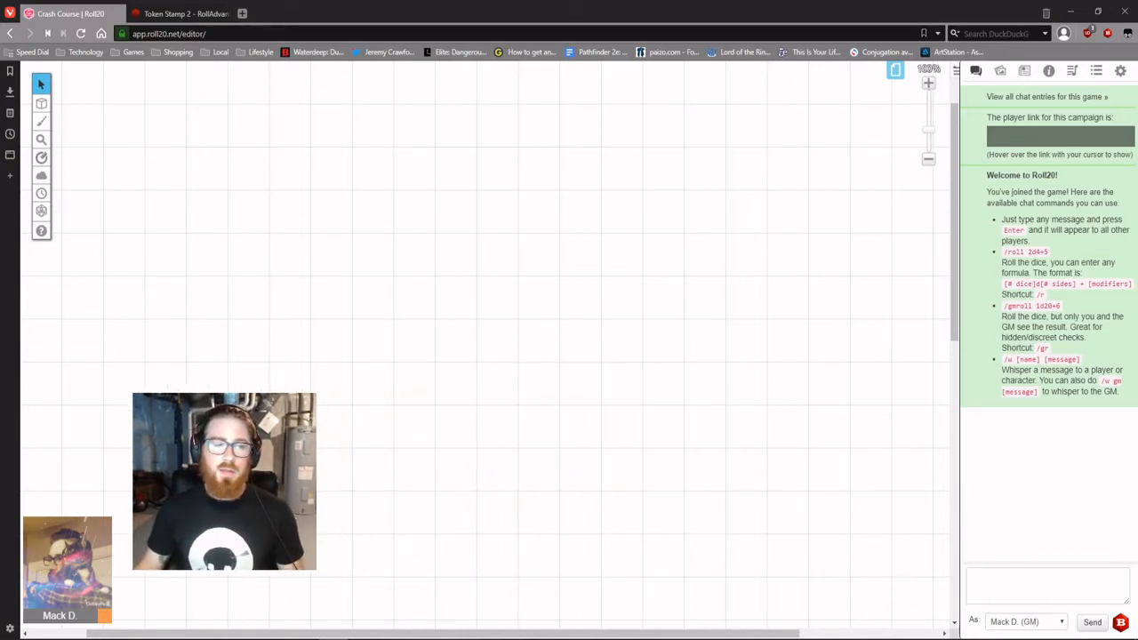
pyautogui.moveTo(224, 482); pyautogui.dragTo(847, 530)
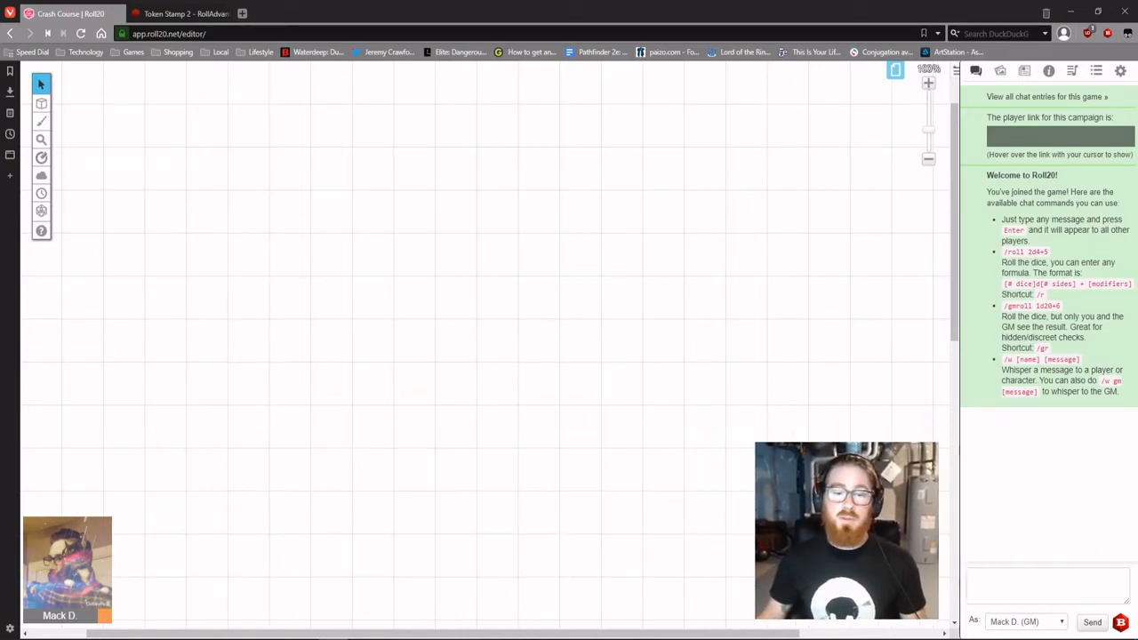
pyautogui.moveTo(229, 272)
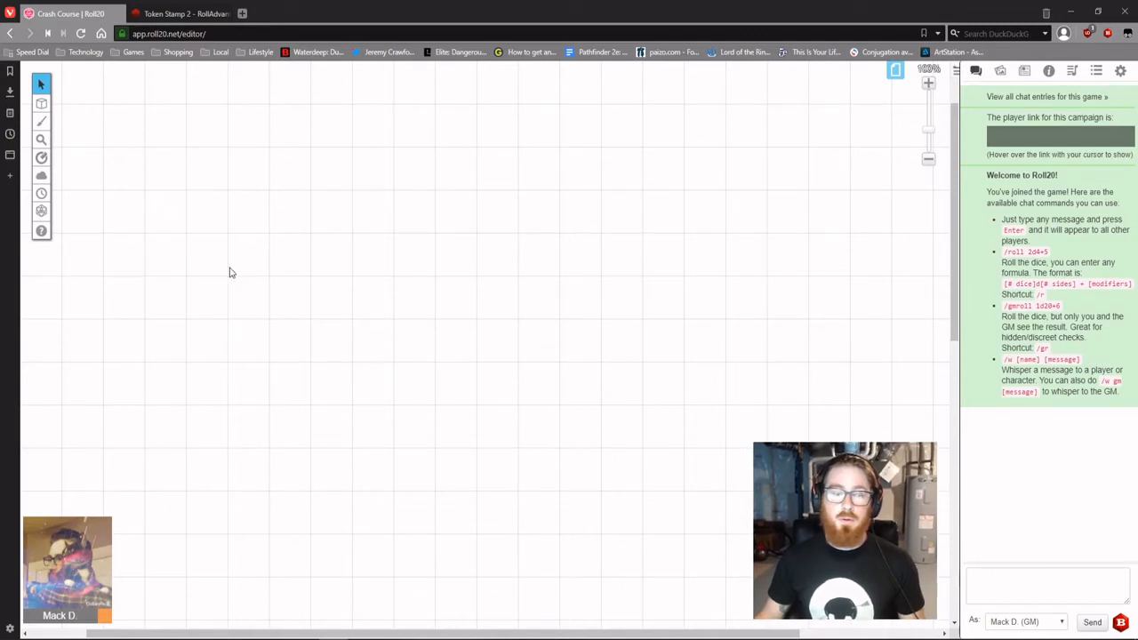
pyautogui.click(41, 210)
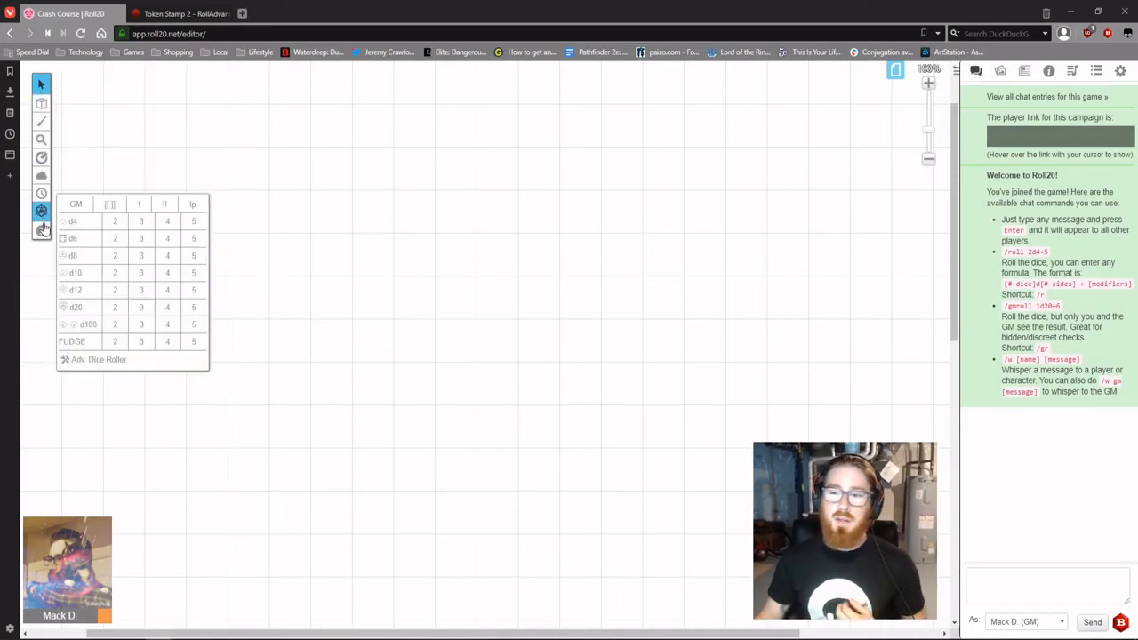
pyautogui.click(41, 210)
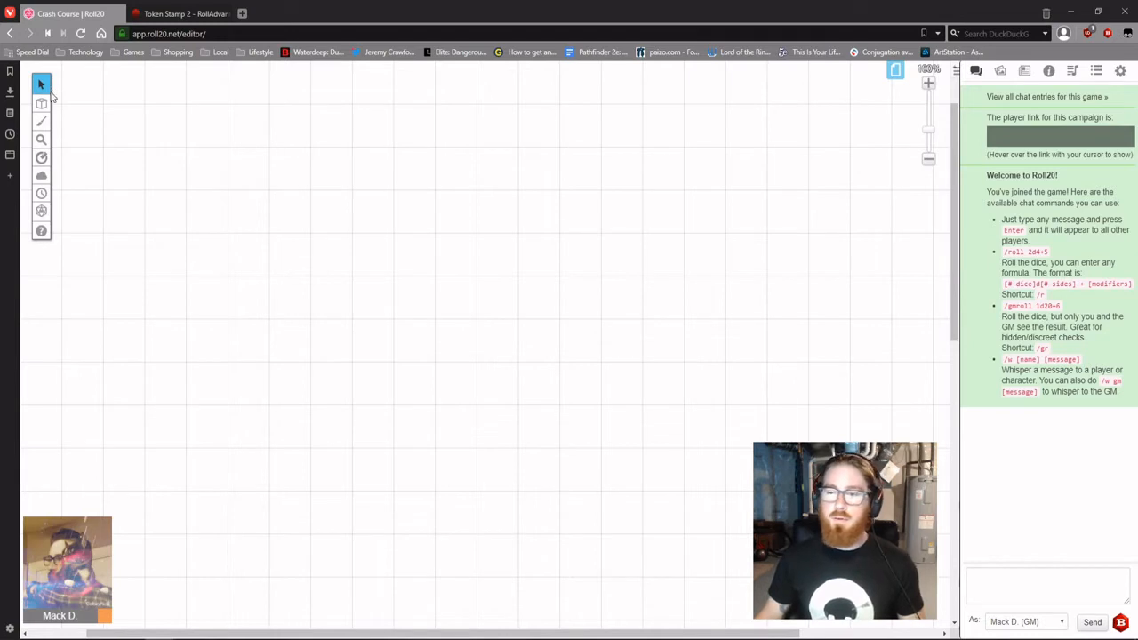
pyautogui.click(41, 83)
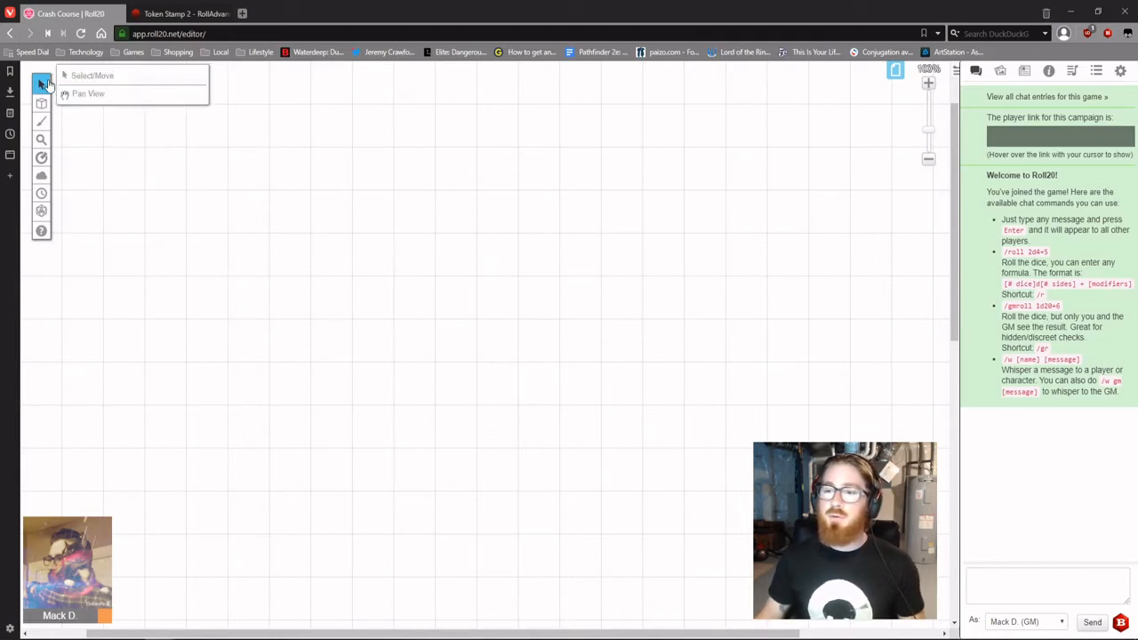
pyautogui.click(41, 103)
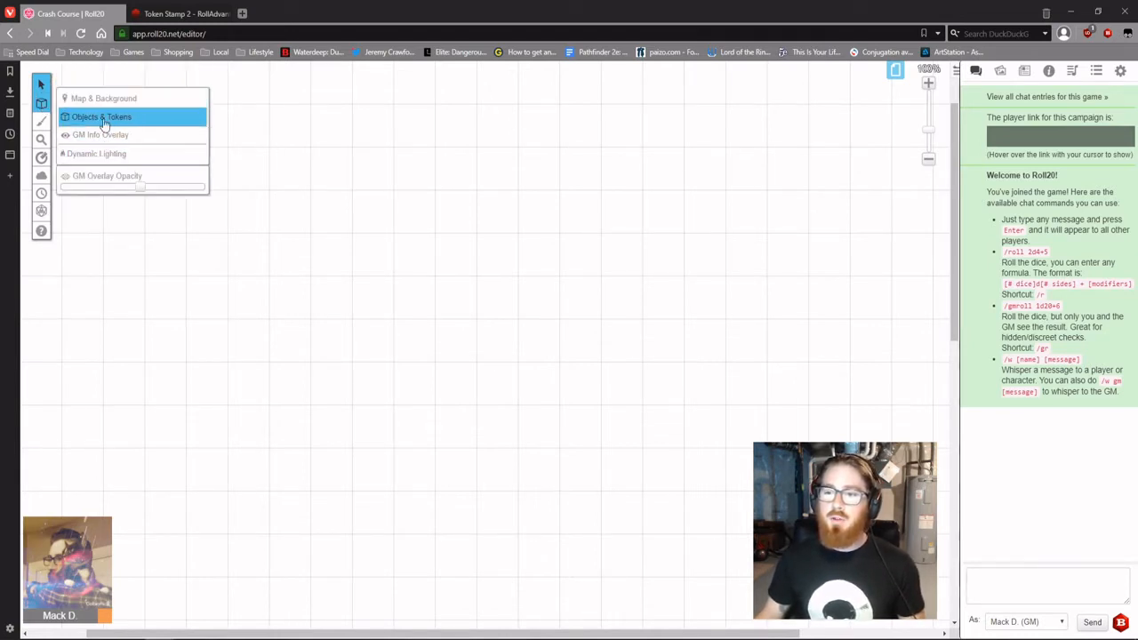
pyautogui.click(41, 121)
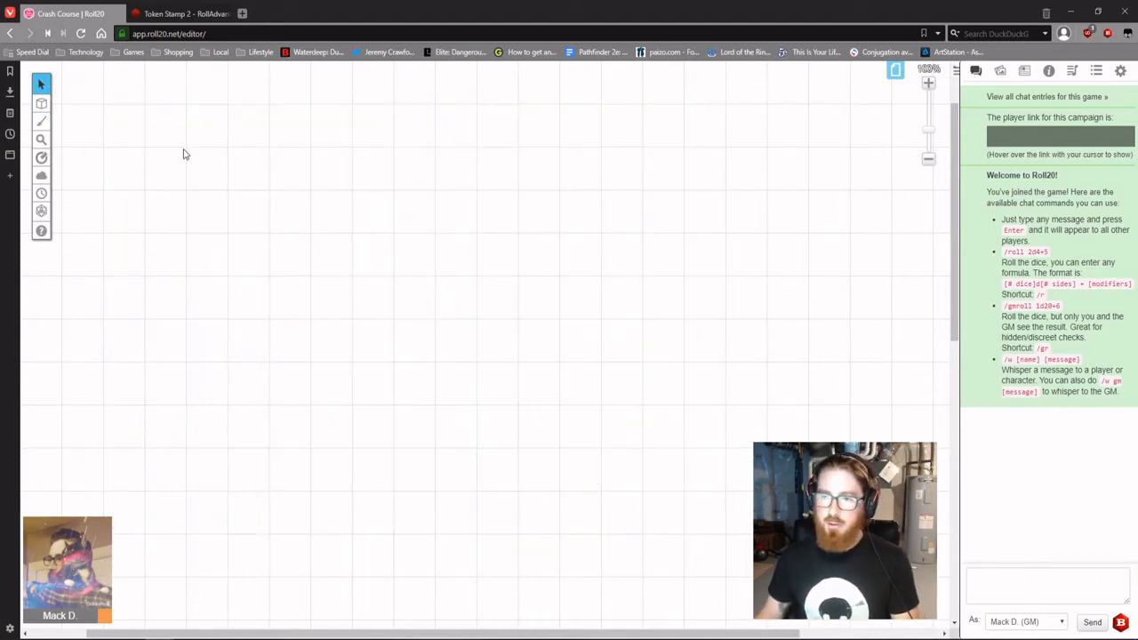
pyautogui.click(41, 138)
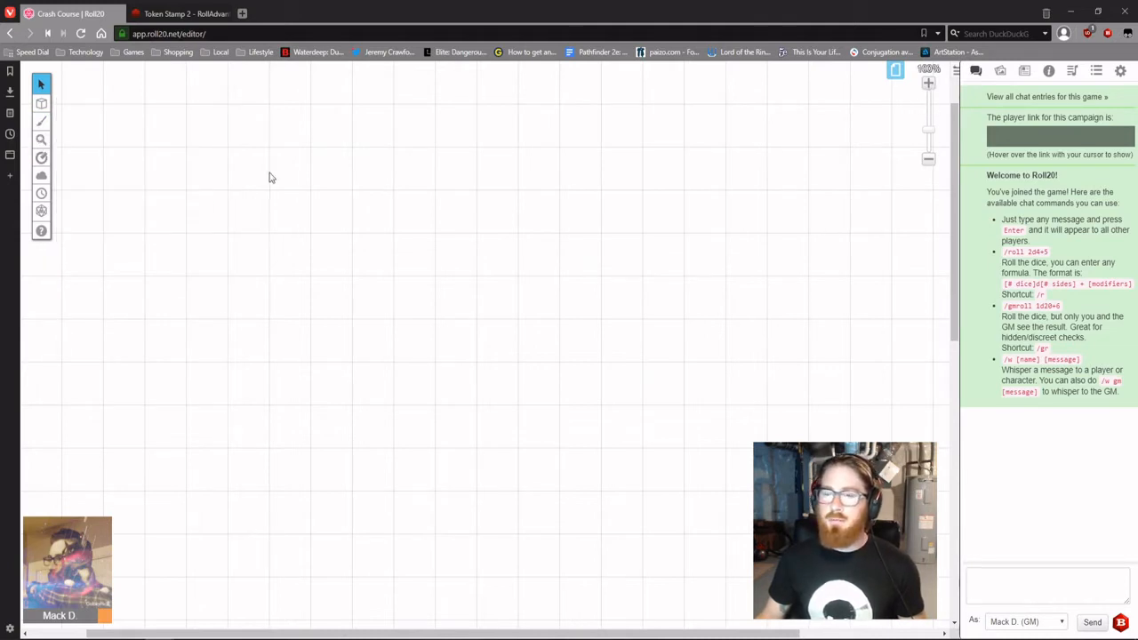
pyautogui.click(41, 157)
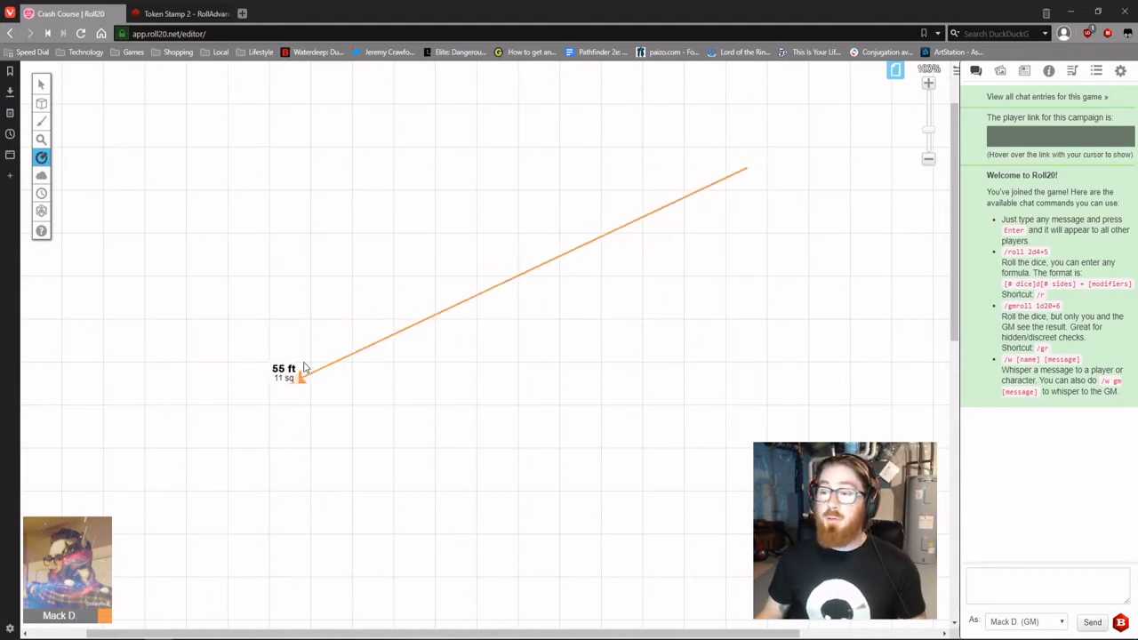
pyautogui.click(41, 157)
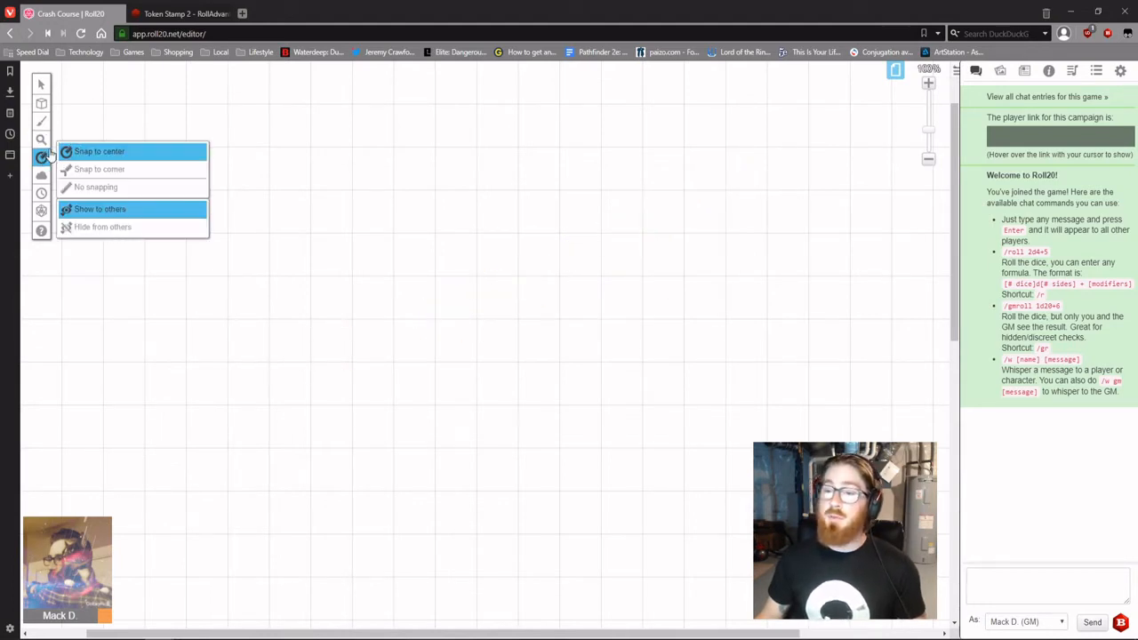
pyautogui.click(41, 176)
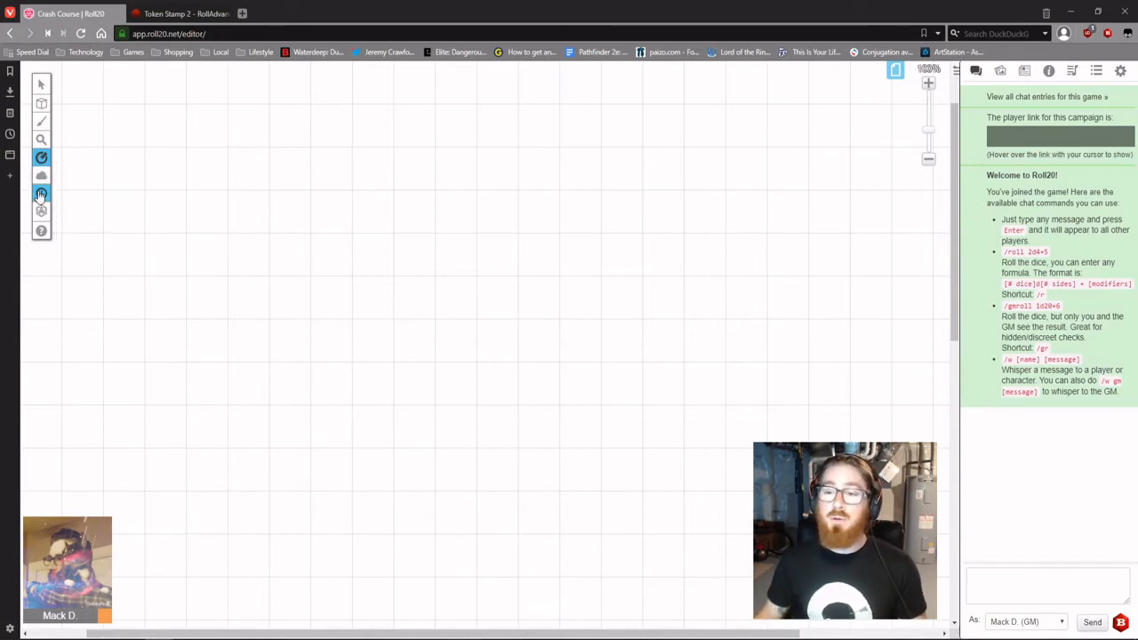
pyautogui.click(41, 194)
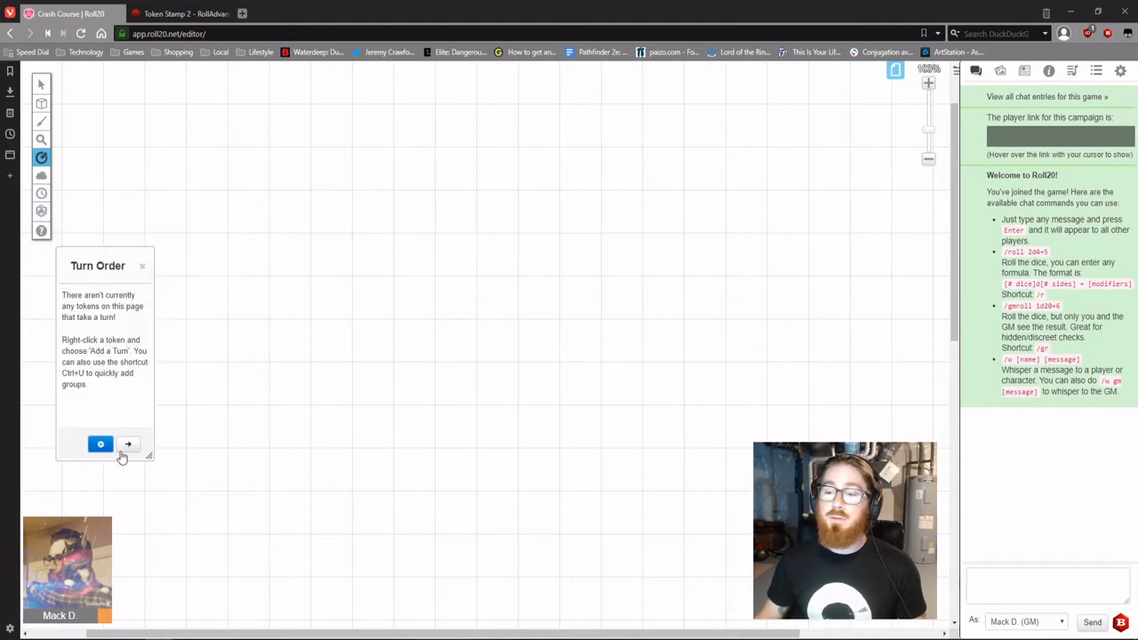
pyautogui.click(40, 211)
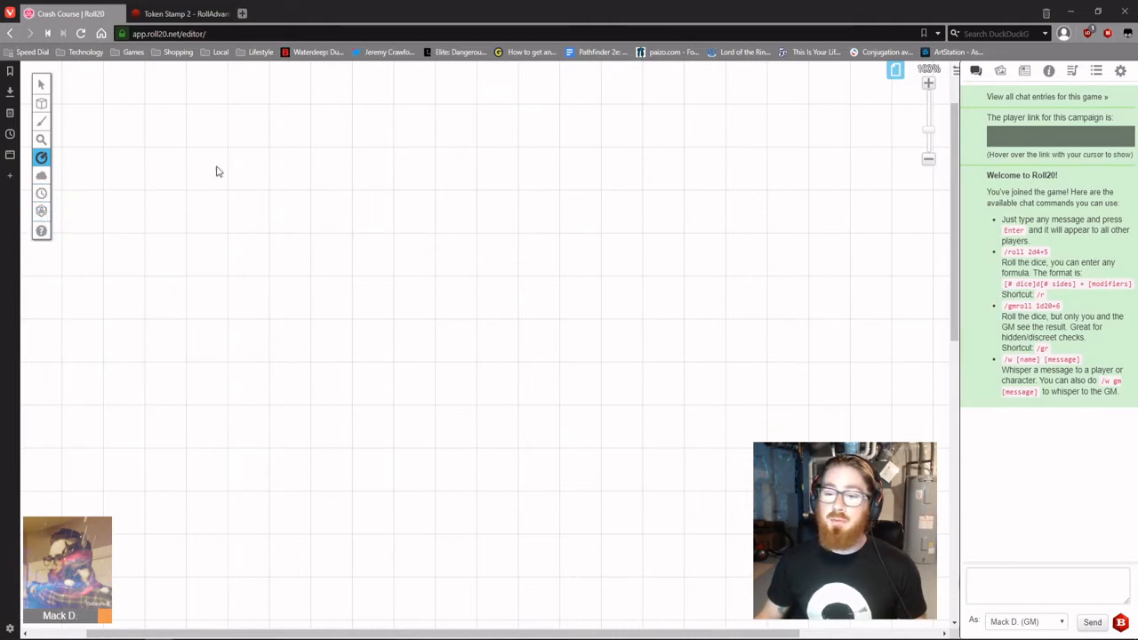
pyautogui.click(41, 84)
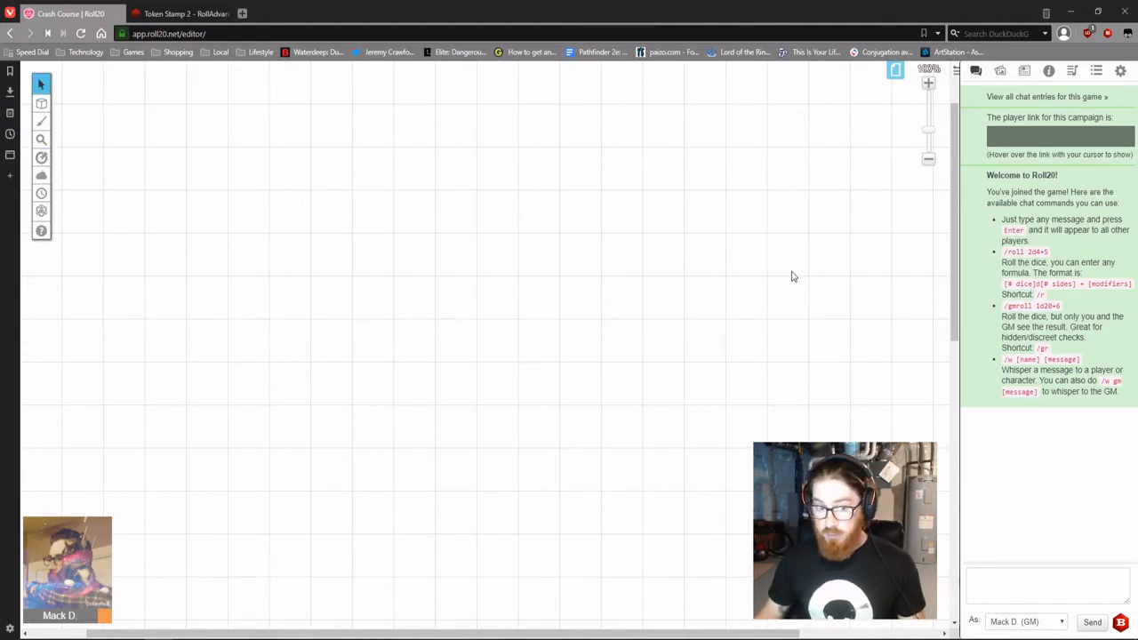
# Step: In My Settings, set video/voice broadcast and receive both to Nothing (disable)
pyautogui.click(1120, 71)
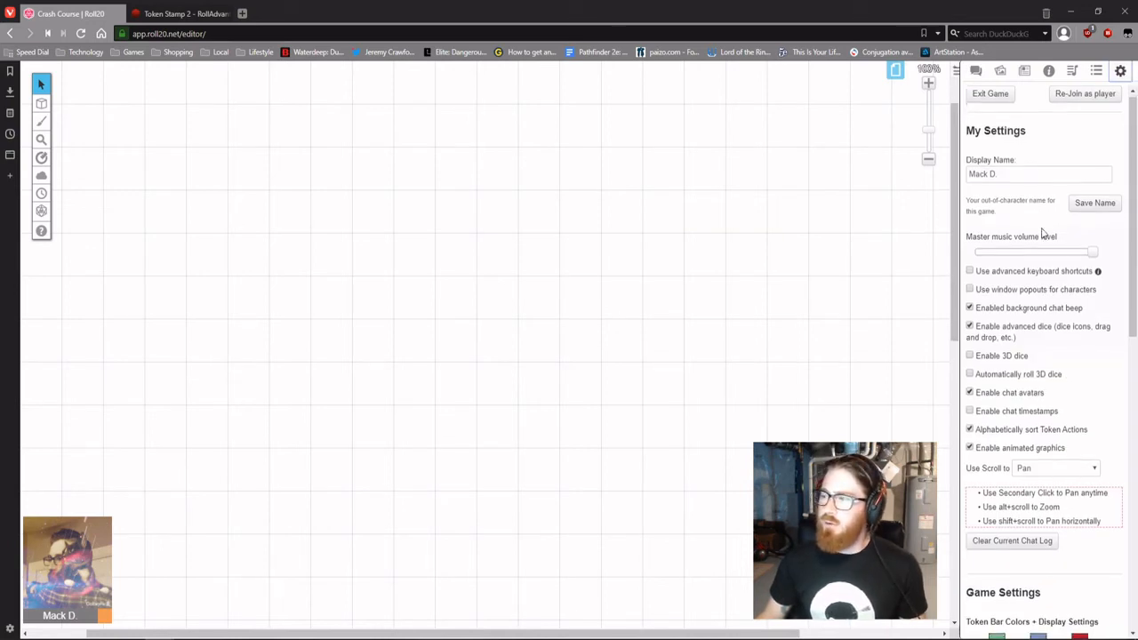
pyautogui.scroll(-3)
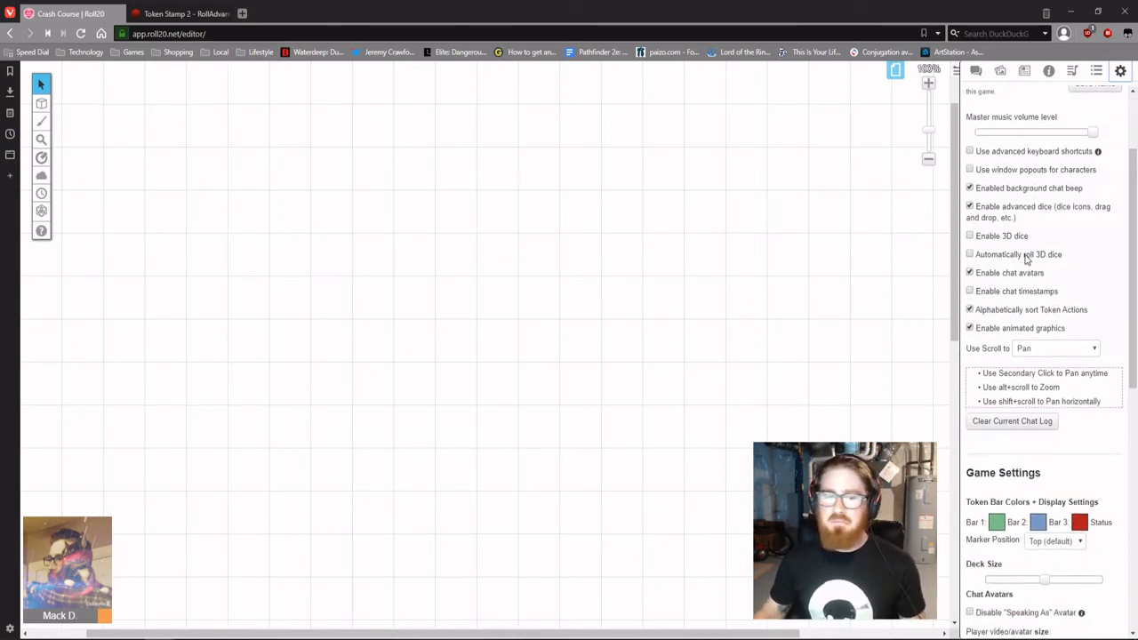
pyautogui.scroll(-3)
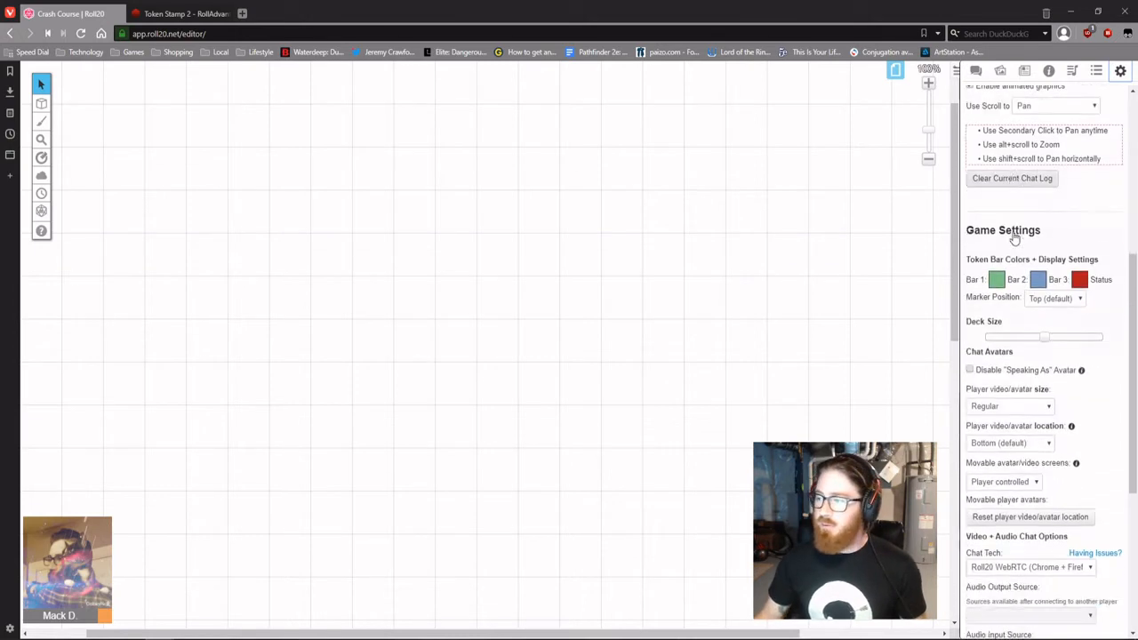
pyautogui.scroll(-3)
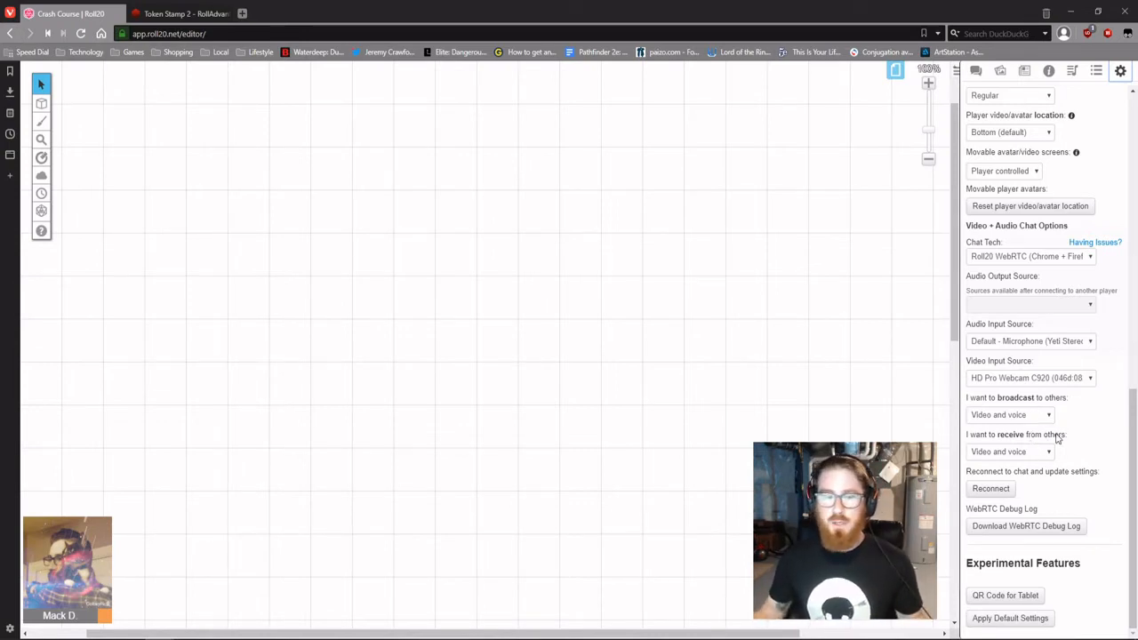
pyautogui.moveTo(974, 446)
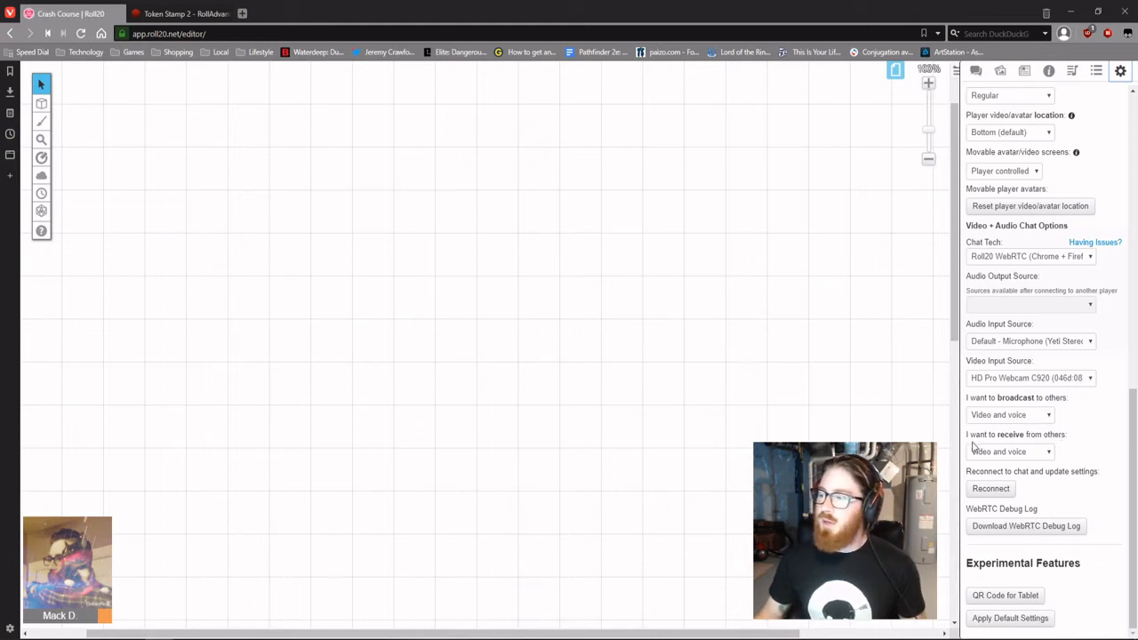
pyautogui.click(1010, 414)
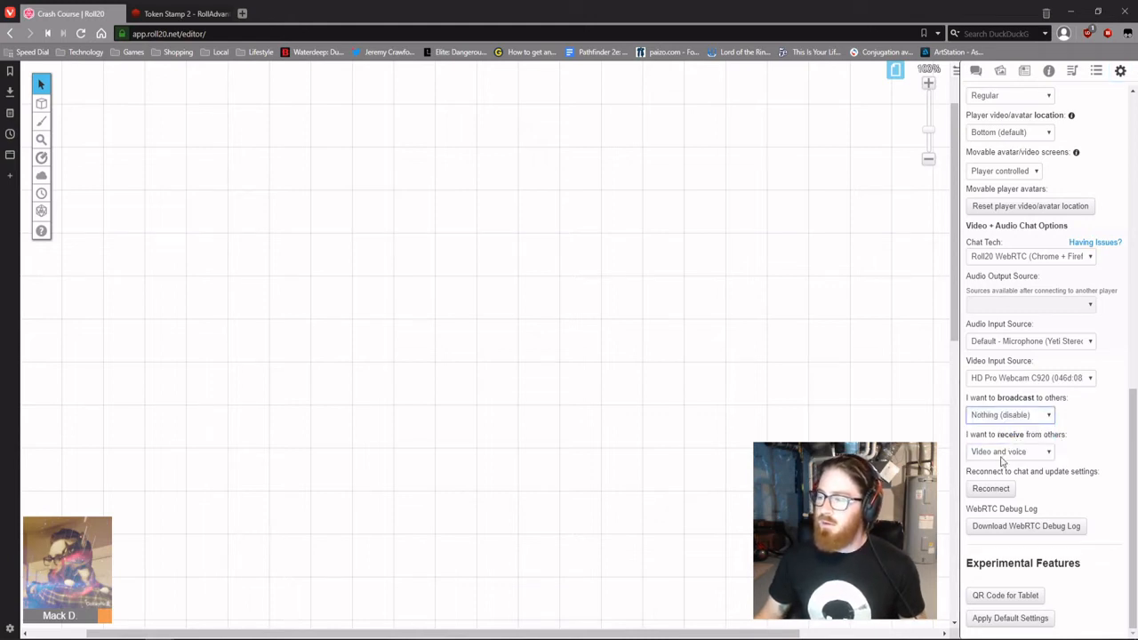
pyautogui.click(1009, 451)
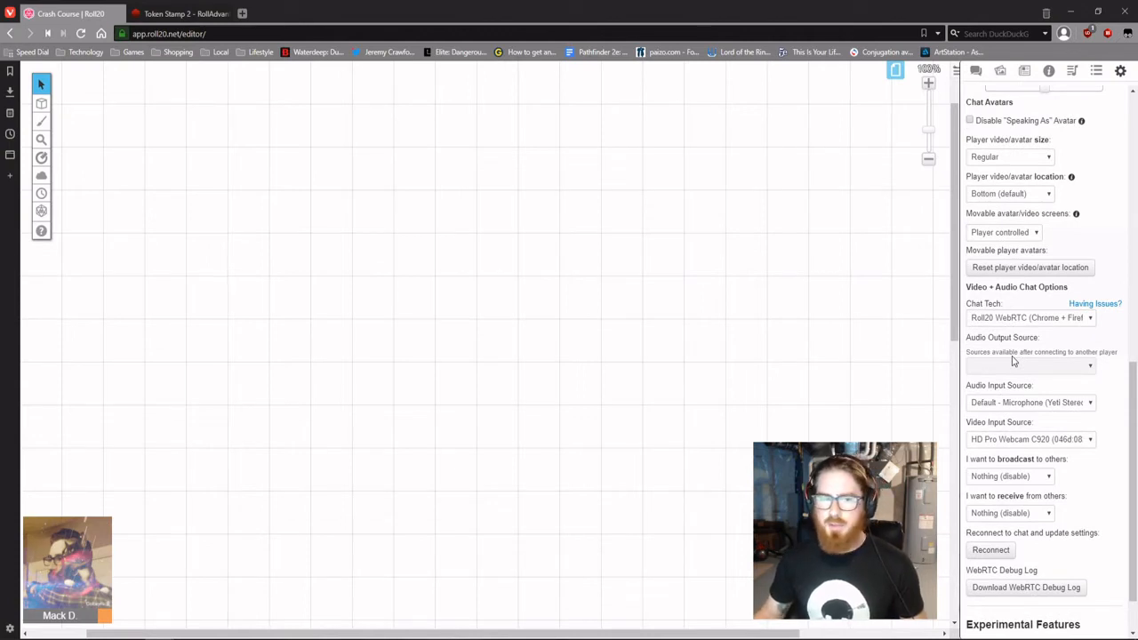
# Step: Change player avatar size from Names only to Small under Chat Avatars
pyautogui.scroll(3)
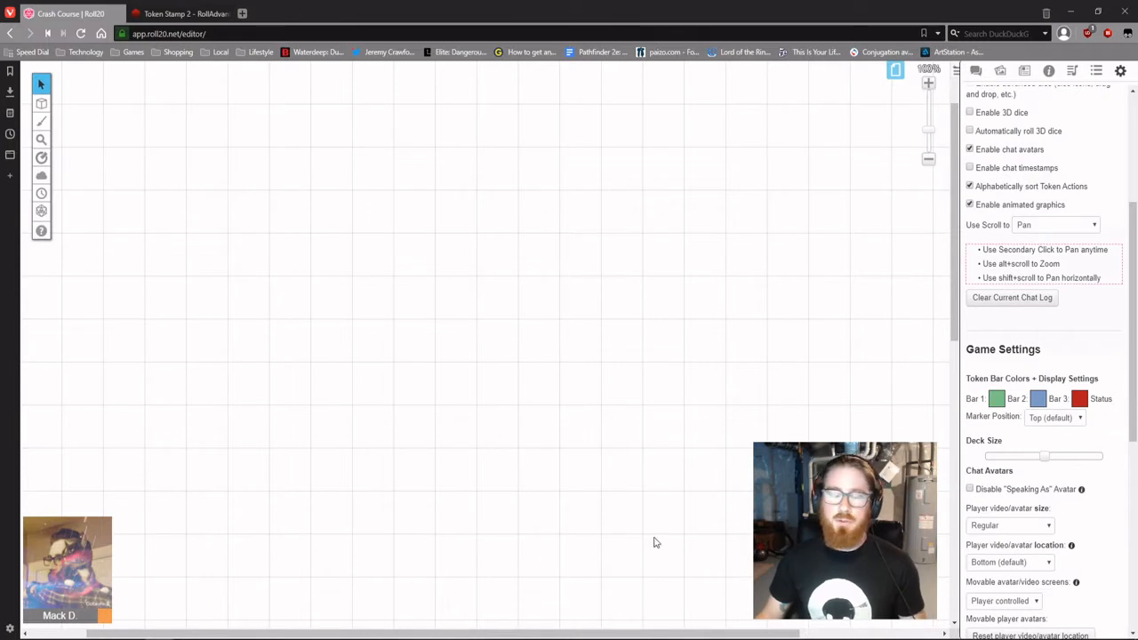
pyautogui.scroll(-3)
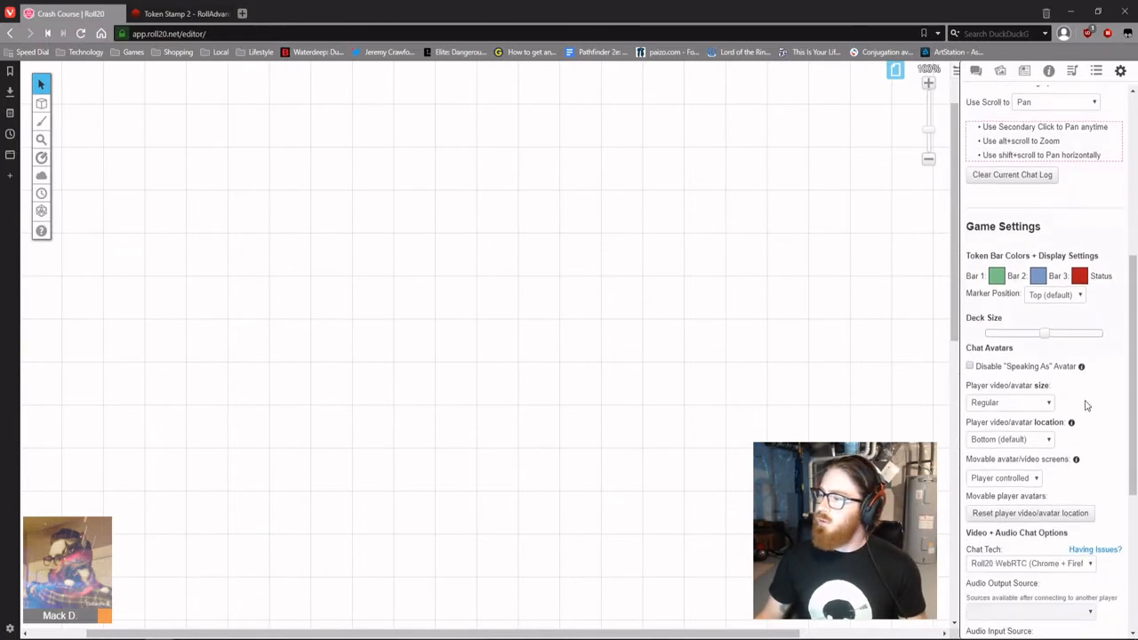
pyautogui.scroll(-3)
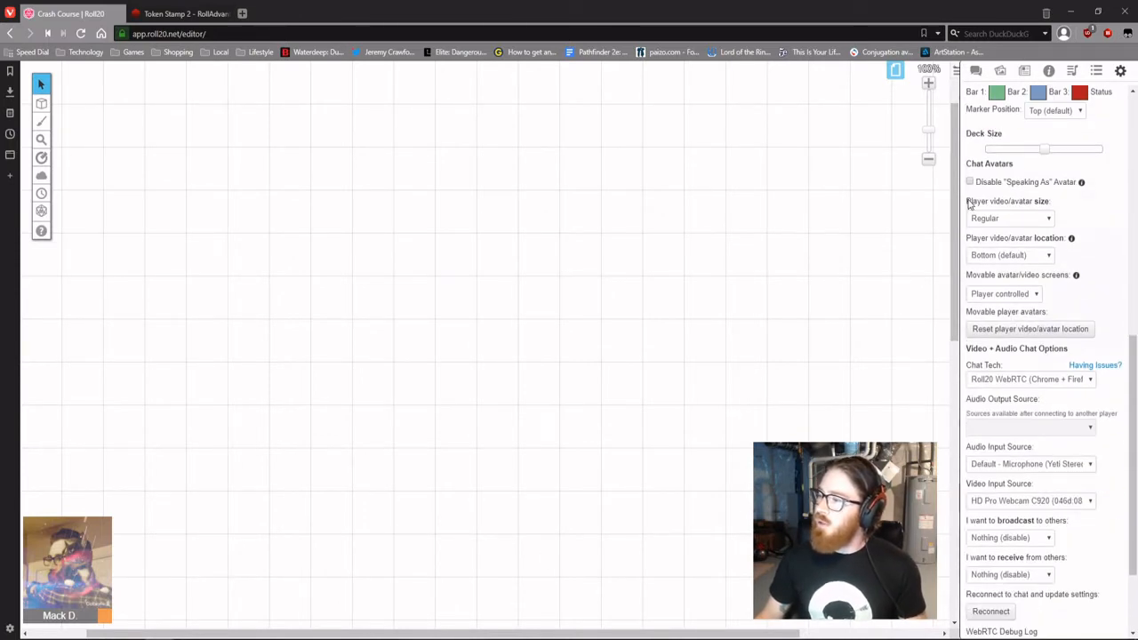
pyautogui.click(1010, 217)
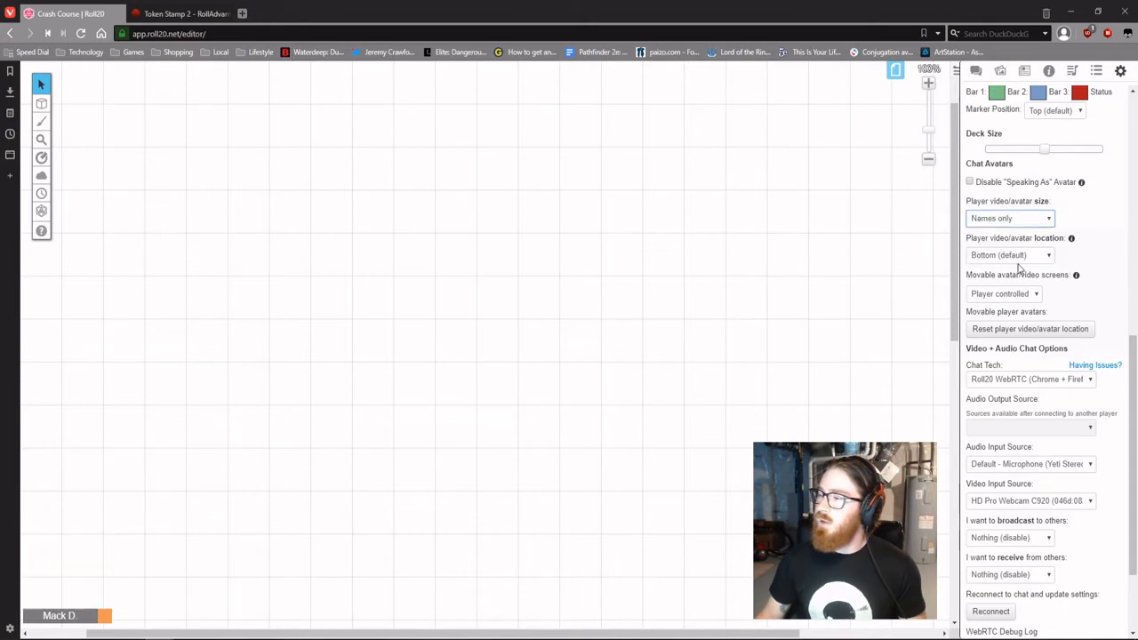
pyautogui.click(1010, 217)
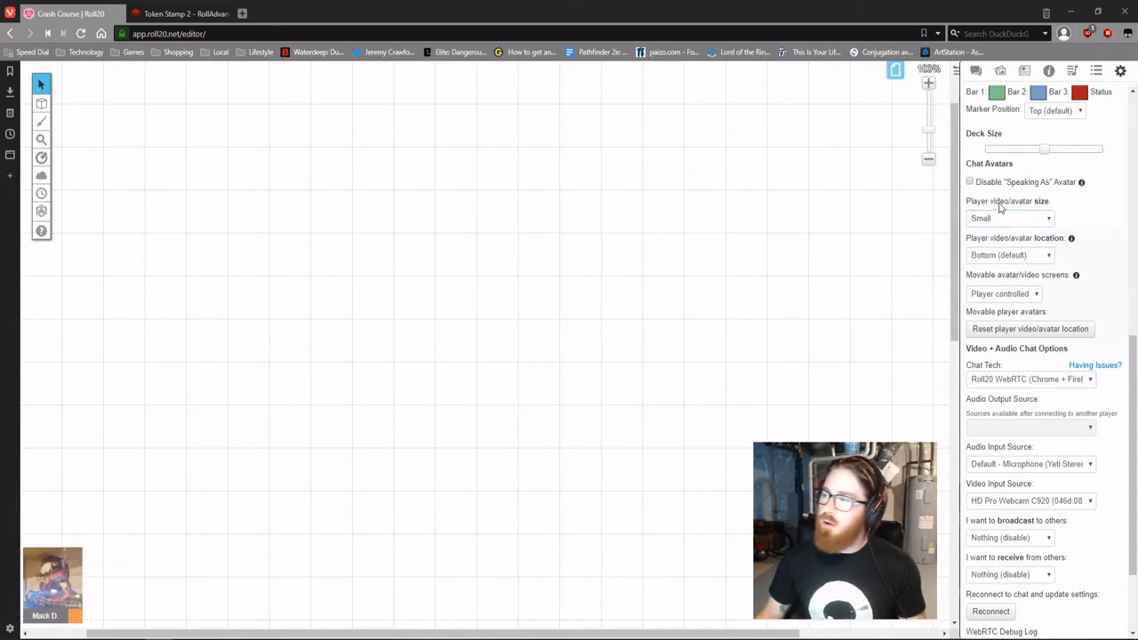
pyautogui.click(1010, 217)
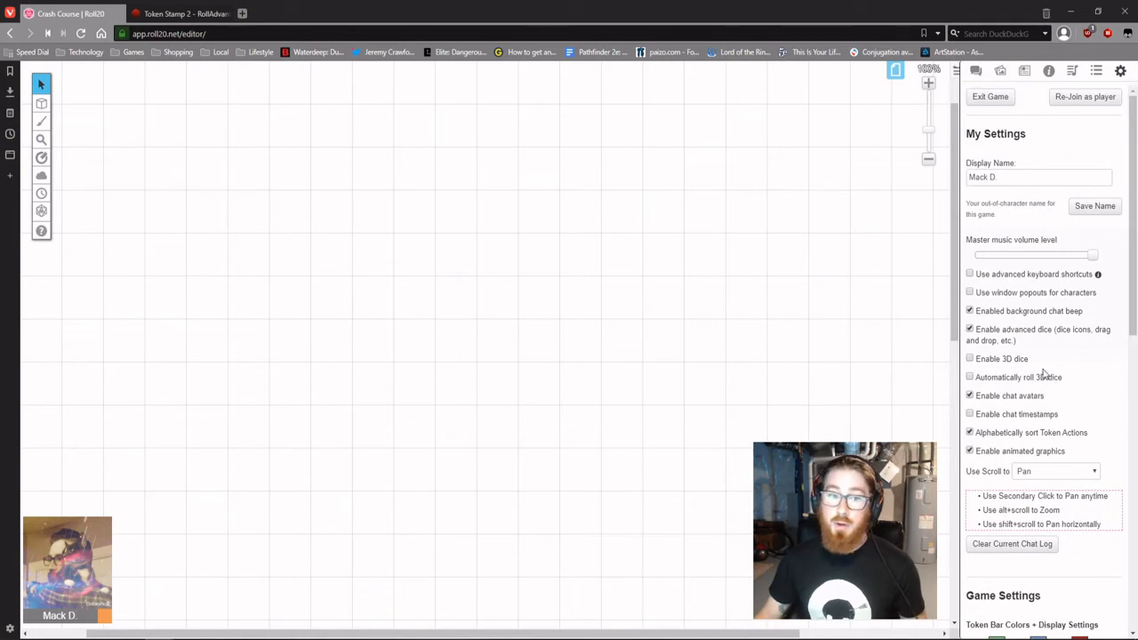
pyautogui.moveTo(324, 469)
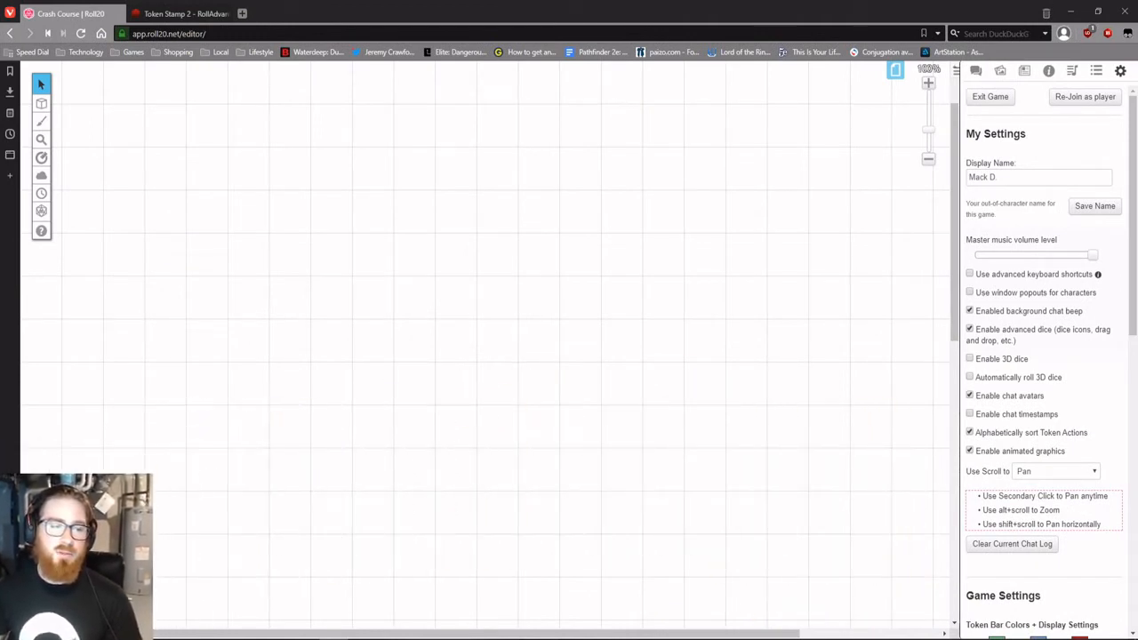
pyautogui.moveTo(956, 176)
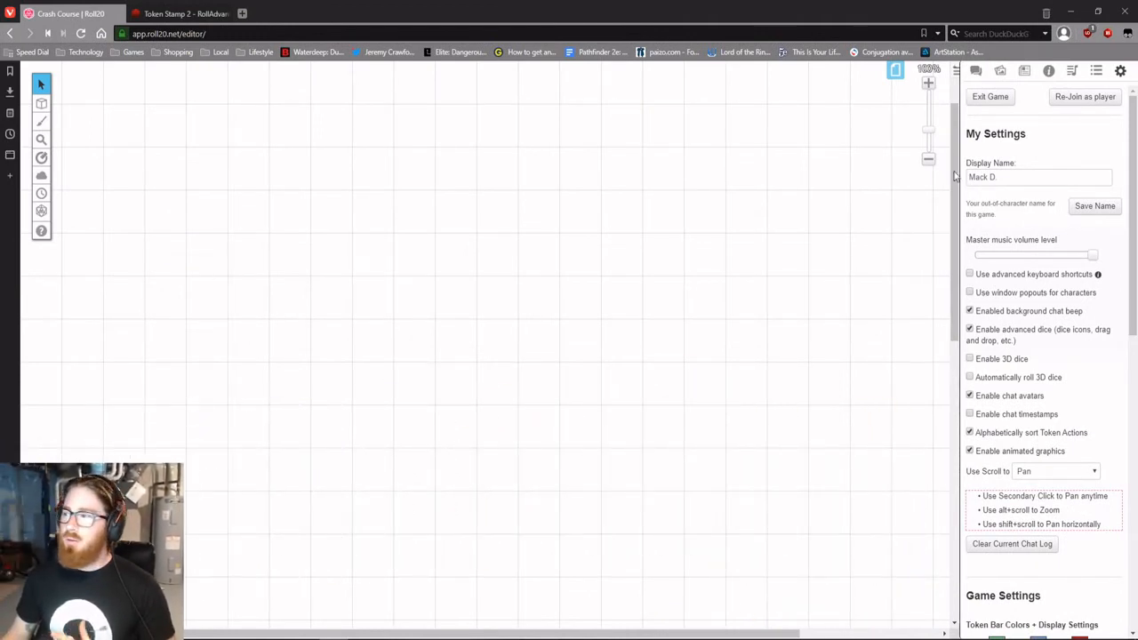
pyautogui.moveTo(928, 160)
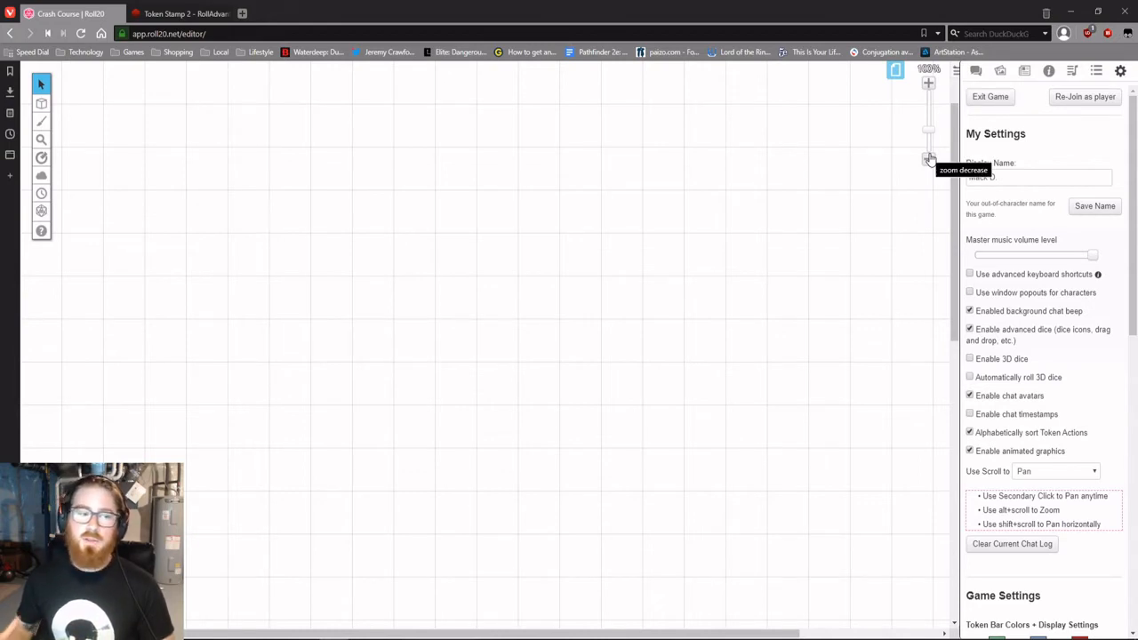
# Step: Search DuckDuckGo images for 'dnd 5e battlemap'
pyautogui.click(928, 160)
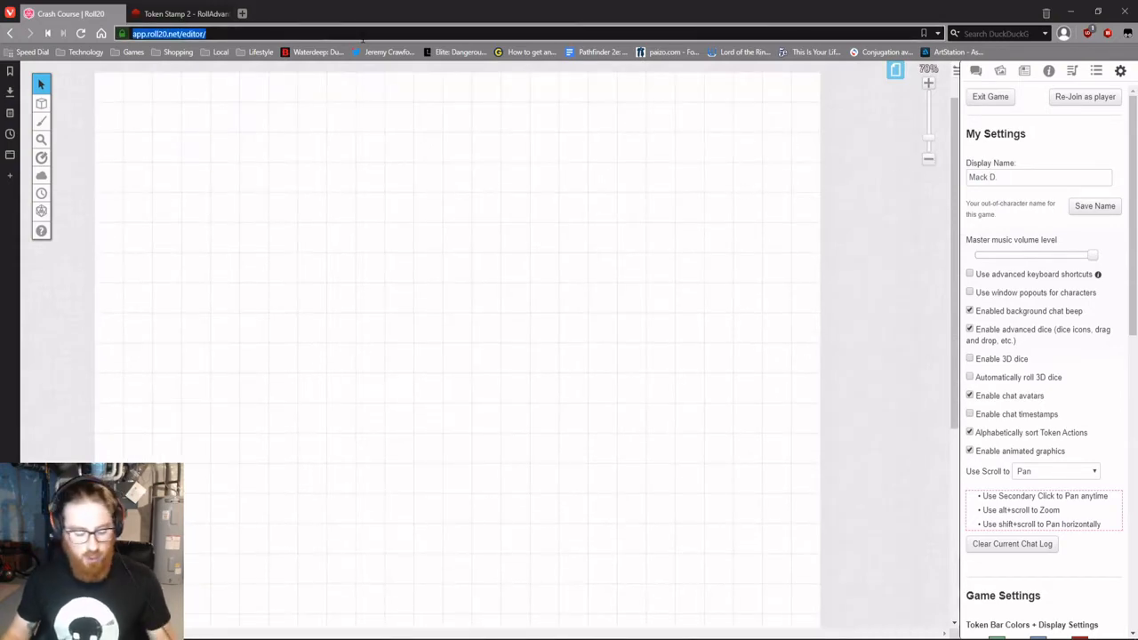
pyautogui.write('dnd 5e battlemap')
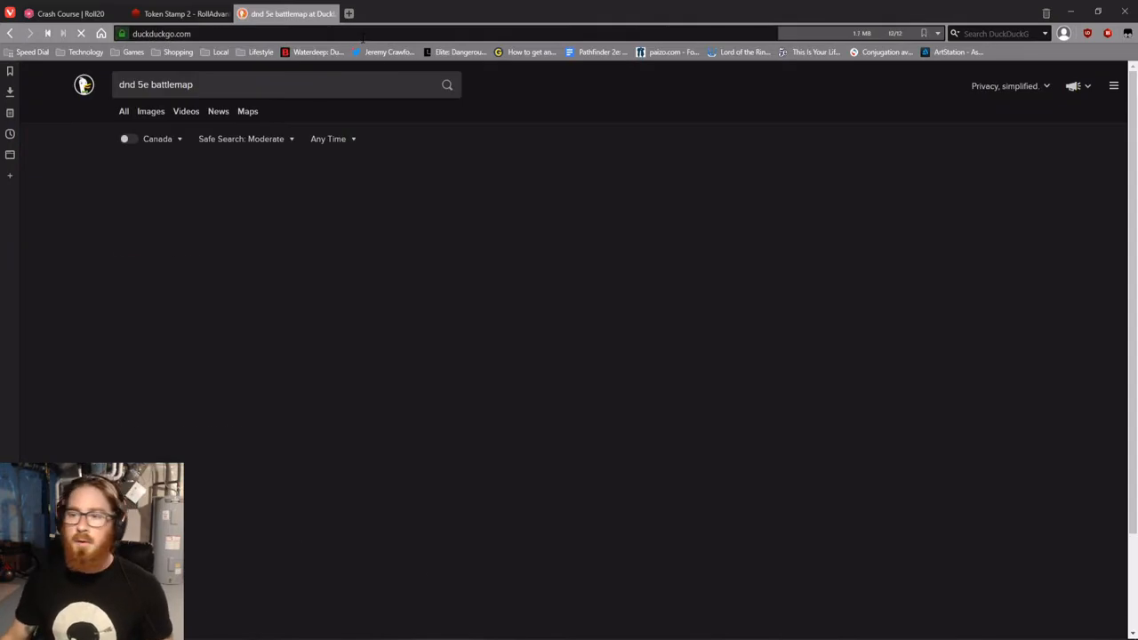
pyautogui.click(150, 110)
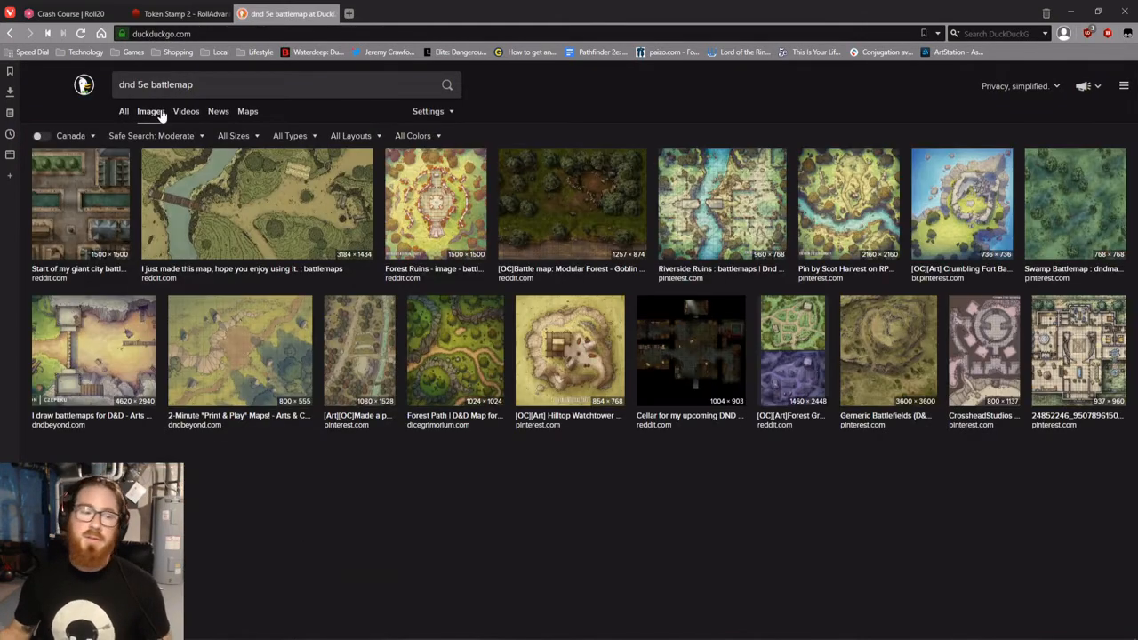
pyautogui.scroll(-3)
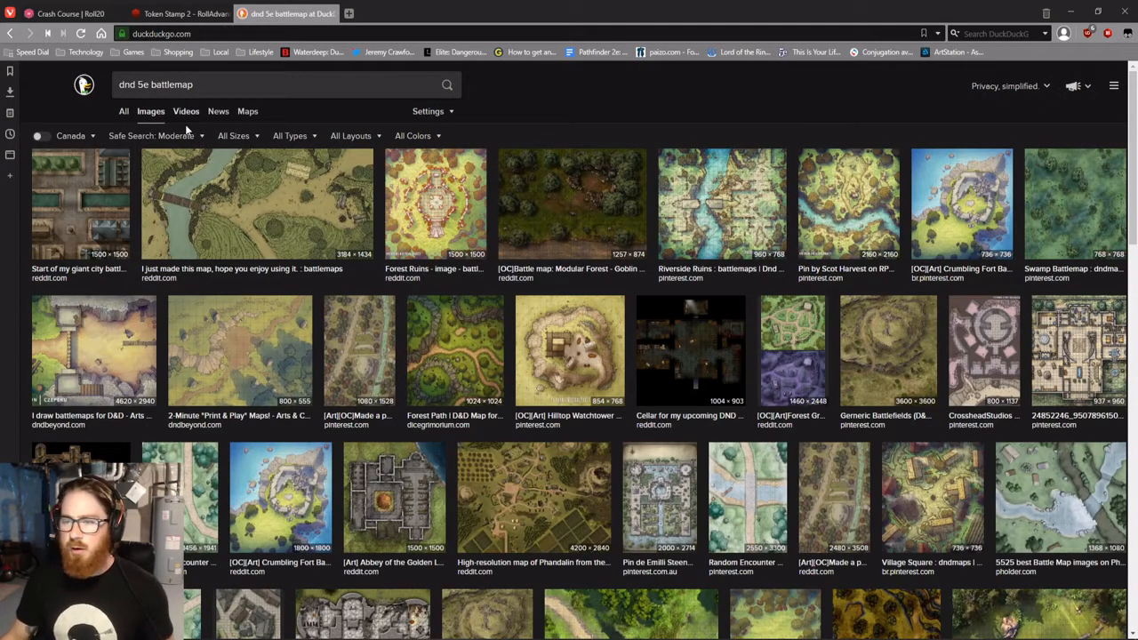
pyautogui.moveTo(496, 372)
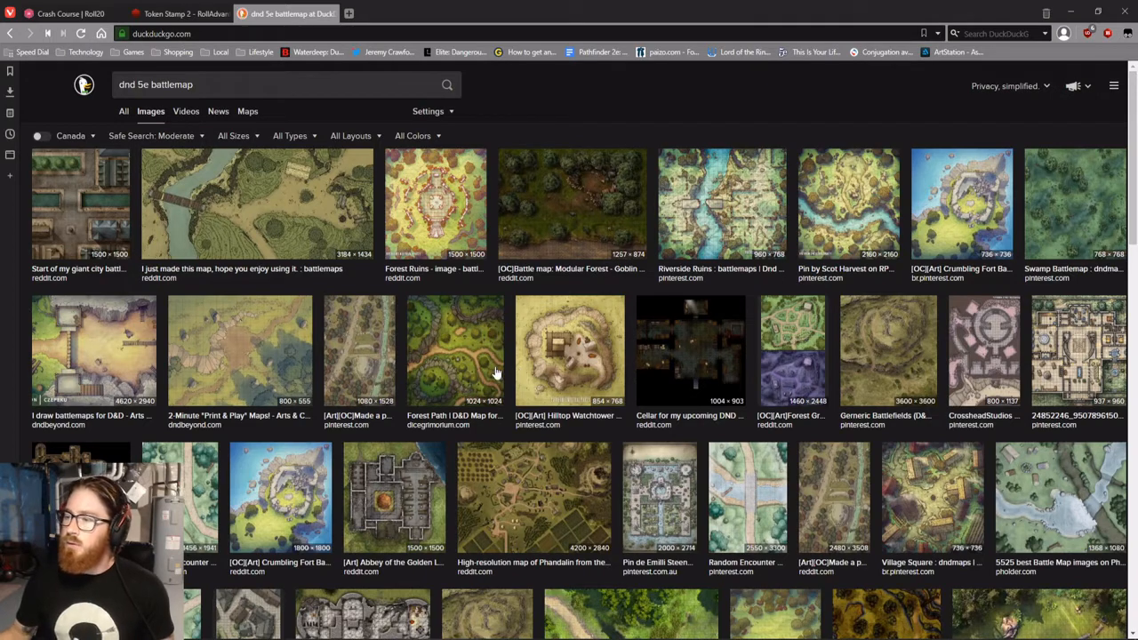
pyautogui.moveTo(736, 199)
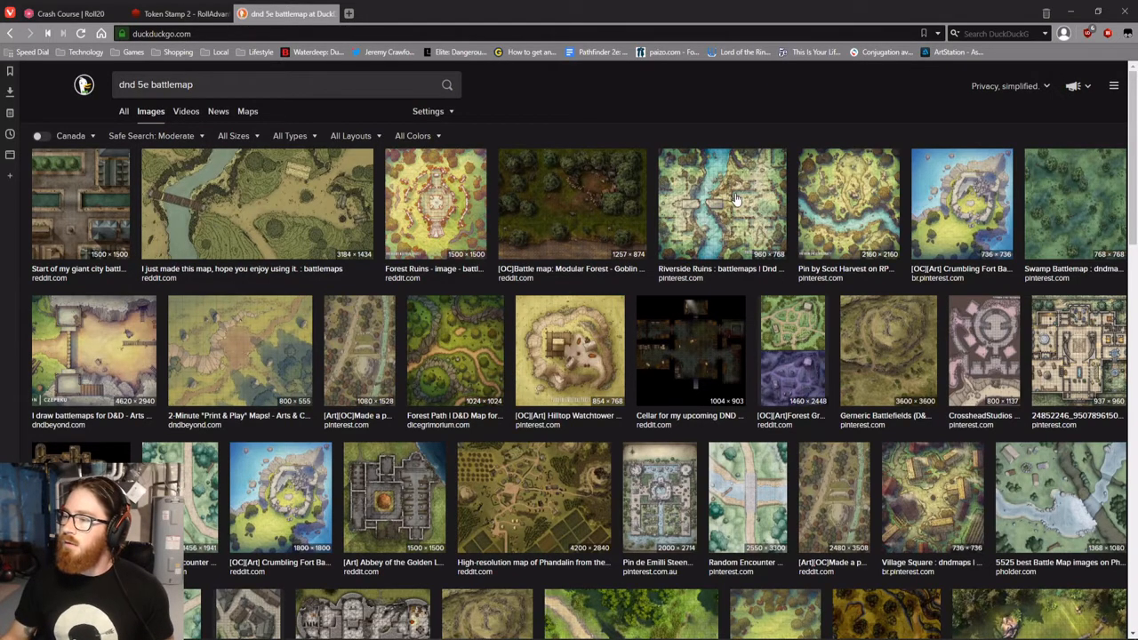
# Step: View the Riverside Ruins battlemap full size and save it to the Desktop
pyautogui.click(722, 203)
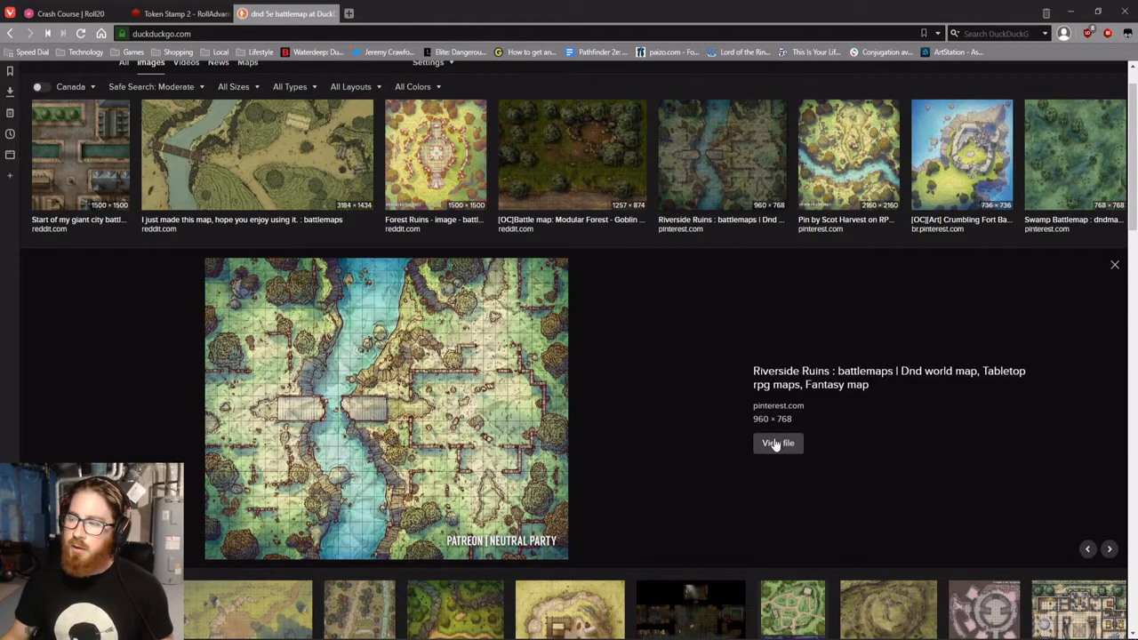
pyautogui.click(779, 443)
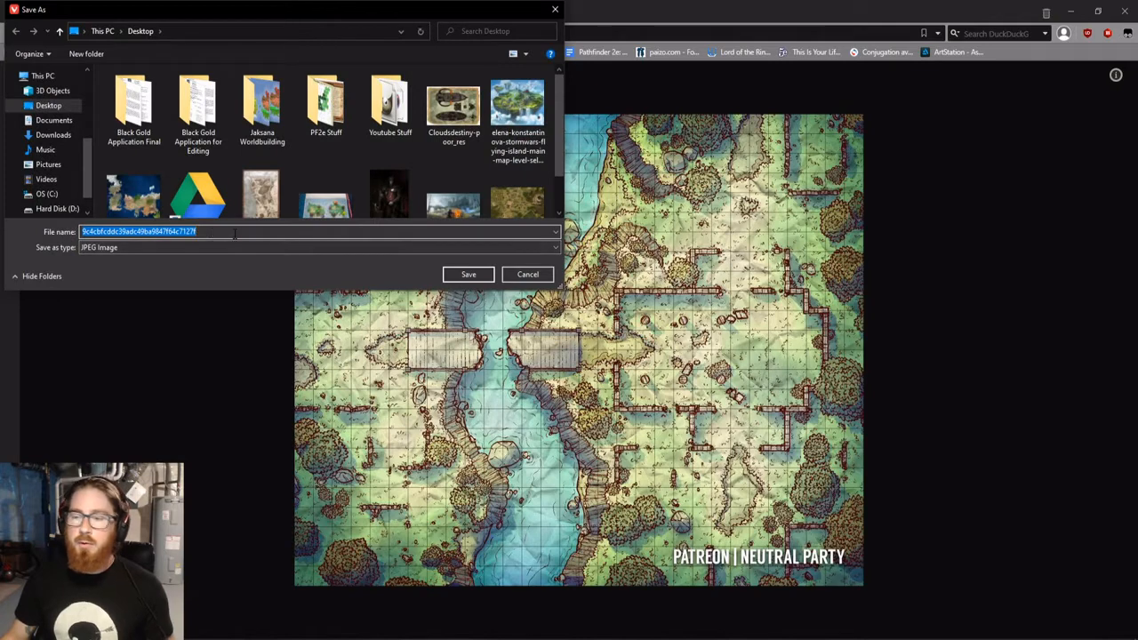
pyautogui.click(469, 274)
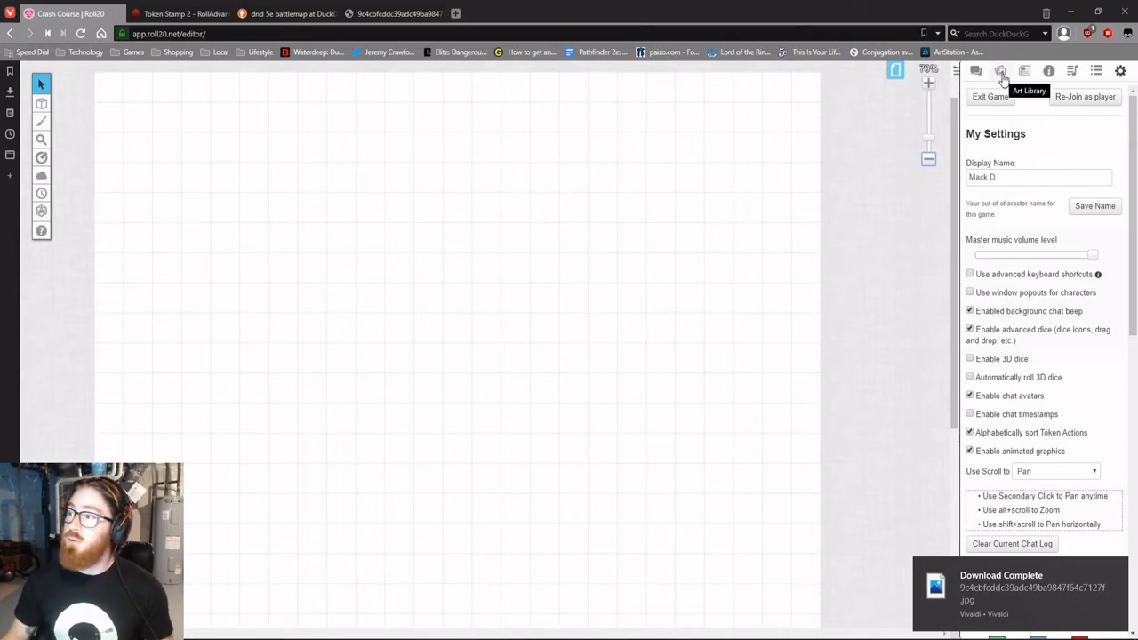
# Step: Upload the Riverside Ruins map via the Art Library and place it on the tabletop
pyautogui.click(999, 71)
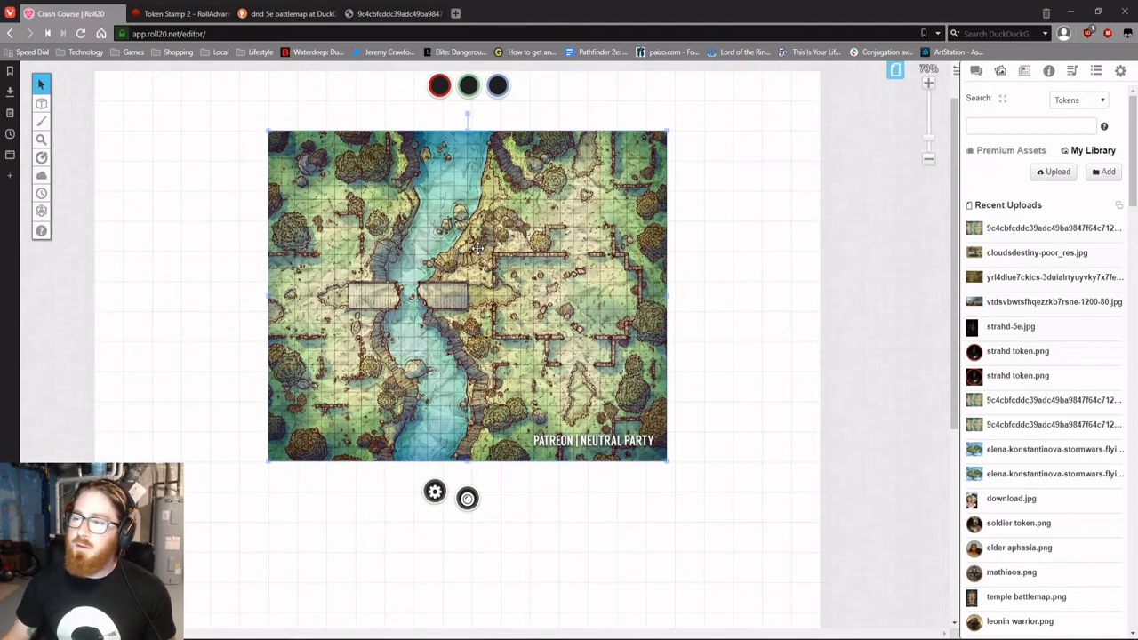
pyautogui.rightClick(477, 249)
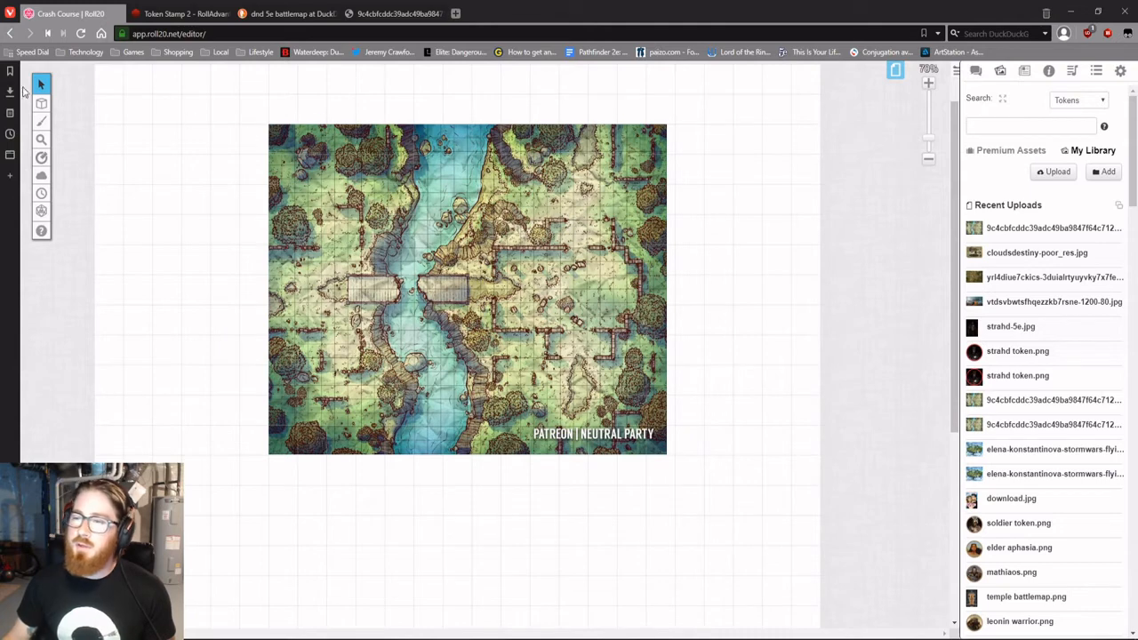
pyautogui.click(41, 103)
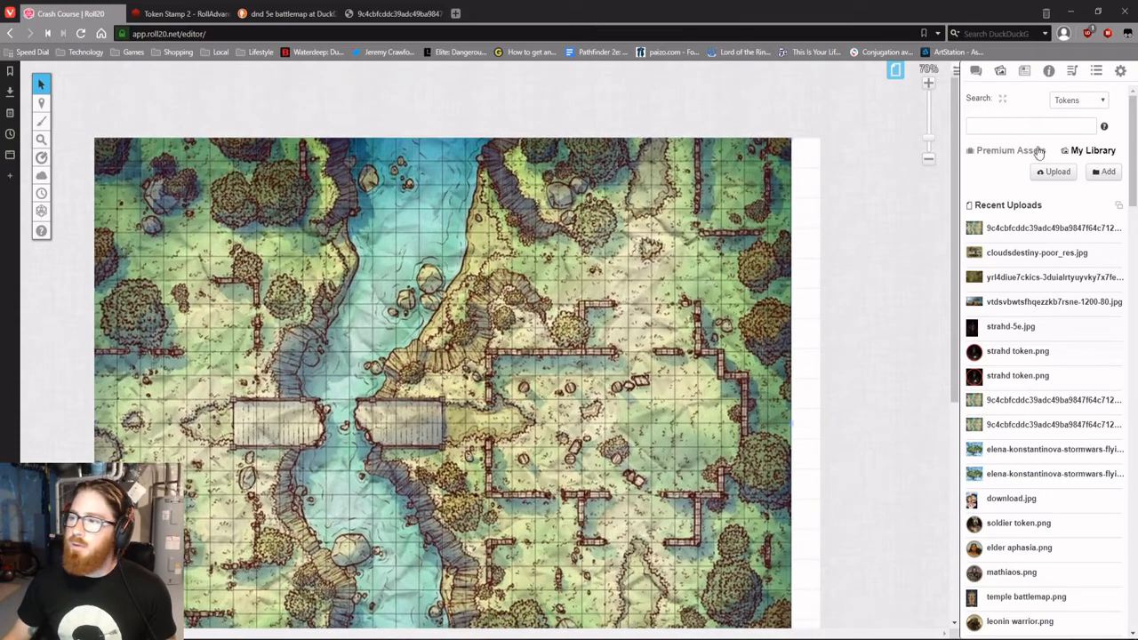
# Step: Zoom in on the battlemap to compare its printed grid with the page grid
pyautogui.click(928, 81)
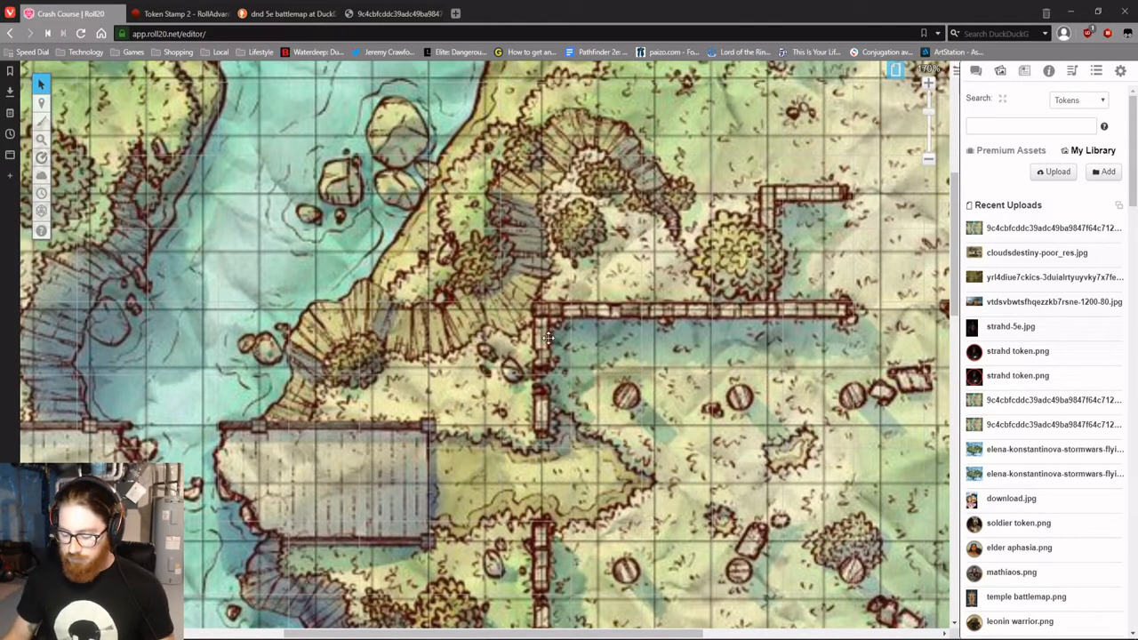
pyautogui.moveTo(878, 285)
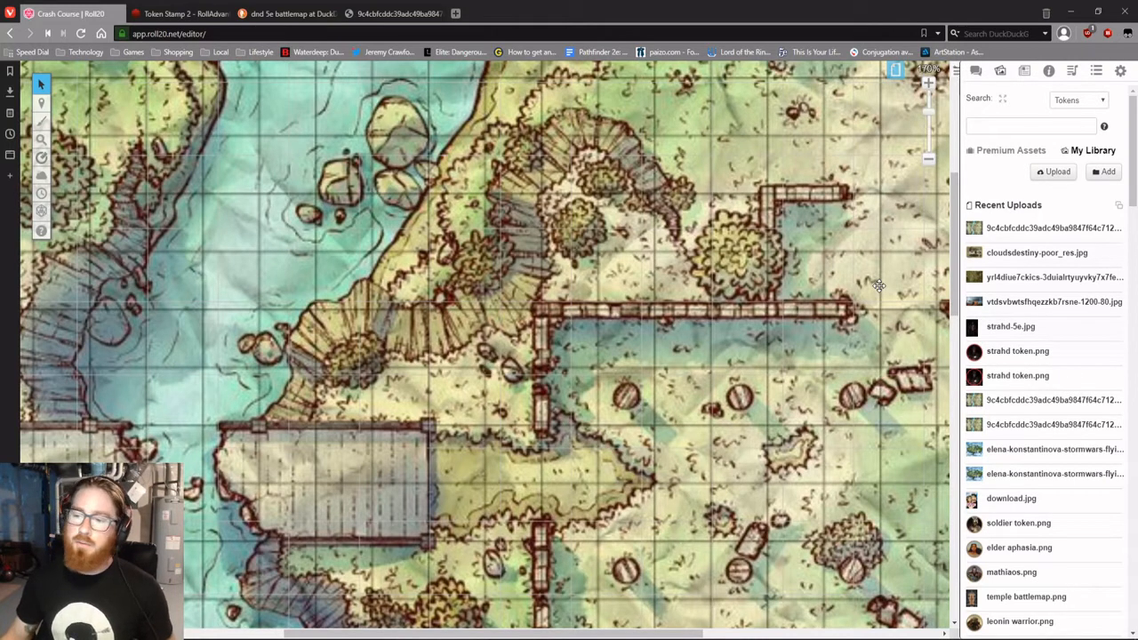
pyautogui.moveTo(306, 298)
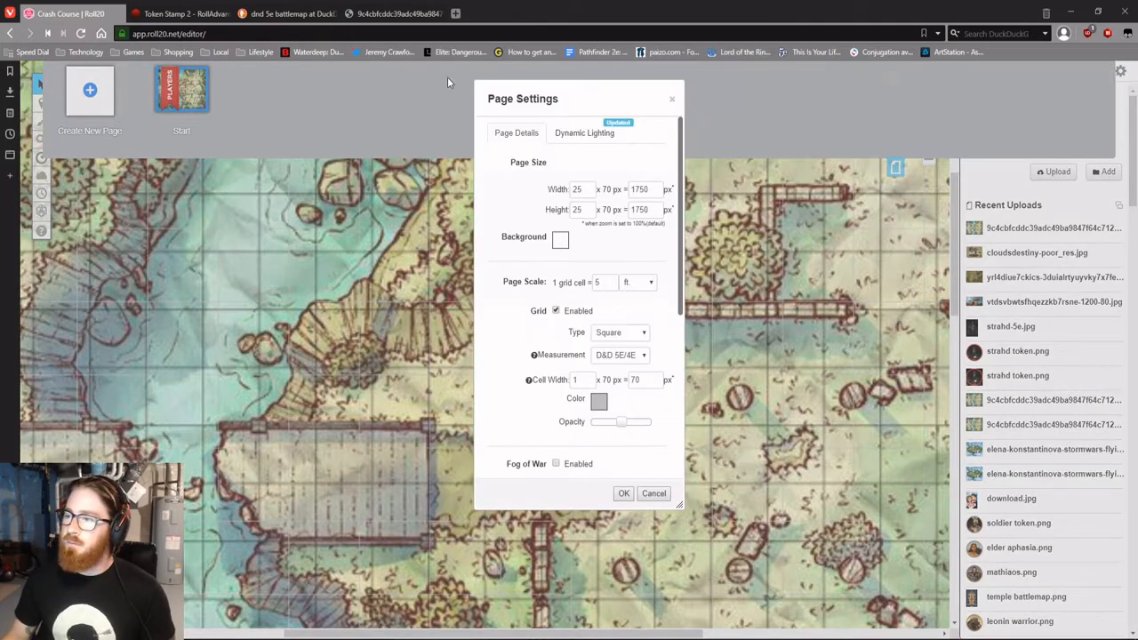
# Step: Set the page grid colour to black in Page Settings and apply it
pyautogui.scroll(-3)
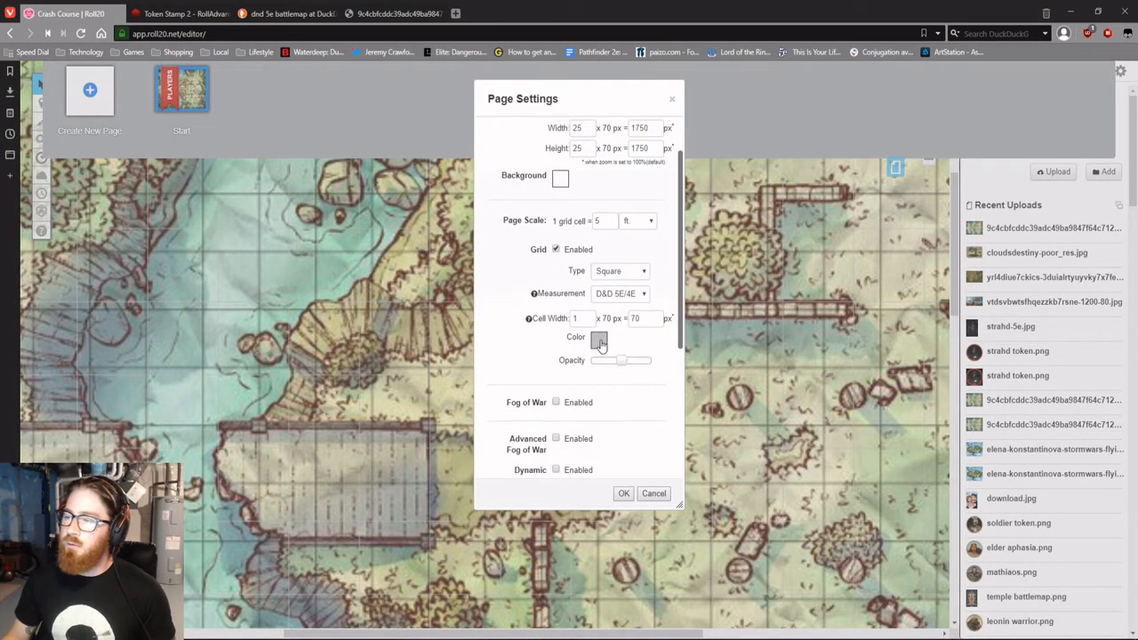
pyautogui.click(597, 340)
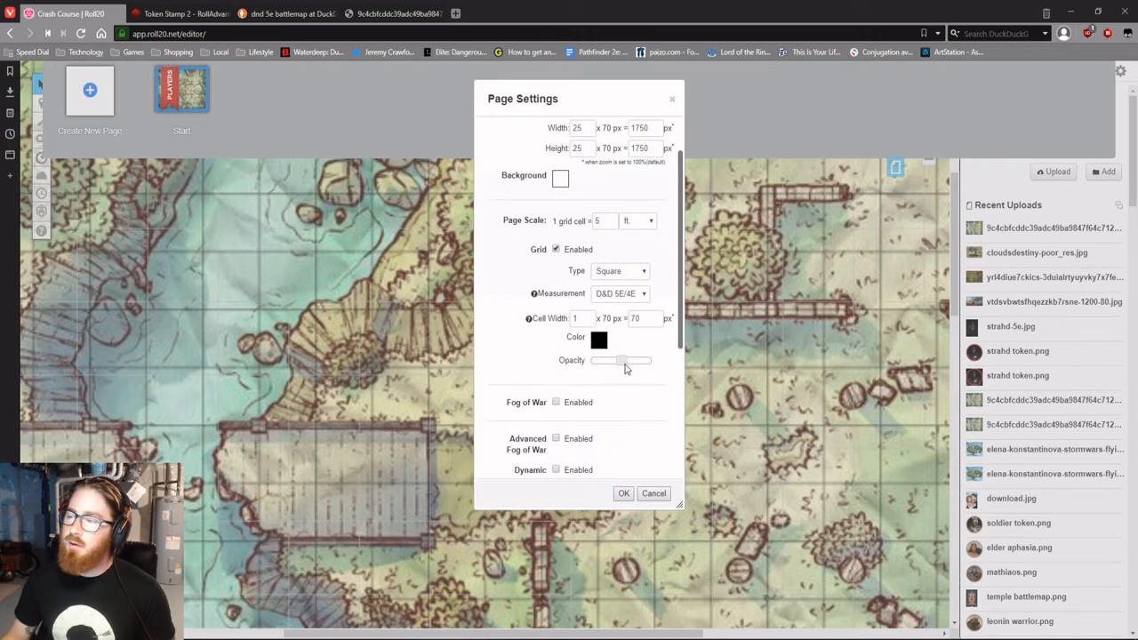
pyautogui.click(623, 494)
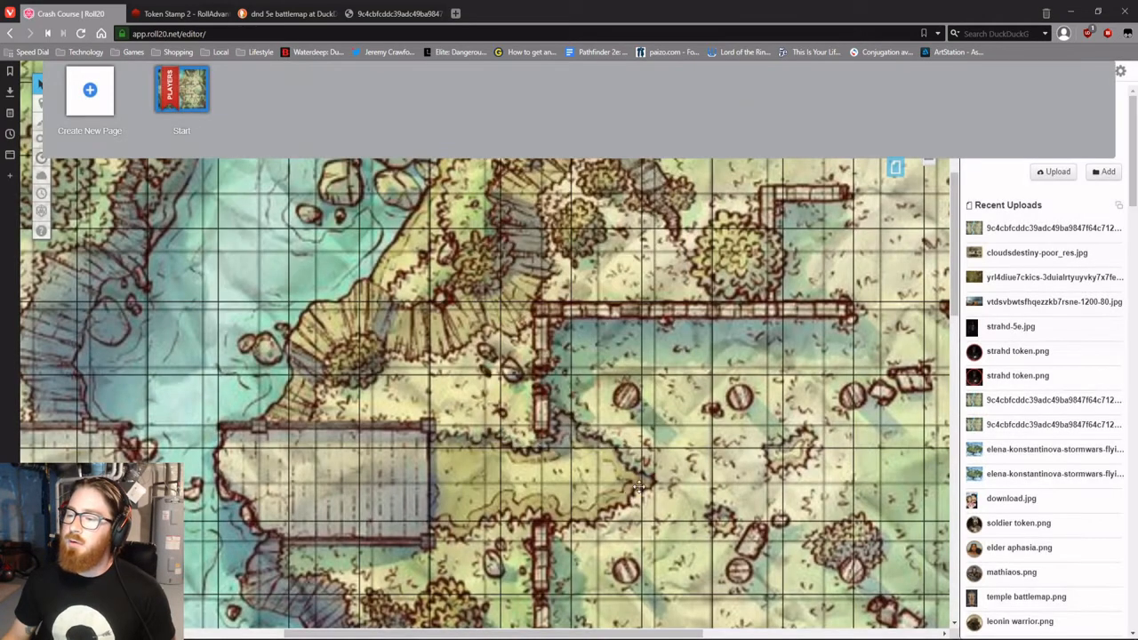
pyautogui.moveTo(229, 300)
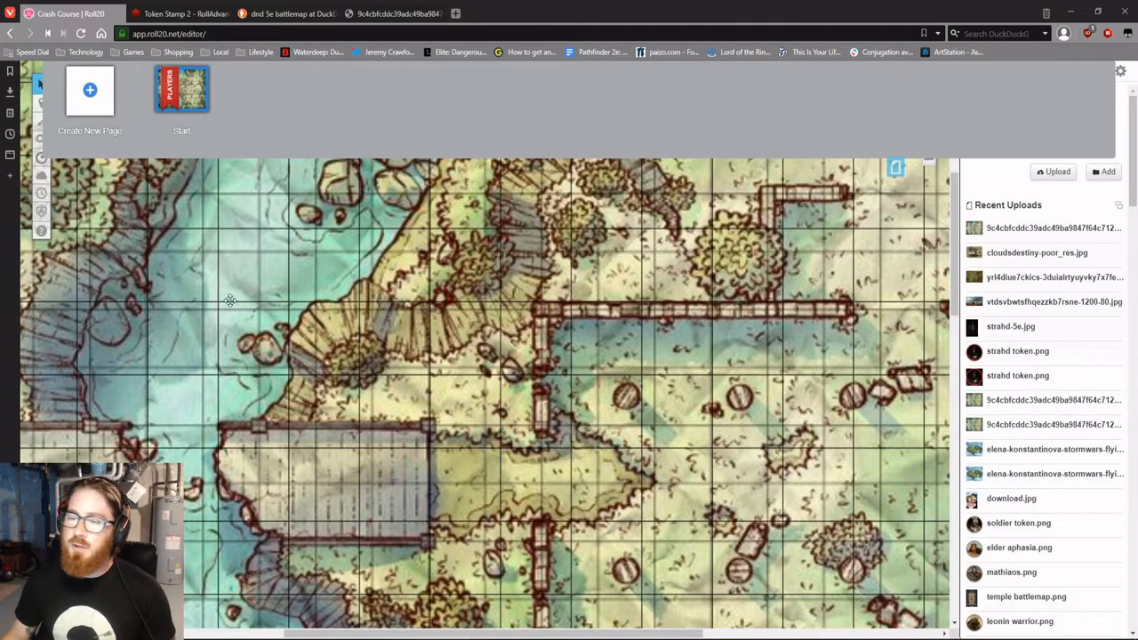
pyautogui.moveTo(249, 295)
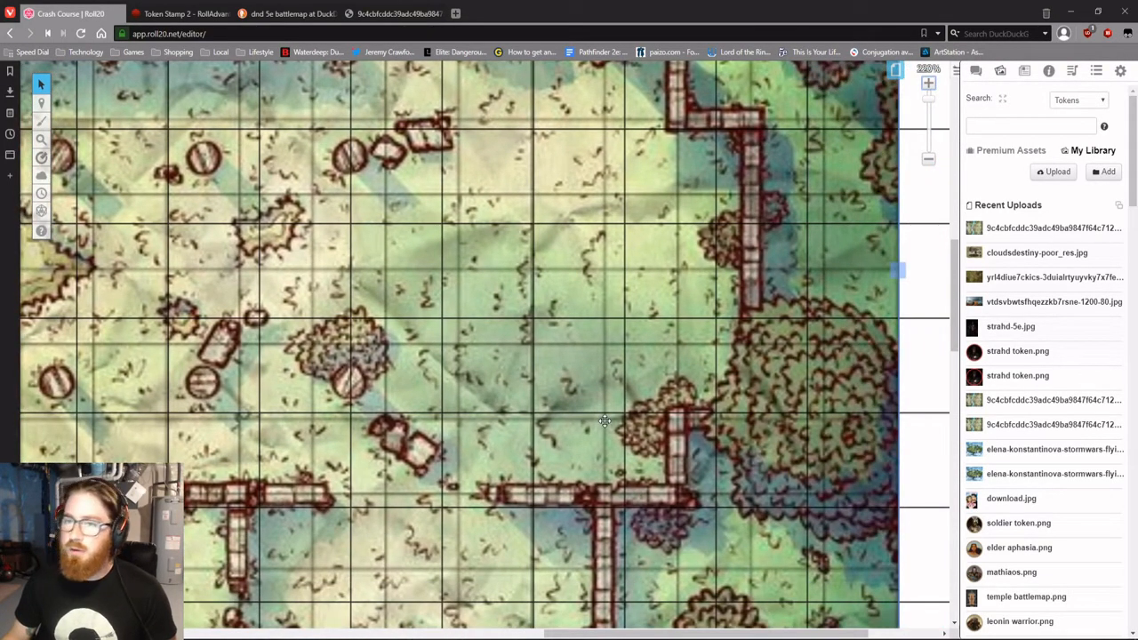
pyautogui.moveTo(520, 287)
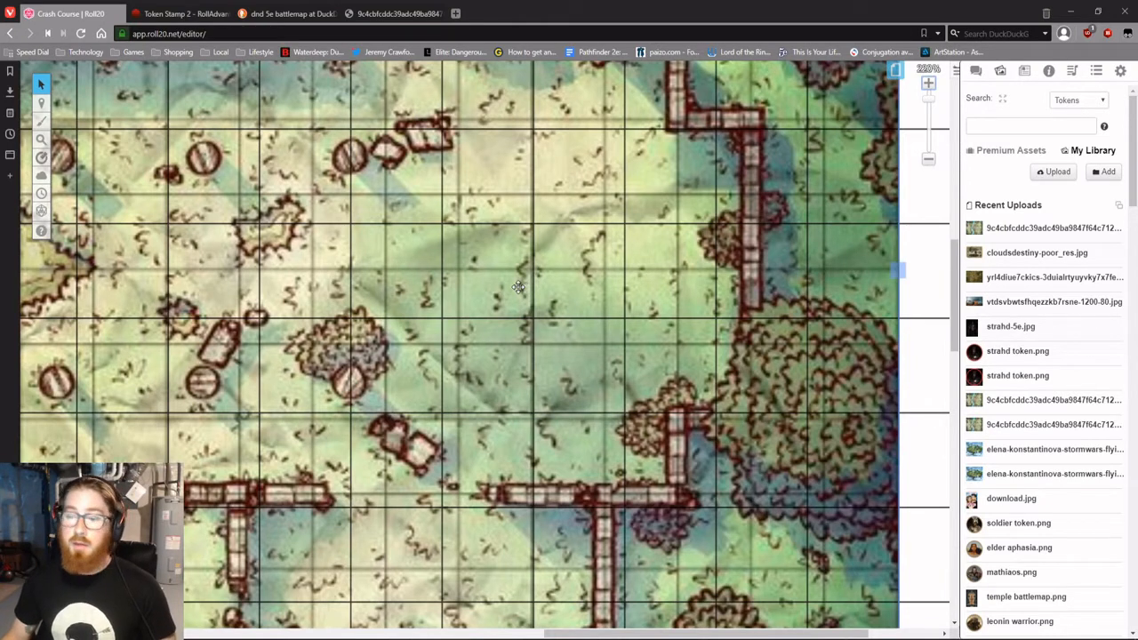
# Step: Align the Riverside Ruins map to the grid by marking a 3 by 3 cell area and accepting the resize
pyautogui.rightClick(519, 287)
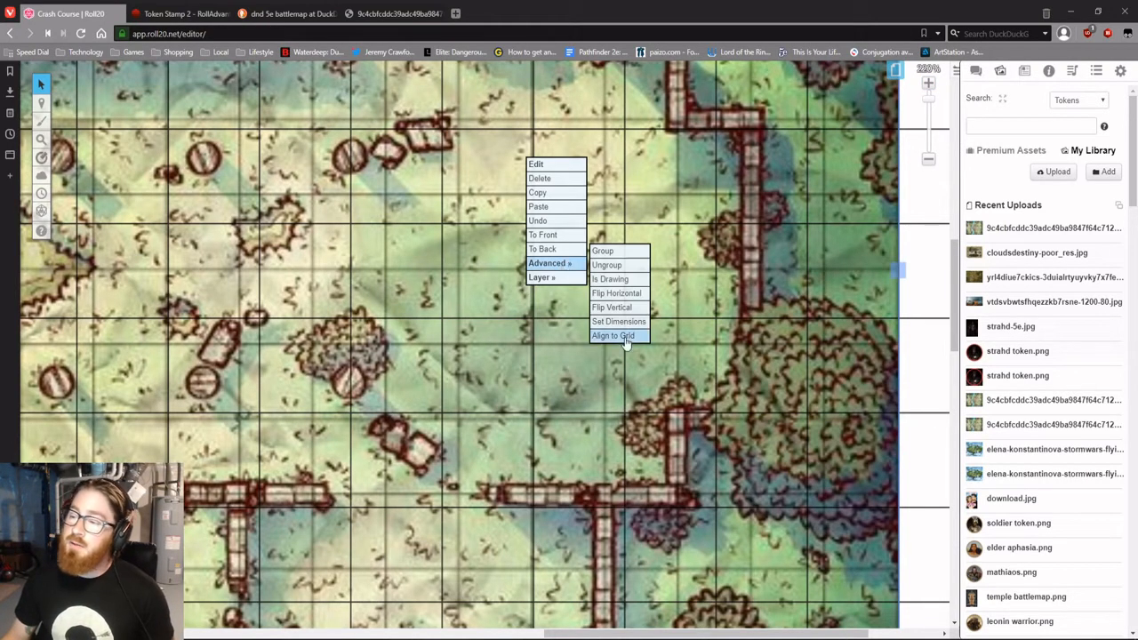
pyautogui.click(611, 334)
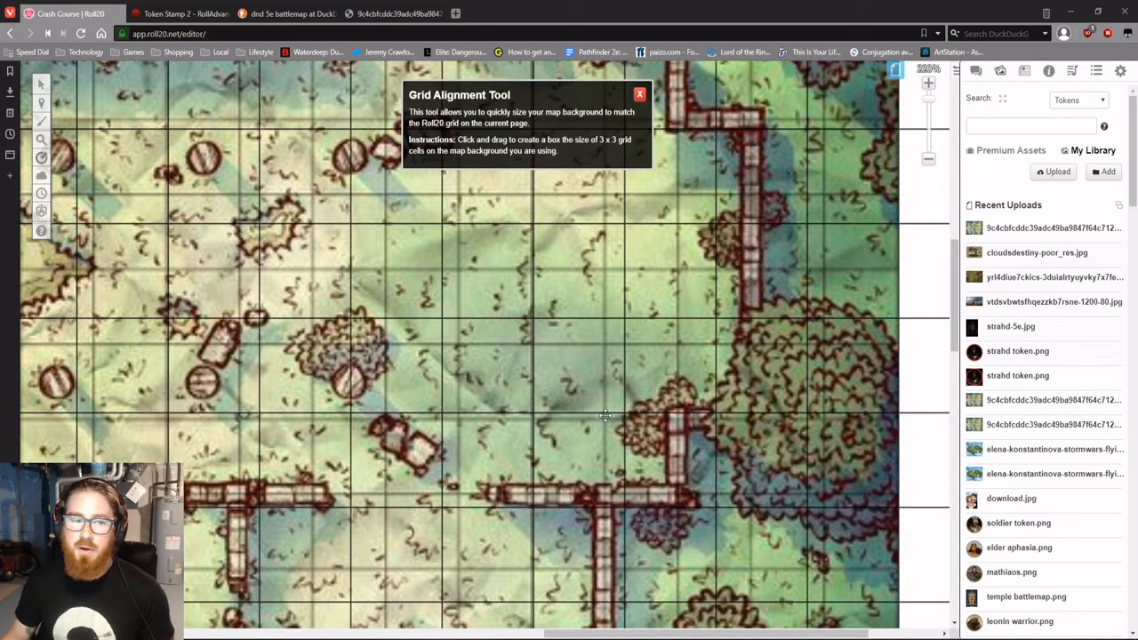
pyautogui.moveTo(608, 420)
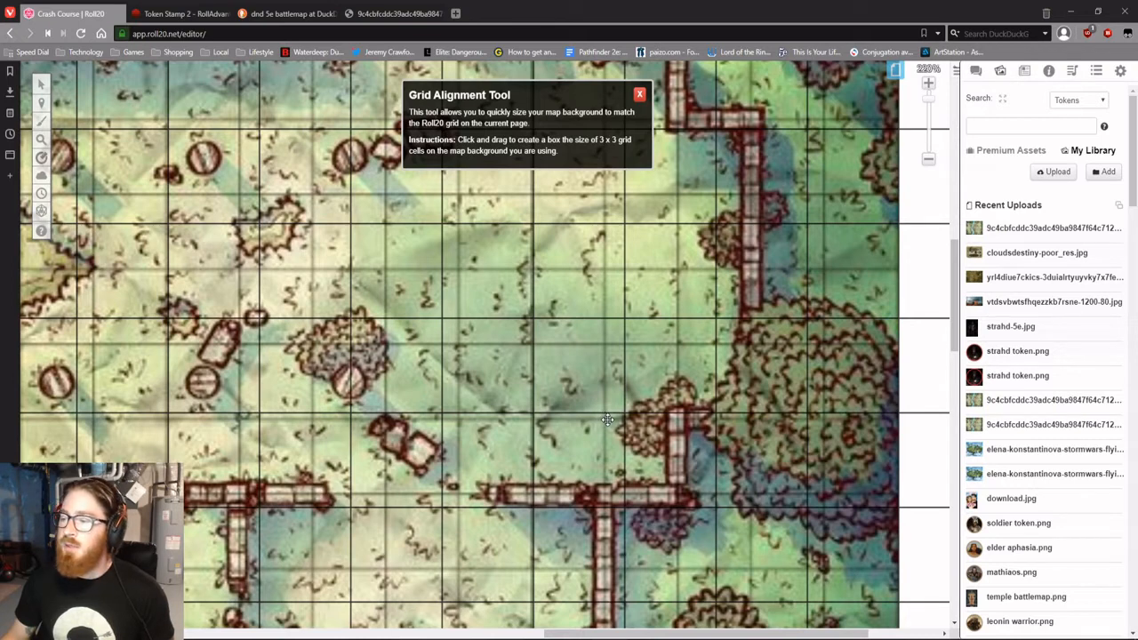
pyautogui.moveTo(608, 416)
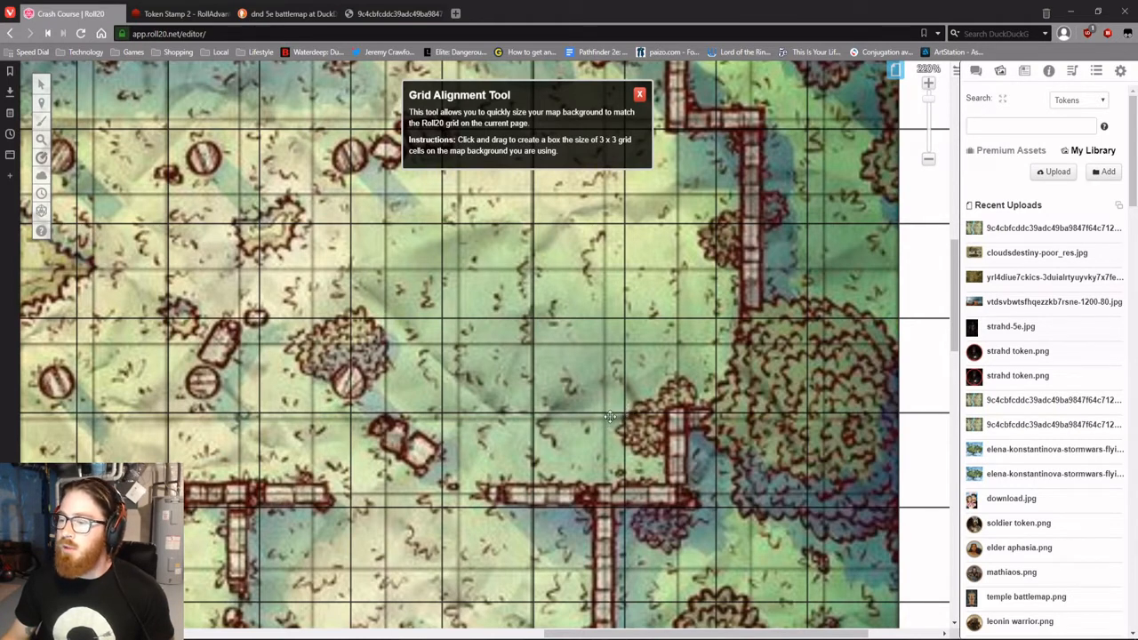
pyautogui.moveTo(604, 420)
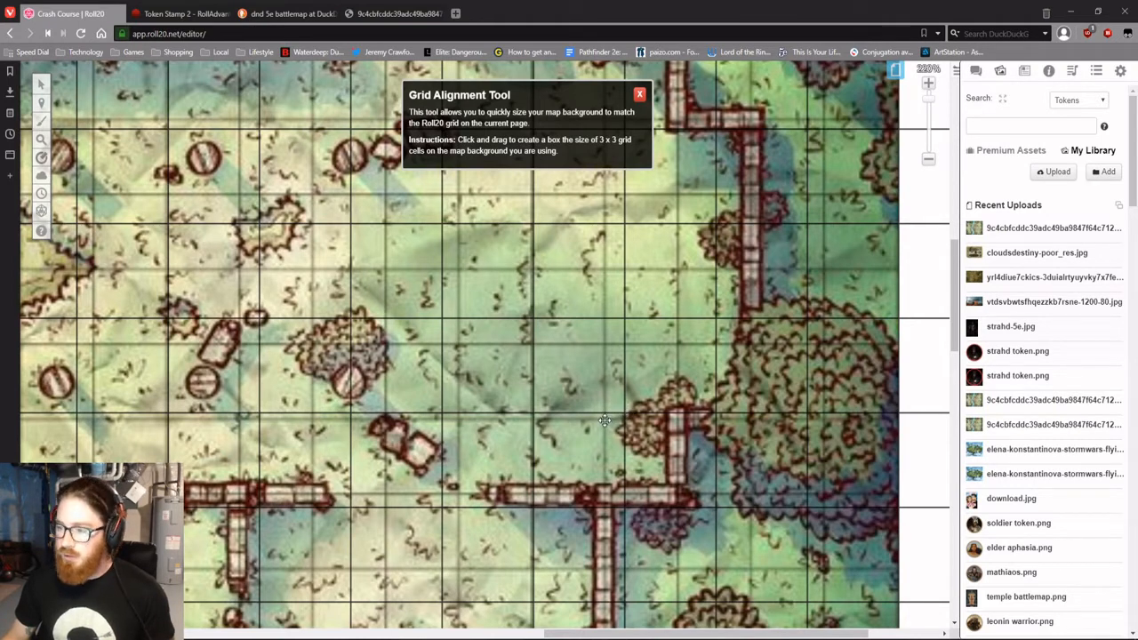
pyautogui.moveTo(394, 206); pyautogui.dragTo(605, 423)
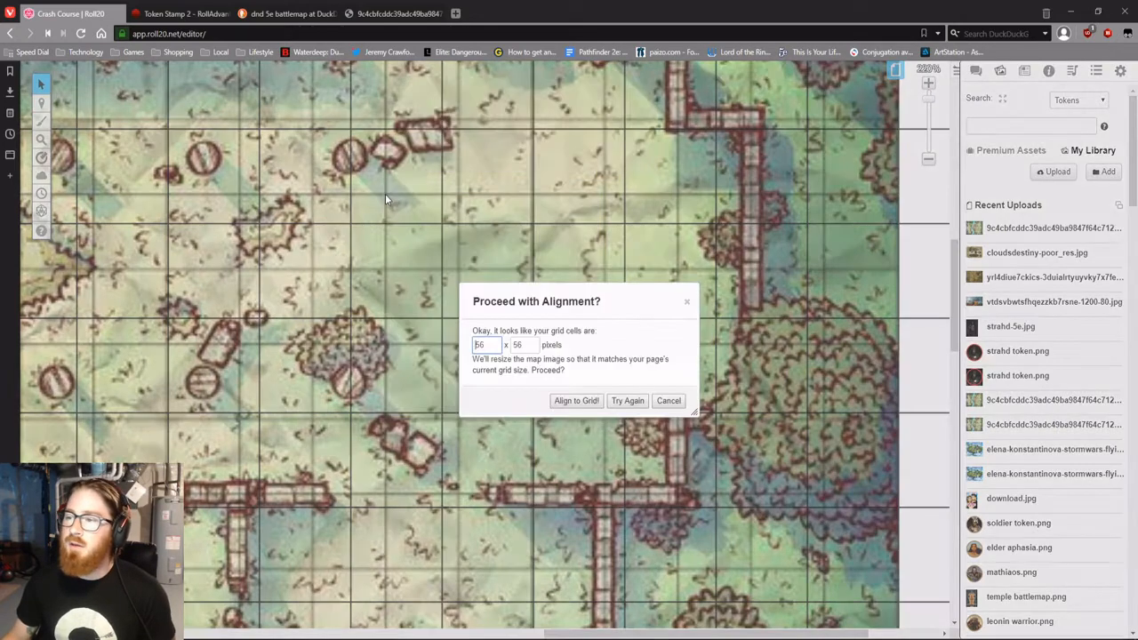
pyautogui.click(576, 400)
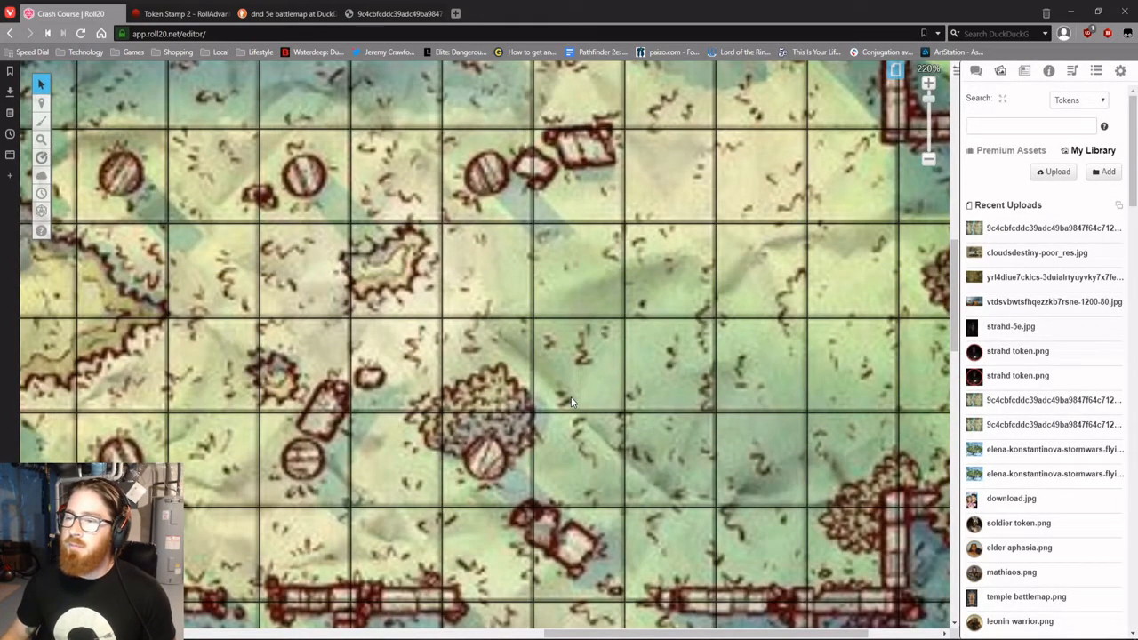
pyautogui.moveTo(725, 284)
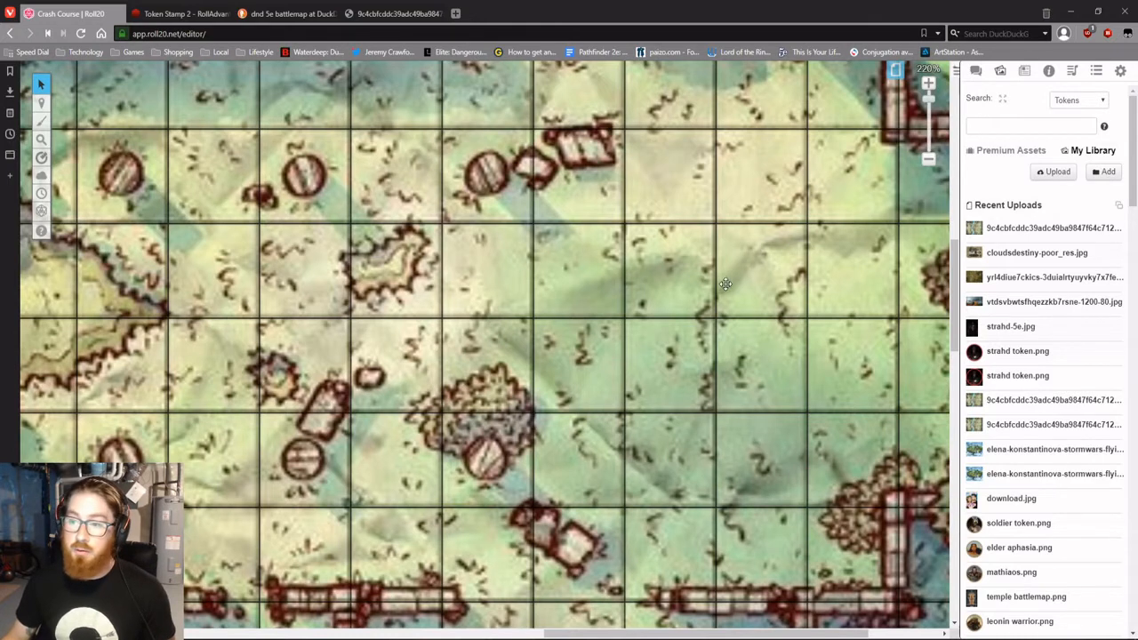
pyautogui.moveTo(601, 341)
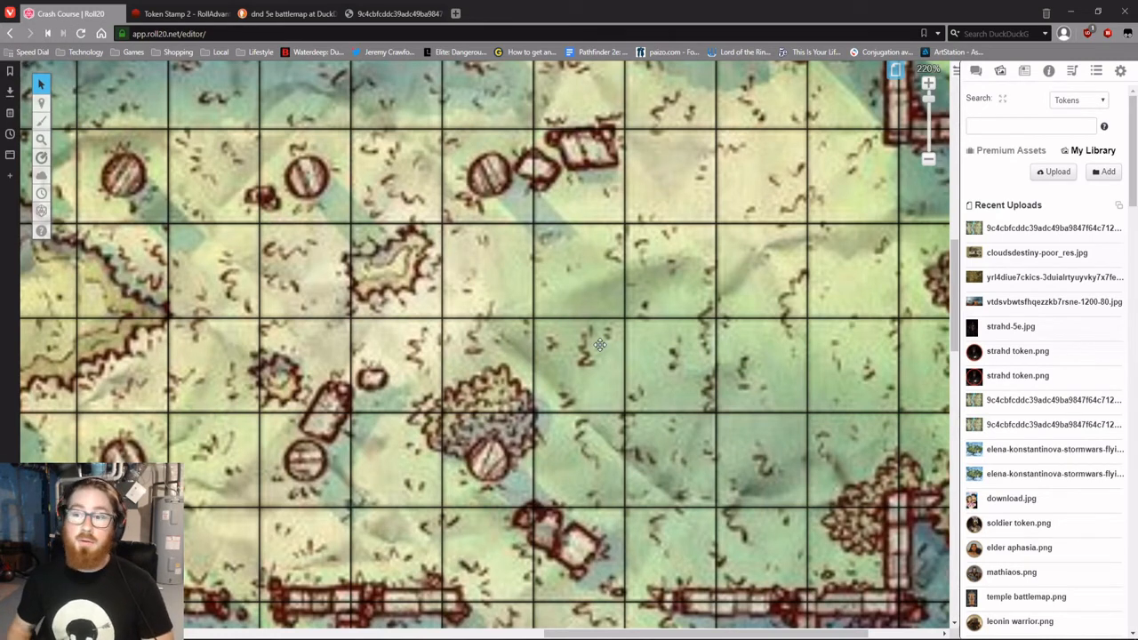
# Step: Zoom out to see where the map ends on the page
pyautogui.click(41, 103)
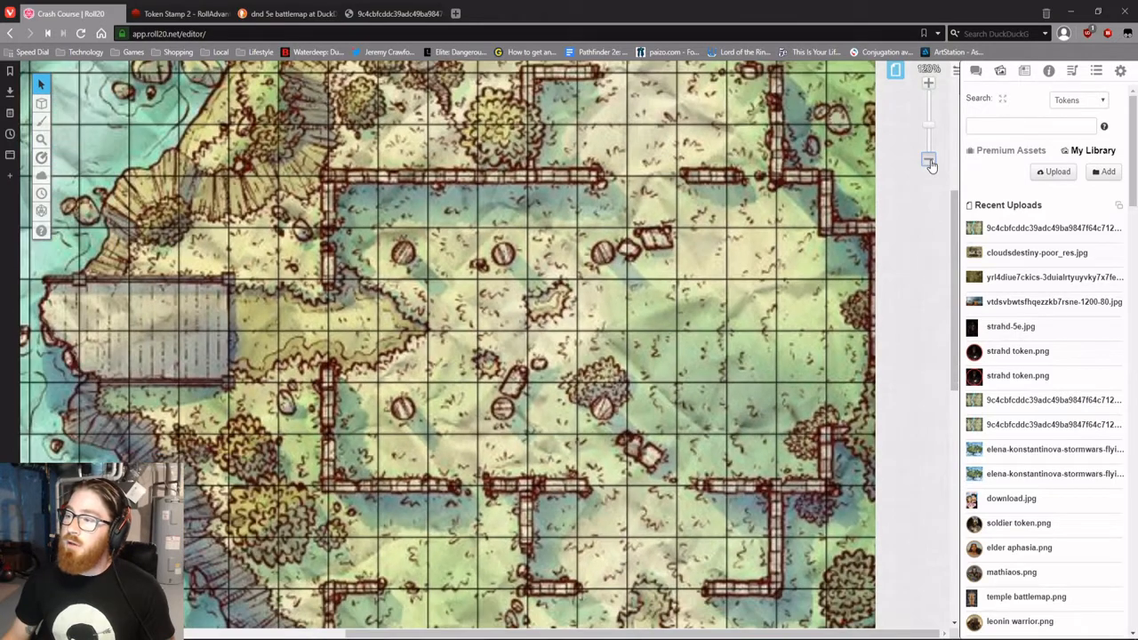
pyautogui.click(928, 160)
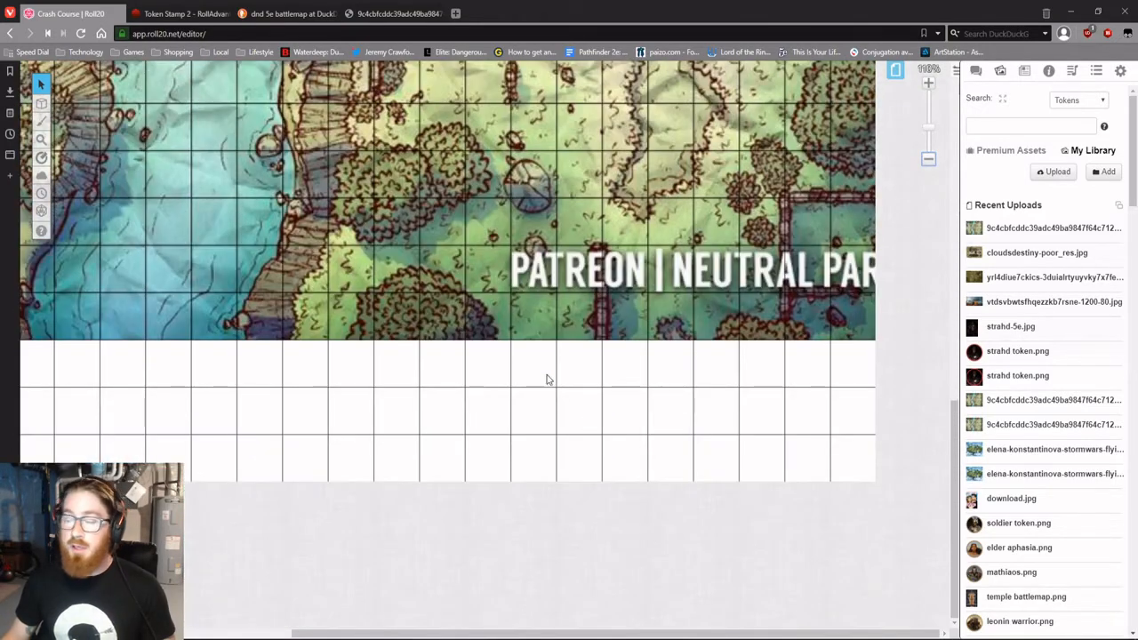
pyautogui.moveTo(886, 82)
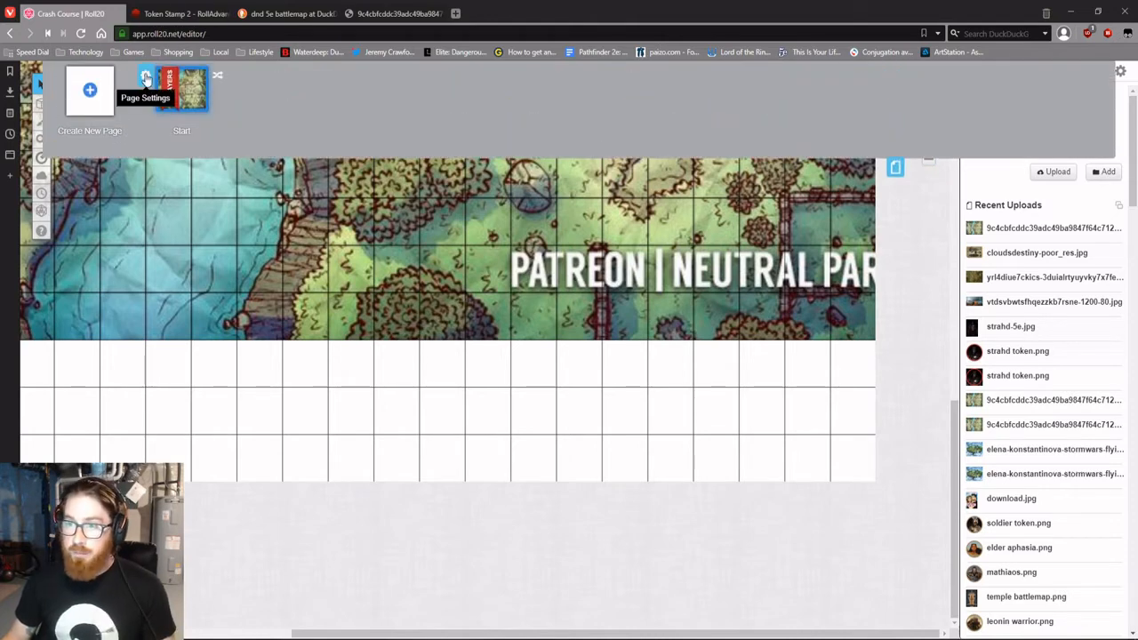
# Step: Adjust the Start page's width and height so it fits the battlemap
pyautogui.click(146, 89)
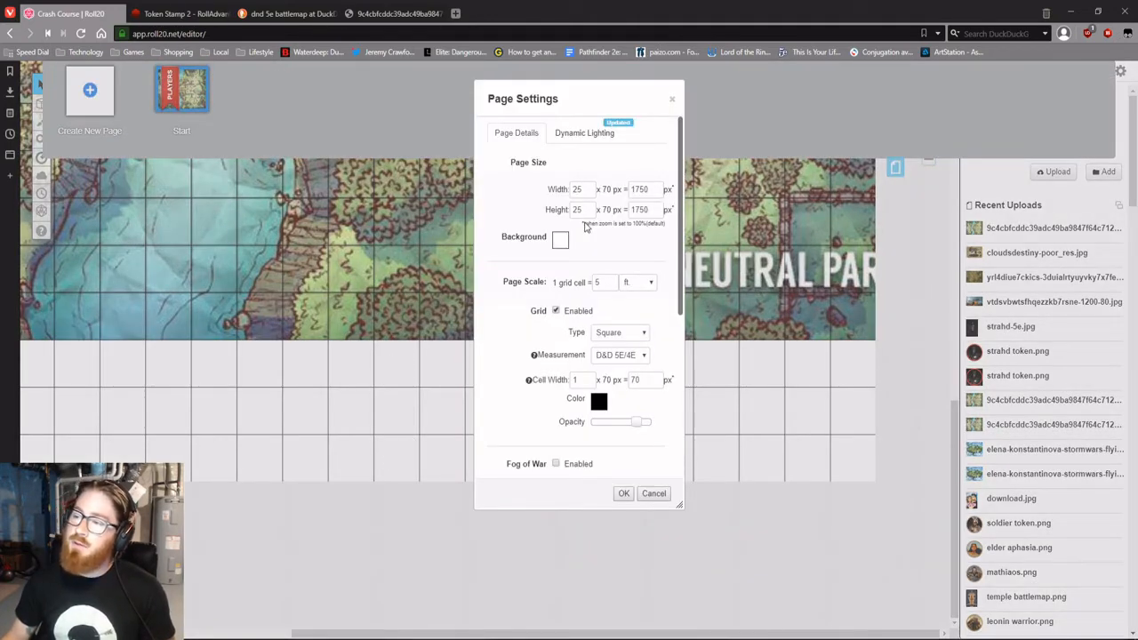
pyautogui.click(623, 492)
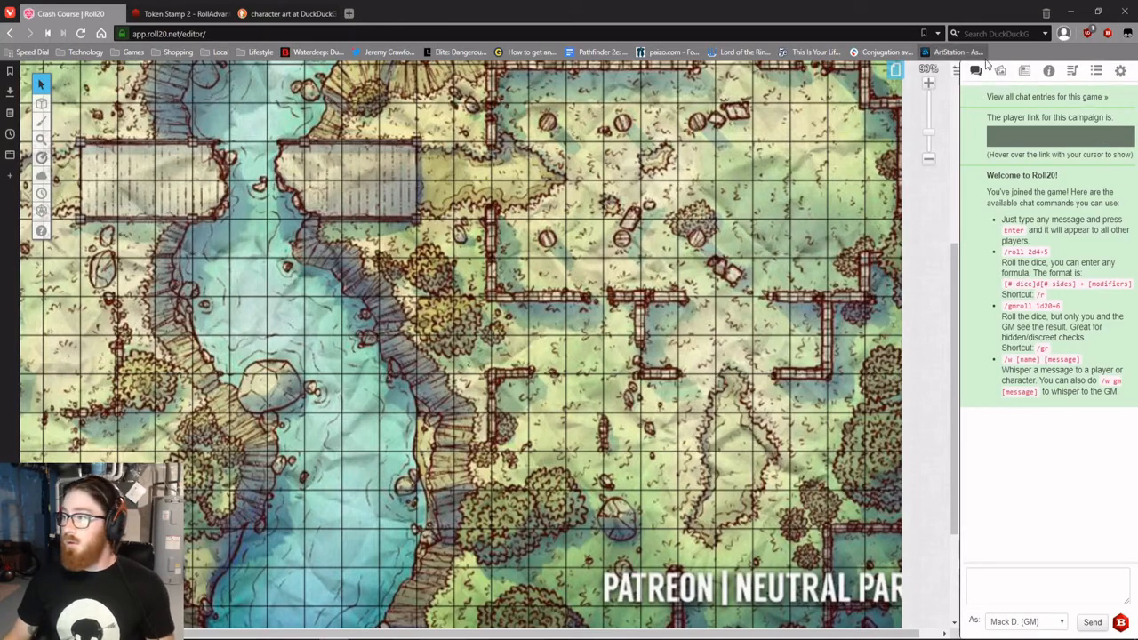
# Step: Expand the Free Assets 01 - Characters token collection in the Premium art library
pyautogui.click(999, 71)
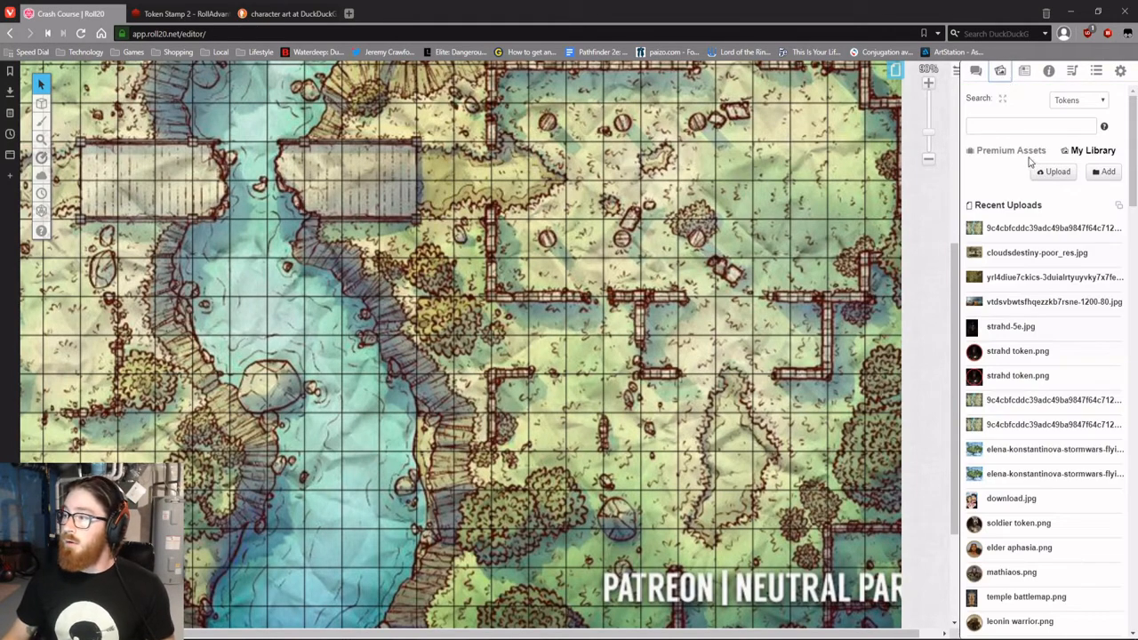
pyautogui.click(1010, 149)
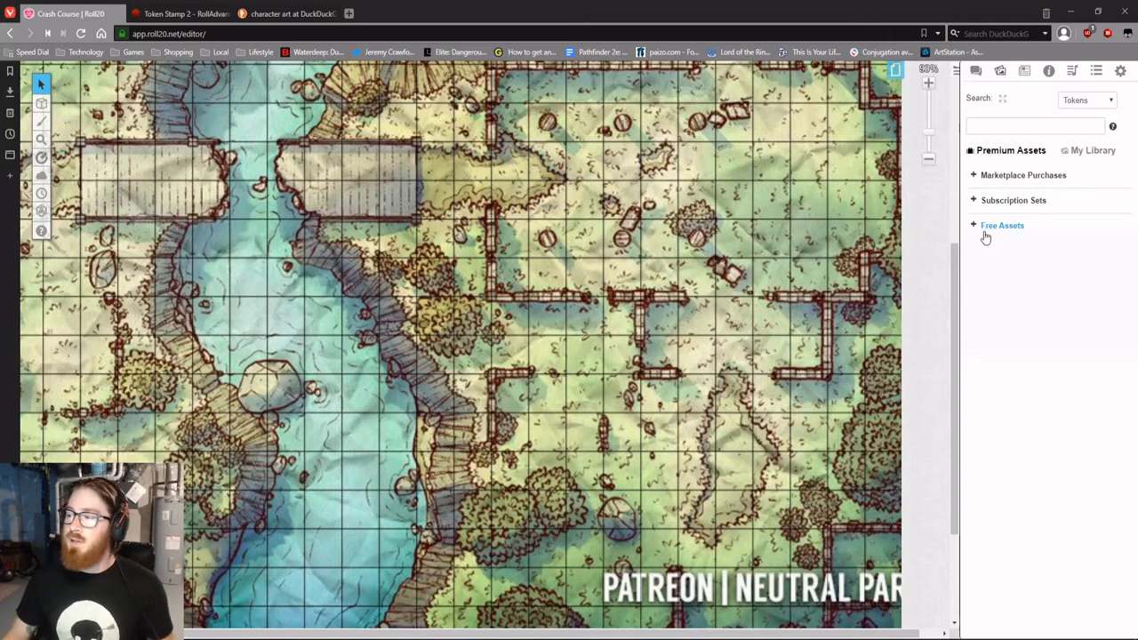
pyautogui.click(974, 224)
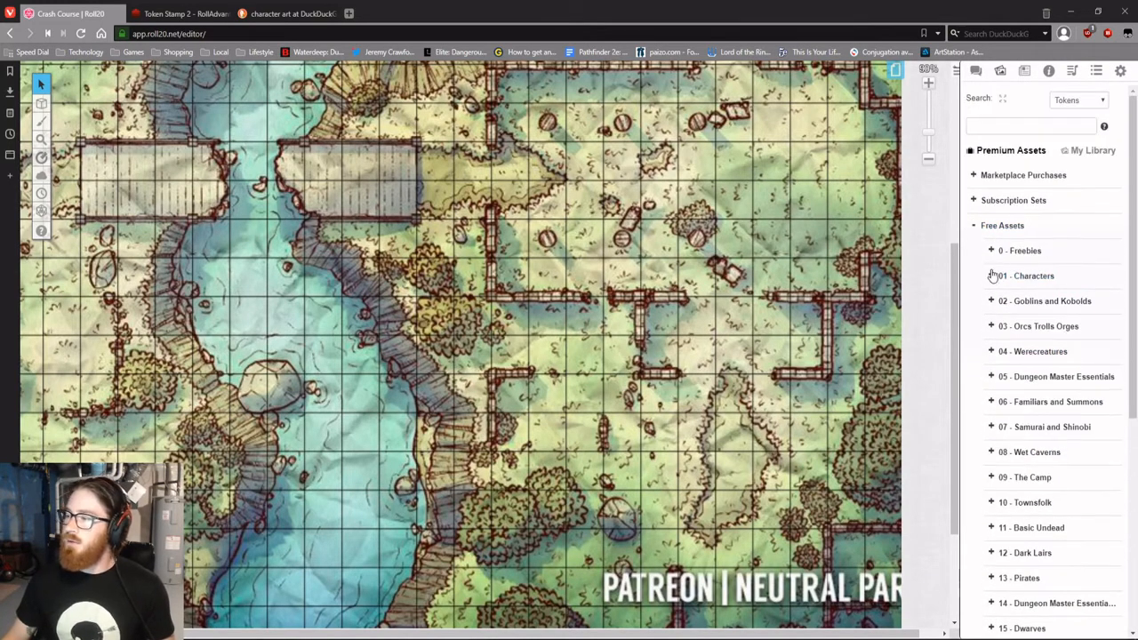
pyautogui.click(1023, 276)
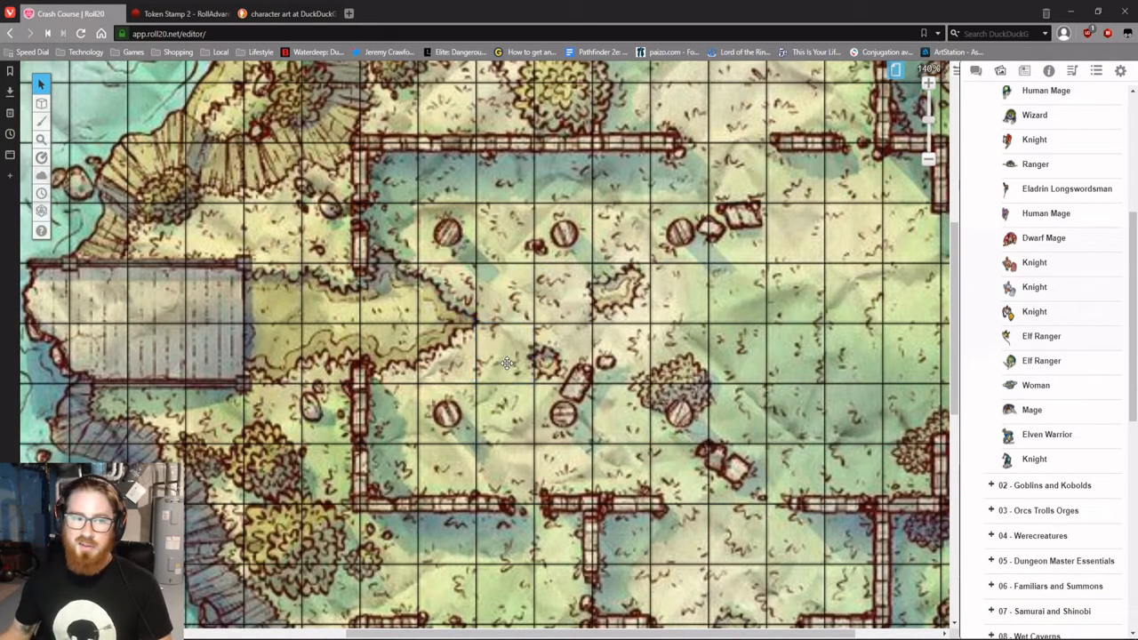
pyautogui.moveTo(177, 15)
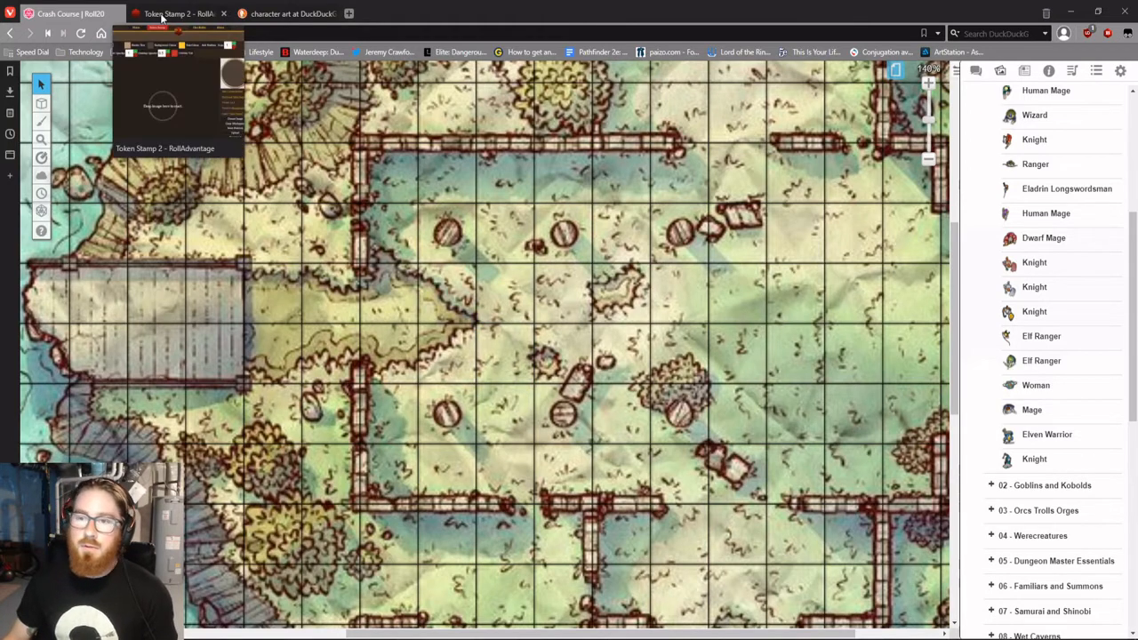
# Step: Save the Coin-Flipping Safecracker artwork from the DuckDuckGo image results to the desktop
pyautogui.click(178, 14)
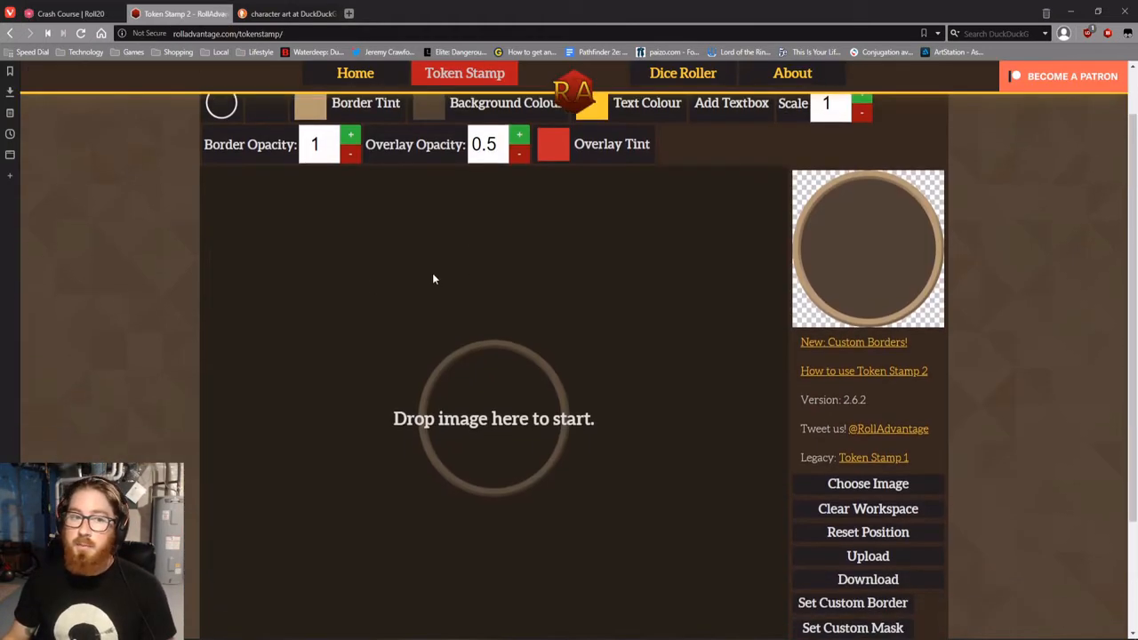
pyautogui.moveTo(426, 413)
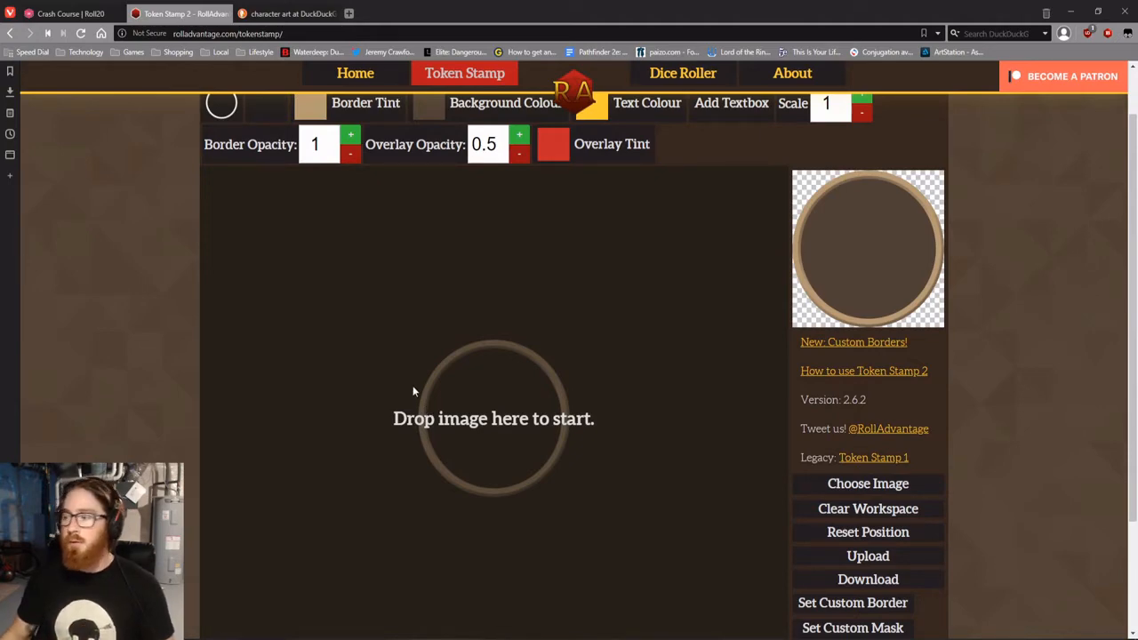
pyautogui.click(867, 483)
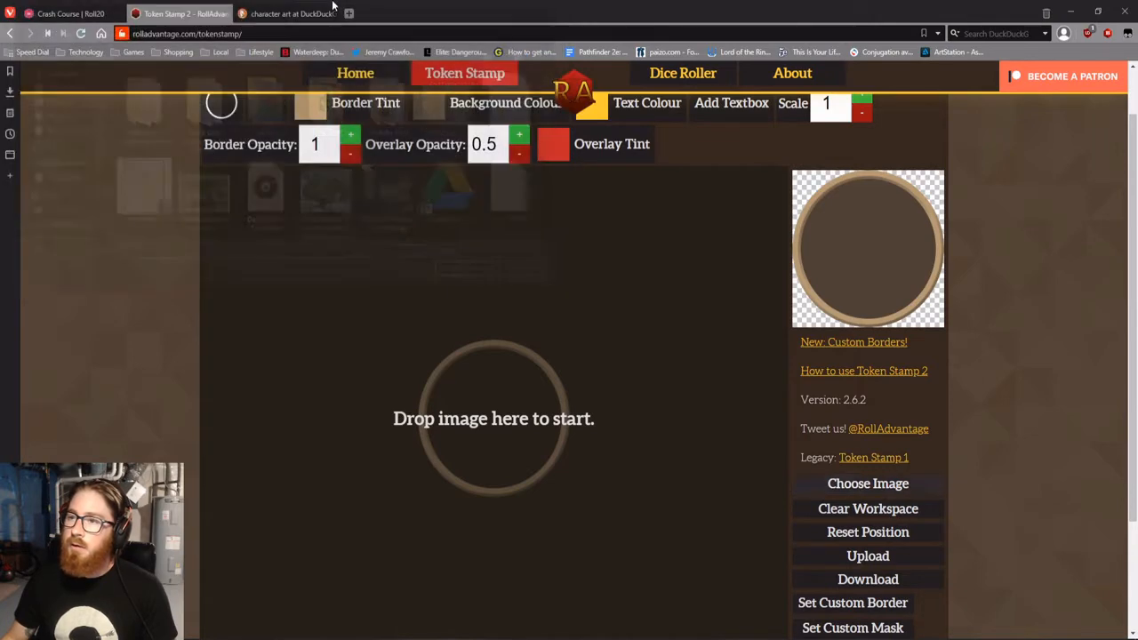
pyautogui.click(285, 14)
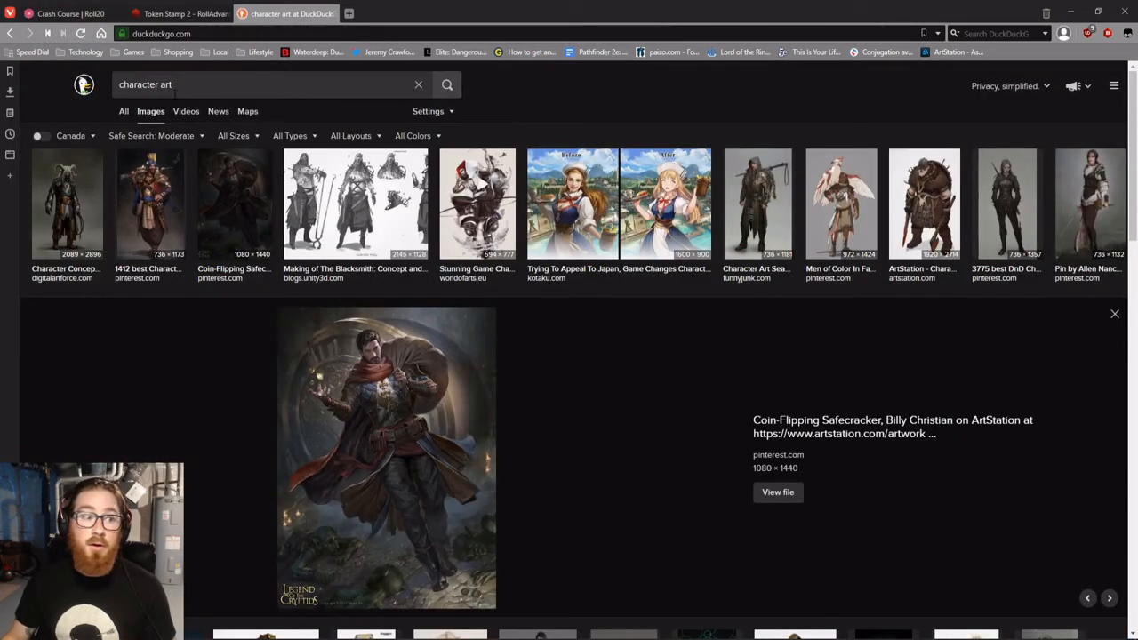
pyautogui.click(777, 490)
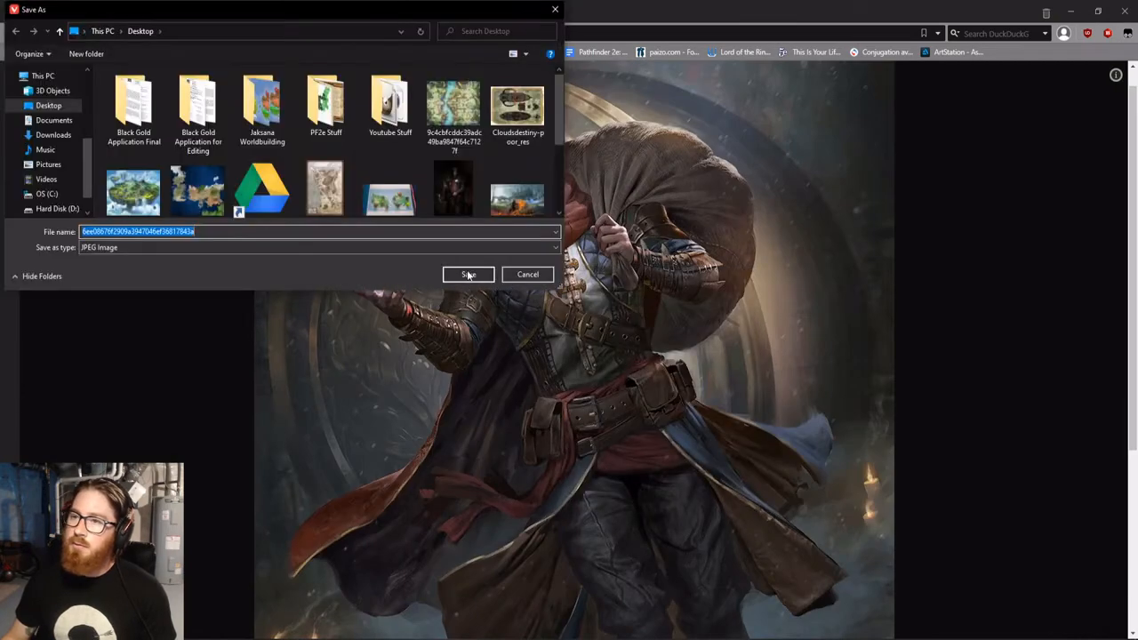
pyautogui.click(468, 273)
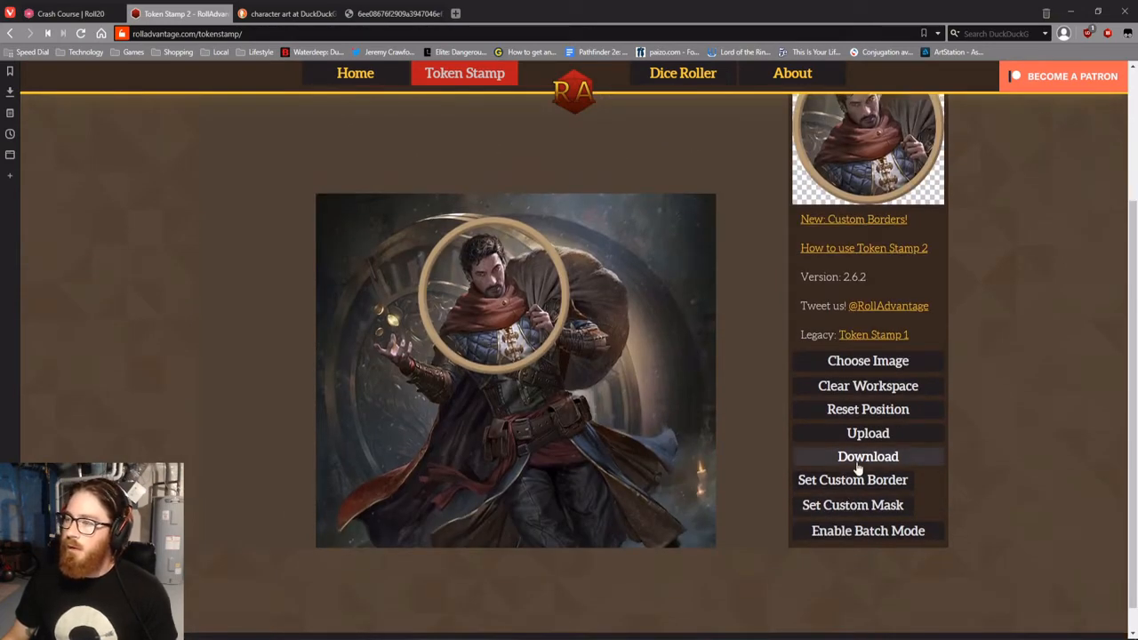
# Step: Download the round safecracker token from Token Stamp 2 as 'PC Token' on the desktop
pyautogui.click(868, 455)
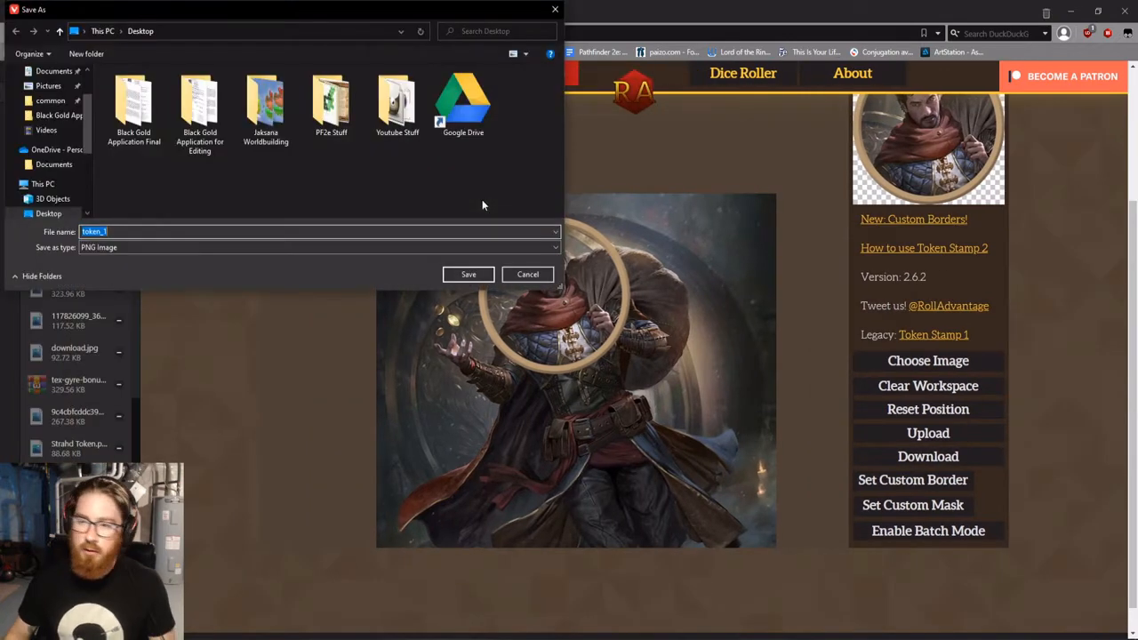
pyautogui.write('PC Token')
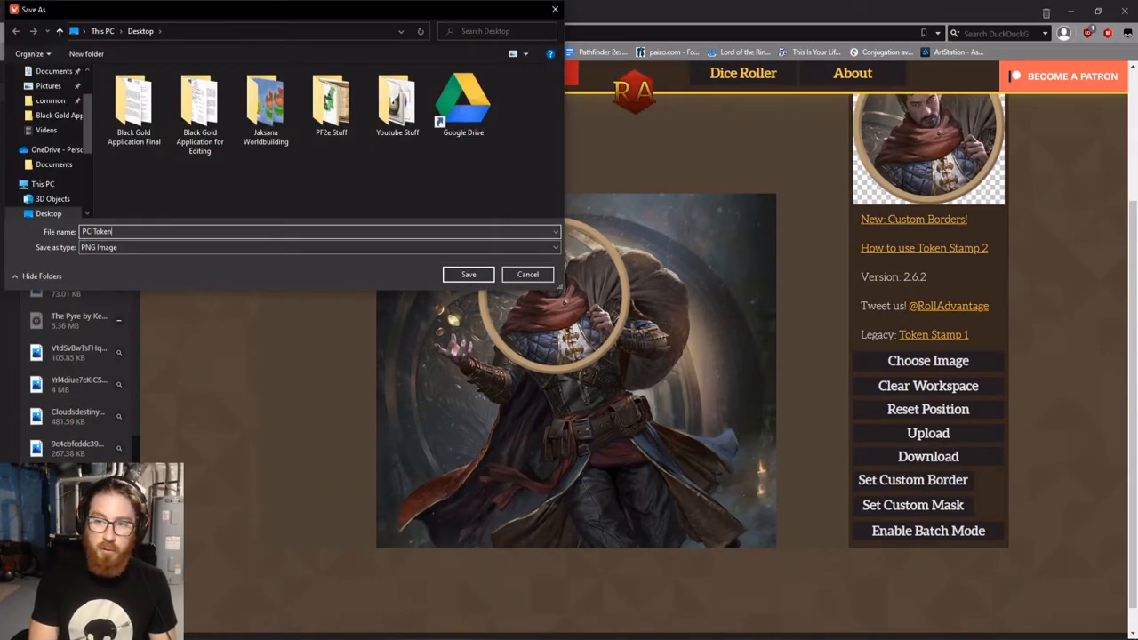
pyautogui.click(468, 273)
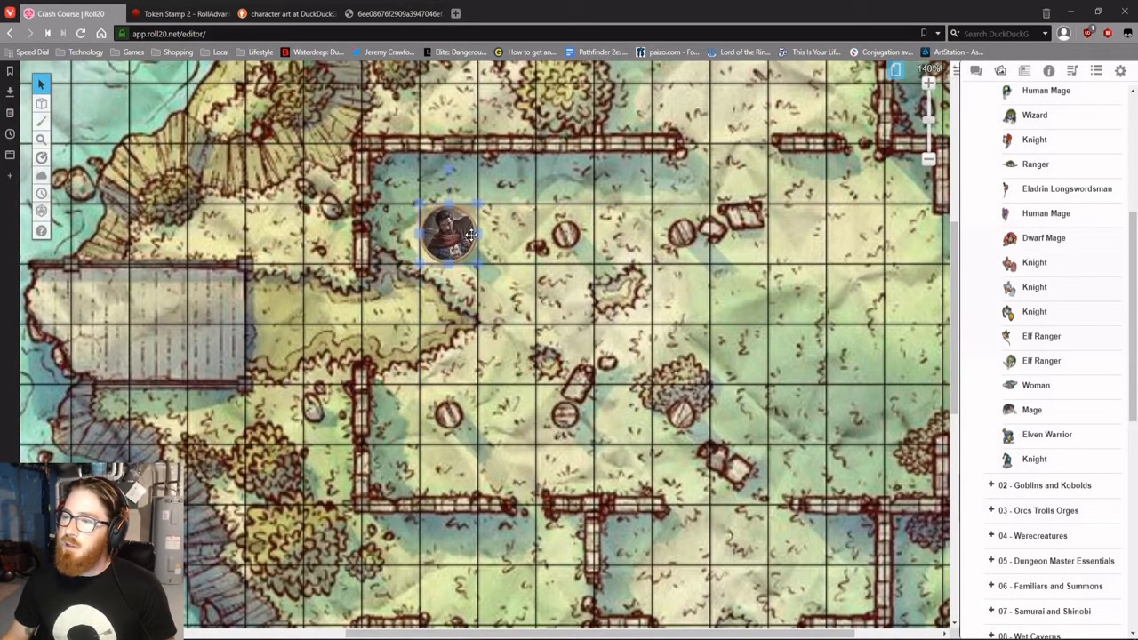
# Step: Position the PC token on a map square and select it
pyautogui.moveTo(448, 231); pyautogui.dragTo(448, 293)
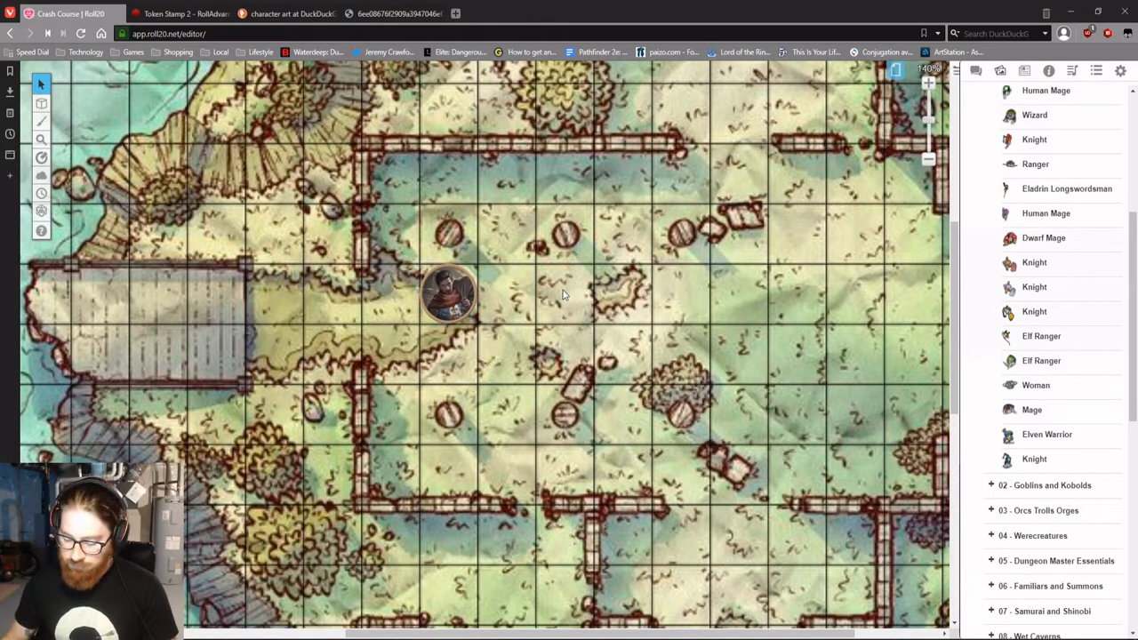
pyautogui.click(448, 293)
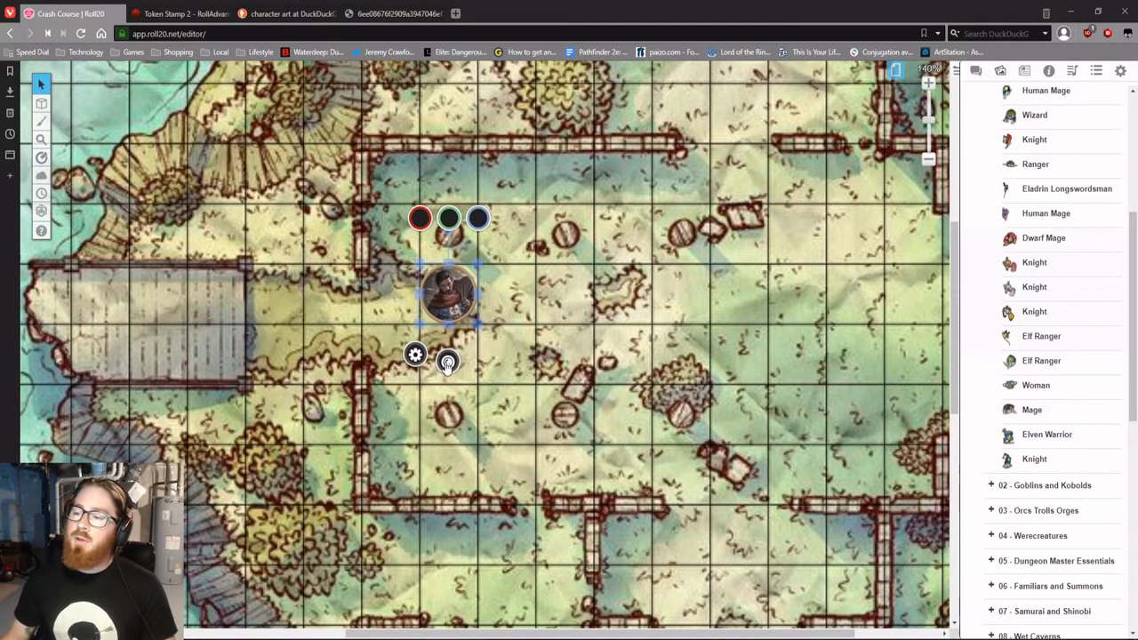
pyautogui.click(414, 353)
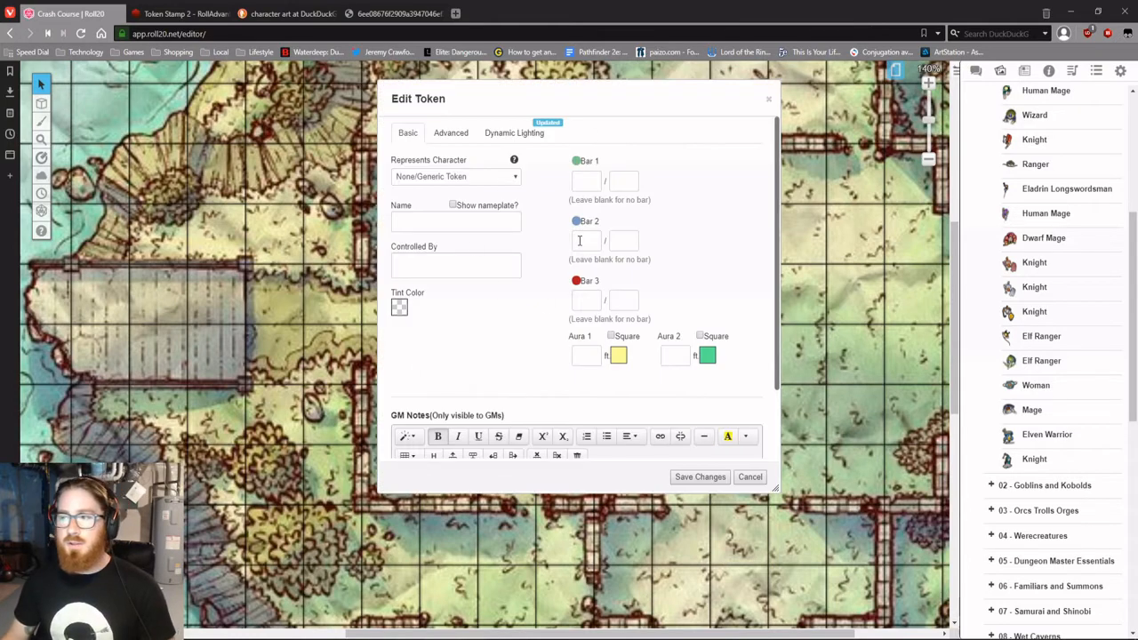
pyautogui.click(451, 132)
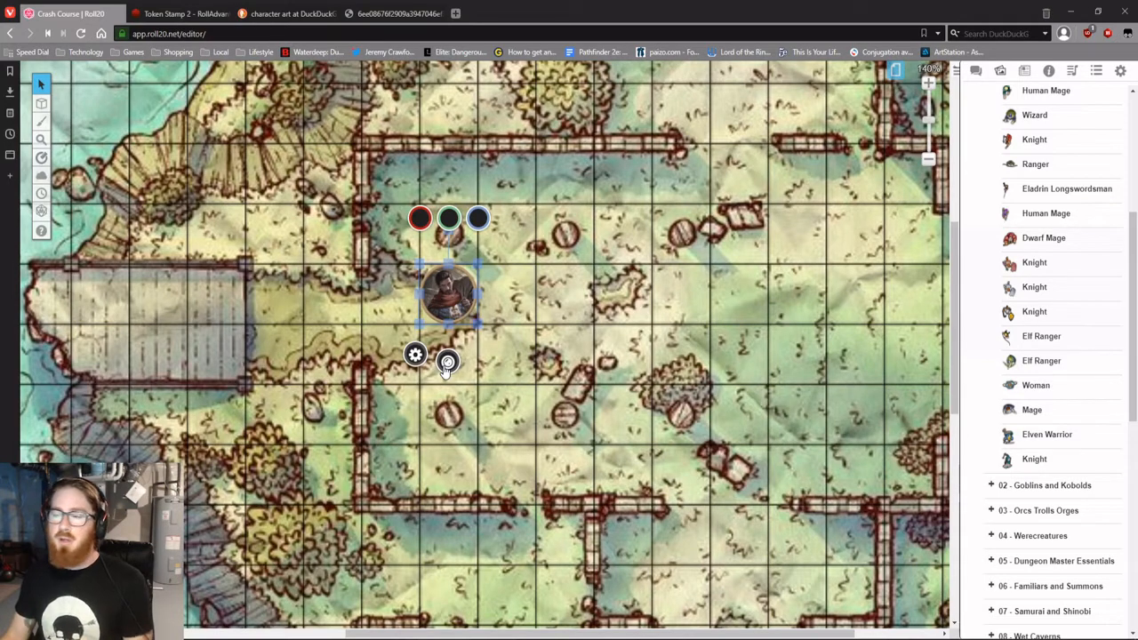
pyautogui.click(448, 363)
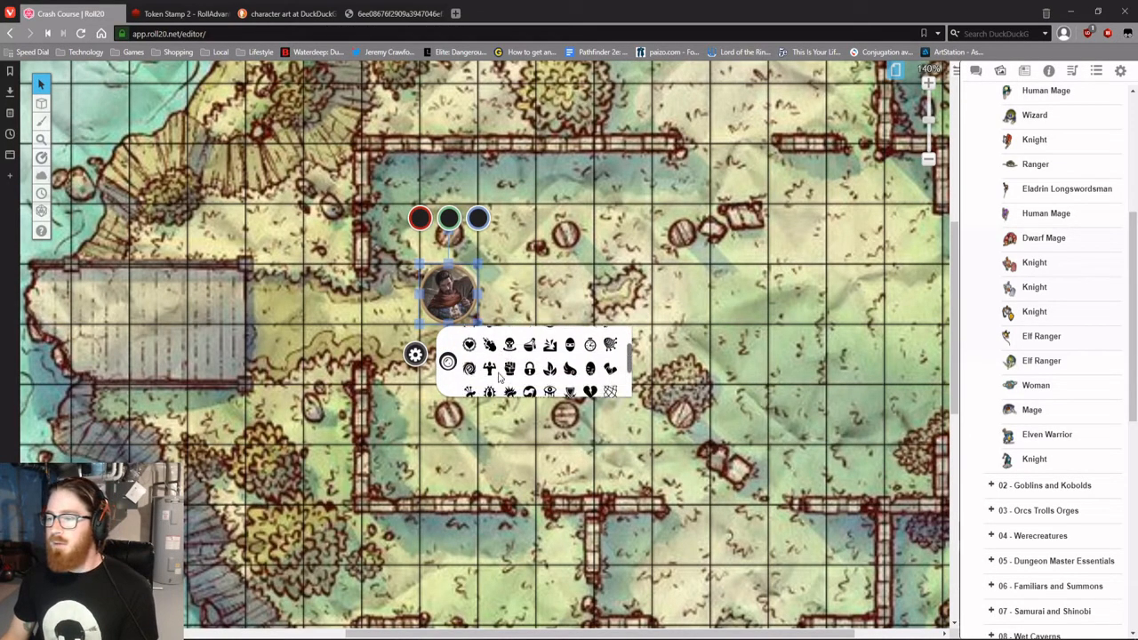
pyautogui.scroll(-3)
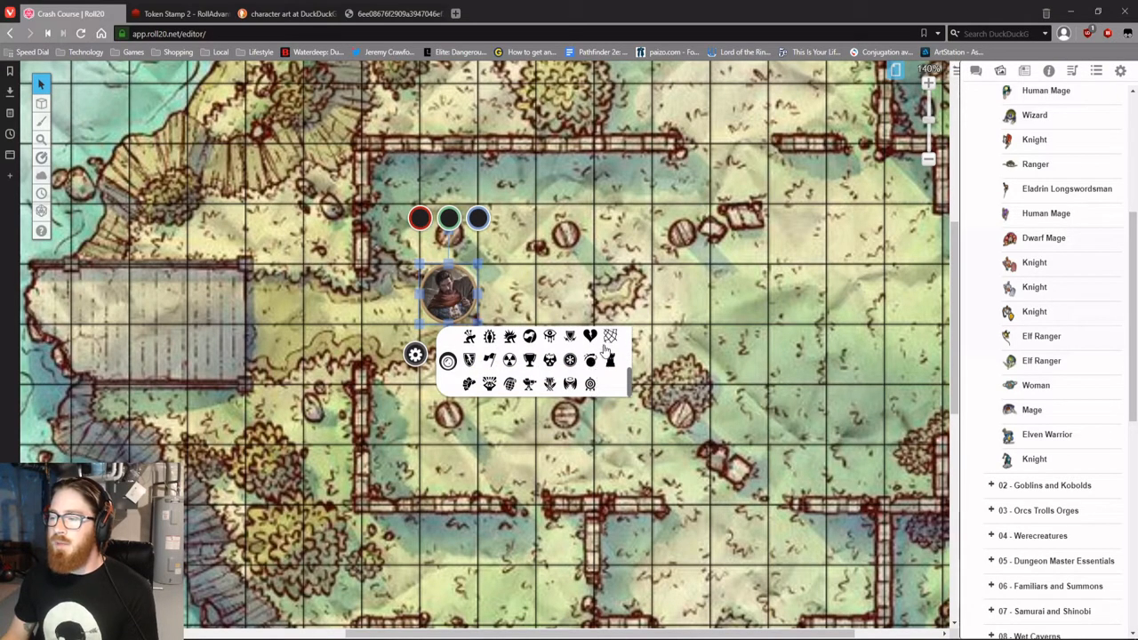
pyautogui.click(610, 336)
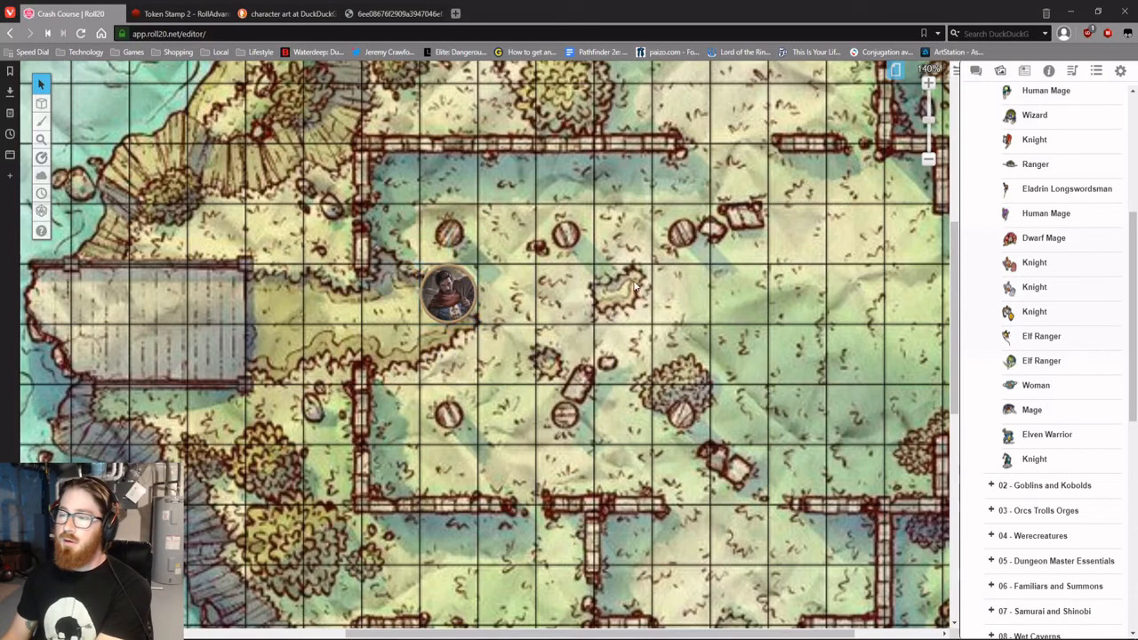
pyautogui.moveTo(459, 285)
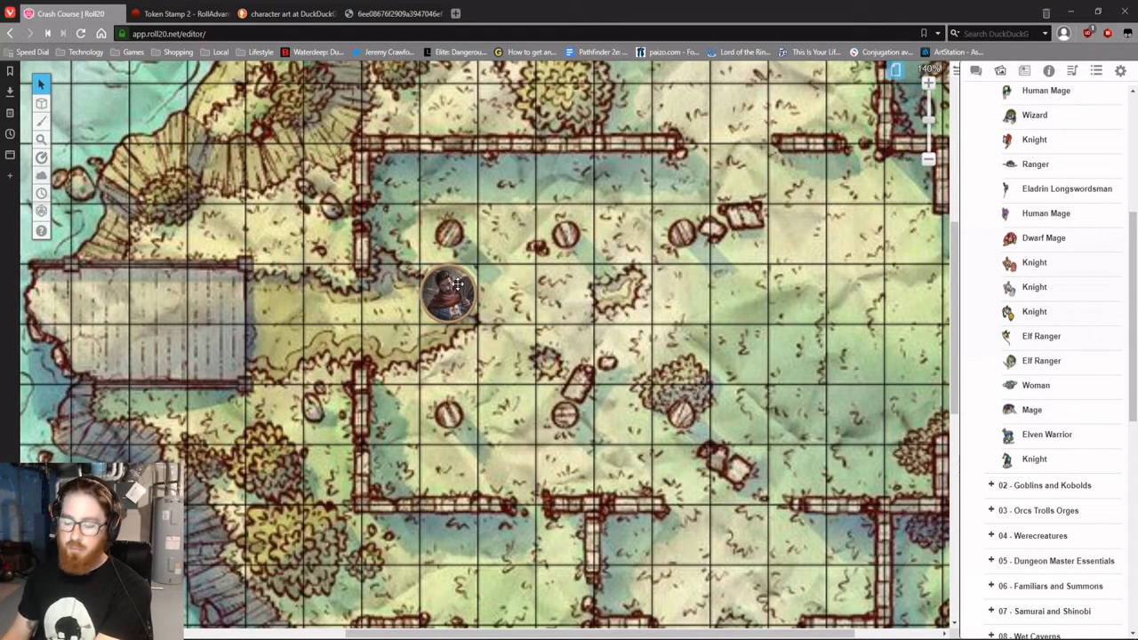
pyautogui.click(448, 294)
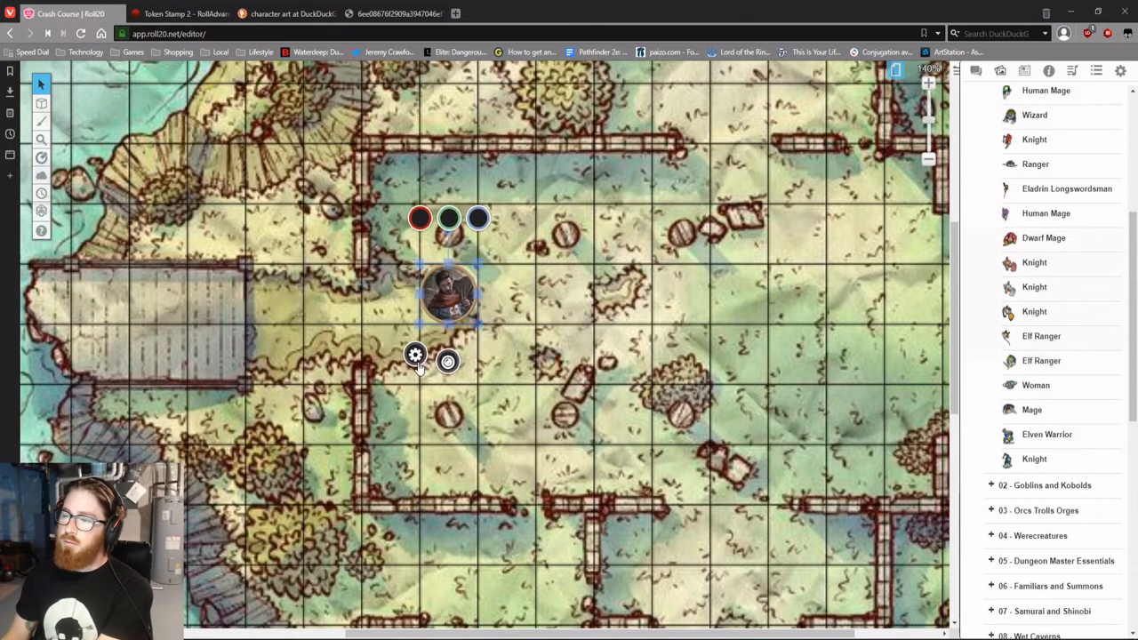
# Step: Give the token a Bar 1 value of 10 with compact advanced bar settings and save
pyautogui.click(414, 354)
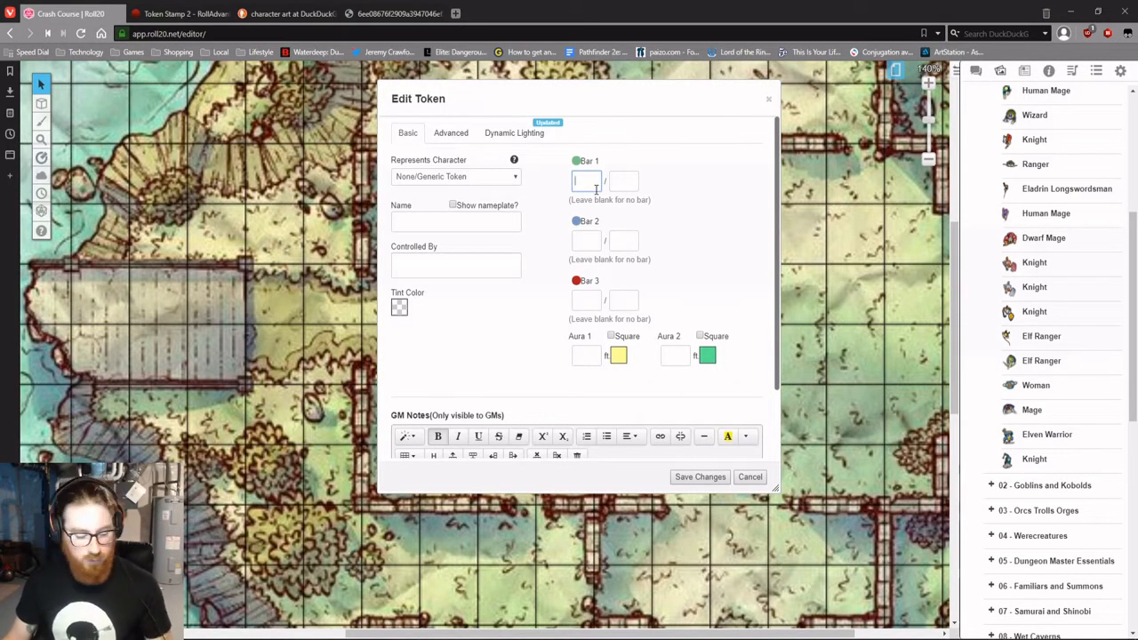
pyautogui.write('10')
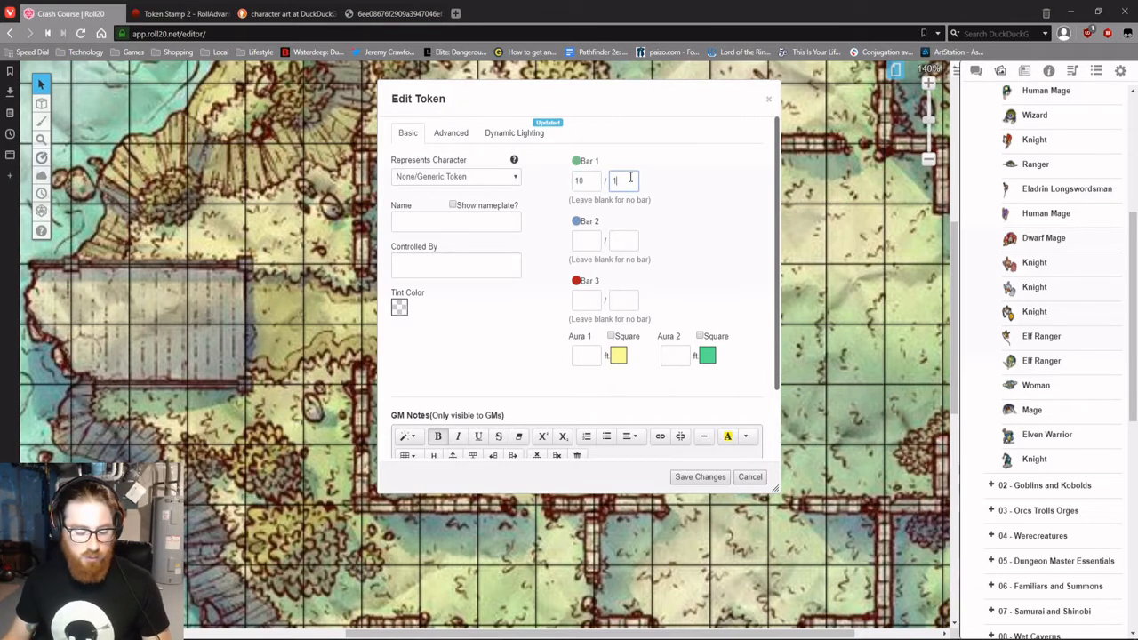
pyautogui.click(452, 132)
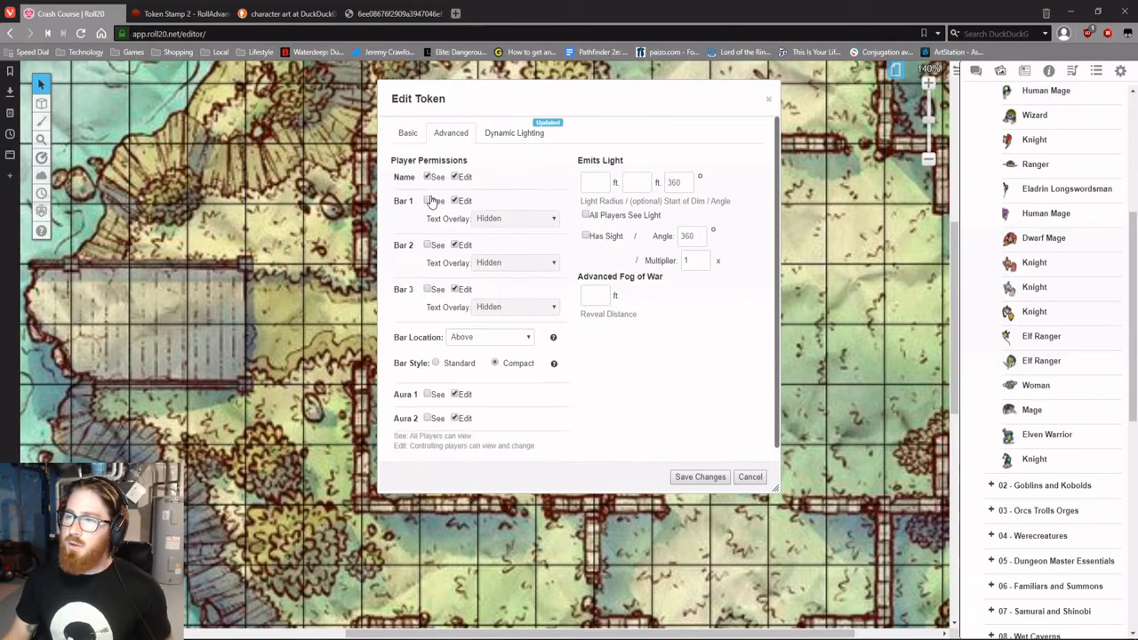
pyautogui.click(427, 199)
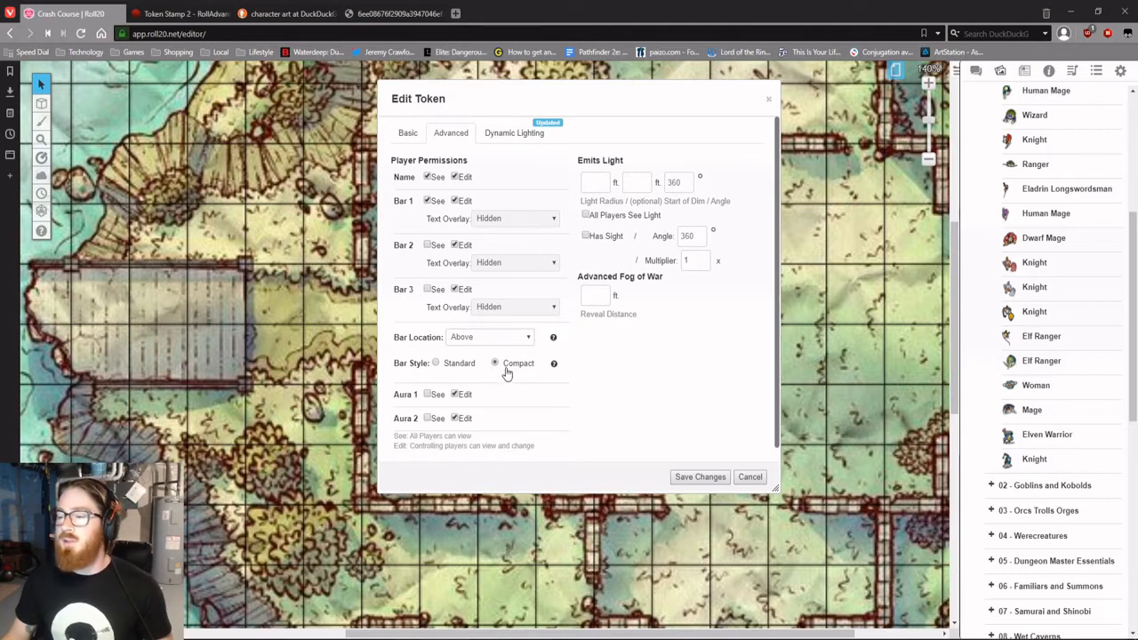
pyautogui.click(700, 477)
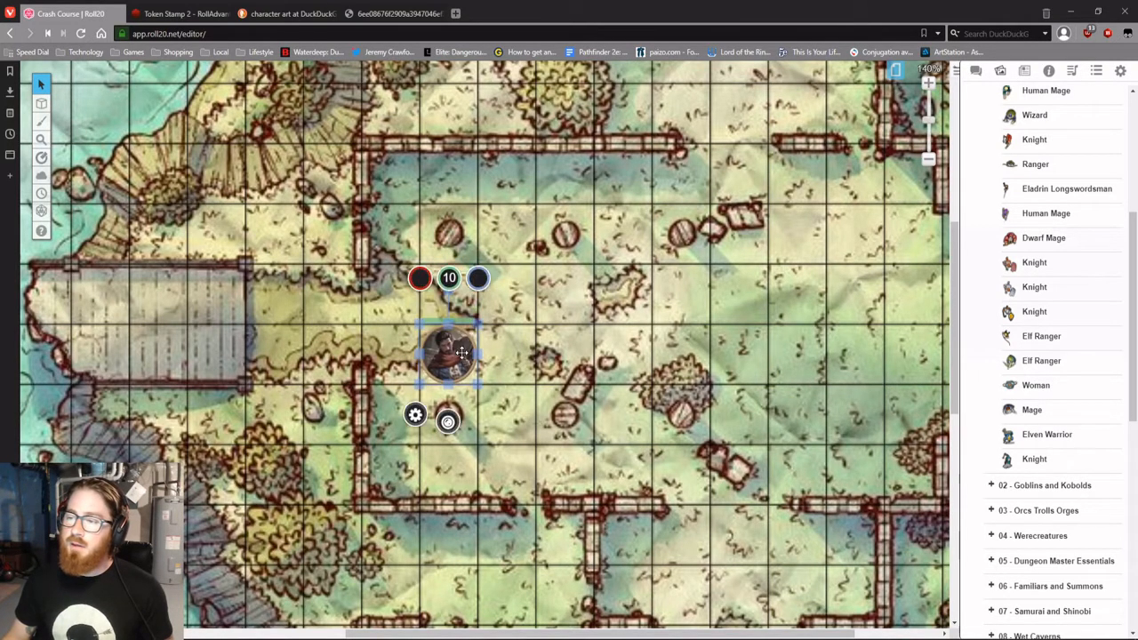
# Step: Move the token onto the left wooden platform and set its bar bubble to 10
pyautogui.moveTo(448, 352); pyautogui.dragTo(448, 293)
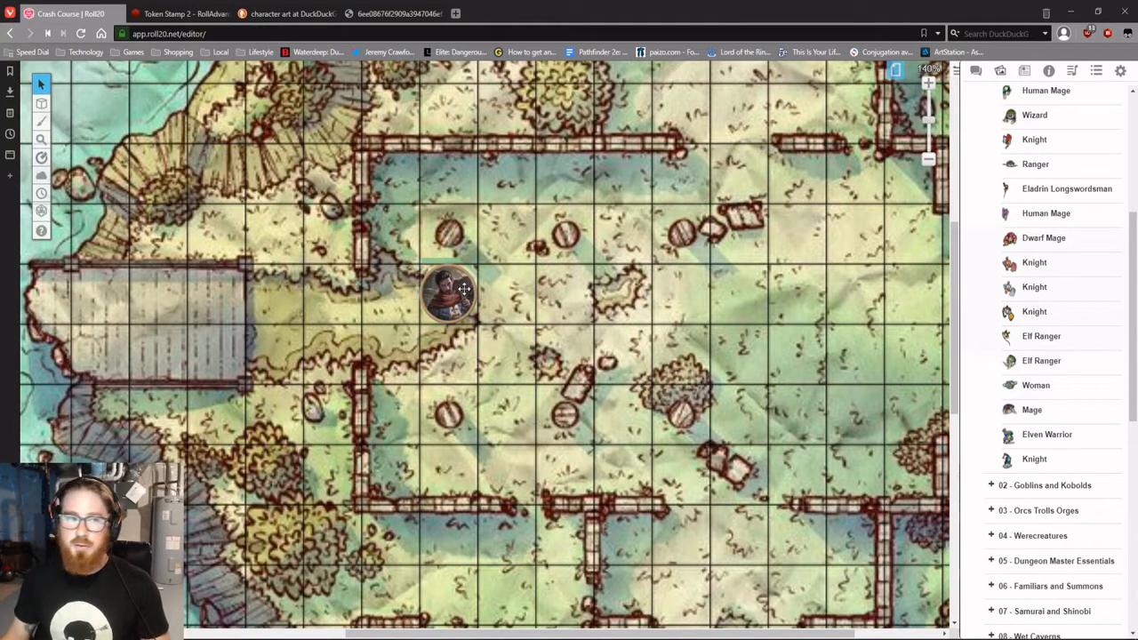
pyautogui.moveTo(448, 293); pyautogui.dragTo(151, 320)
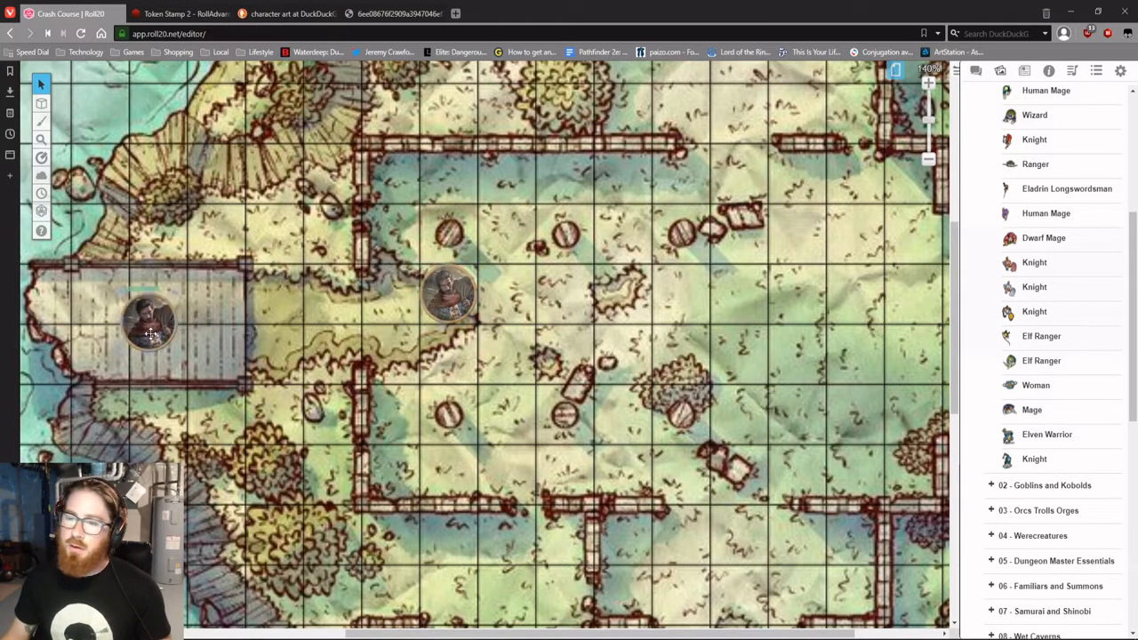
pyautogui.click(149, 324)
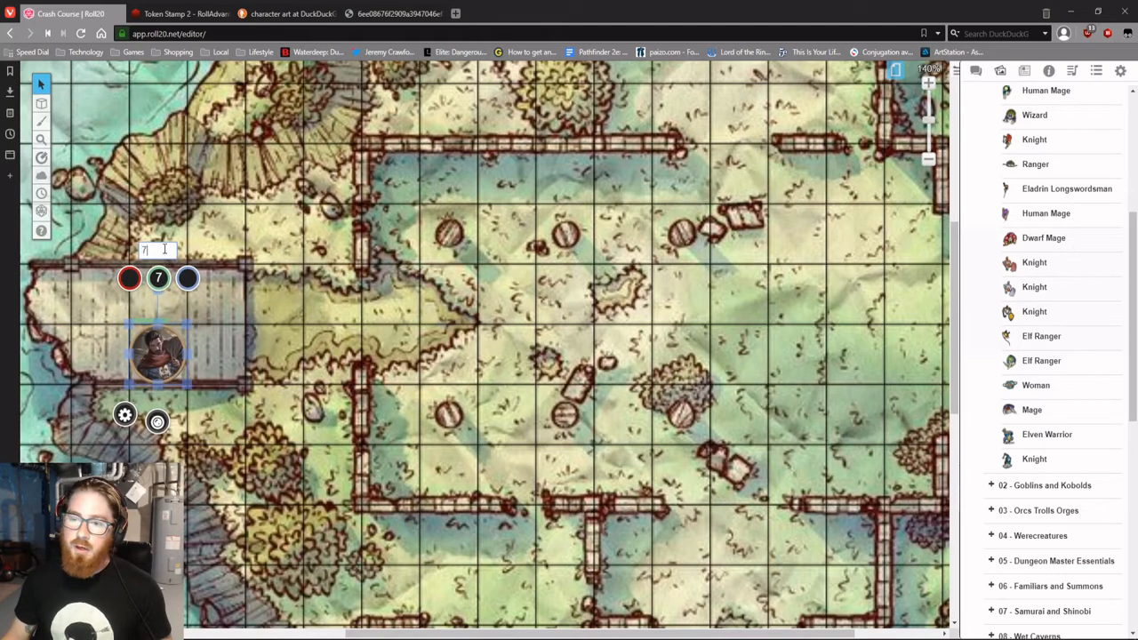
pyautogui.write('10')
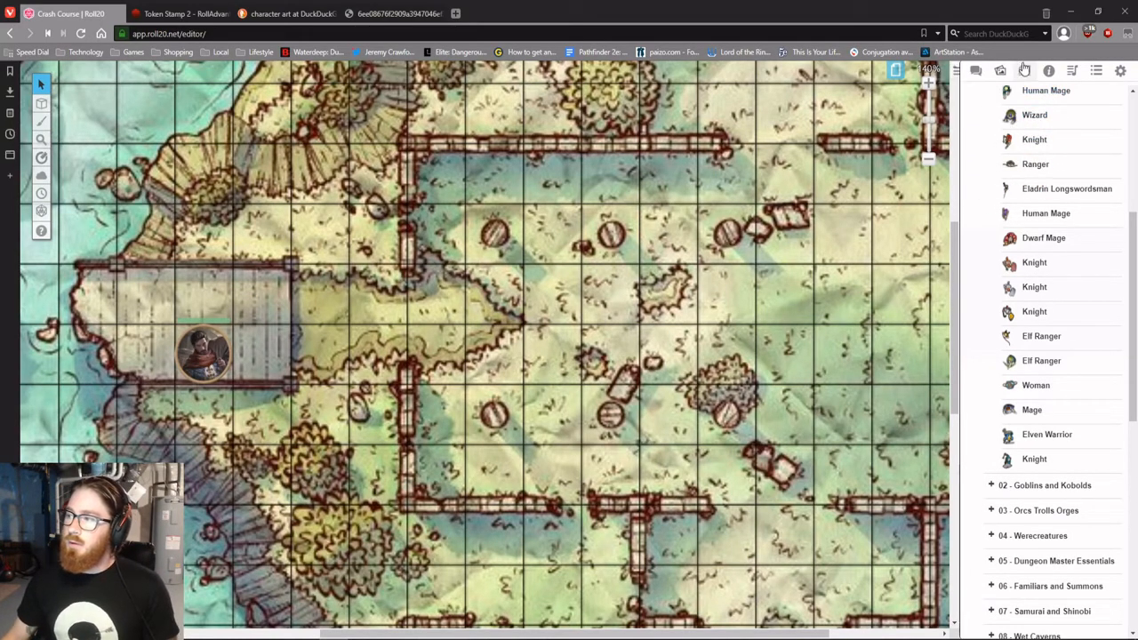
# Step: Add a new journal character named Tyv Chacri
pyautogui.click(1024, 71)
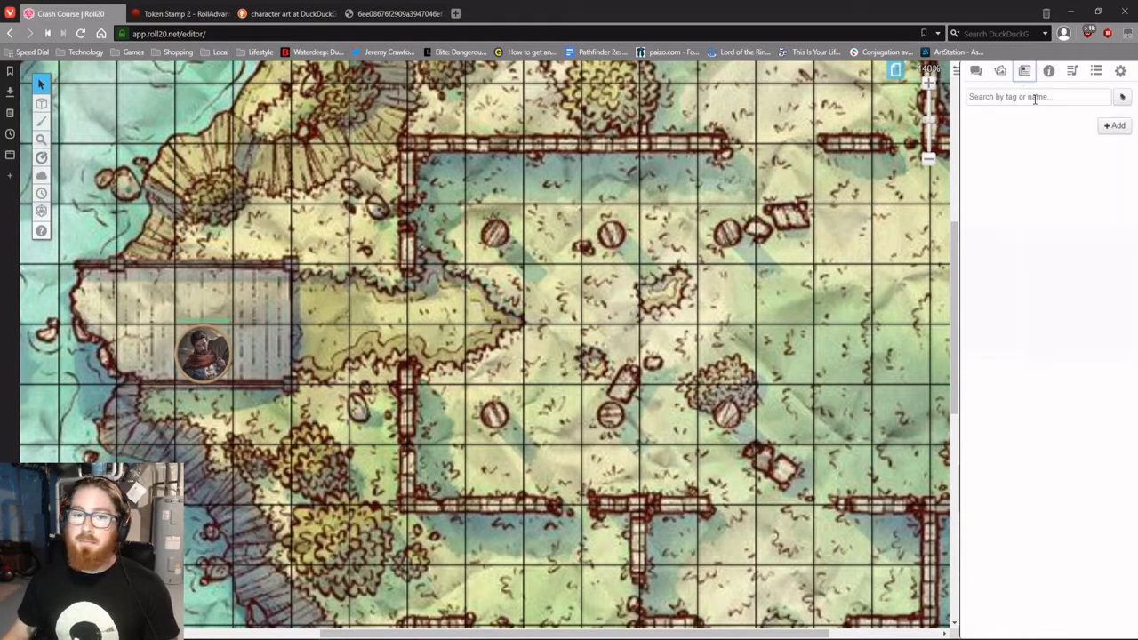
pyautogui.click(1114, 124)
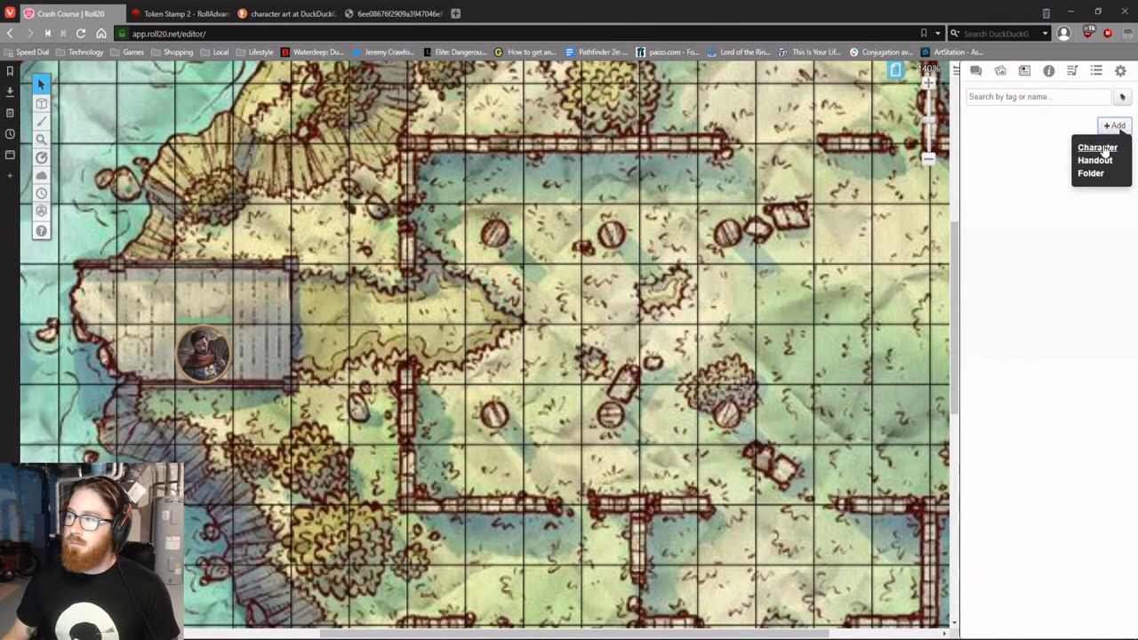
pyautogui.click(1096, 147)
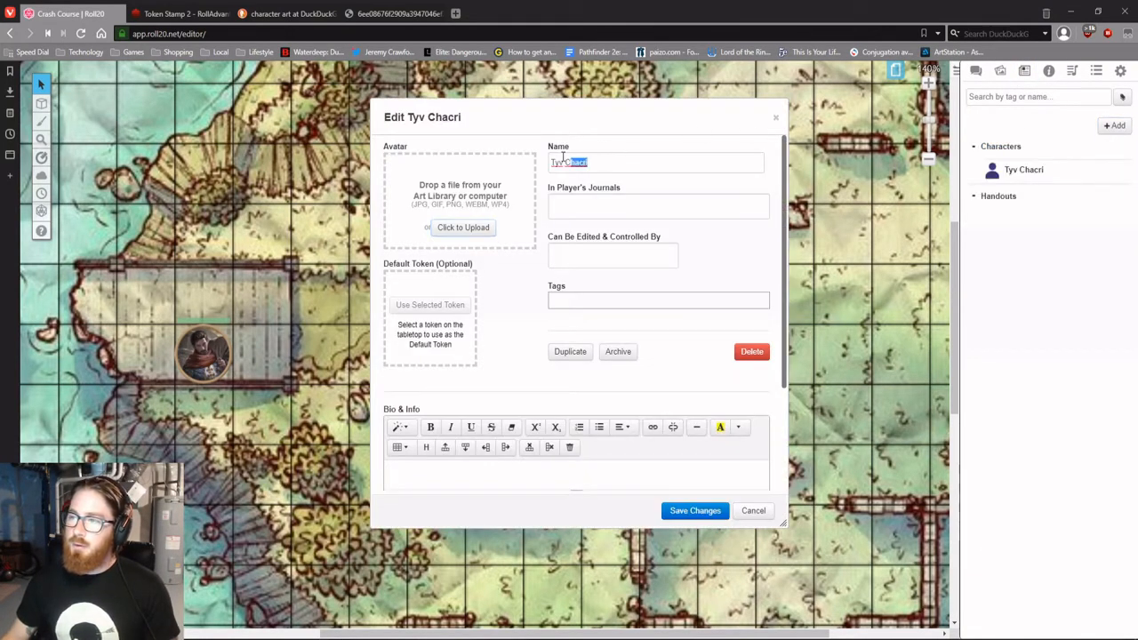
pyautogui.click(636, 163)
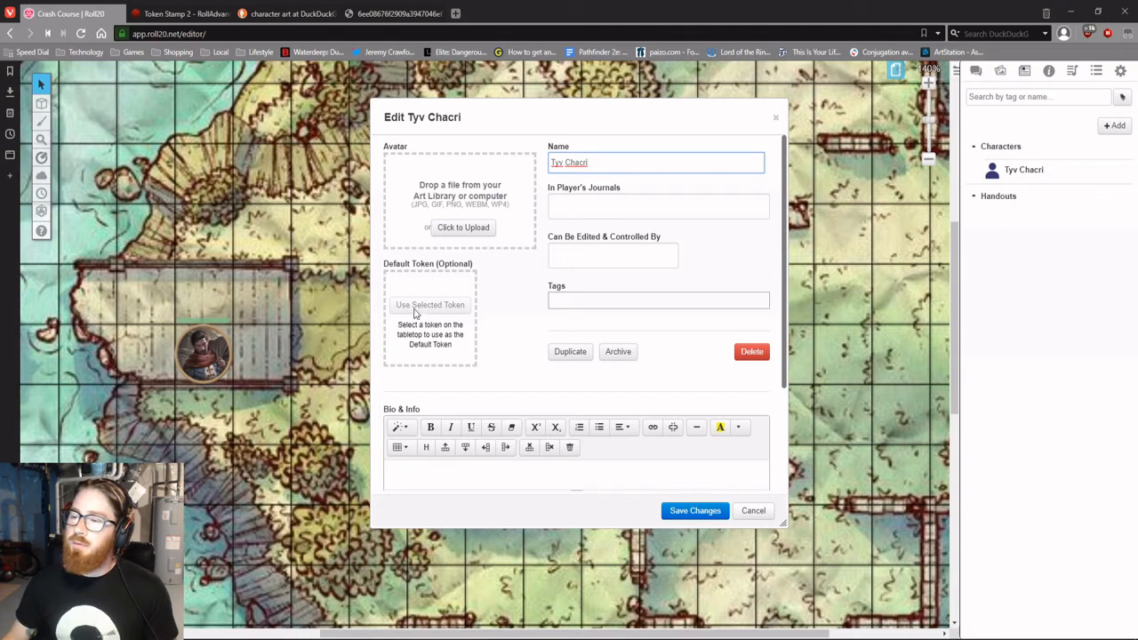
pyautogui.moveTo(214, 345)
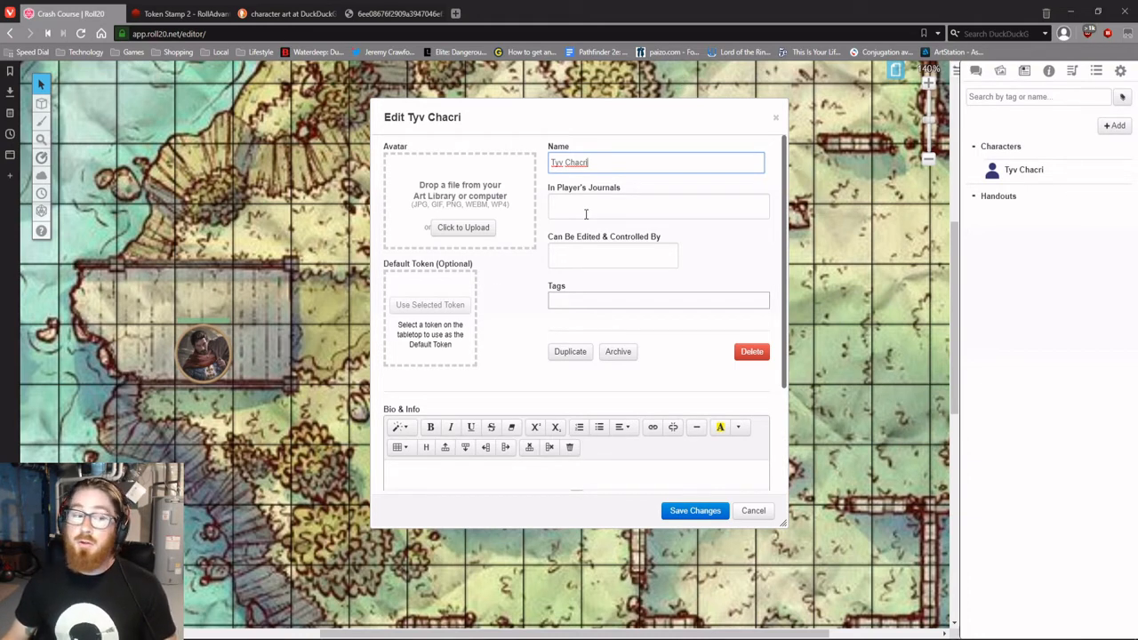
# Step: Give Tyv Chacri the safecracker avatar, assign a controlling player, share in all players' journals and save
pyautogui.click(463, 228)
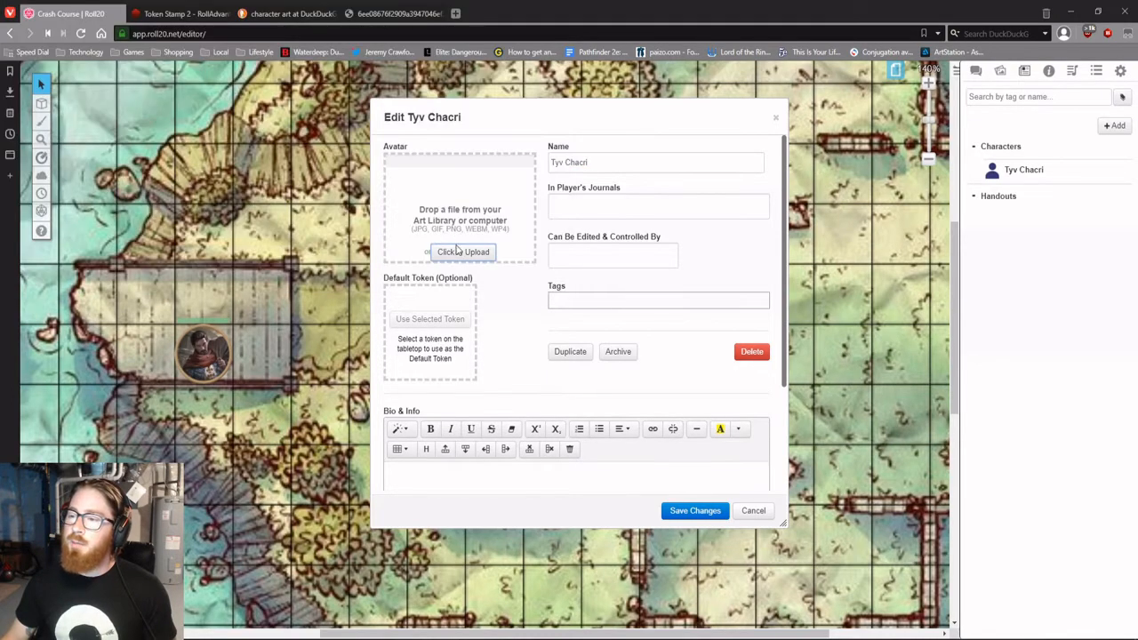
pyautogui.moveTo(512, 322)
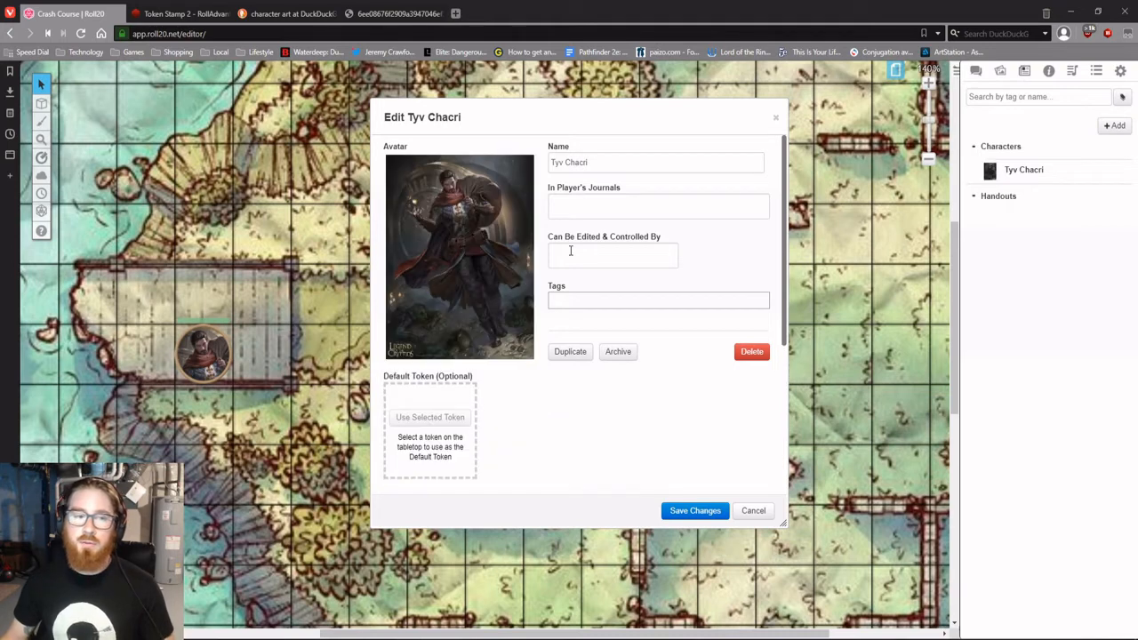
pyautogui.click(611, 256)
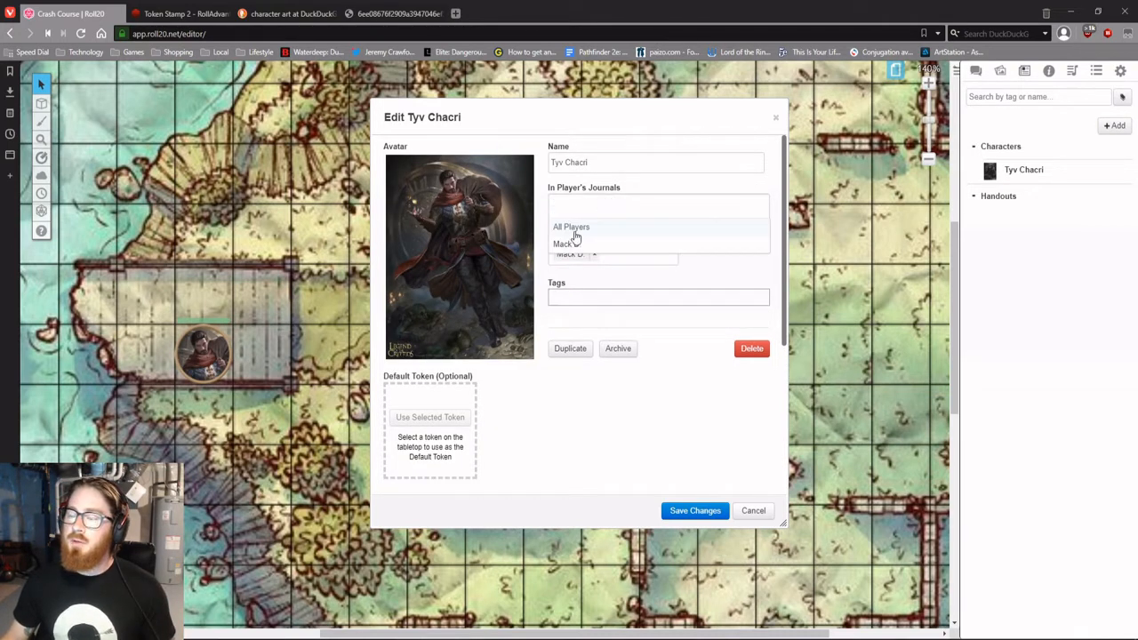
pyautogui.click(570, 228)
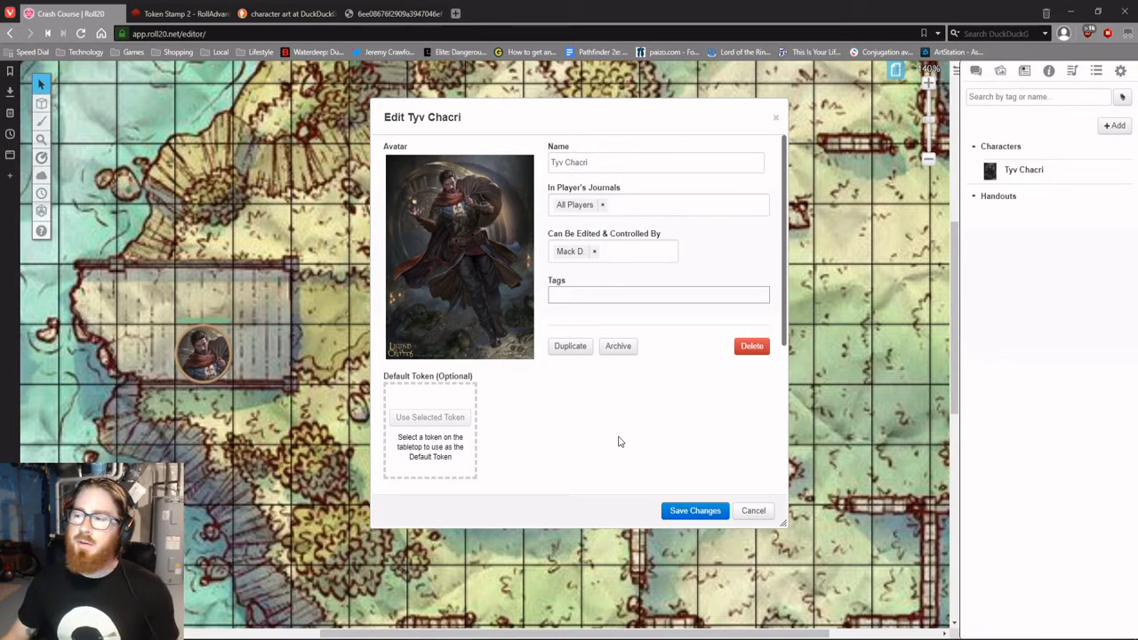
pyautogui.click(753, 510)
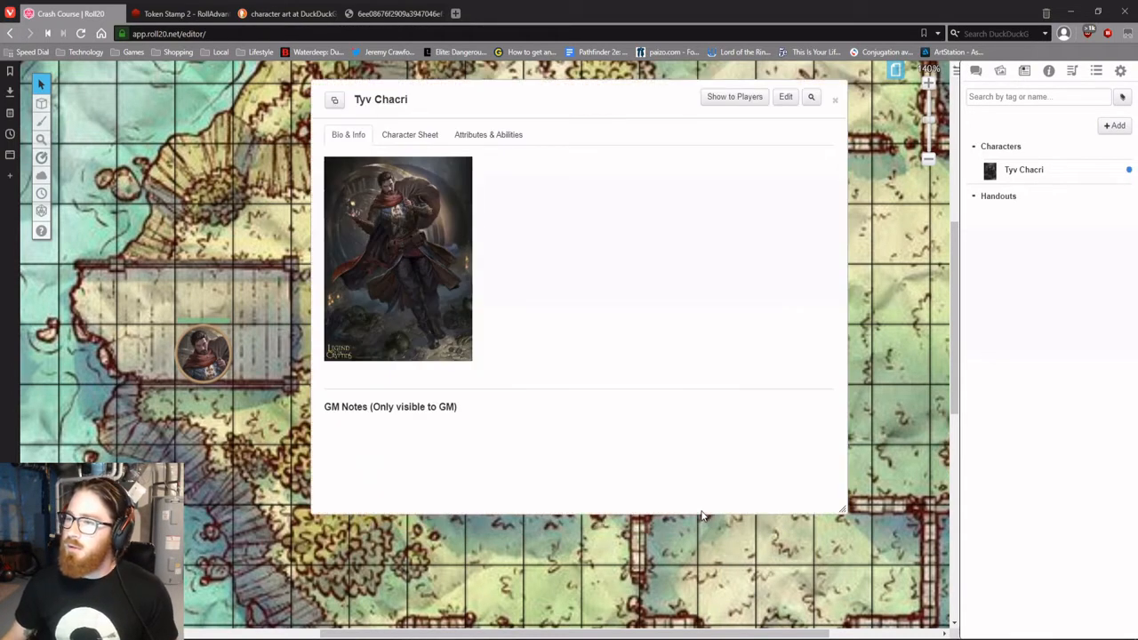
# Step: Choose to edit Tyv Chacri's blank D&D 5E sheet directly, then close the character window
pyautogui.click(409, 135)
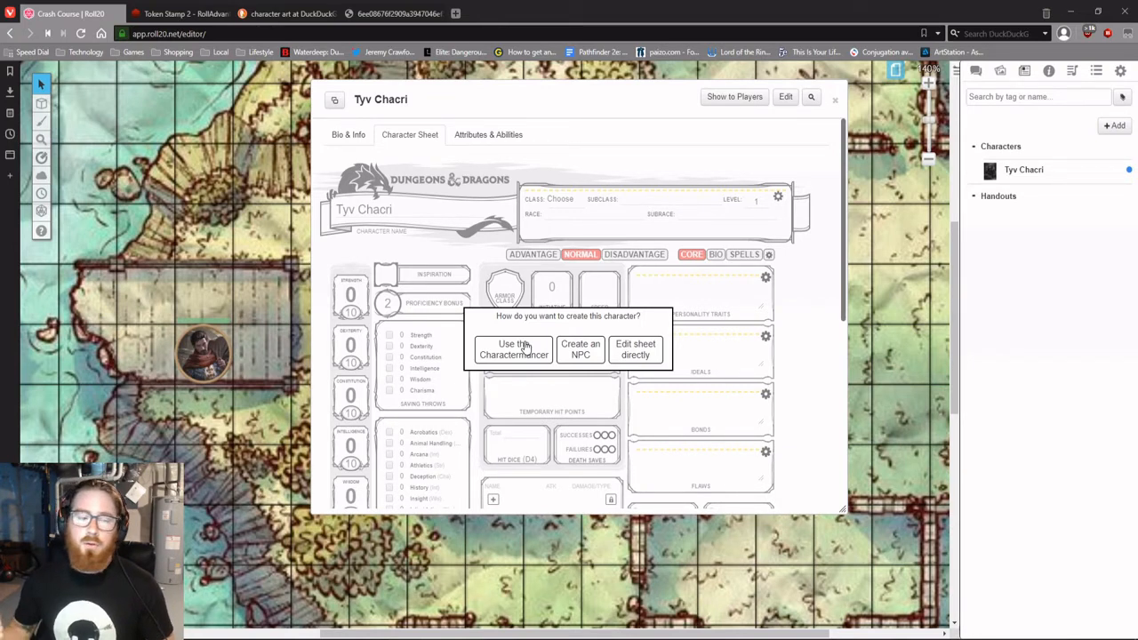
pyautogui.moveTo(591, 345)
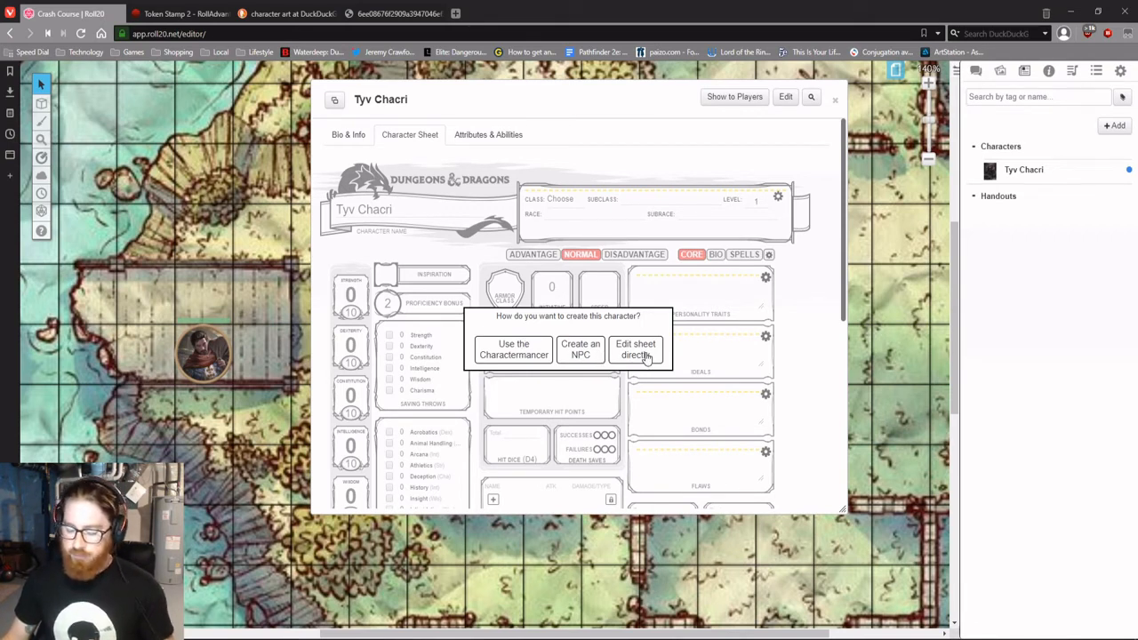
pyautogui.click(635, 349)
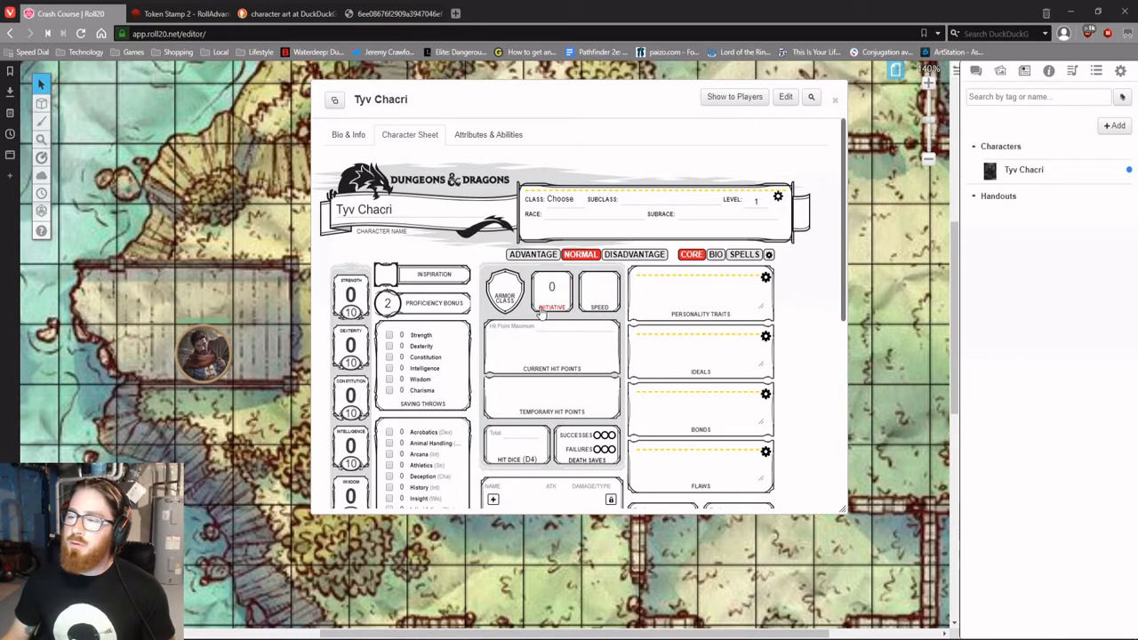
pyautogui.click(836, 100)
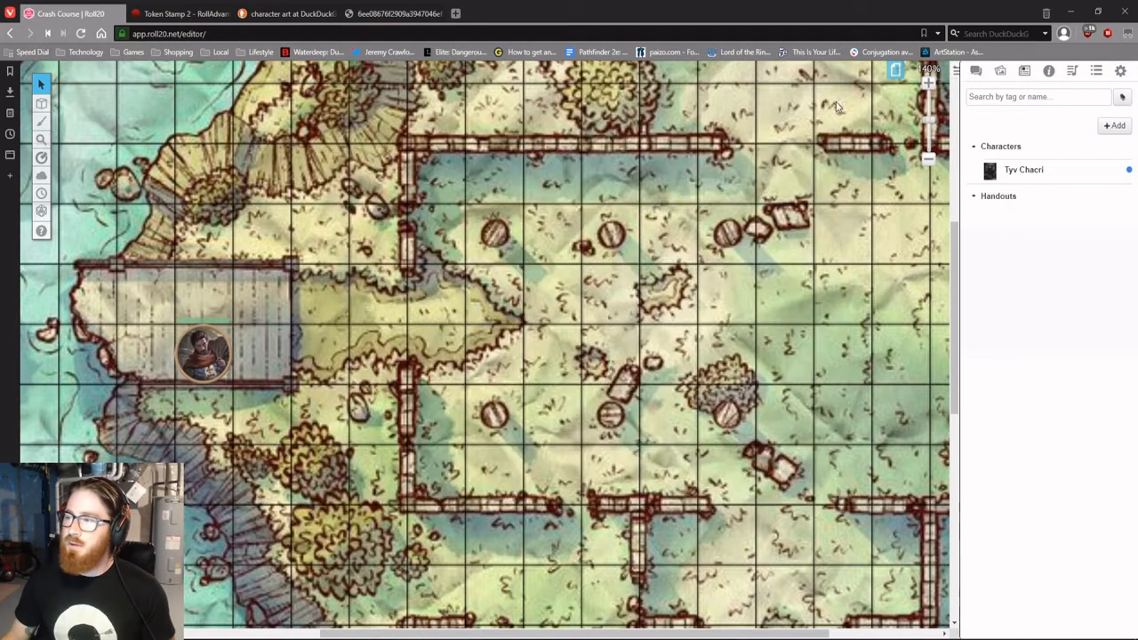
# Step: Make the platform token represent Tyv Chacri and show its nameplate
pyautogui.click(203, 352)
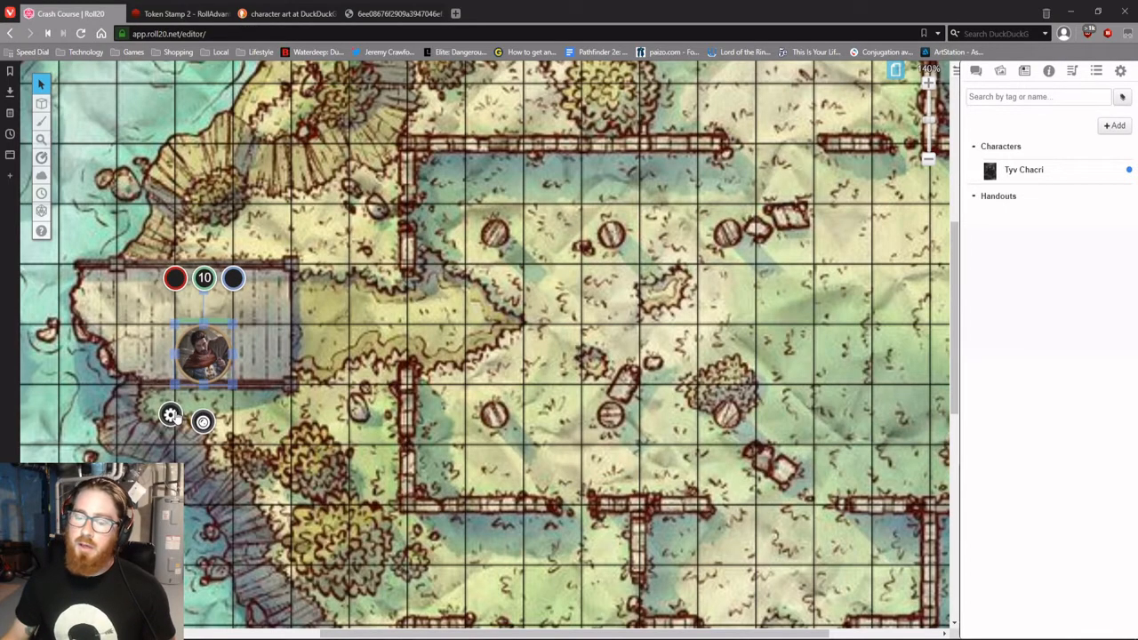
pyautogui.click(170, 416)
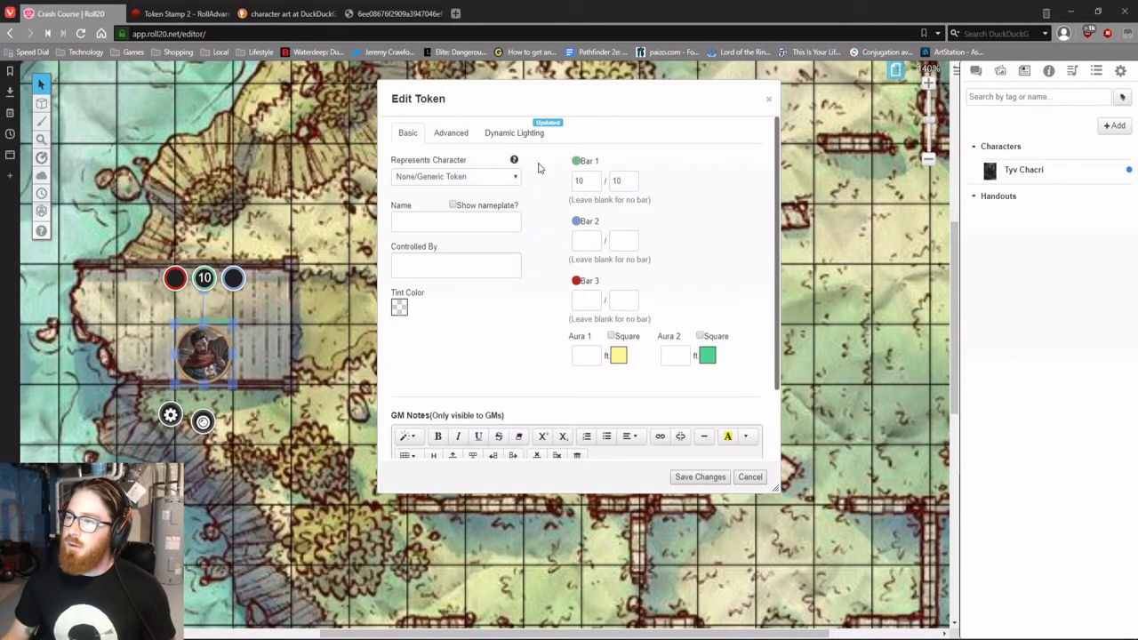
pyautogui.click(455, 176)
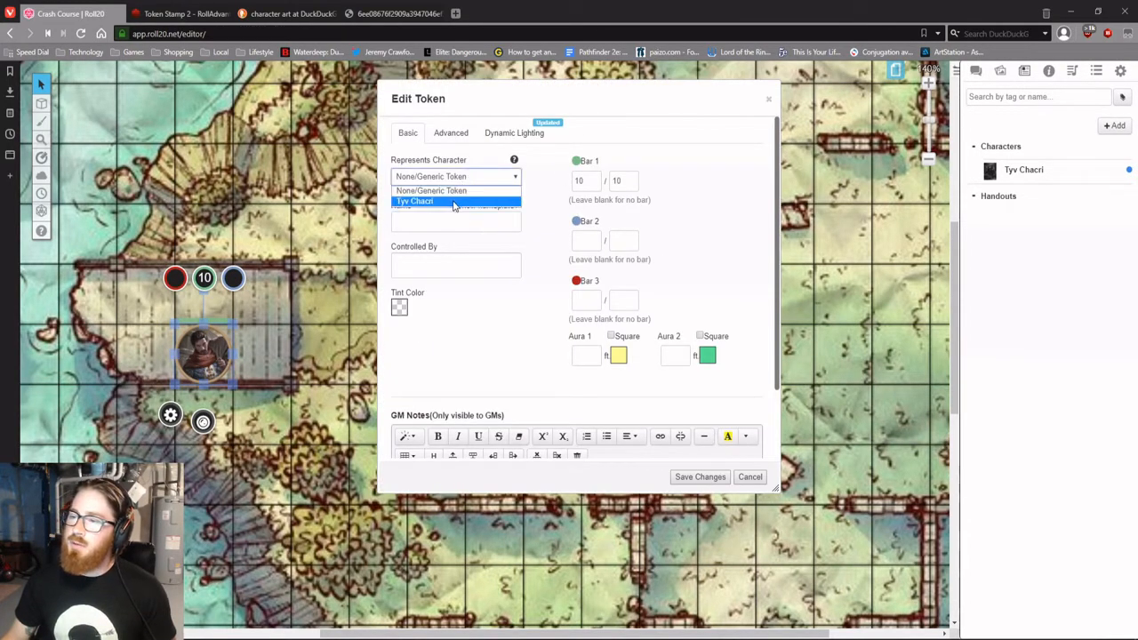
pyautogui.click(414, 201)
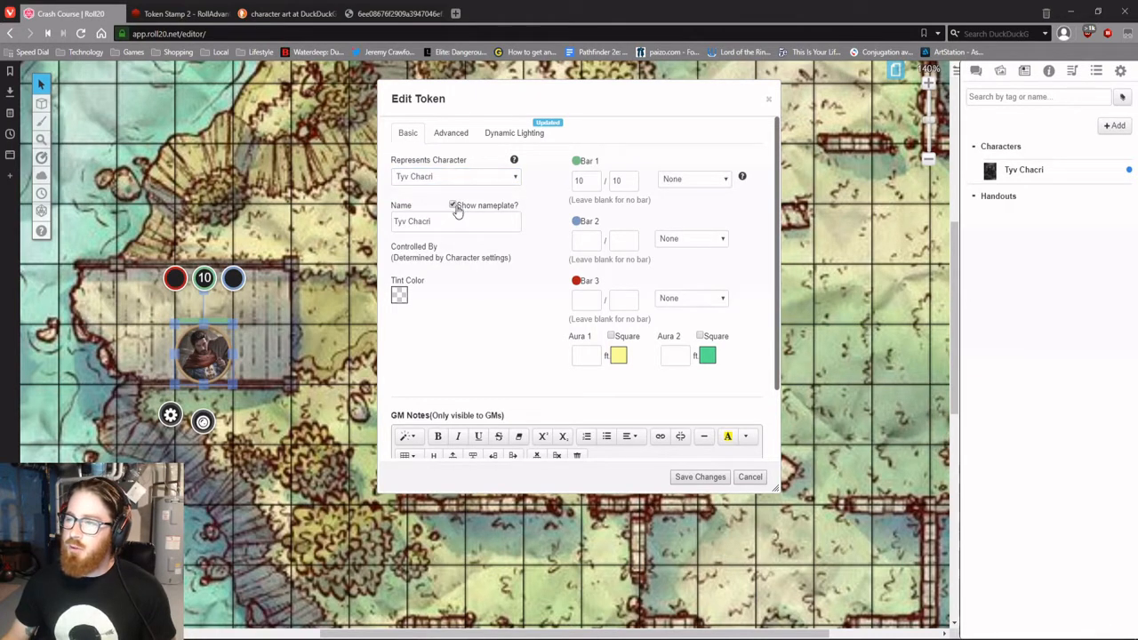
pyautogui.click(452, 206)
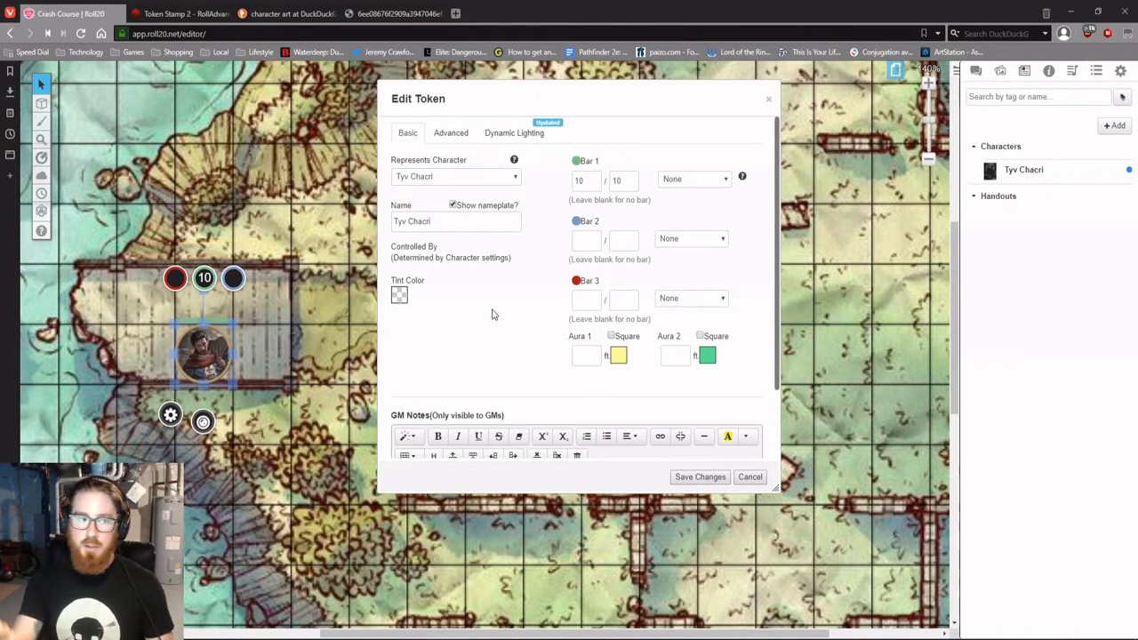
pyautogui.moveTo(502, 309)
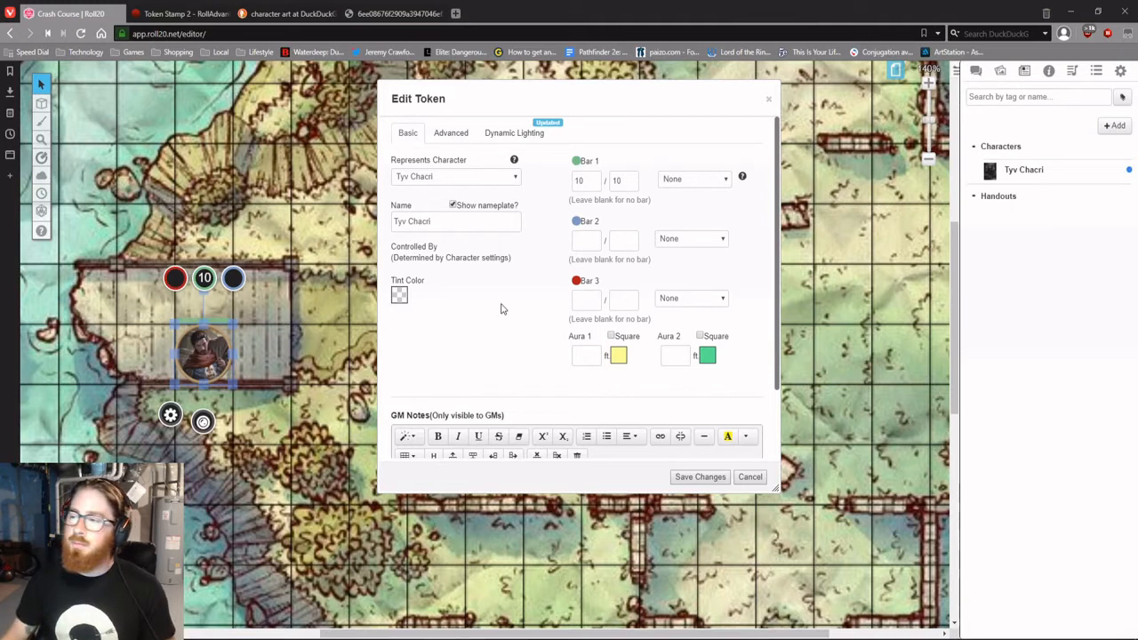
# Step: Link the token's bars to hp, armor class and passive wisdom, and save the settings
pyautogui.click(693, 178)
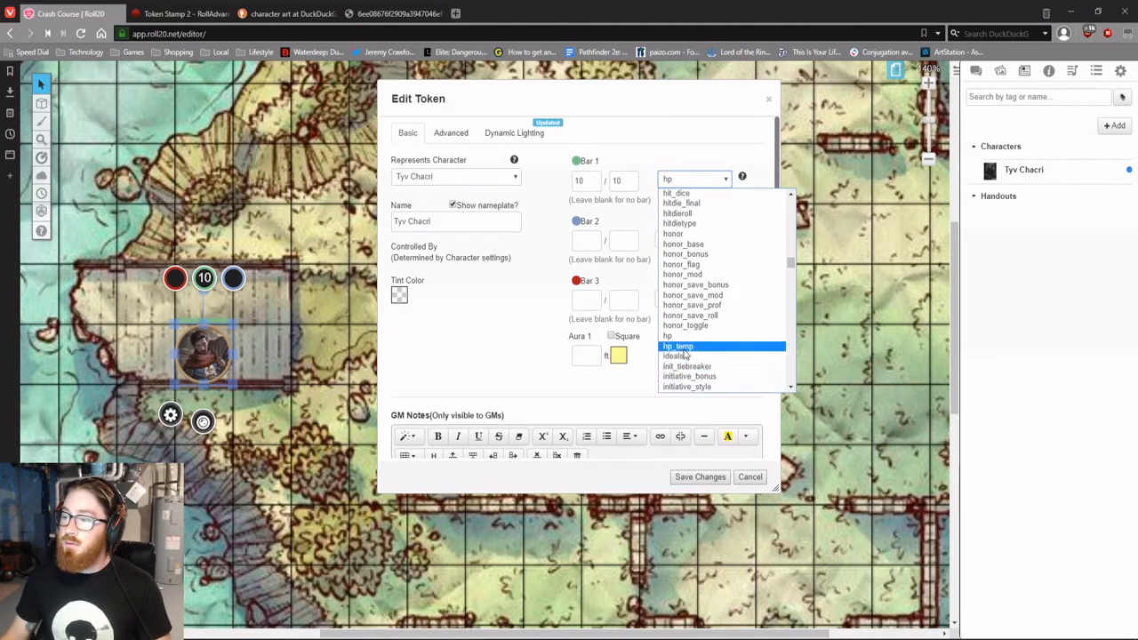
pyautogui.click(666, 334)
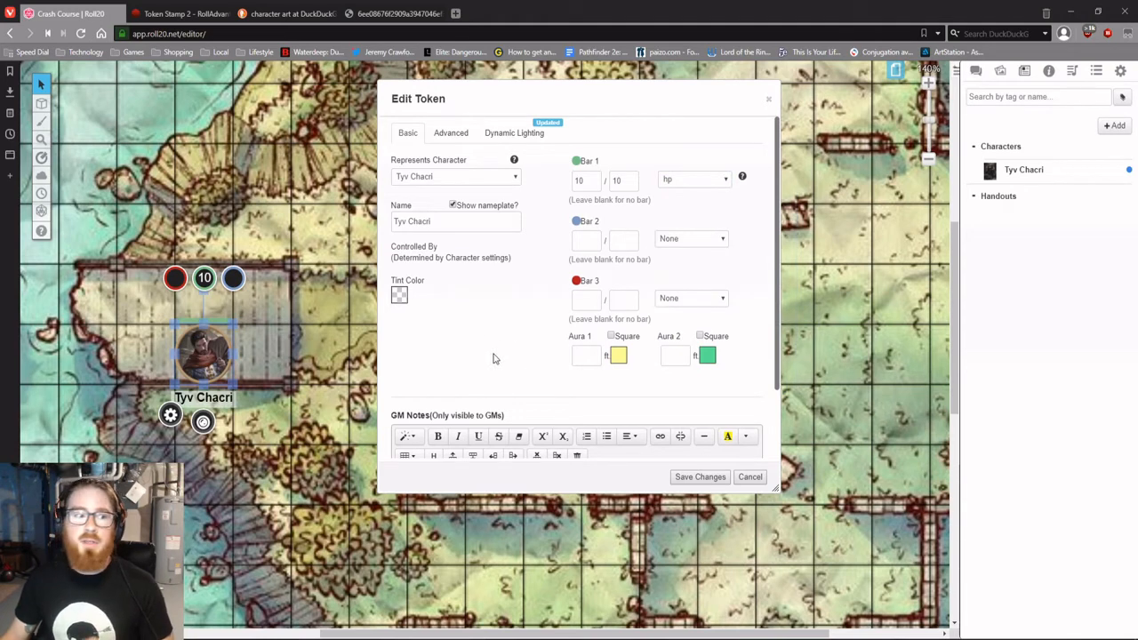
pyautogui.moveTo(649, 249)
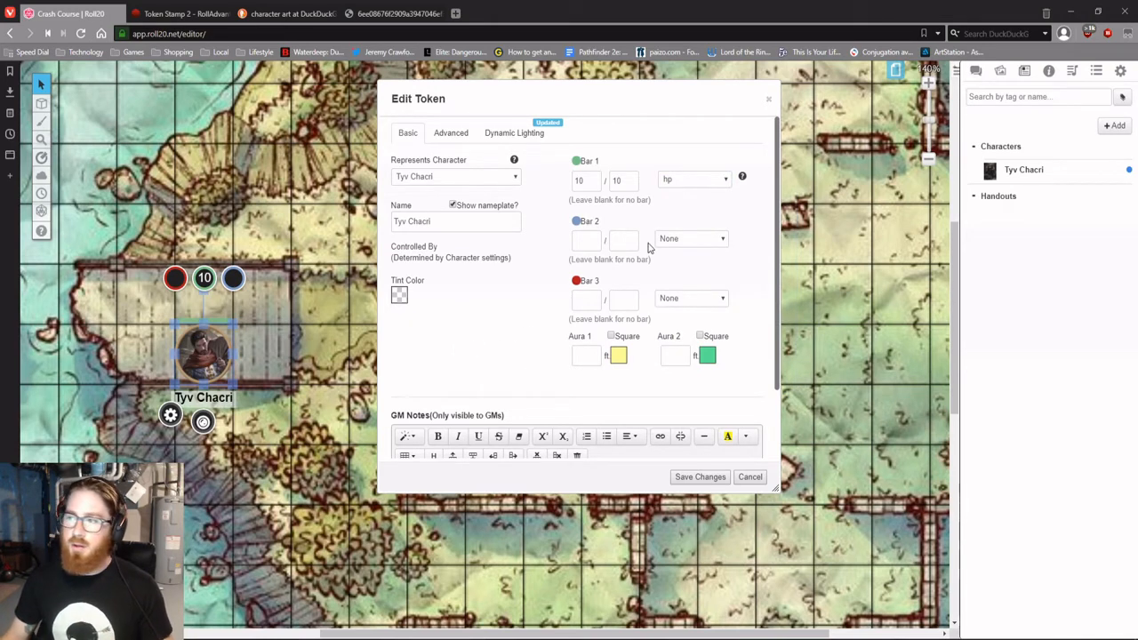
pyautogui.click(692, 238)
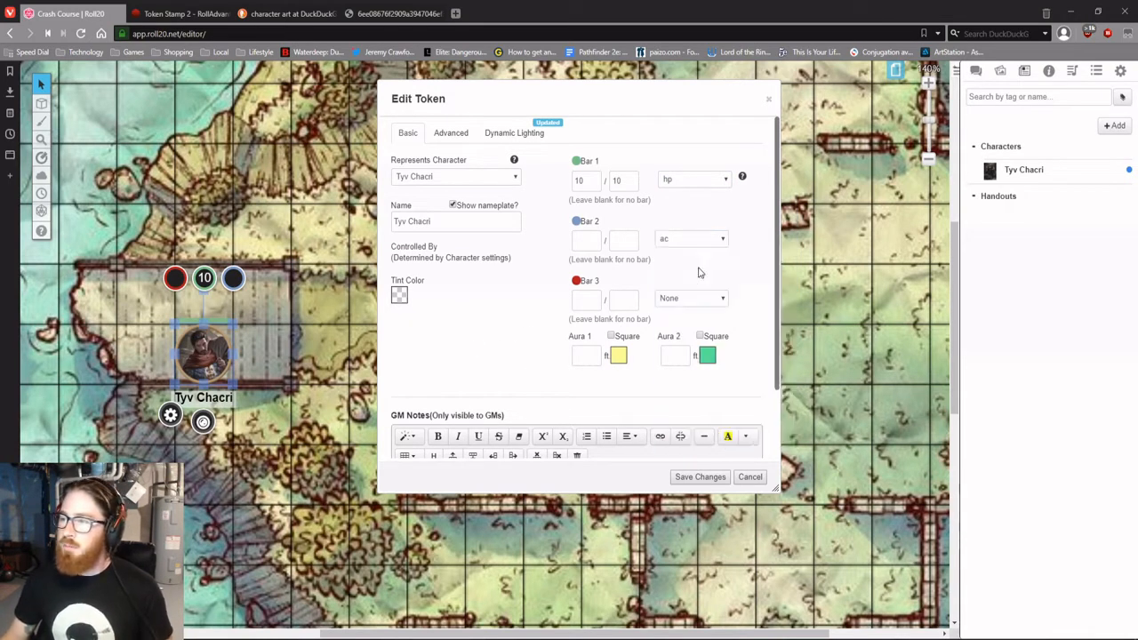
pyautogui.moveTo(487, 380)
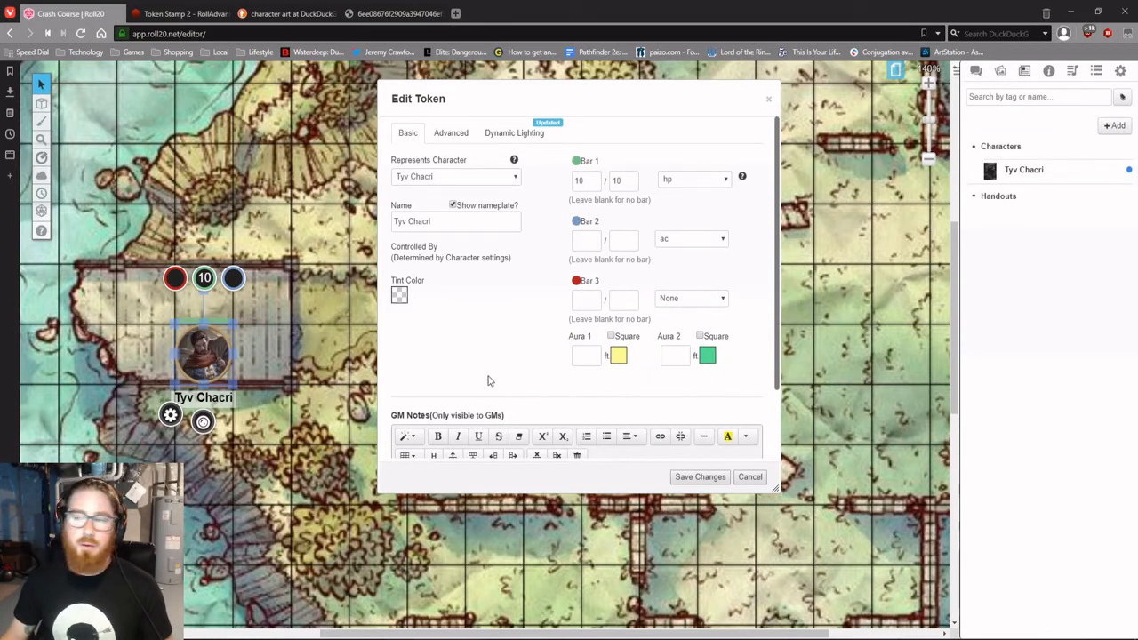
pyautogui.click(690, 299)
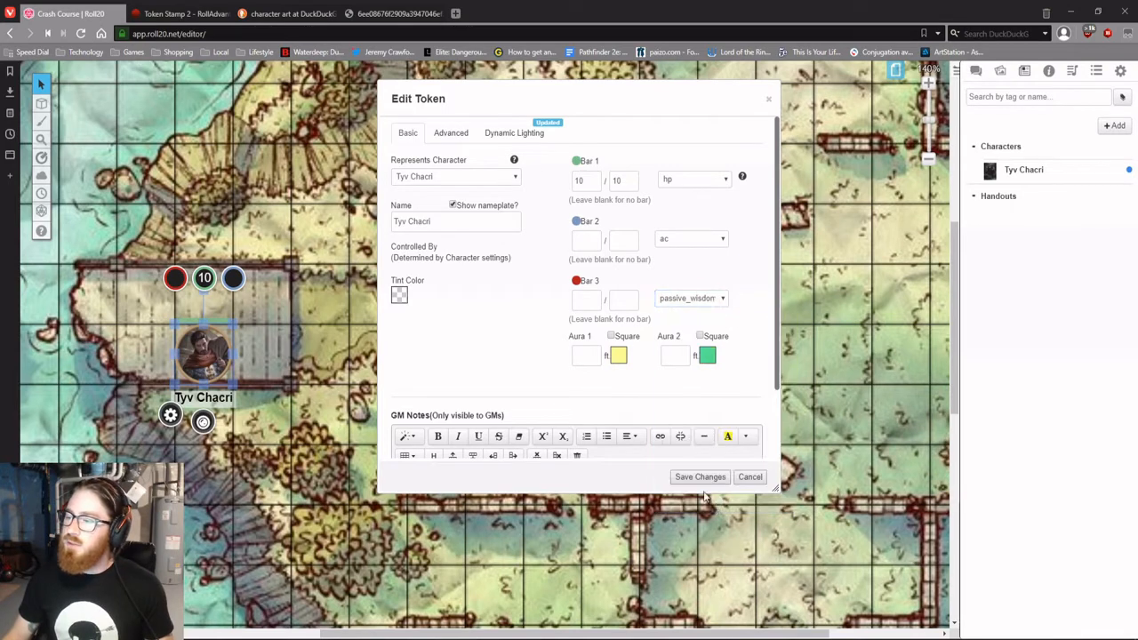
pyautogui.moveTo(502, 377)
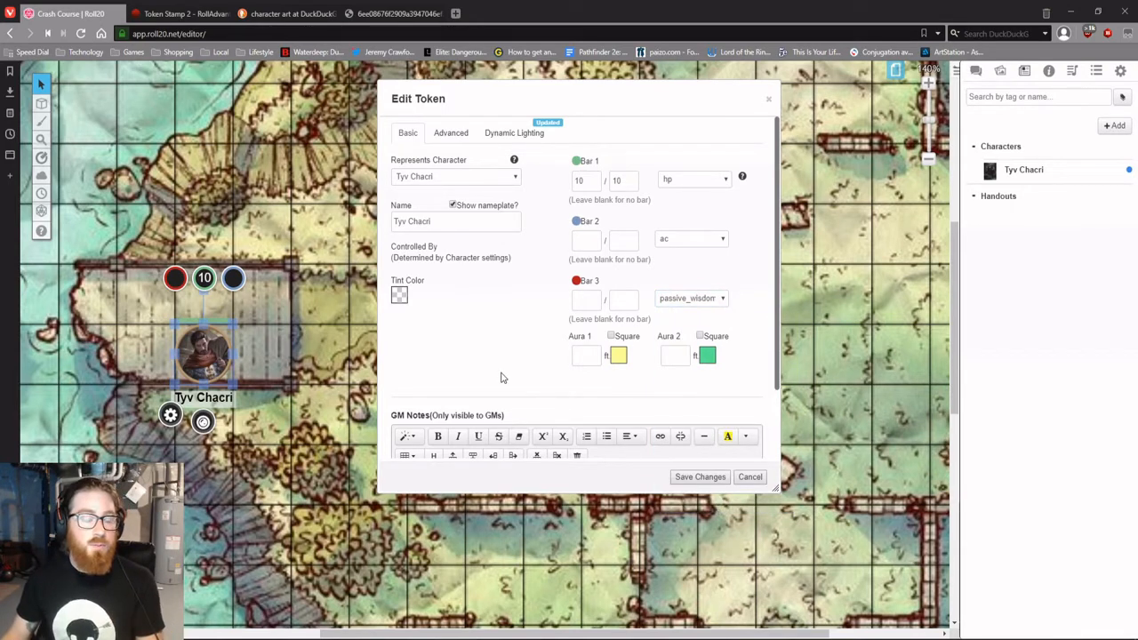
pyautogui.click(701, 477)
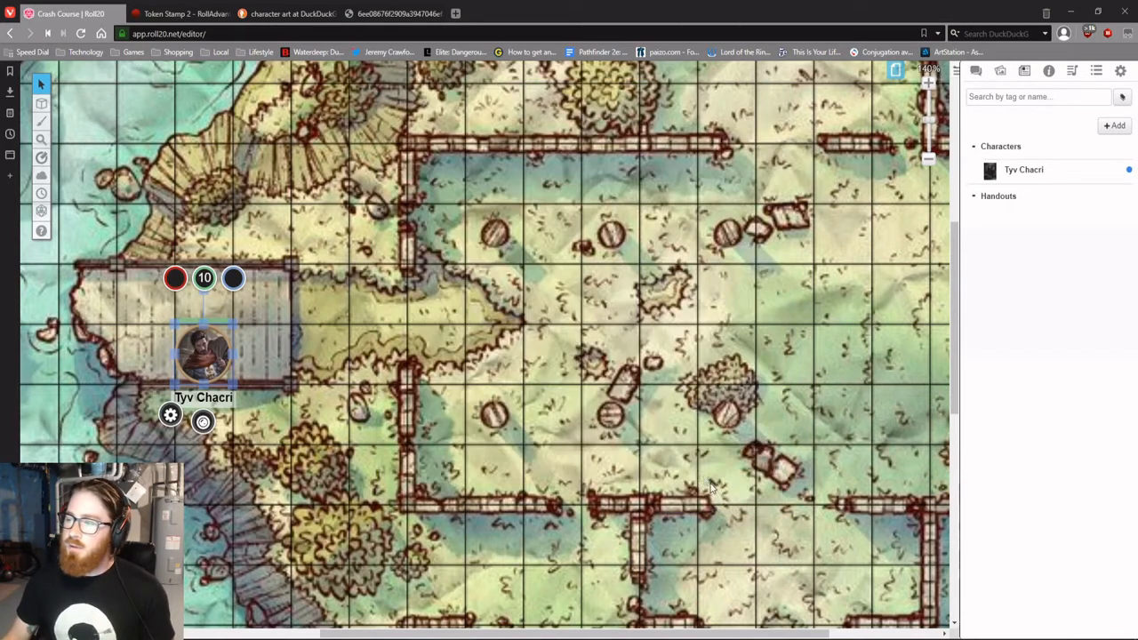
pyautogui.click(711, 487)
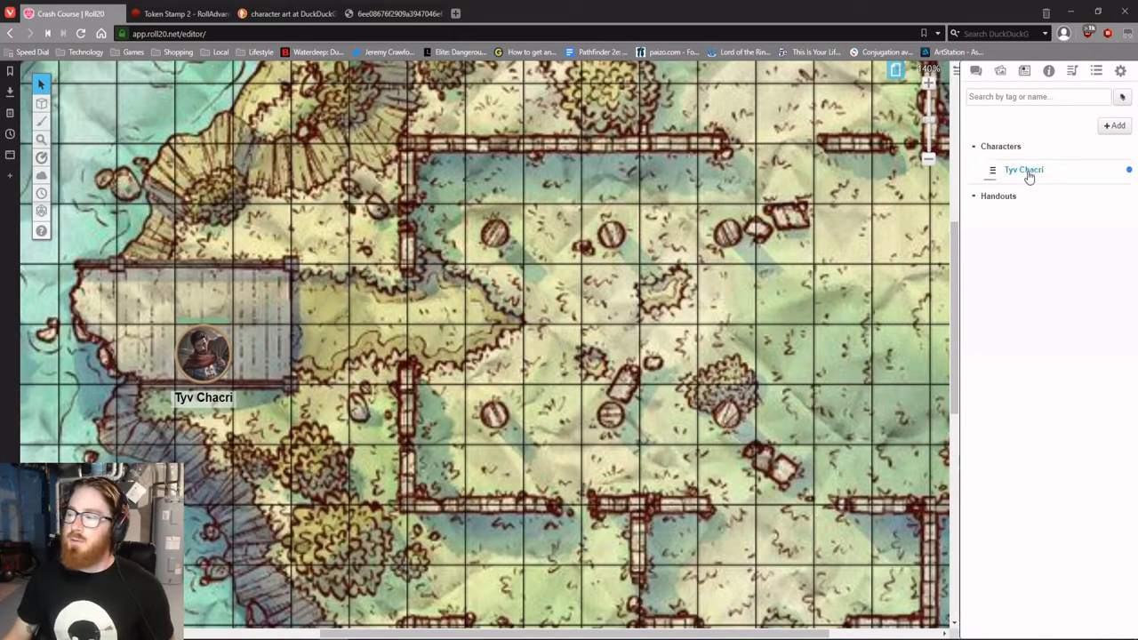
pyautogui.click(1024, 171)
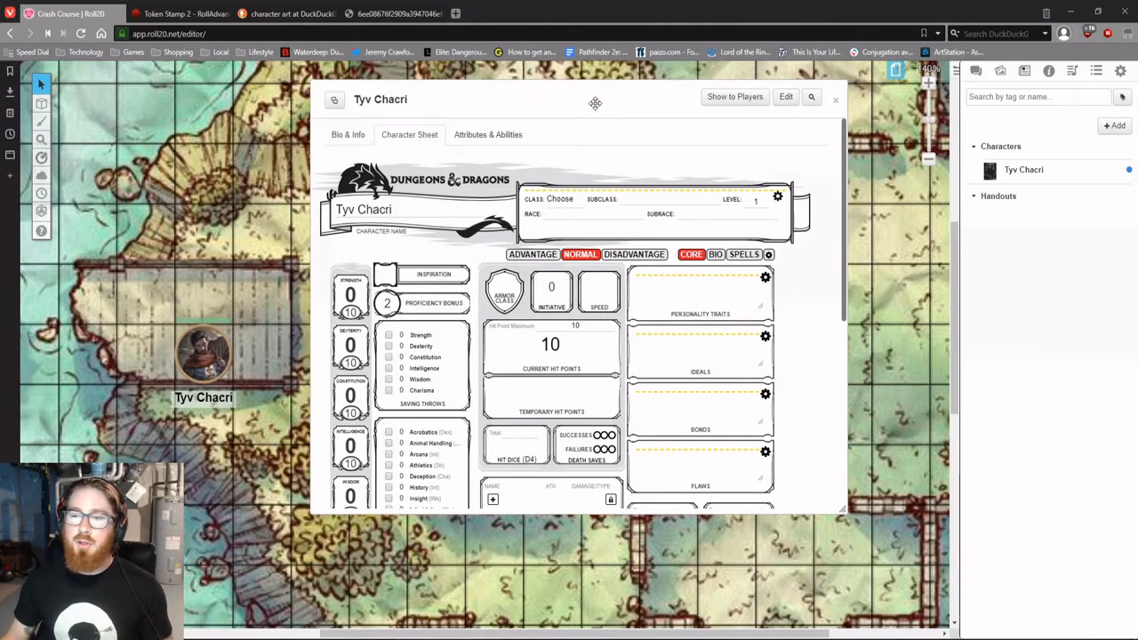
pyautogui.click(836, 100)
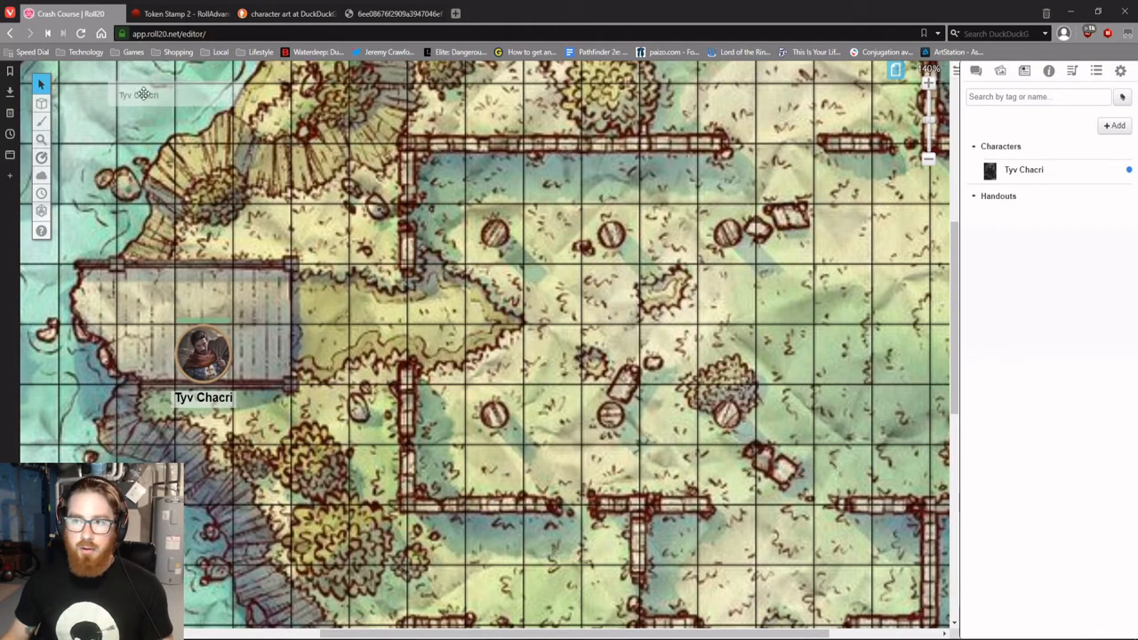
# Step: Reopen Tyv Chacri's sheet, make him a Sorcerer and set his hit points to 7
pyautogui.doubleClick(203, 356)
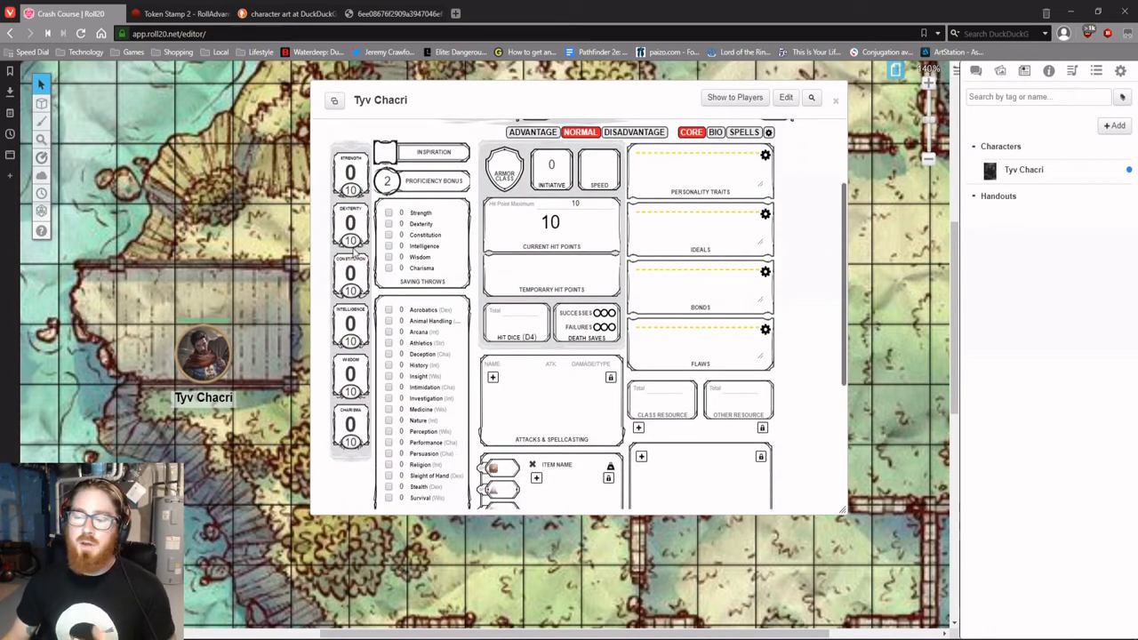
pyautogui.click(350, 190)
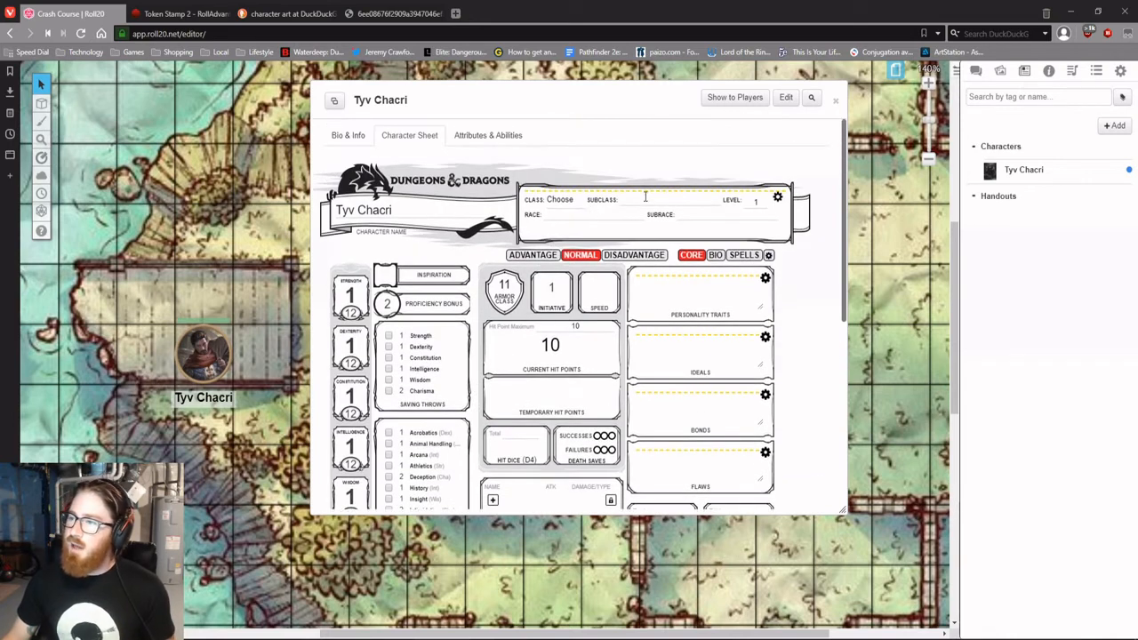
pyautogui.click(563, 199)
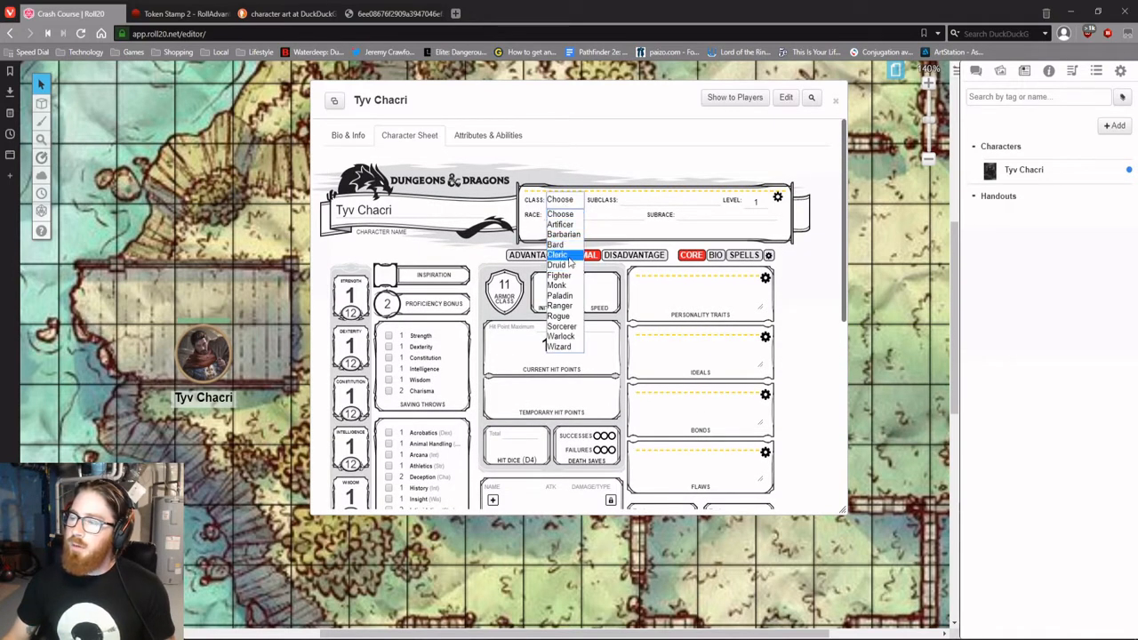
pyautogui.moveTo(560, 295)
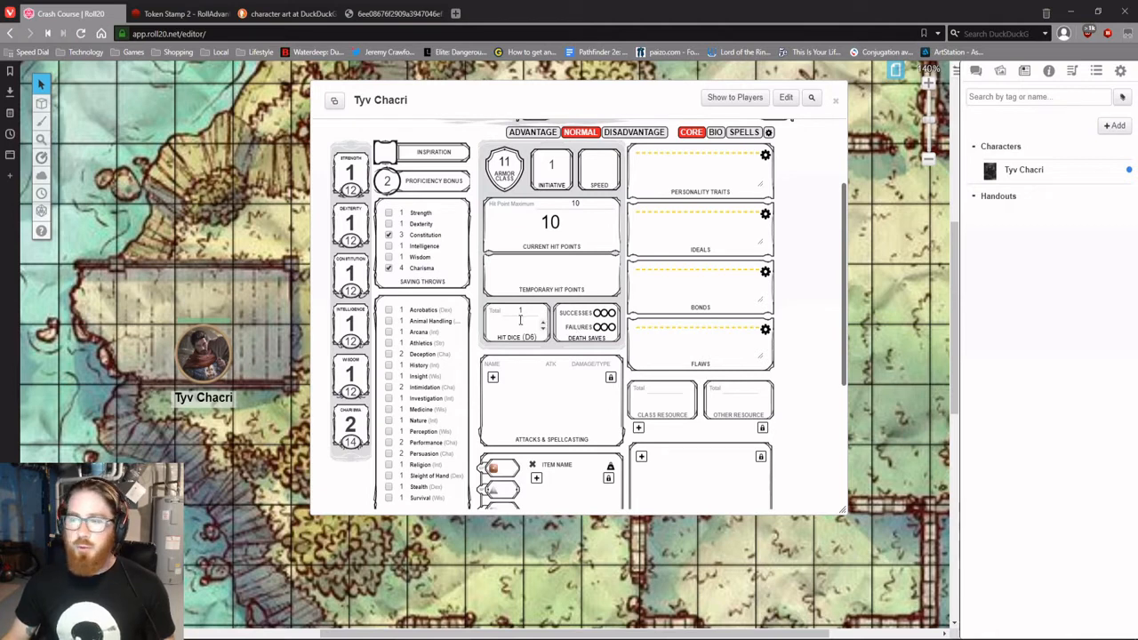
pyautogui.click(575, 203)
pyautogui.write('7')
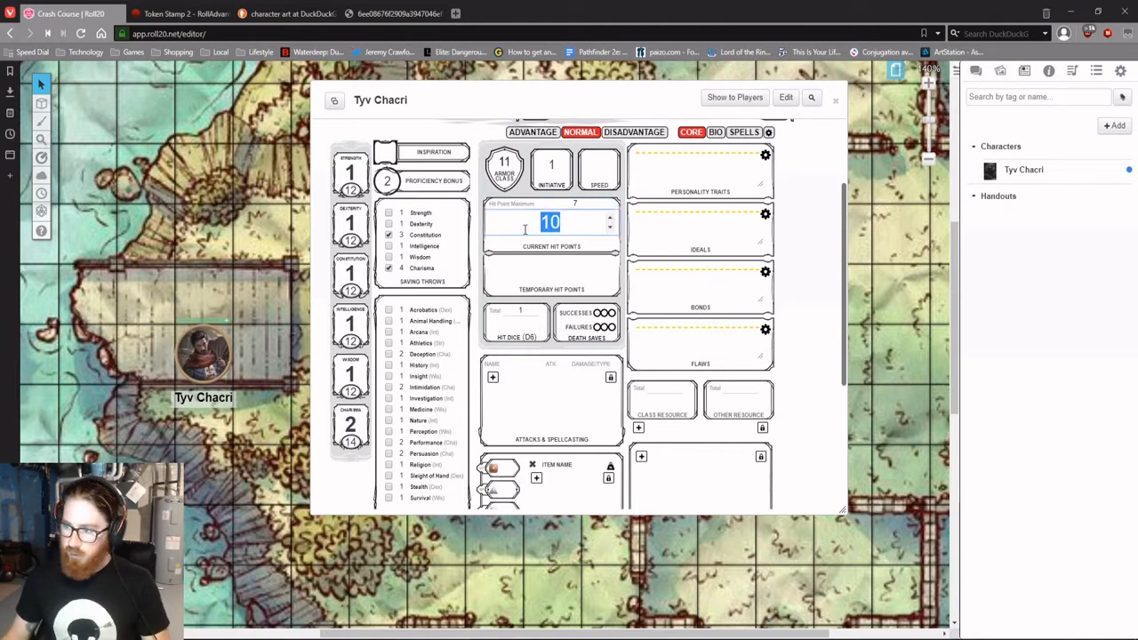
pyautogui.scroll(-3)
pyautogui.write('7')
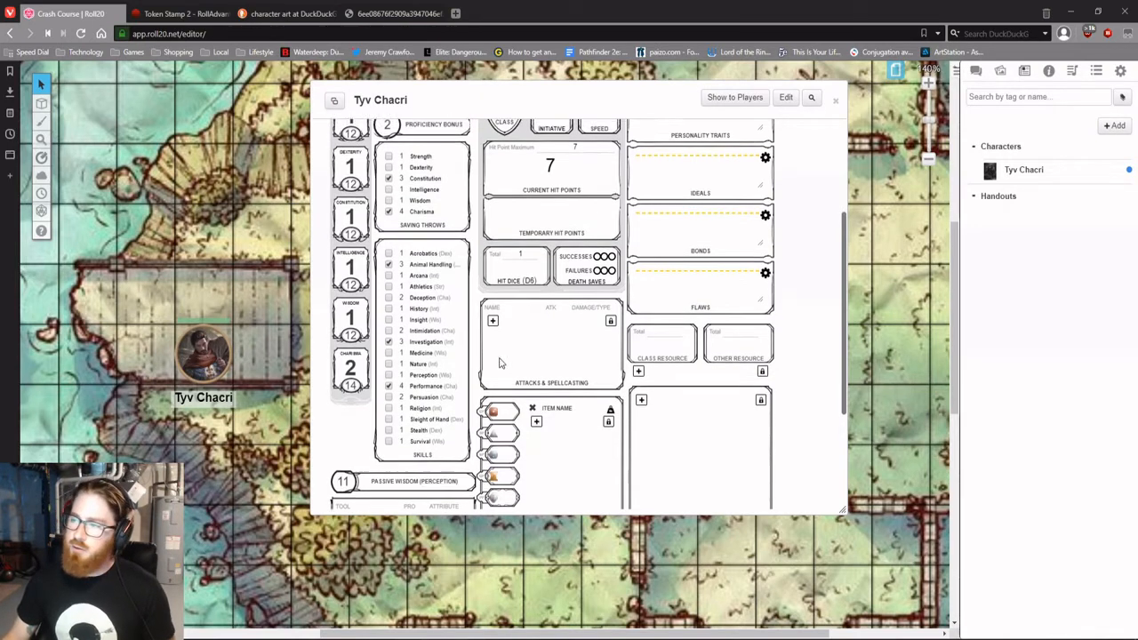
# Step: Review the sheet's spells, bio and core pages, then bring up the D&D 5th Edition compendium
pyautogui.click(743, 210)
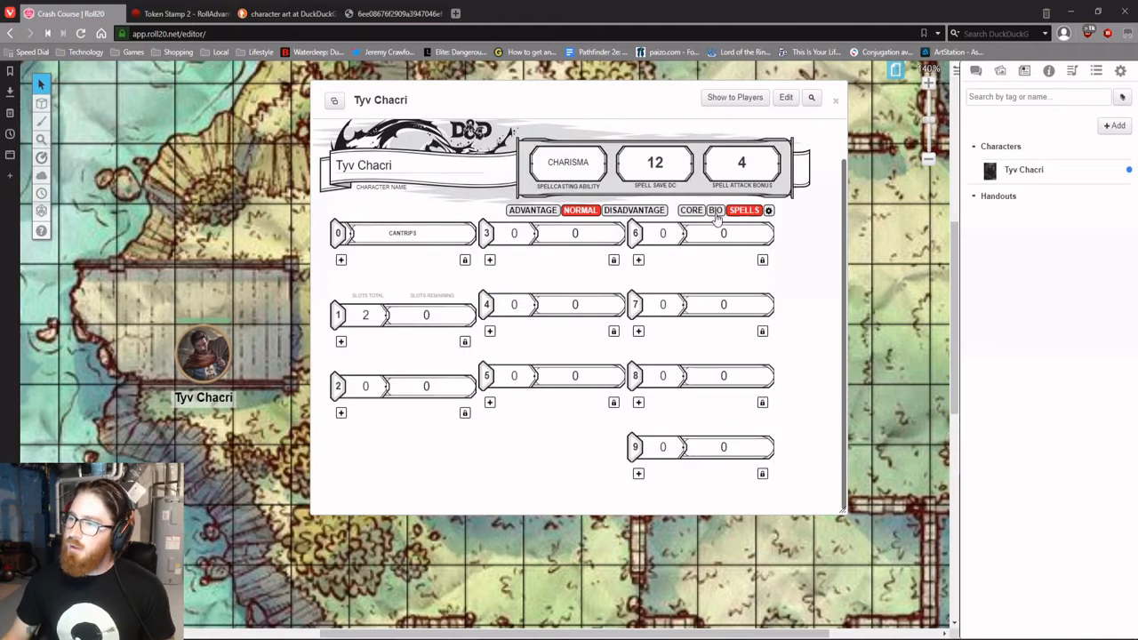
pyautogui.click(715, 131)
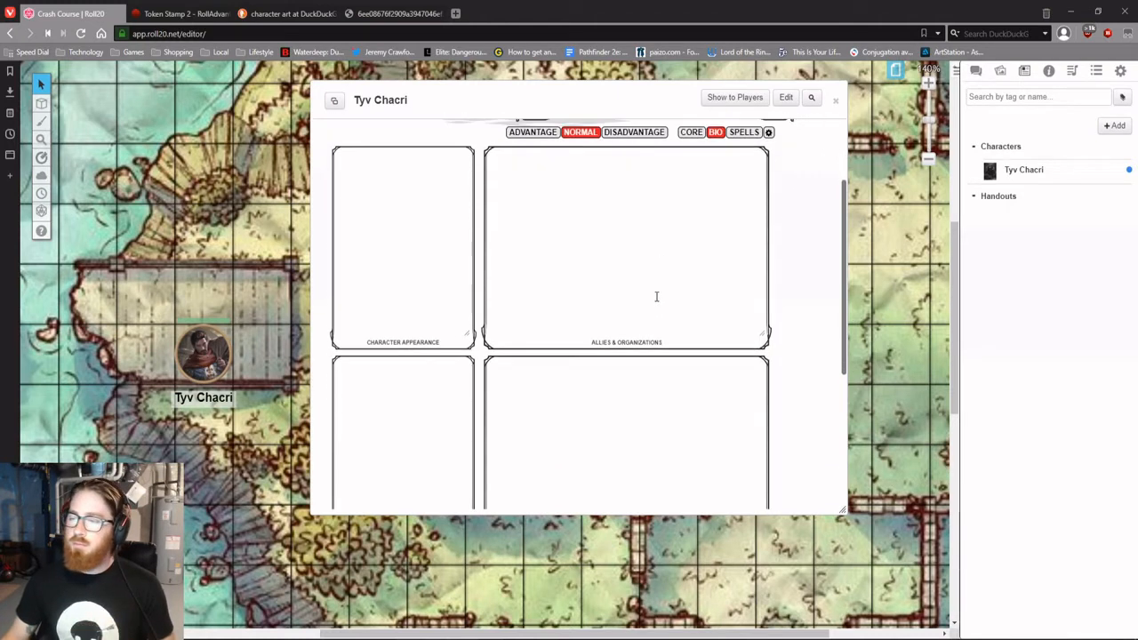
pyautogui.click(409, 135)
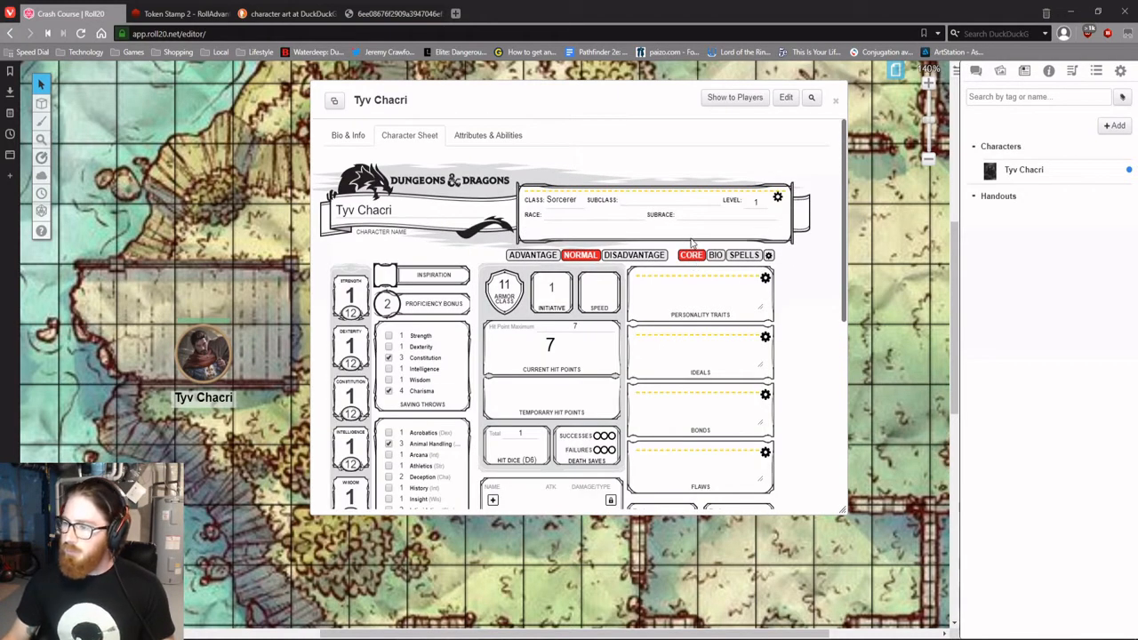
pyautogui.scroll(-3)
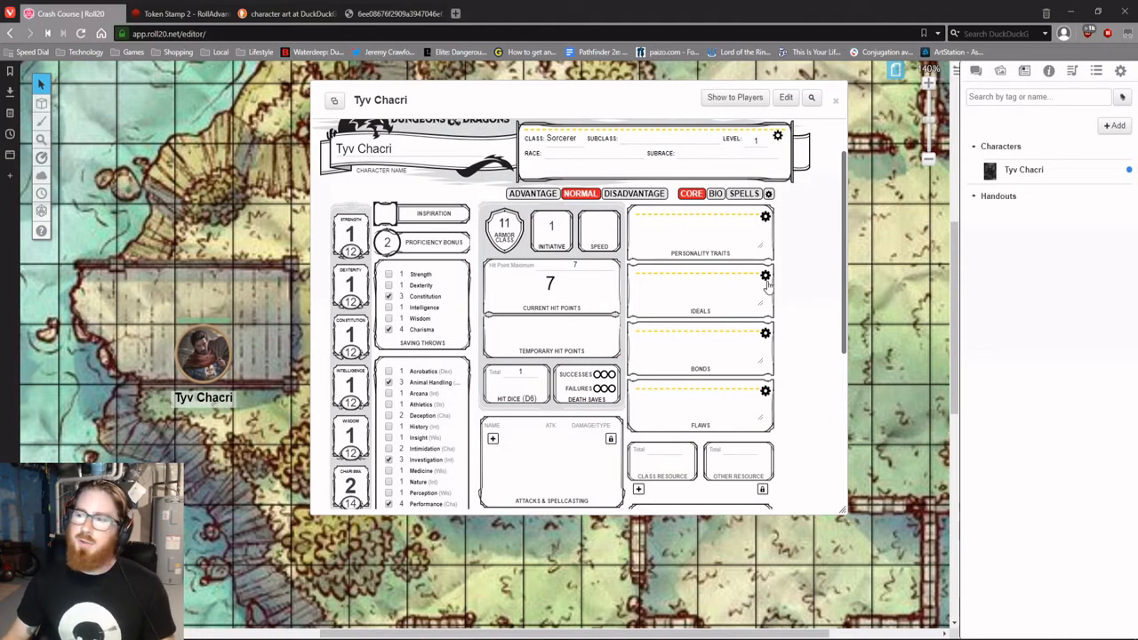
pyautogui.scroll(-3)
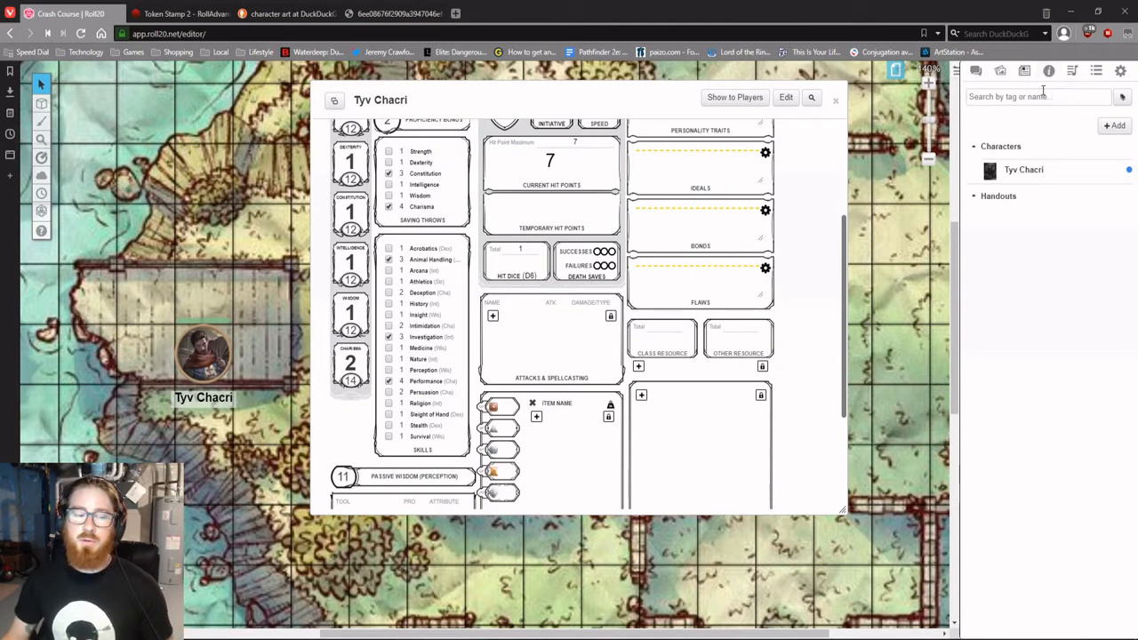
pyautogui.click(1049, 71)
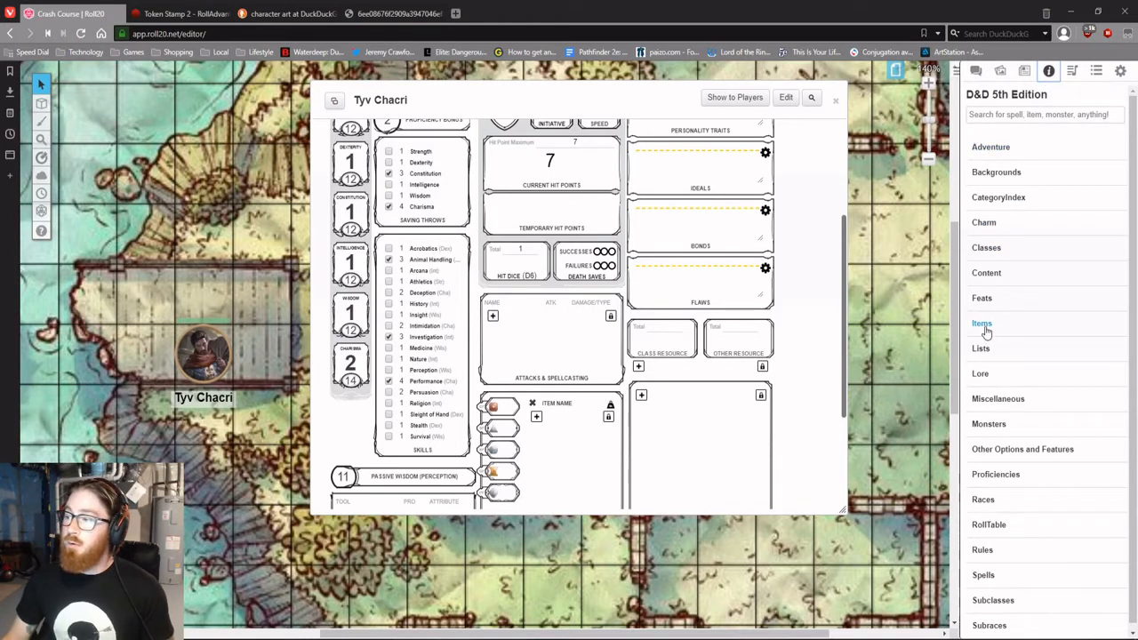
# Step: Search the compendium for Quarterstaff to add it to the attacks, then show the spells page
pyautogui.click(1046, 114)
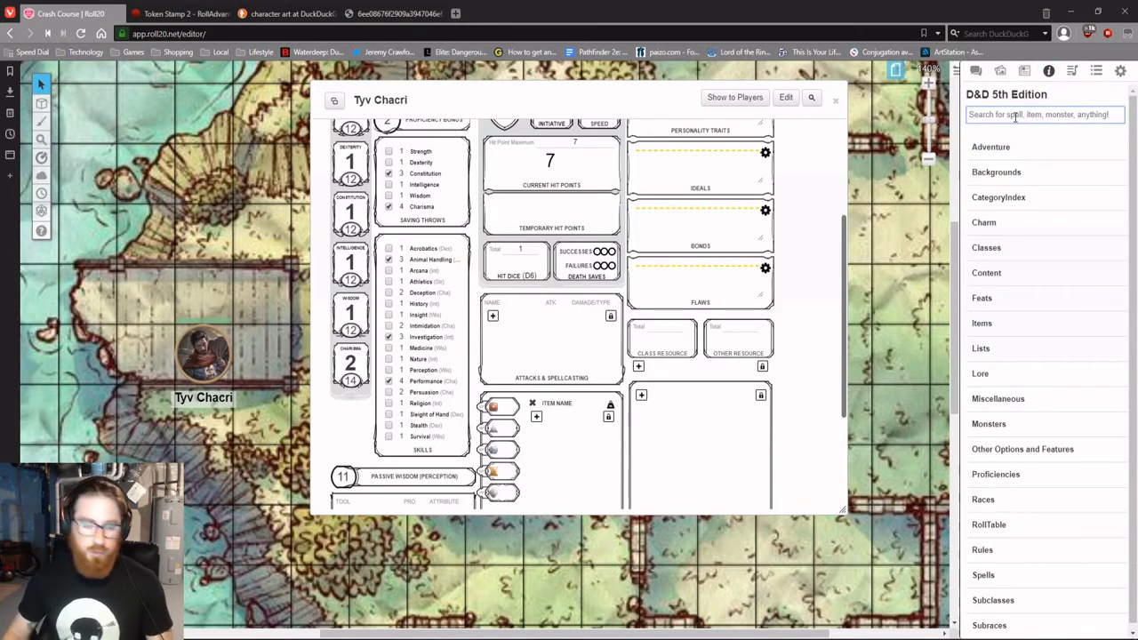
pyautogui.write('Quarterstaff')
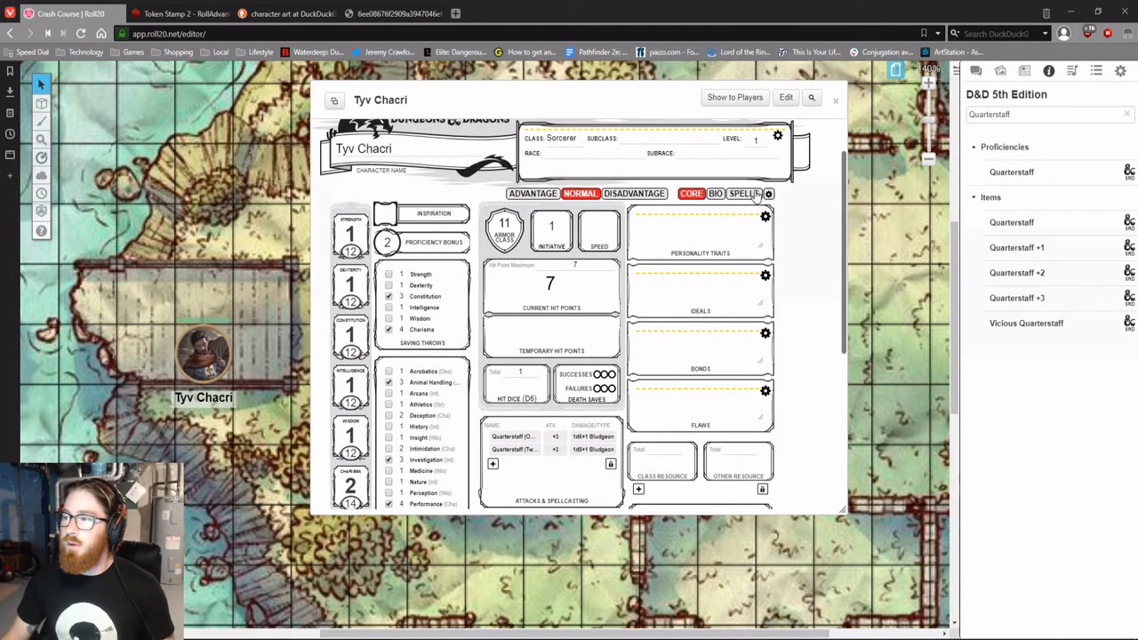
pyautogui.click(743, 192)
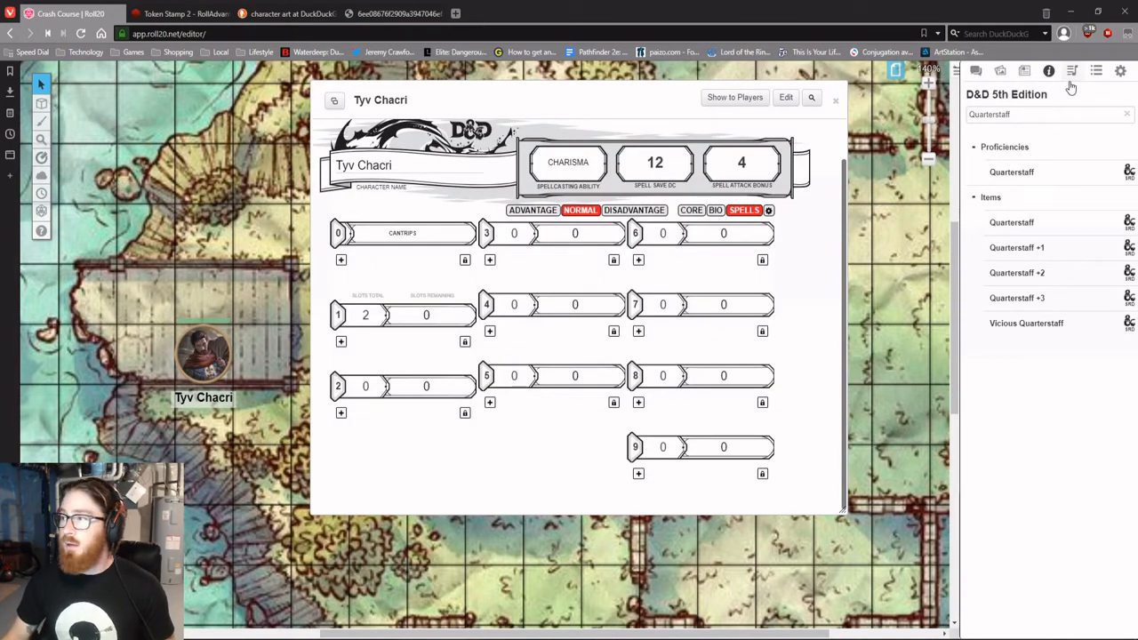
# Step: Search the compendium for Burning Hands and drag it onto Tyv Chacri's sheet
pyautogui.click(1040, 113)
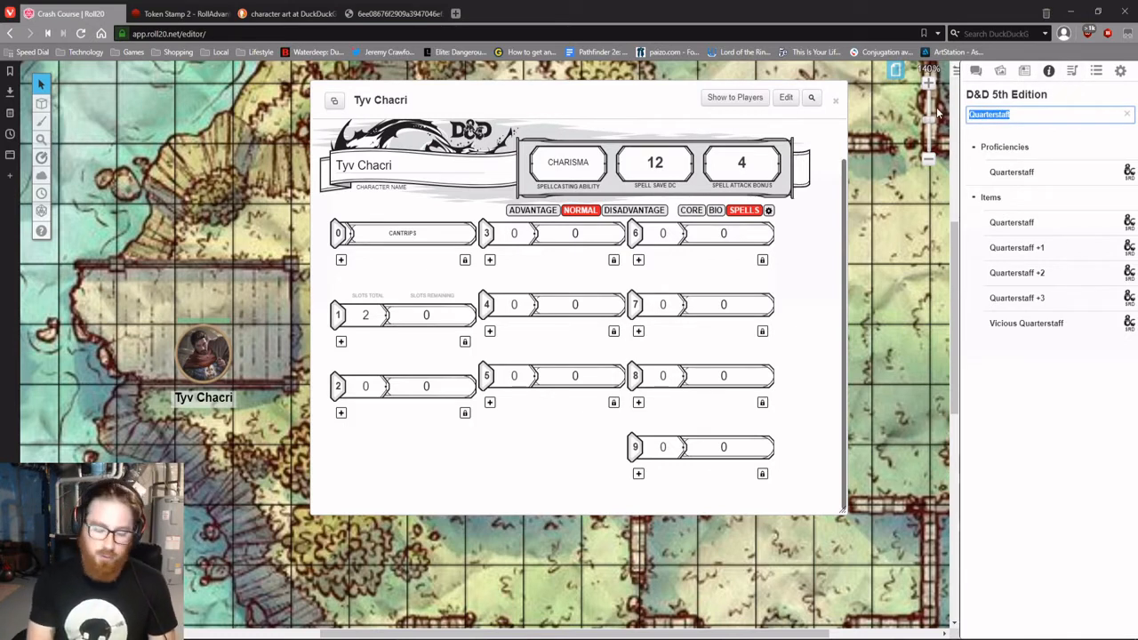
pyautogui.write('Burning Hands')
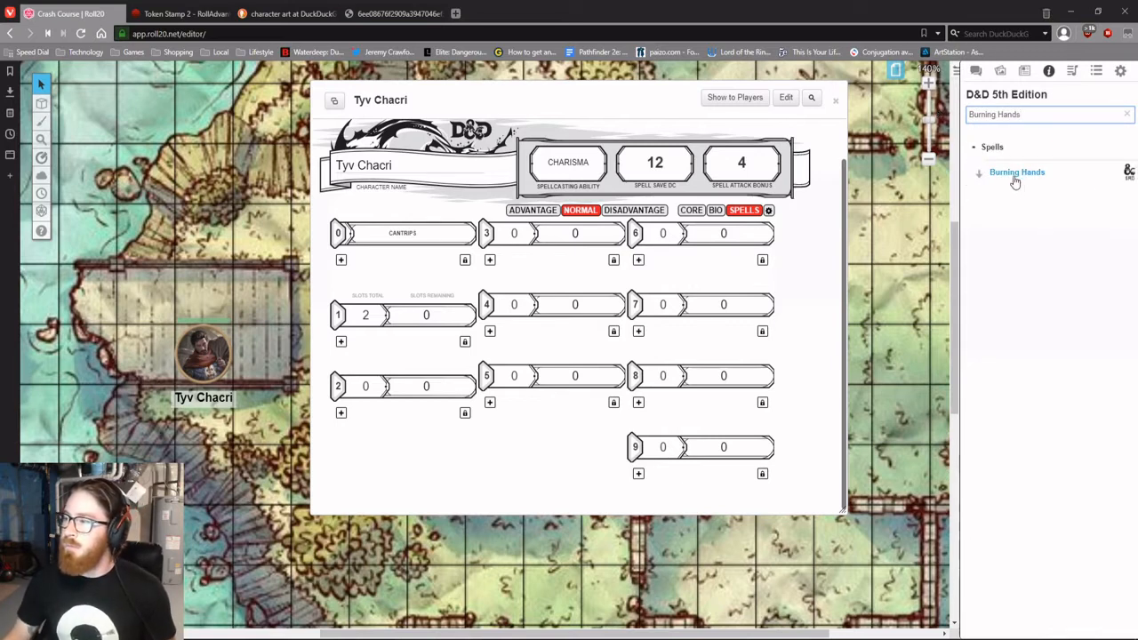
pyautogui.moveTo(1017, 170); pyautogui.dragTo(458, 274)
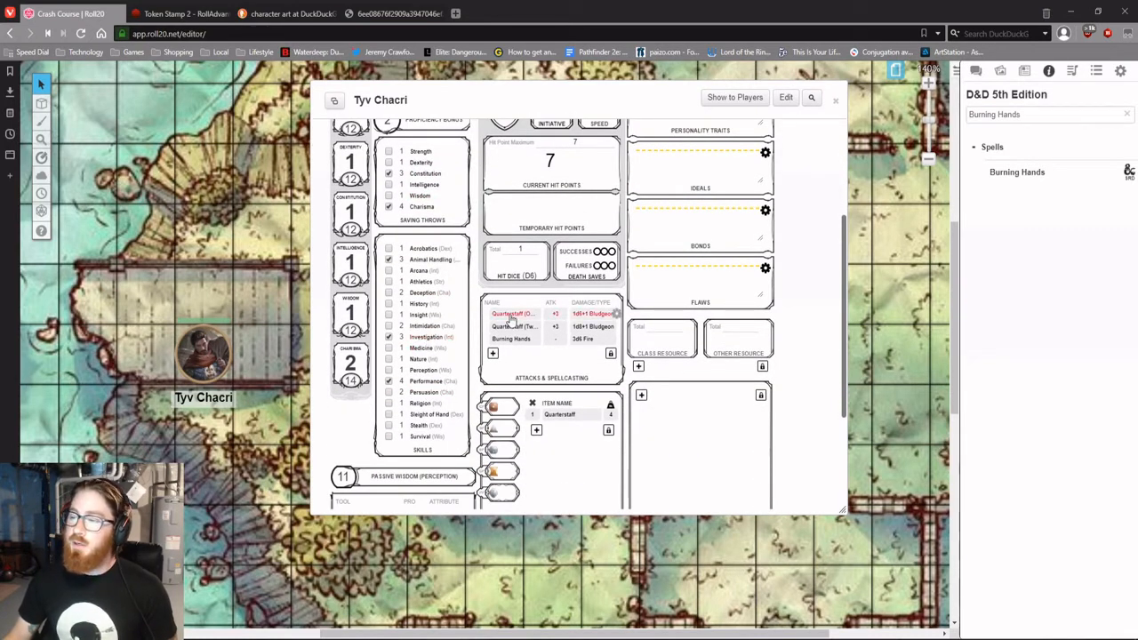
# Step: Roll a Quarterstaff attack and Burning Hands into chat, then expand the spell's full description
pyautogui.click(512, 313)
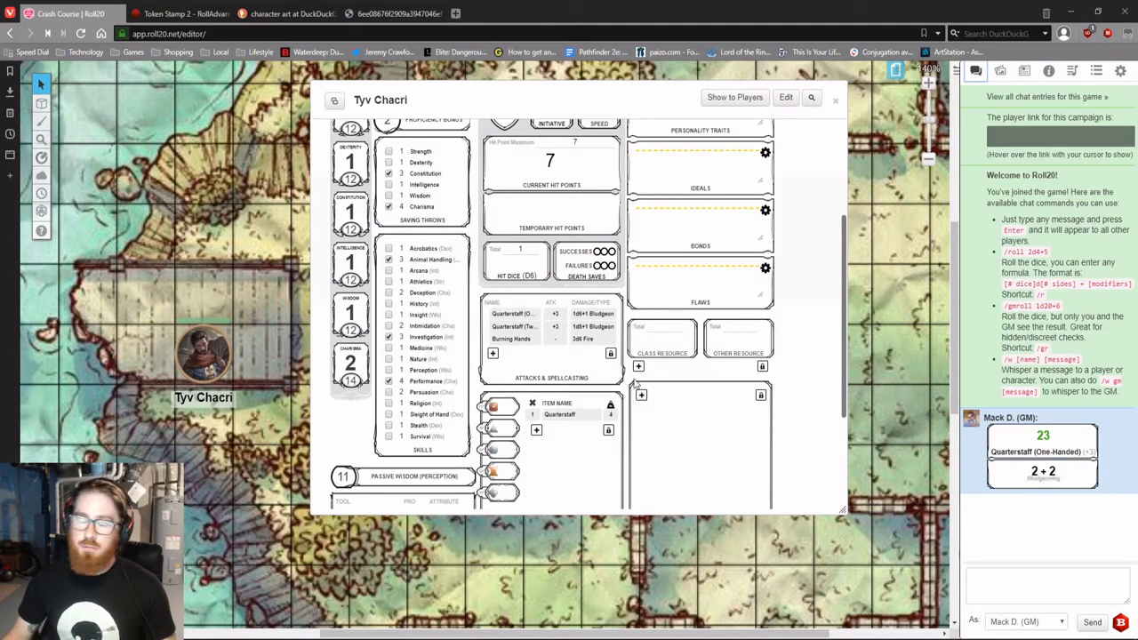
pyautogui.click(743, 256)
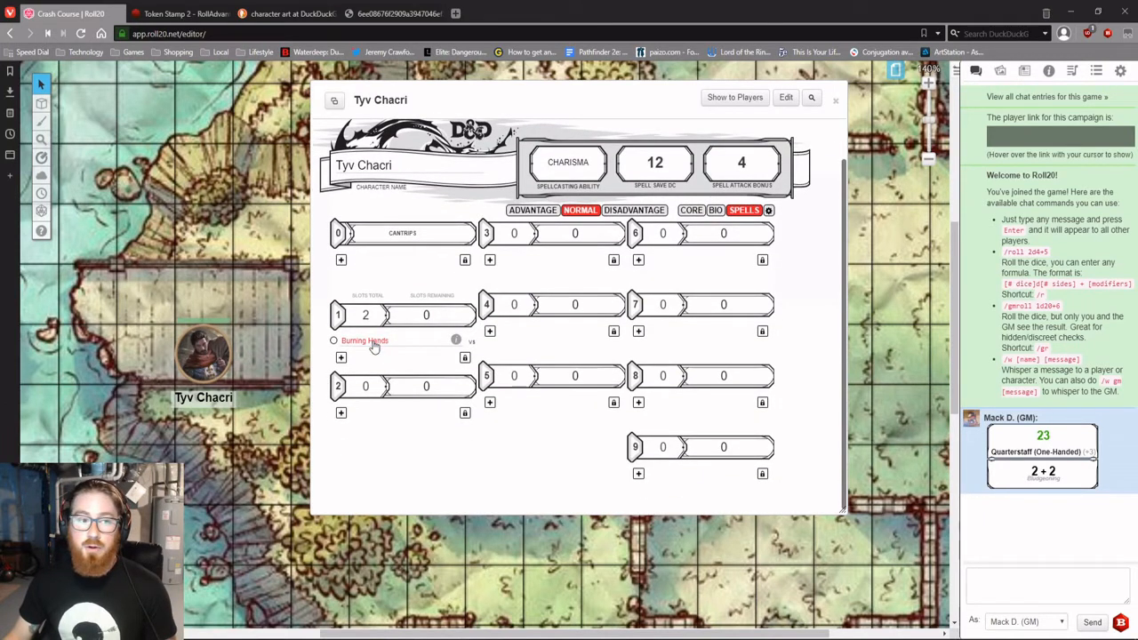
pyautogui.click(364, 339)
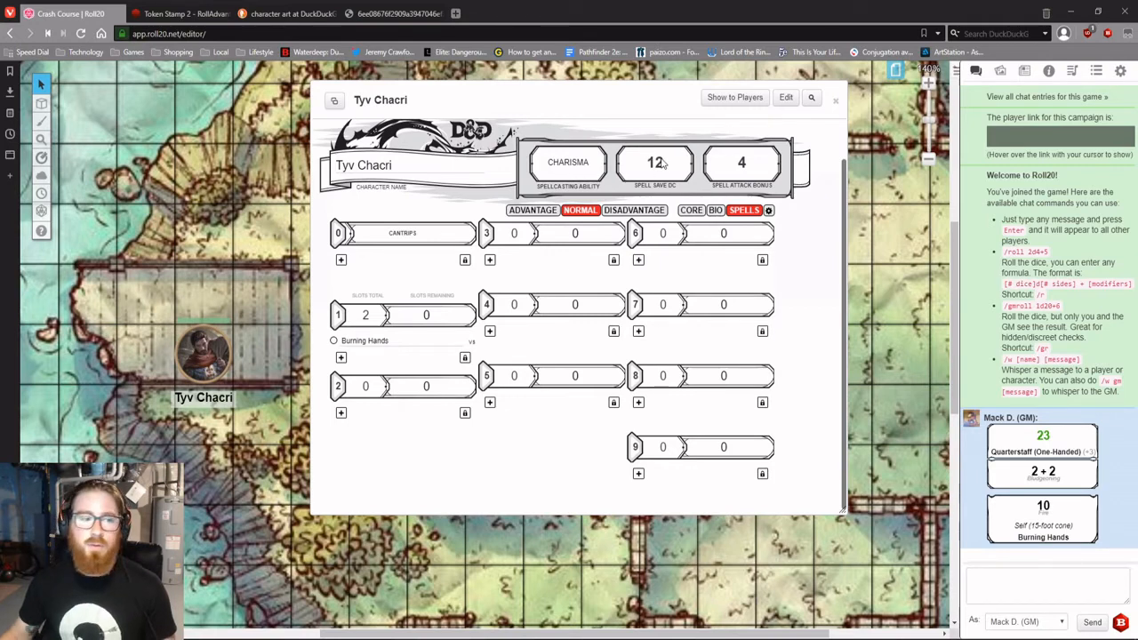
pyautogui.moveTo(483, 319)
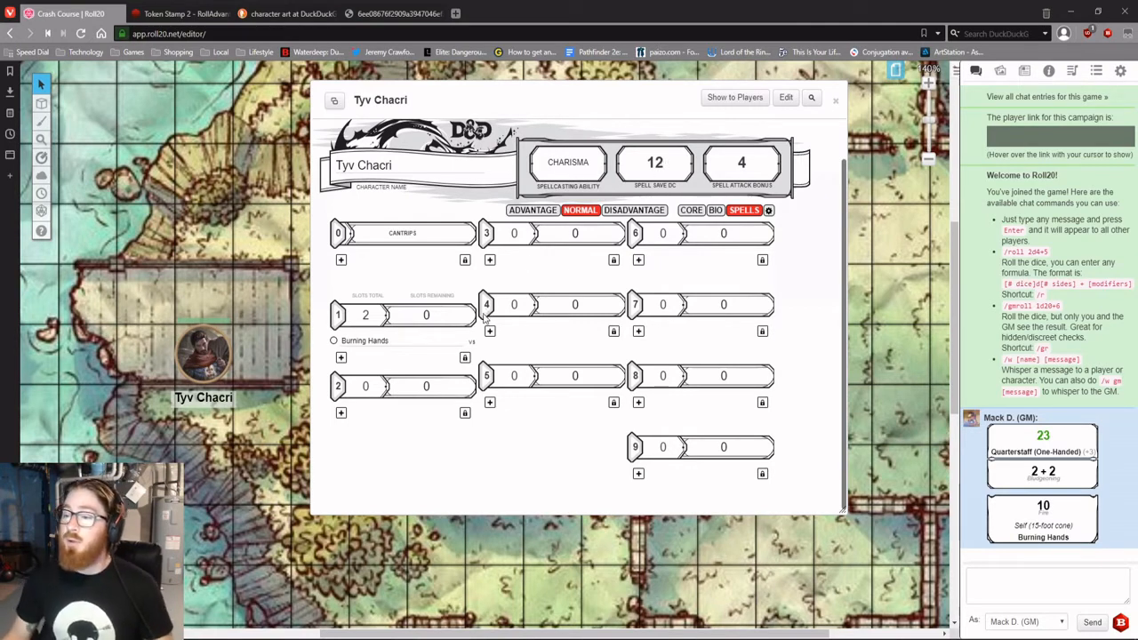
pyautogui.click(365, 341)
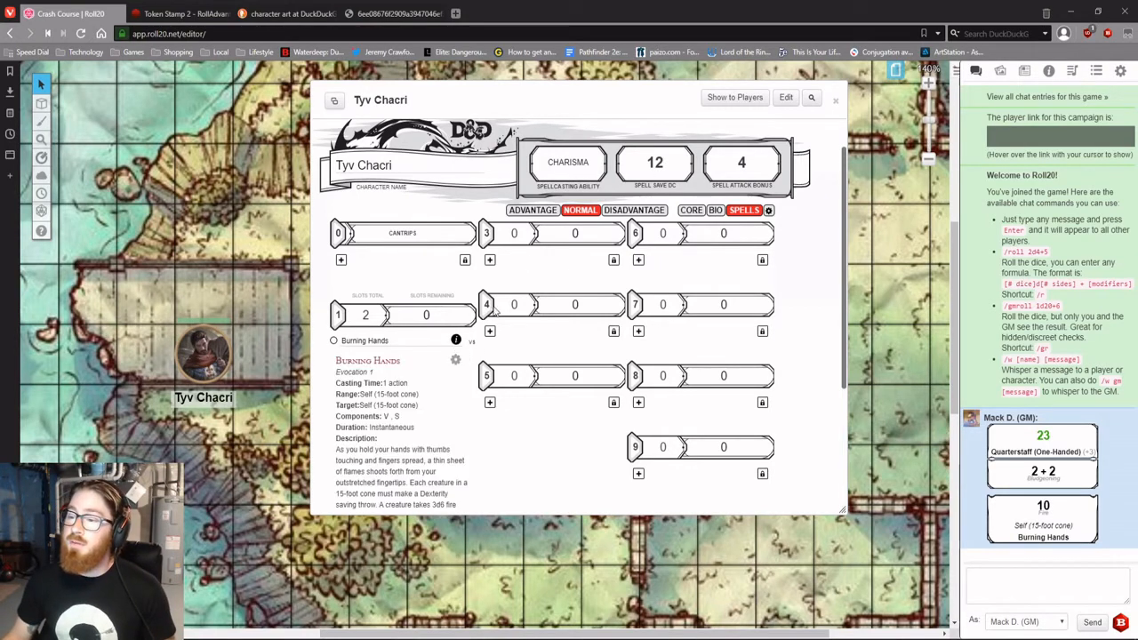
# Step: Roll Burning Hands again for a DC12 Dexterity save in chat, then close the sheet
pyautogui.scroll(-3)
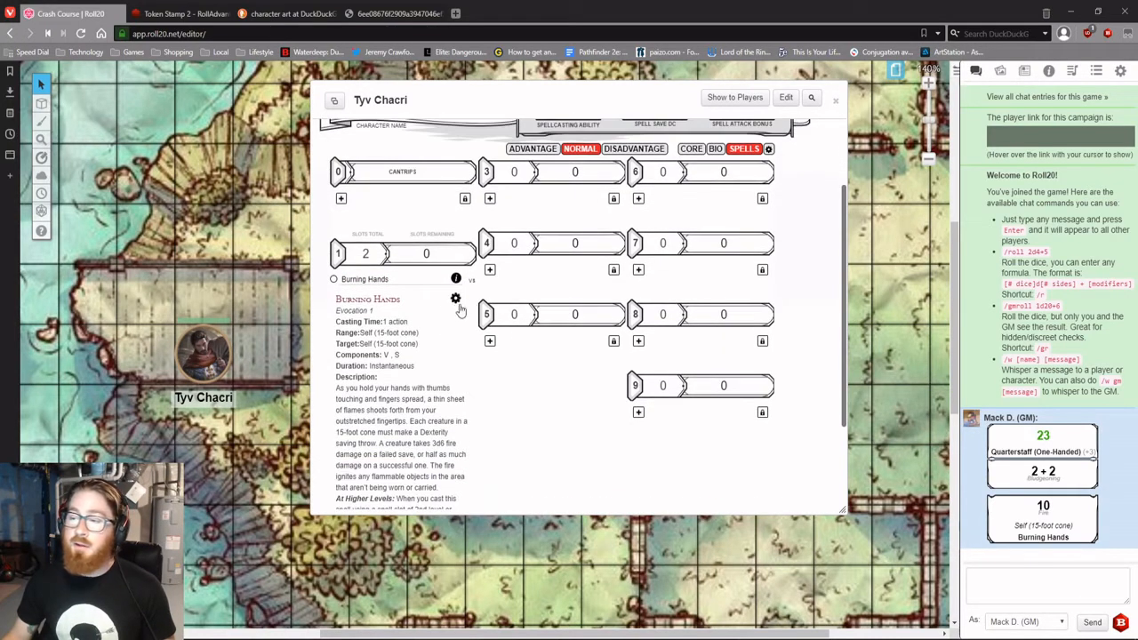
pyautogui.click(455, 299)
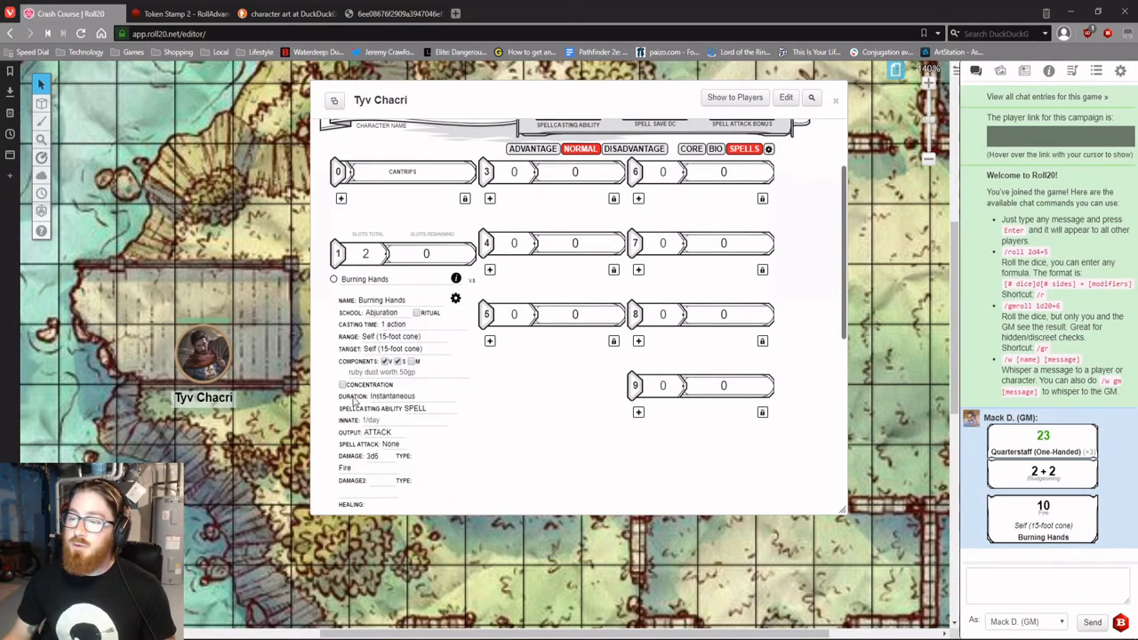
pyautogui.scroll(-3)
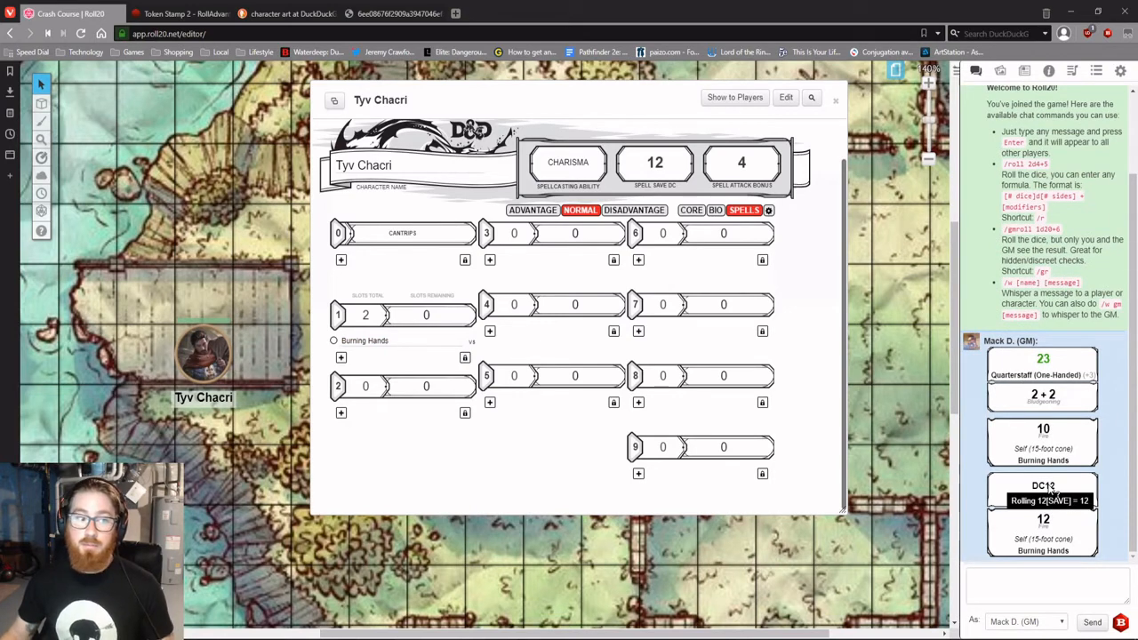
pyautogui.click(690, 210)
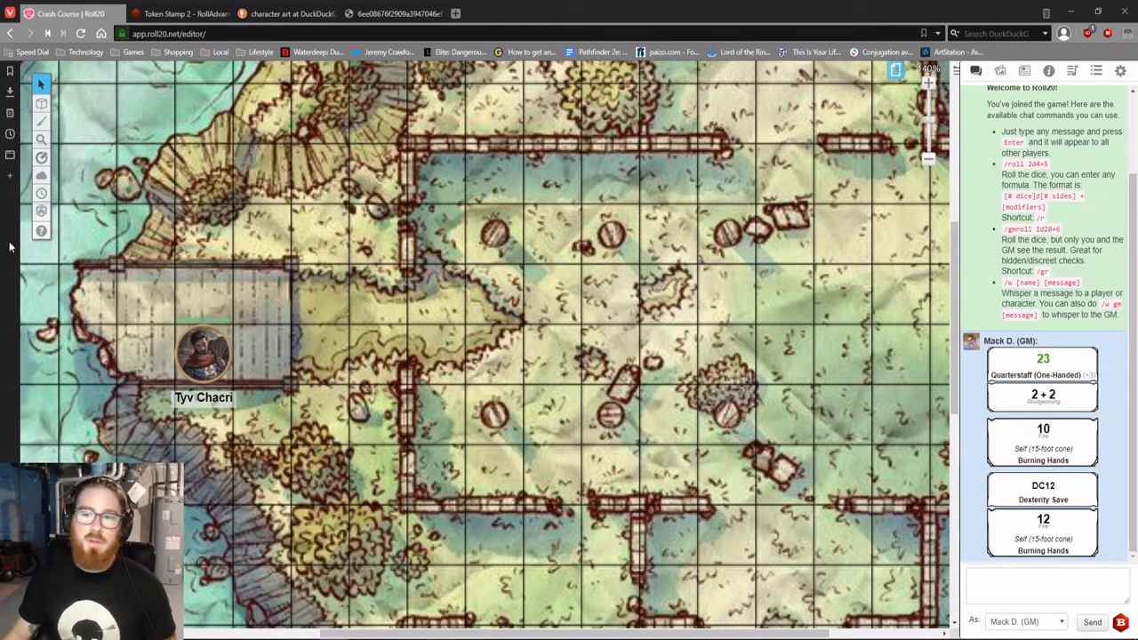
# Step: Roll 5d12 from the quick dice menu, then 1d20+6 twice in the Dice Roller
pyautogui.click(39, 210)
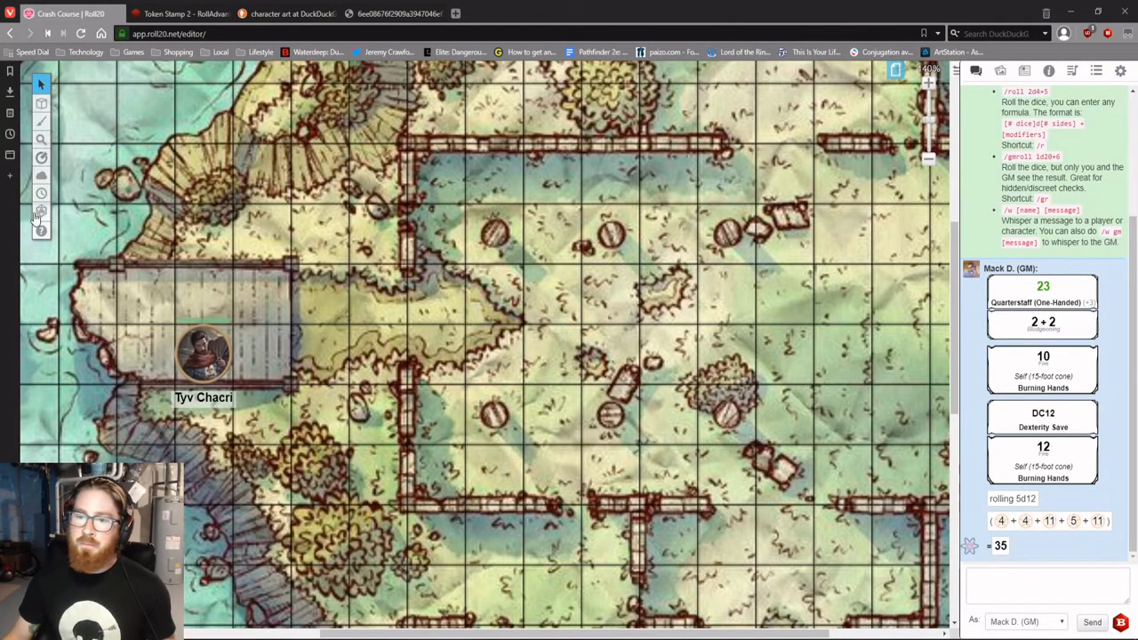
pyautogui.click(39, 212)
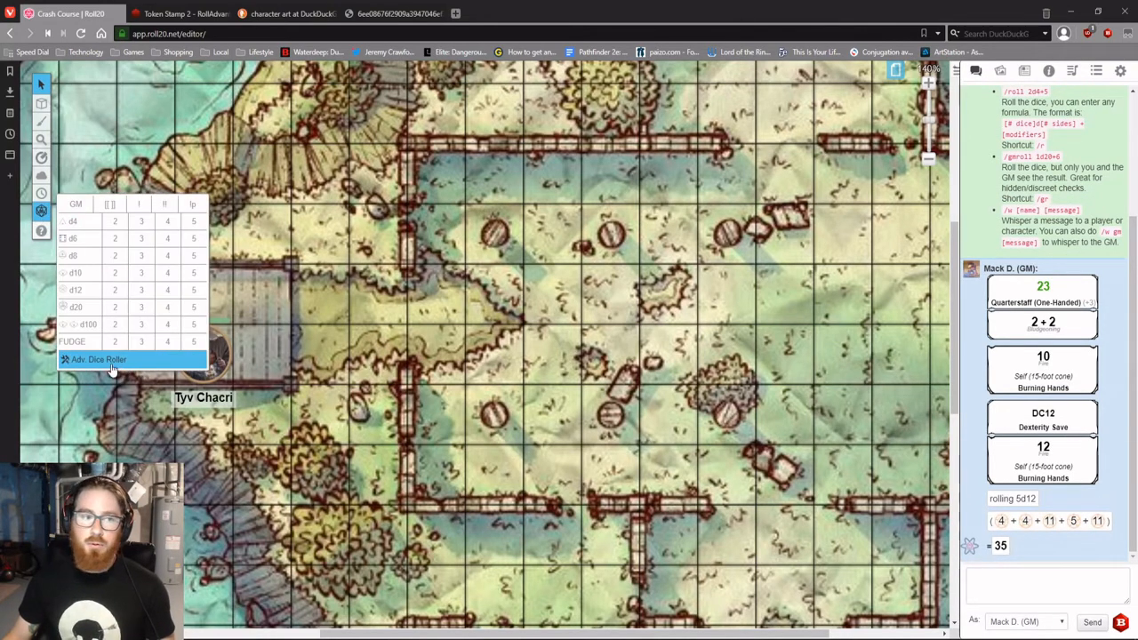
pyautogui.click(98, 359)
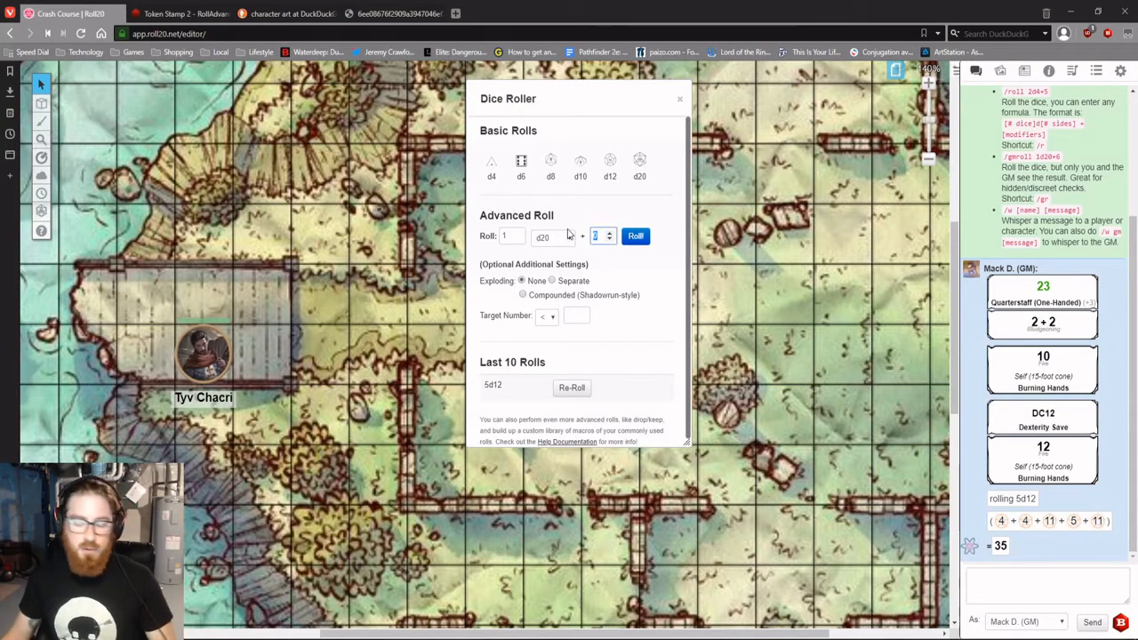
pyautogui.click(636, 235)
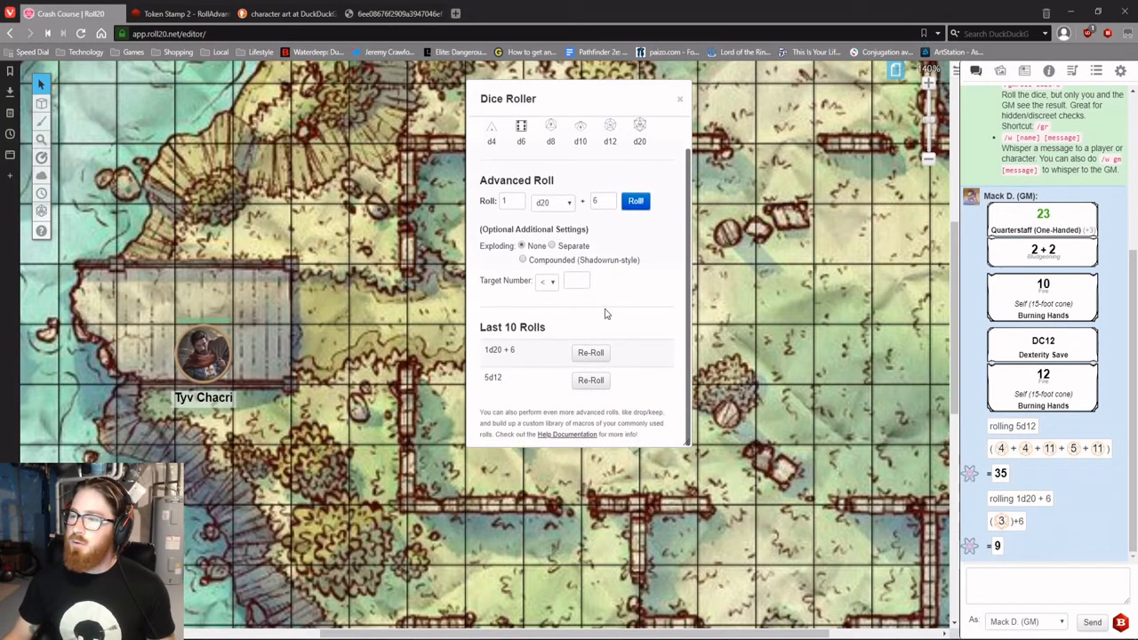
pyautogui.moveTo(590, 352)
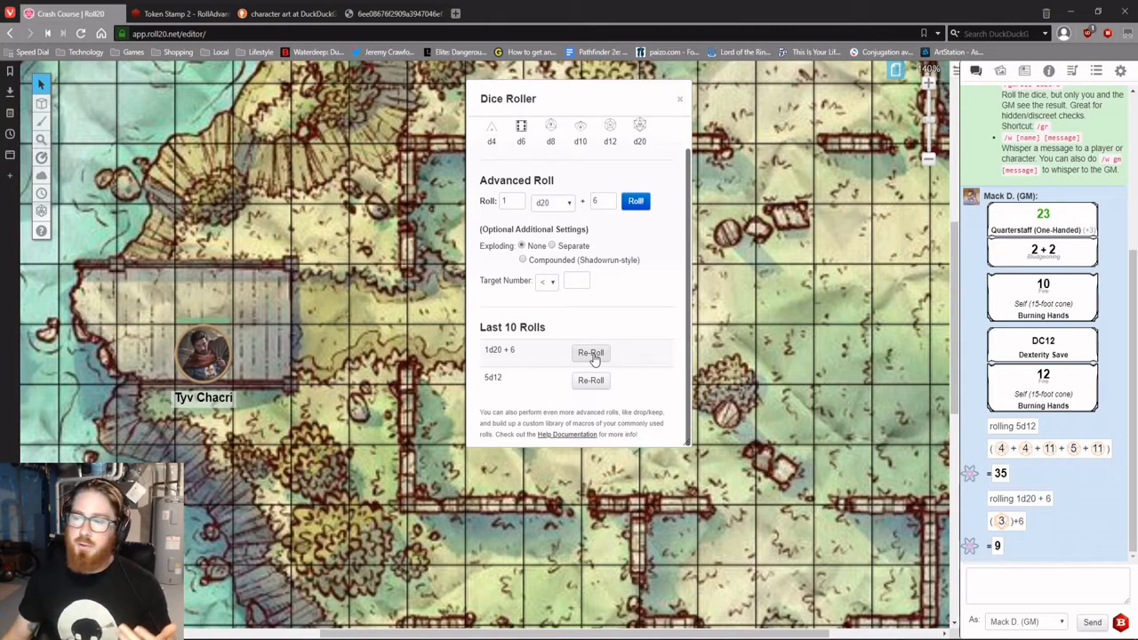
pyautogui.click(591, 352)
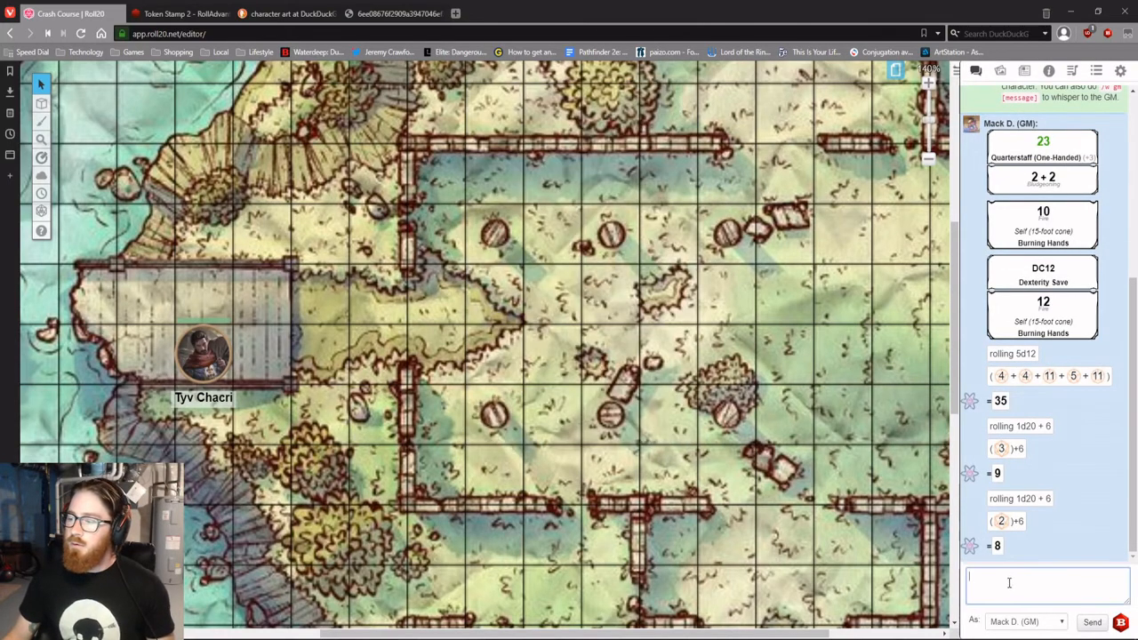
# Step: Enter /roll d20, /r 1d6 and a GM-only /gmroll 2d20 in chat
pyautogui.write('/ro')
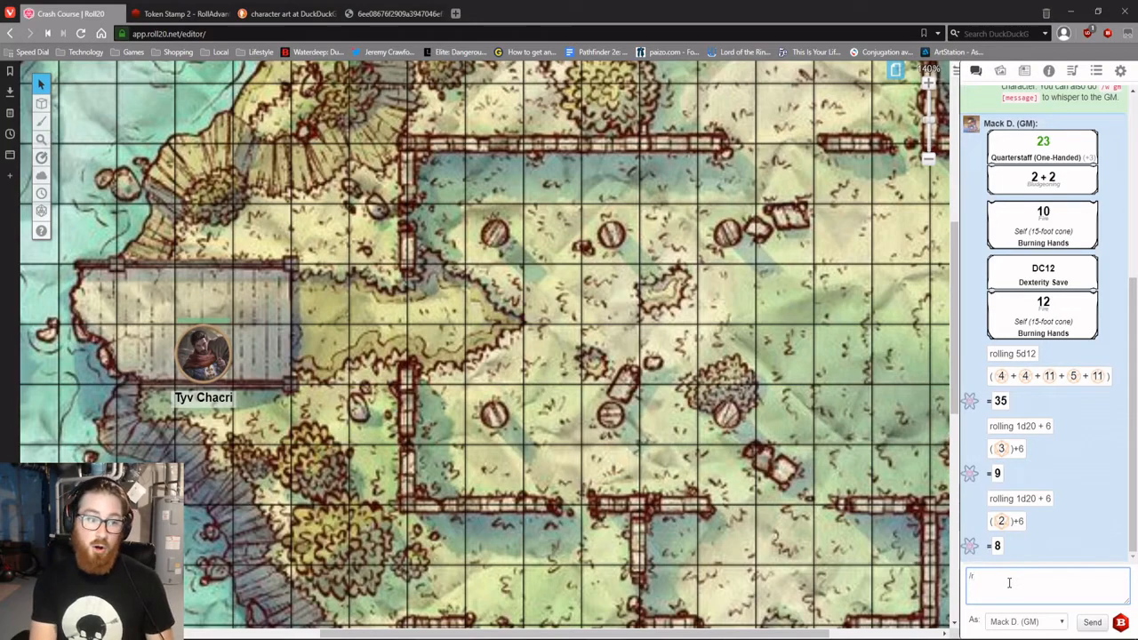
pyautogui.write('d')
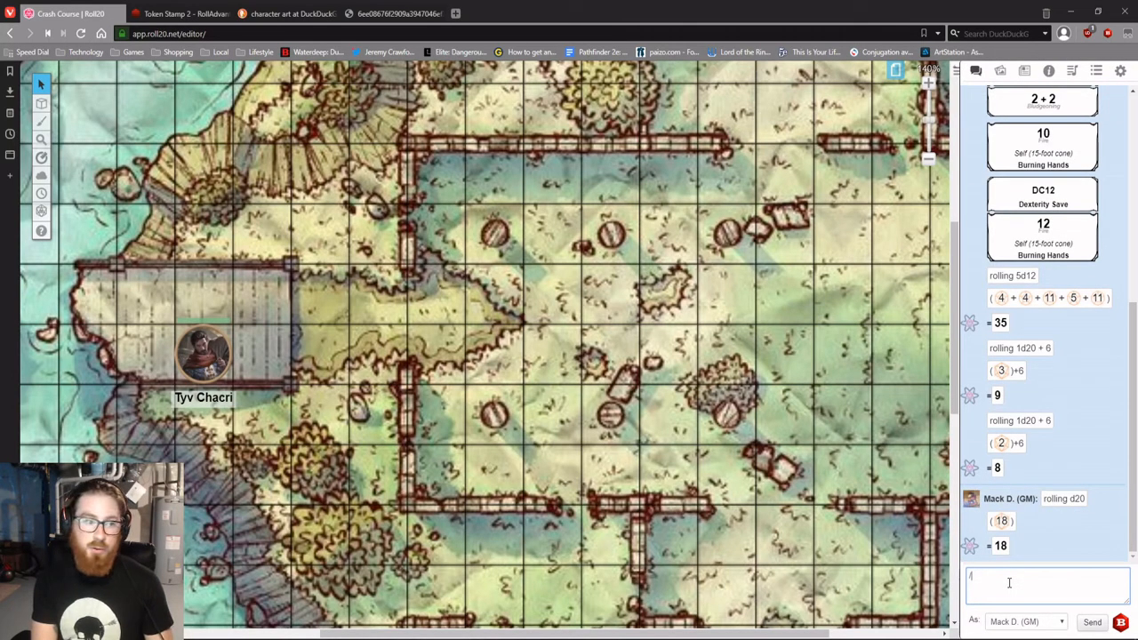
pyautogui.write('/r 1')
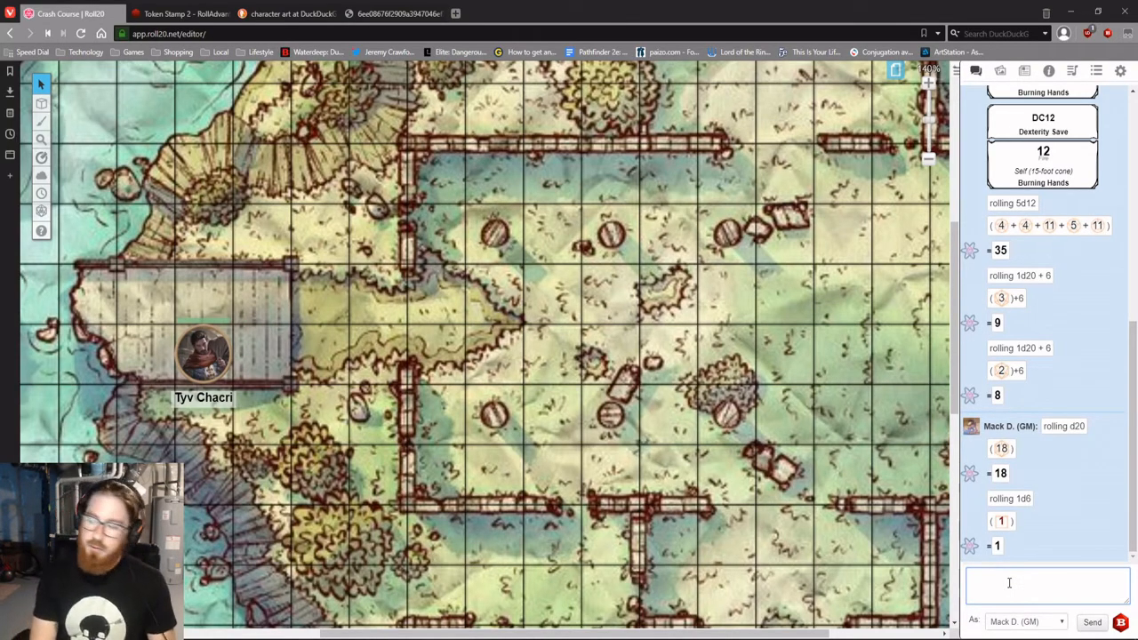
pyautogui.write('/gmroll')
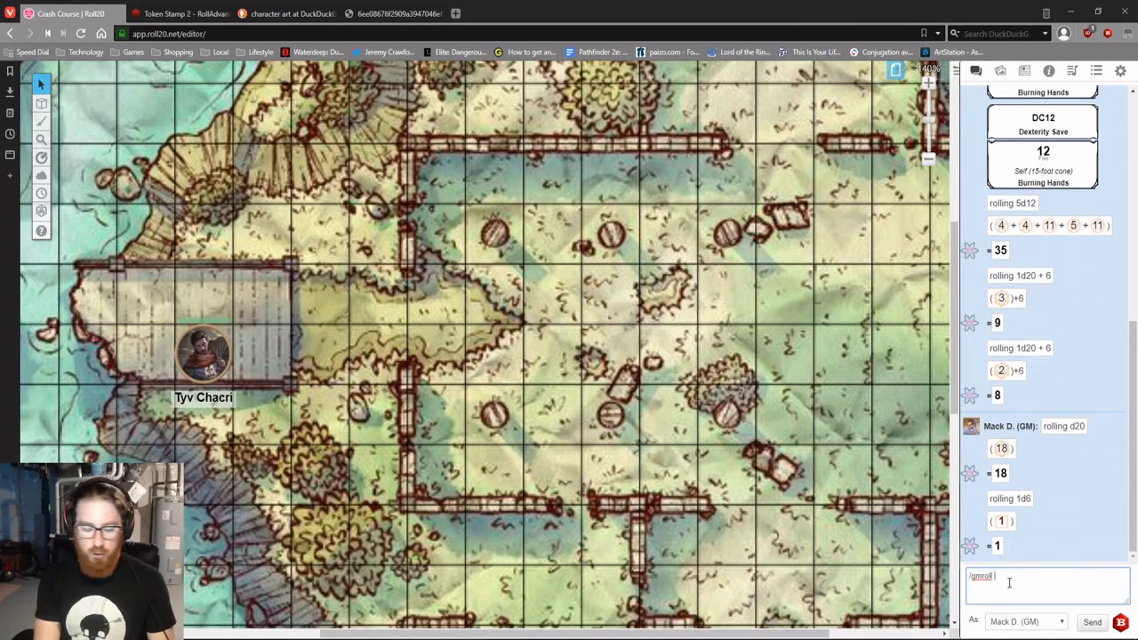
pyautogui.write('2d')
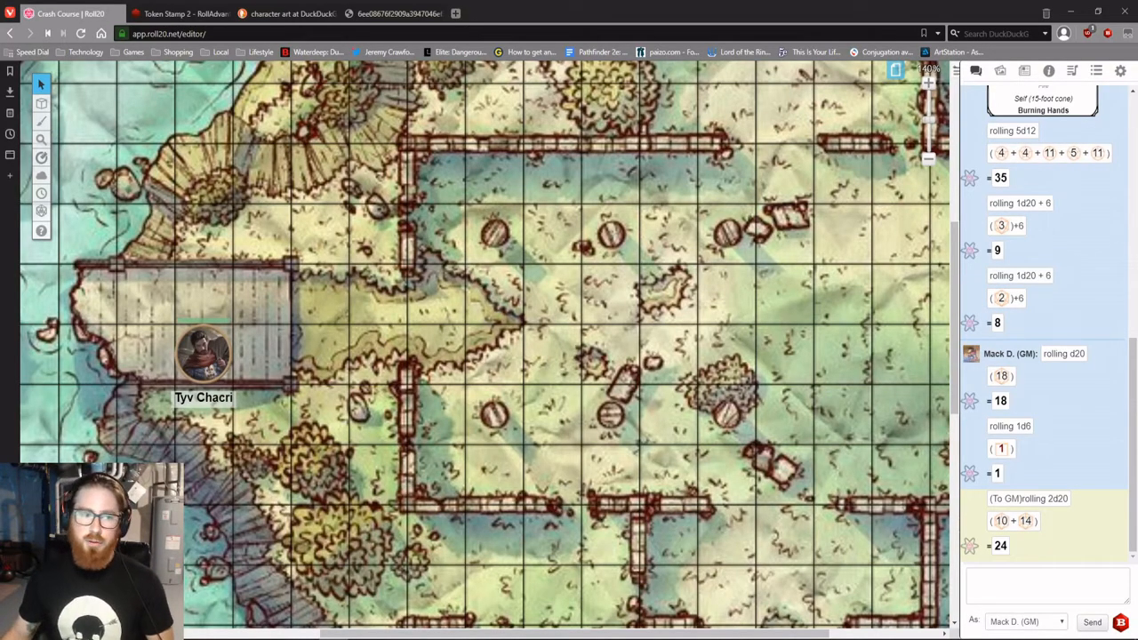
# Step: Show the empty turn order tracker and drag two warrior tokens from the art library onto the map
pyautogui.click(41, 192)
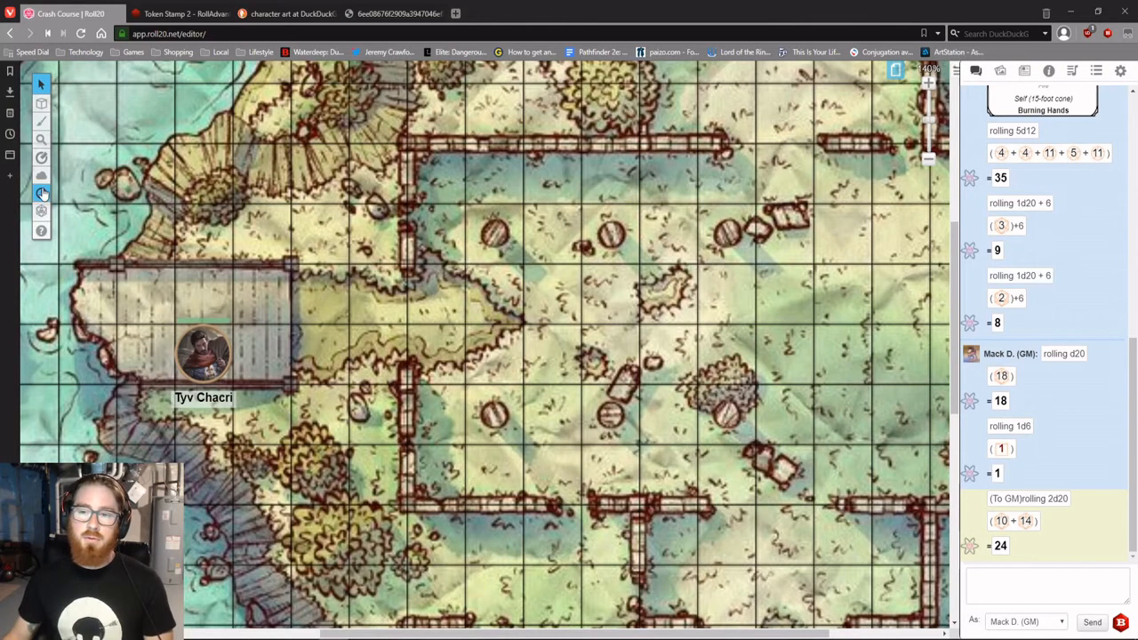
pyautogui.click(41, 192)
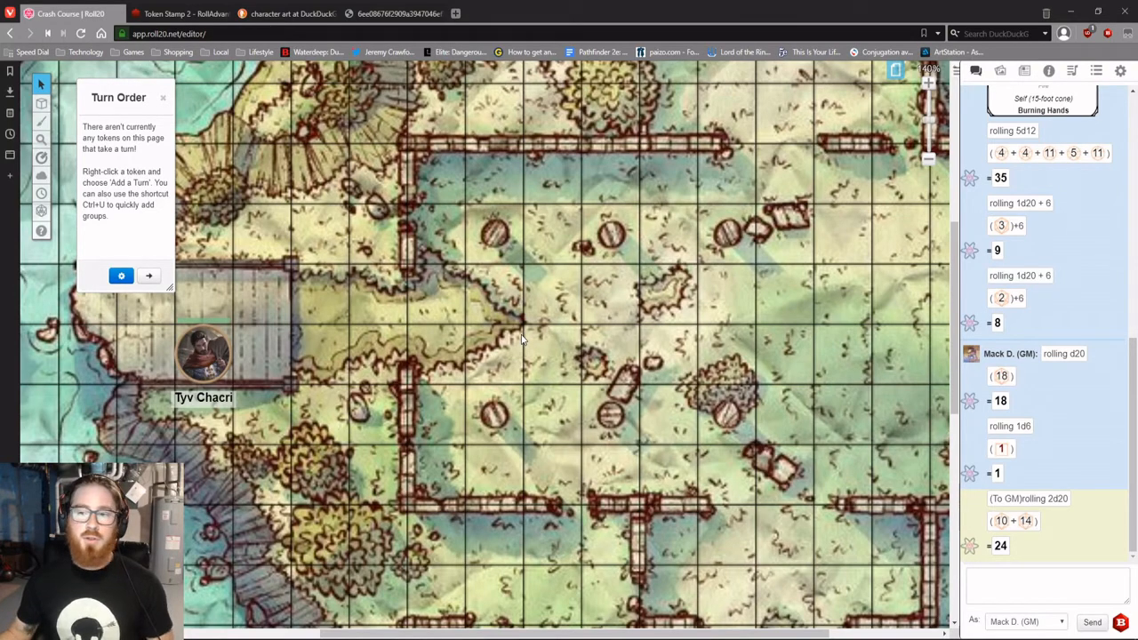
pyautogui.moveTo(256, 356)
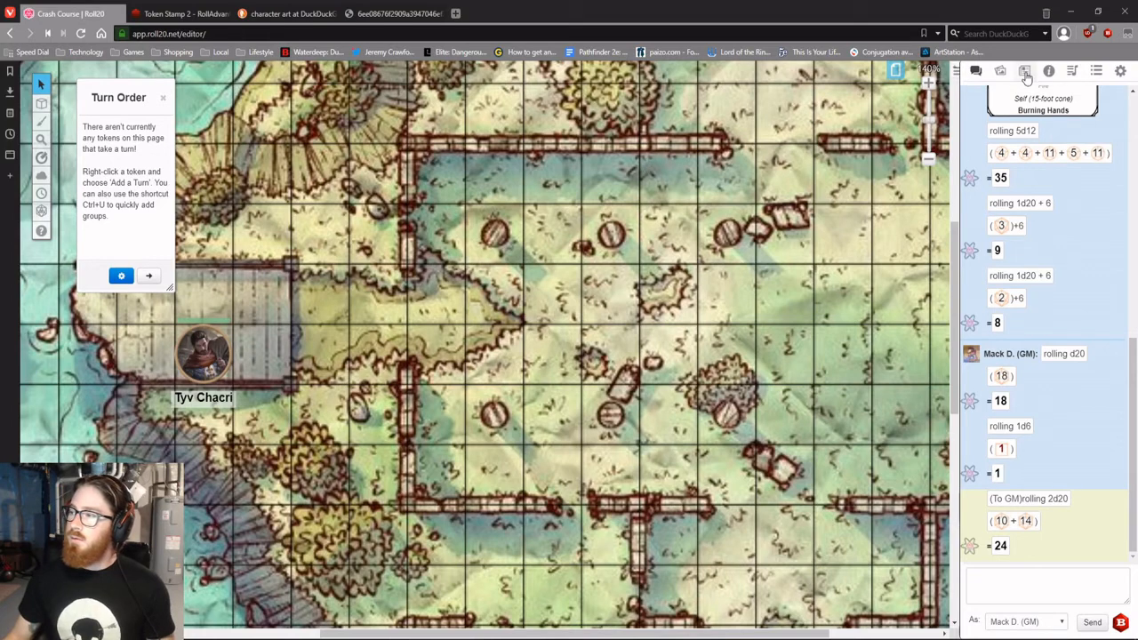
pyautogui.click(999, 71)
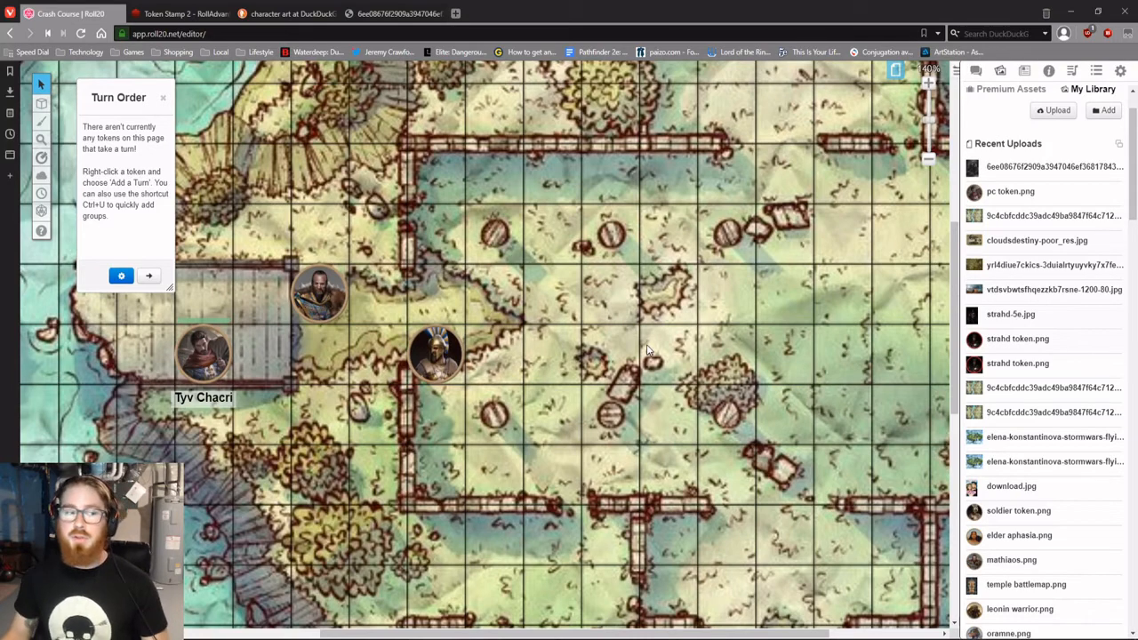
# Step: Add the warrior tokens at initiative 15 and 5 and Tyv Chacri at 12 to the turn order
pyautogui.rightClick(318, 294)
pyautogui.write('1')
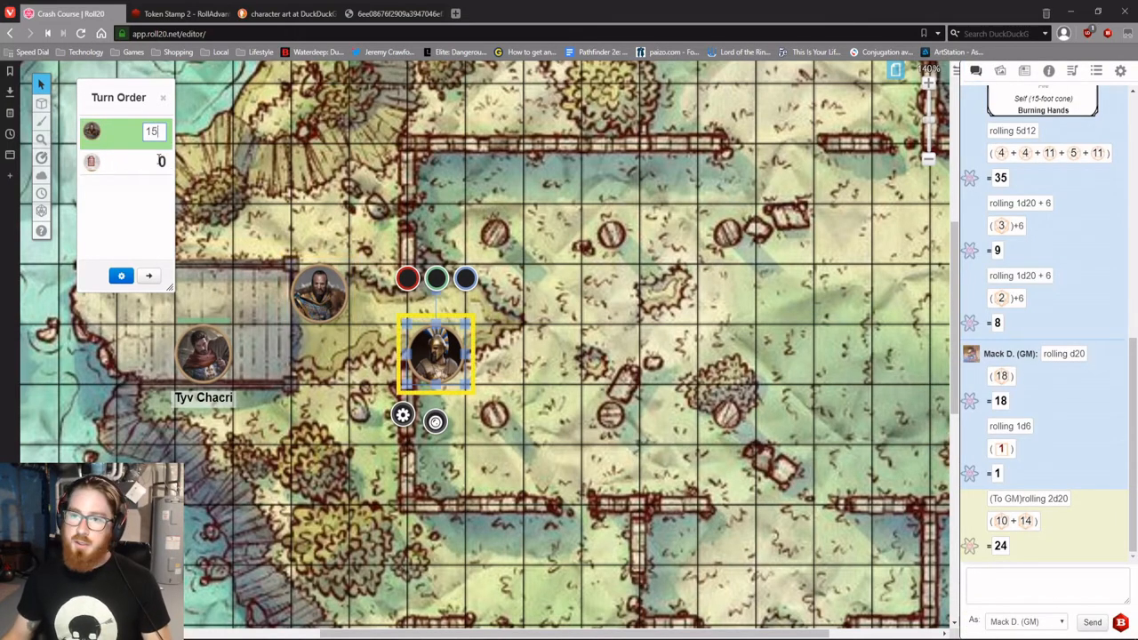
pyautogui.write('5')
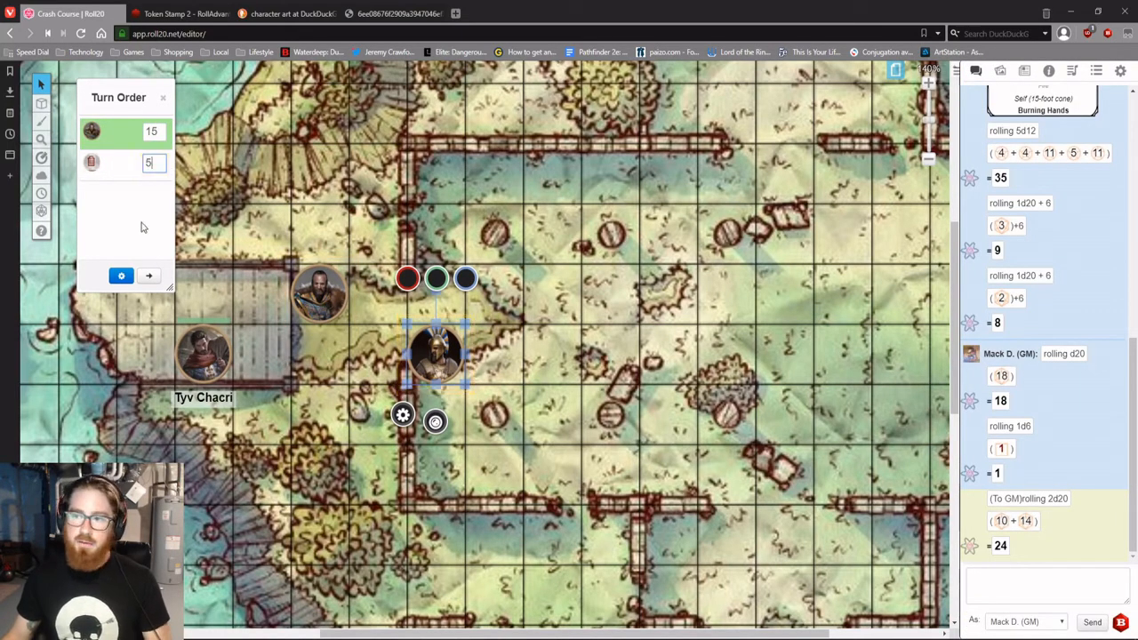
pyautogui.moveTo(436, 356); pyautogui.dragTo(203, 356)
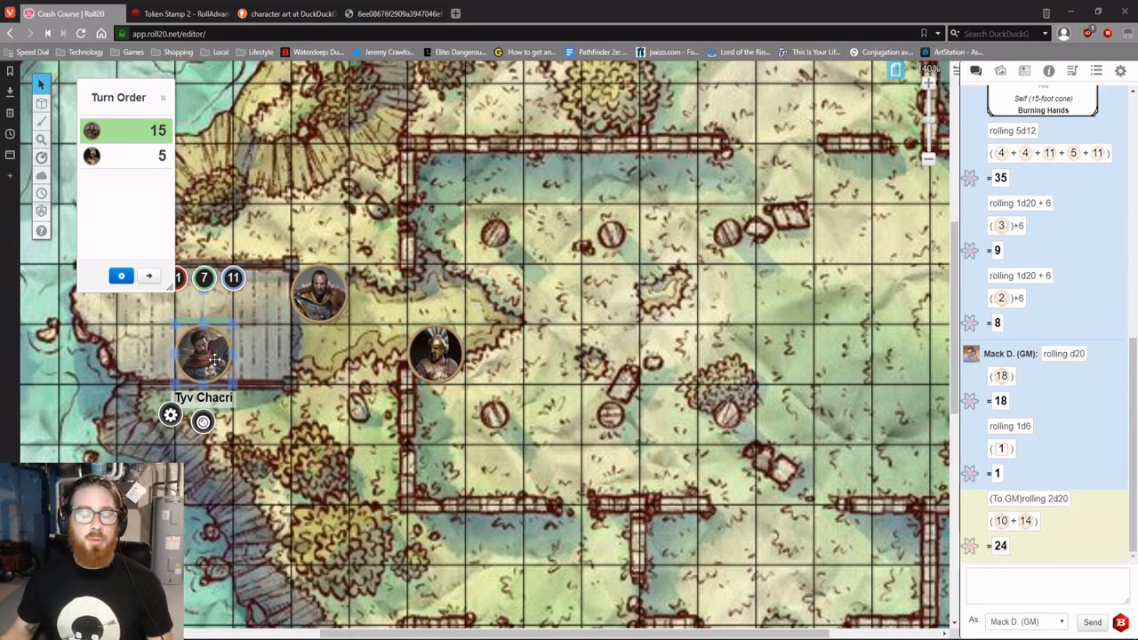
pyautogui.rightClick(202, 352)
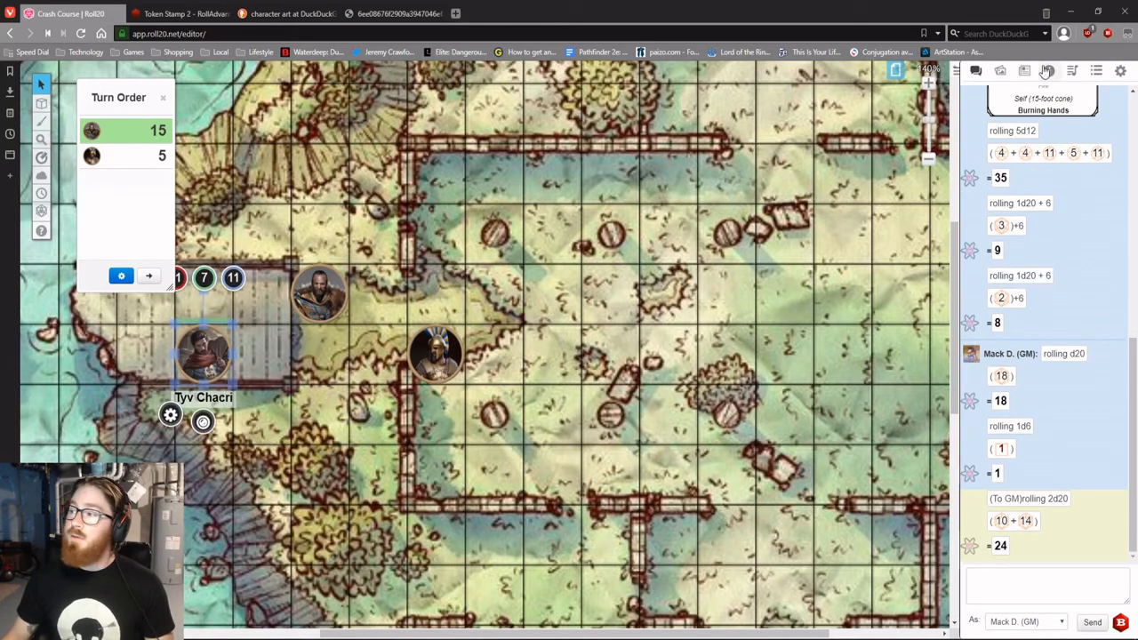
pyautogui.click(1024, 71)
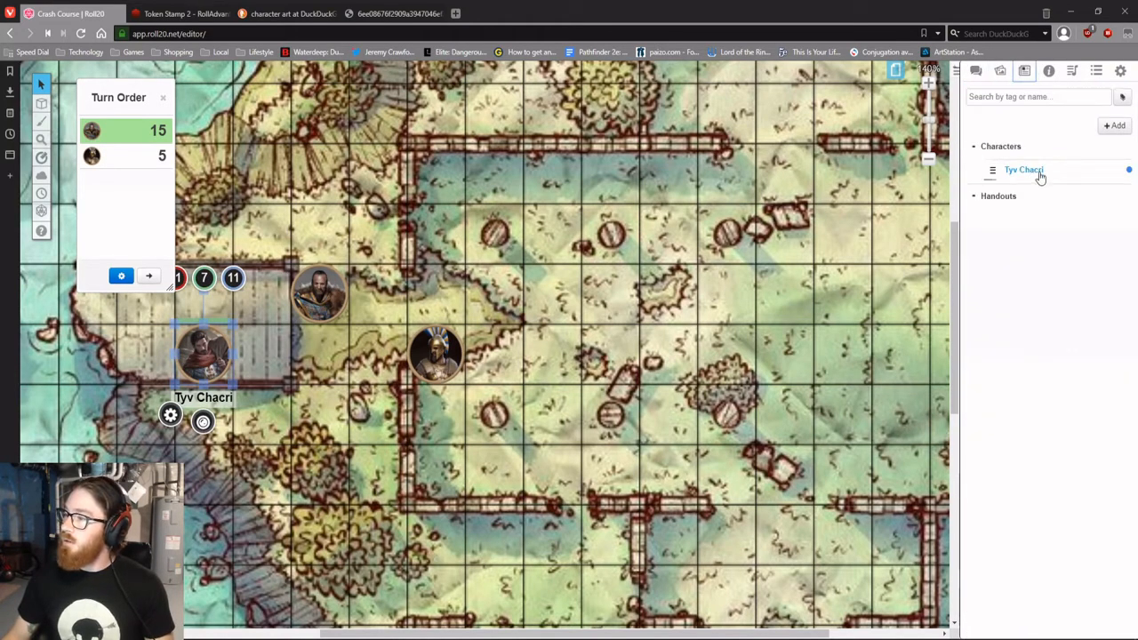
pyautogui.click(1024, 170)
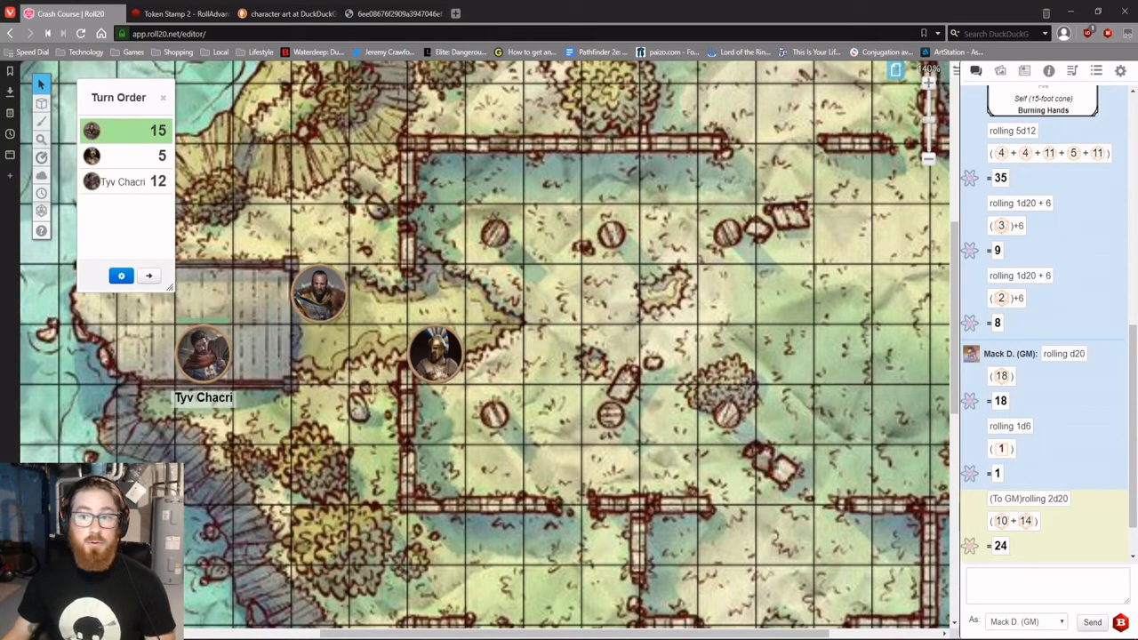
# Step: Sort descending (15, Tyv Chacri 12, 5) and step the turn back then forward
pyautogui.click(121, 275)
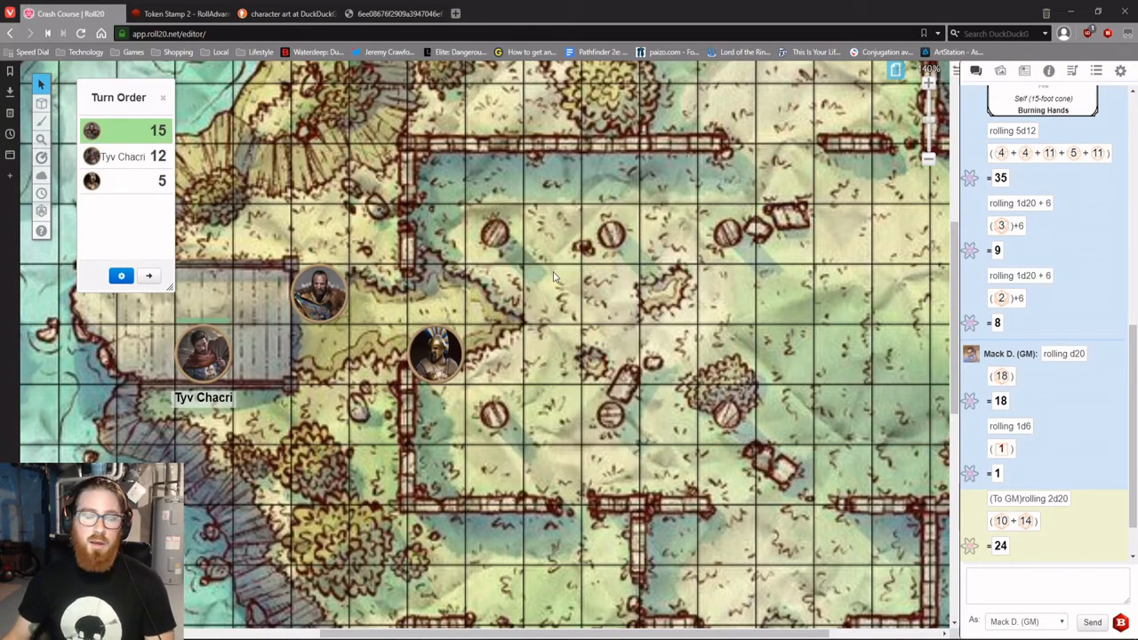
pyautogui.moveTo(318, 231)
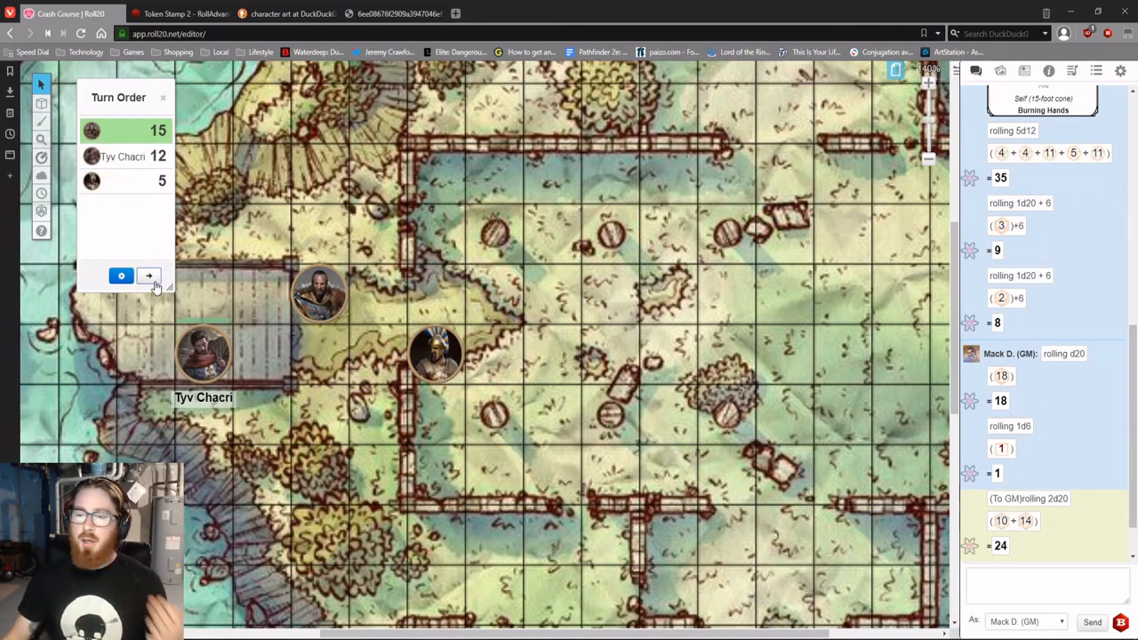
pyautogui.click(150, 275)
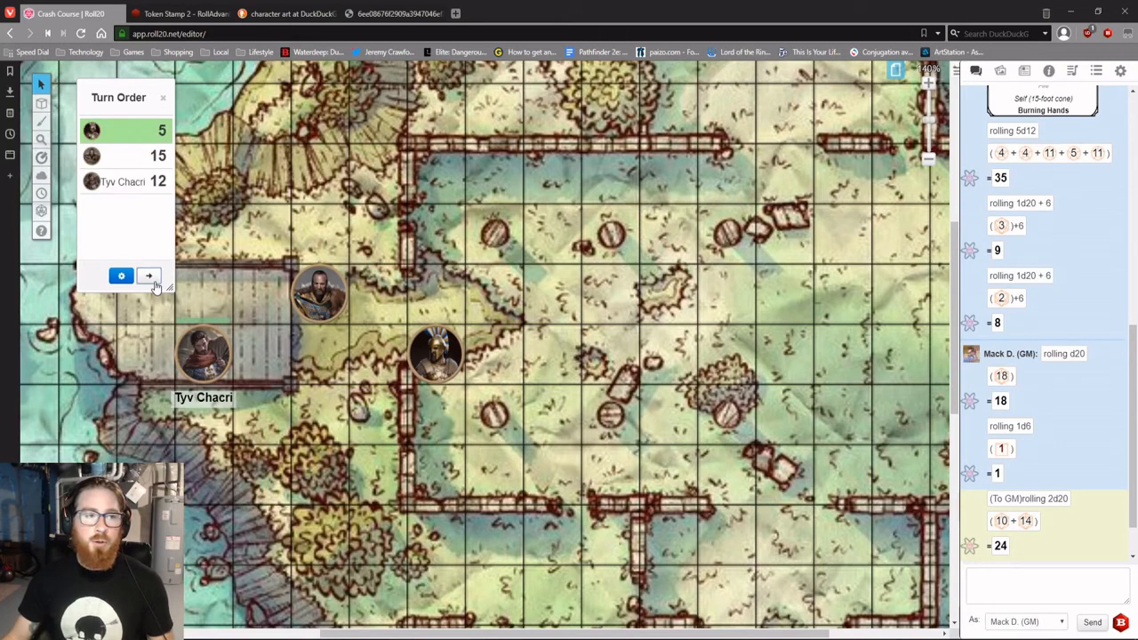
pyautogui.click(149, 276)
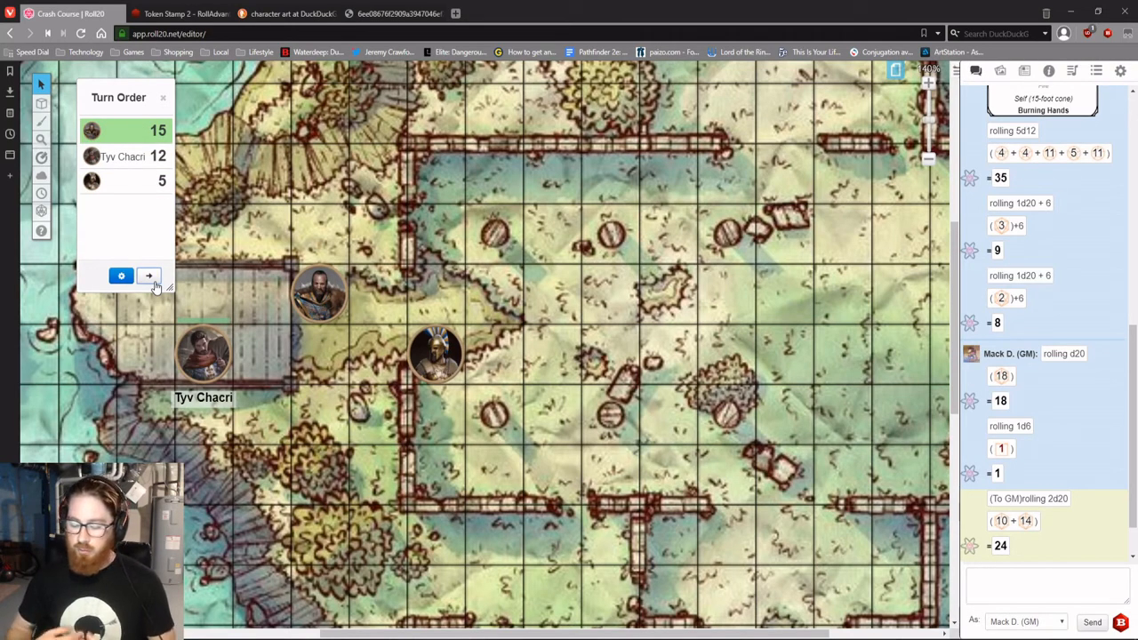